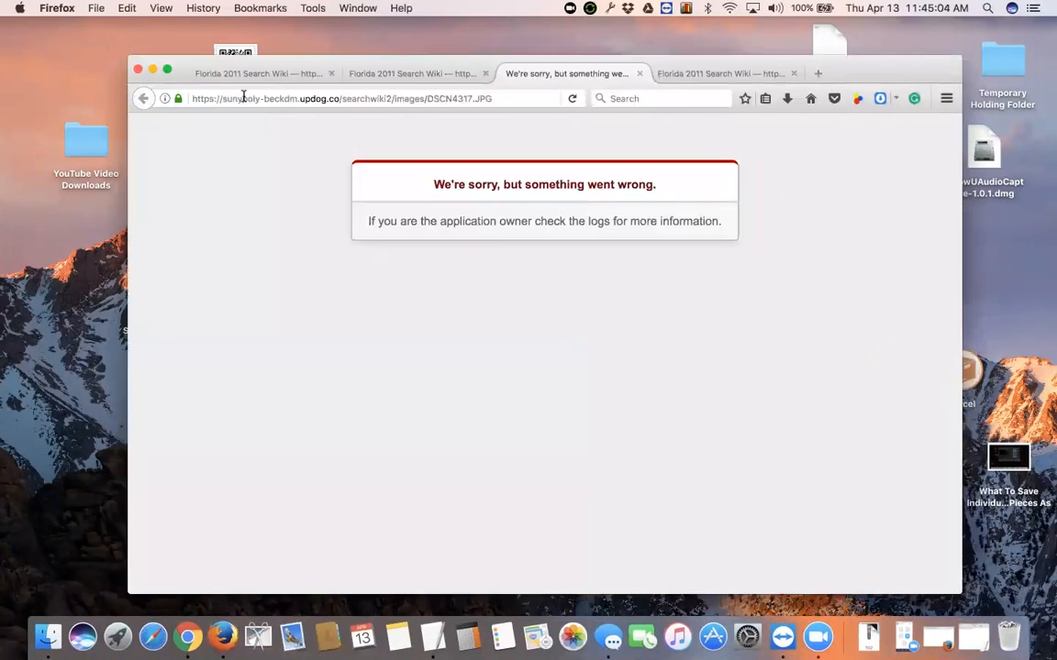
# Step: Look over the local and hosted copies of the search wiki
pyautogui.click(259, 73)
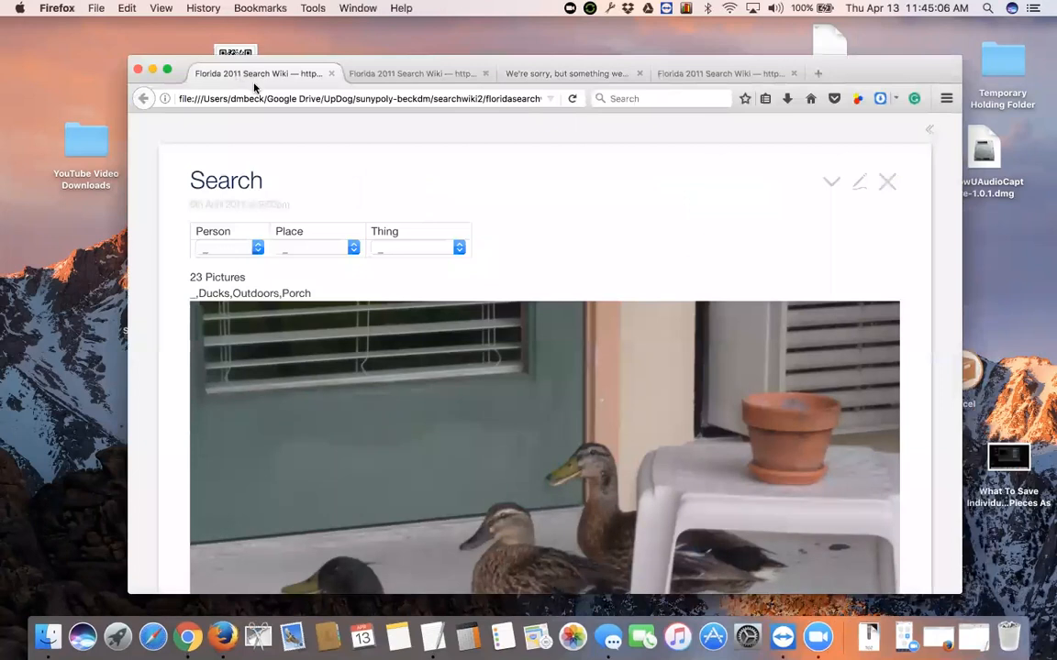
pyautogui.scroll(-3)
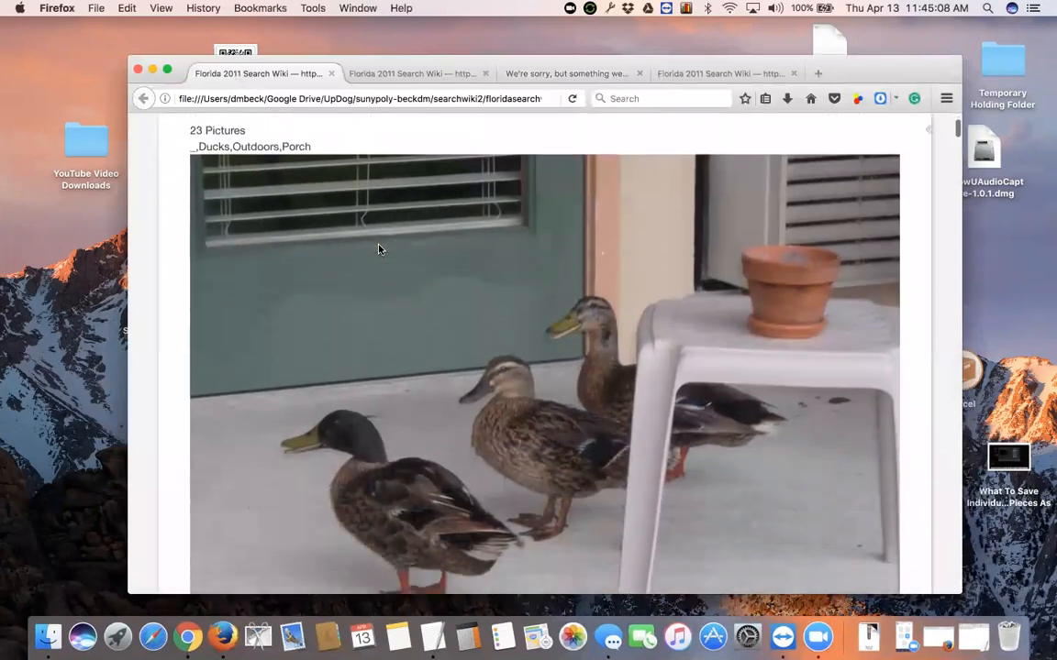
pyautogui.scroll(-3)
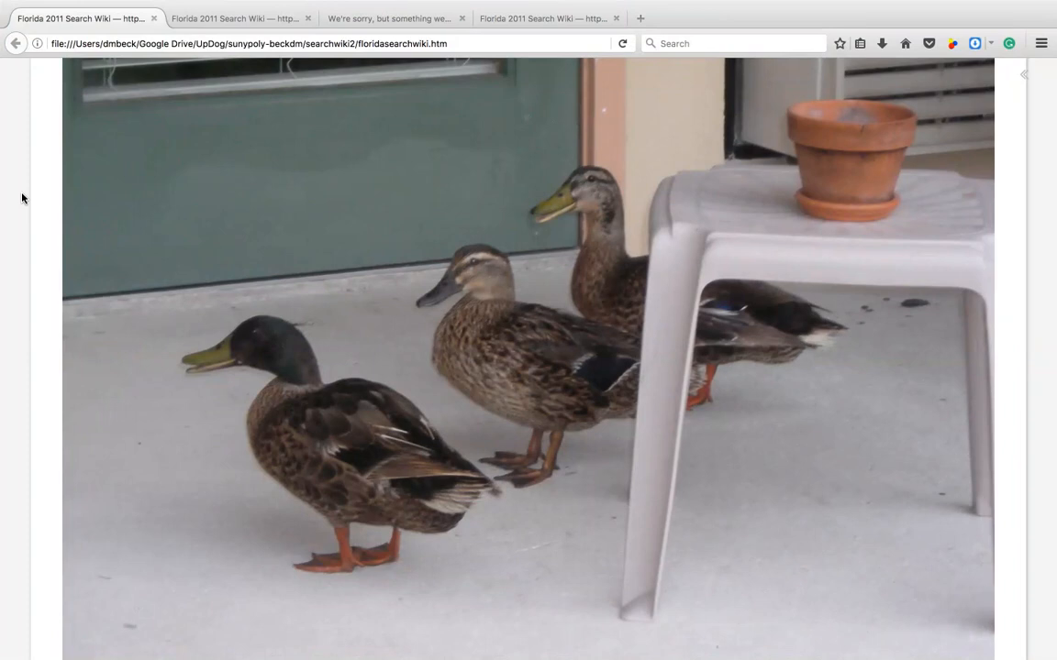
pyautogui.click(236, 18)
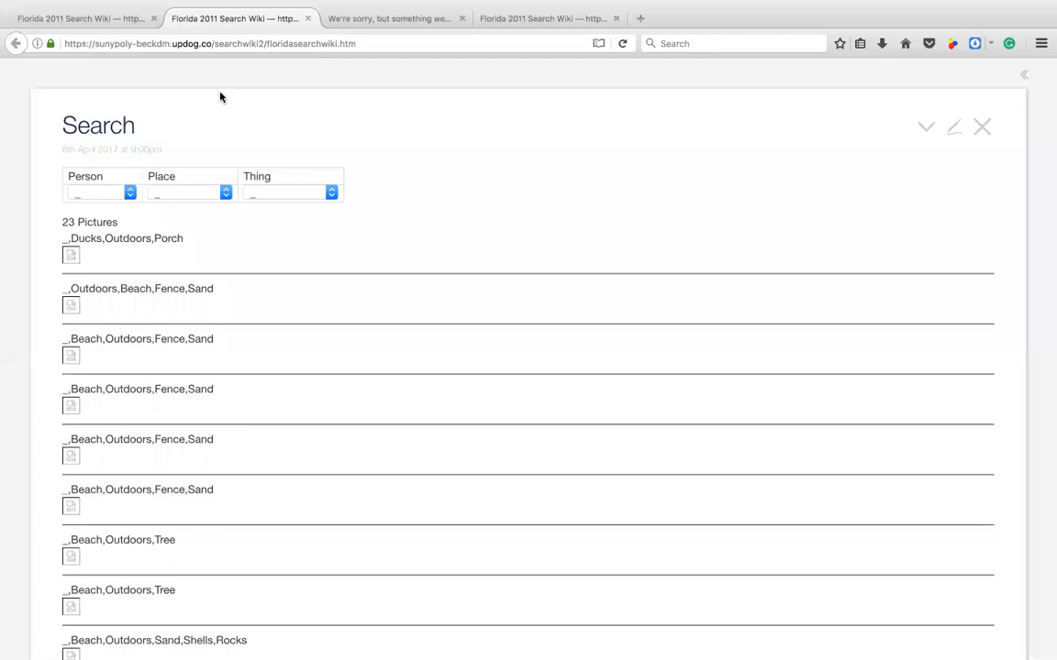
pyautogui.moveTo(90, 256)
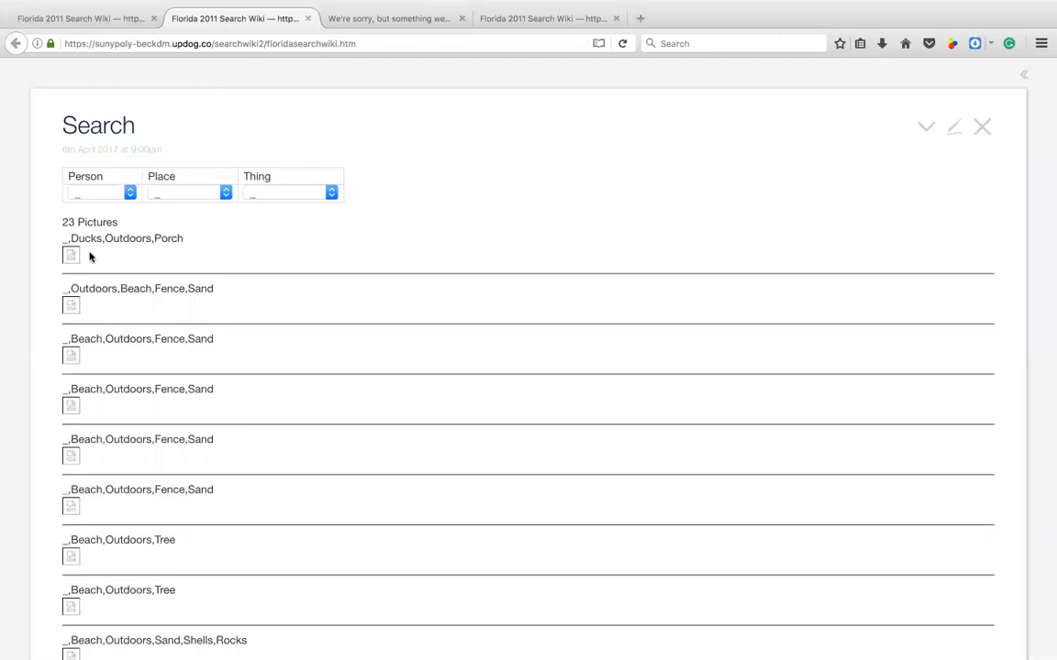
pyautogui.moveTo(143, 287)
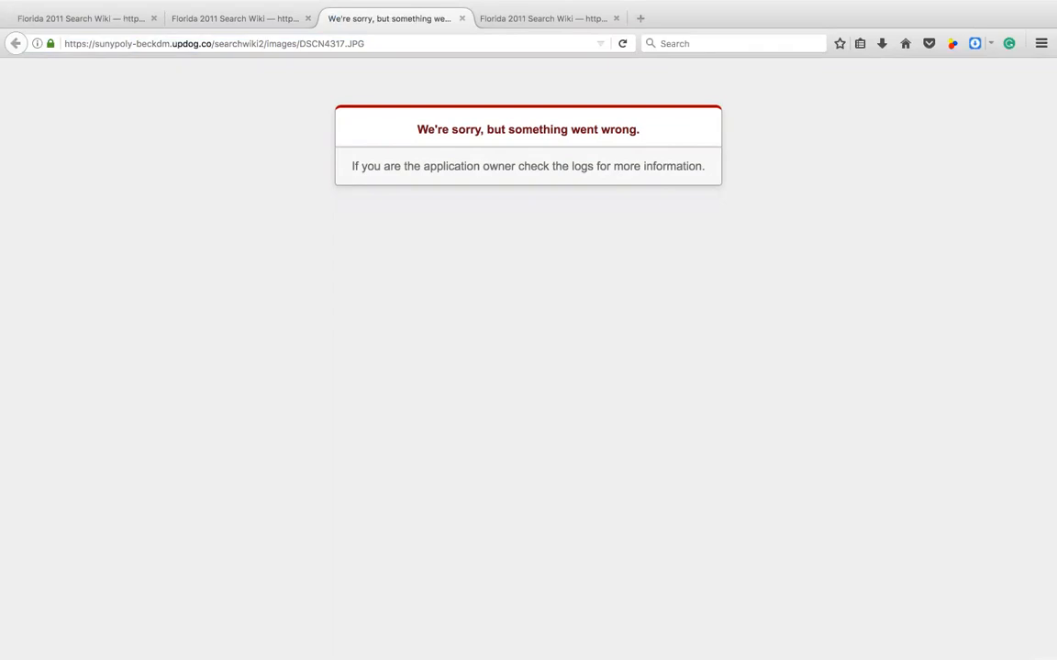
pyautogui.moveTo(235, 123)
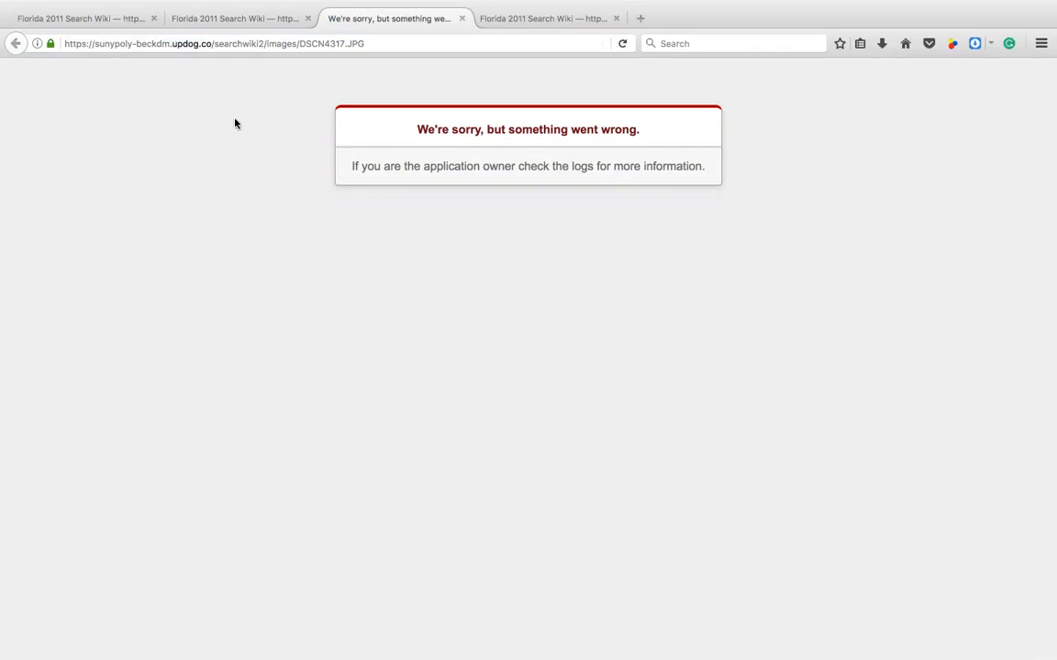
pyautogui.click(545, 19)
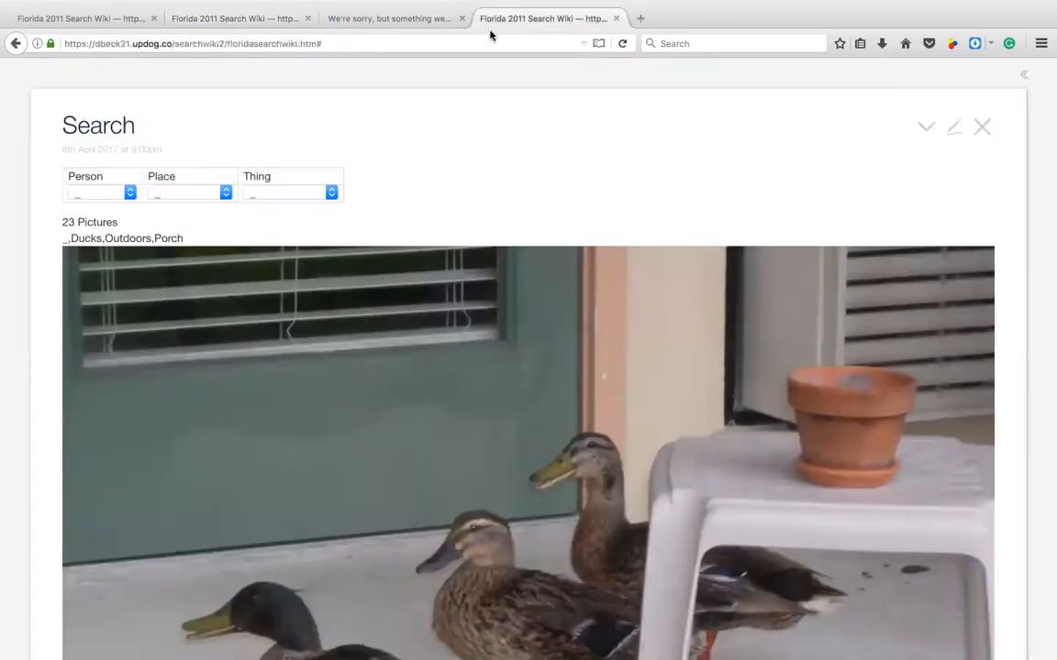
pyautogui.moveTo(293, 117)
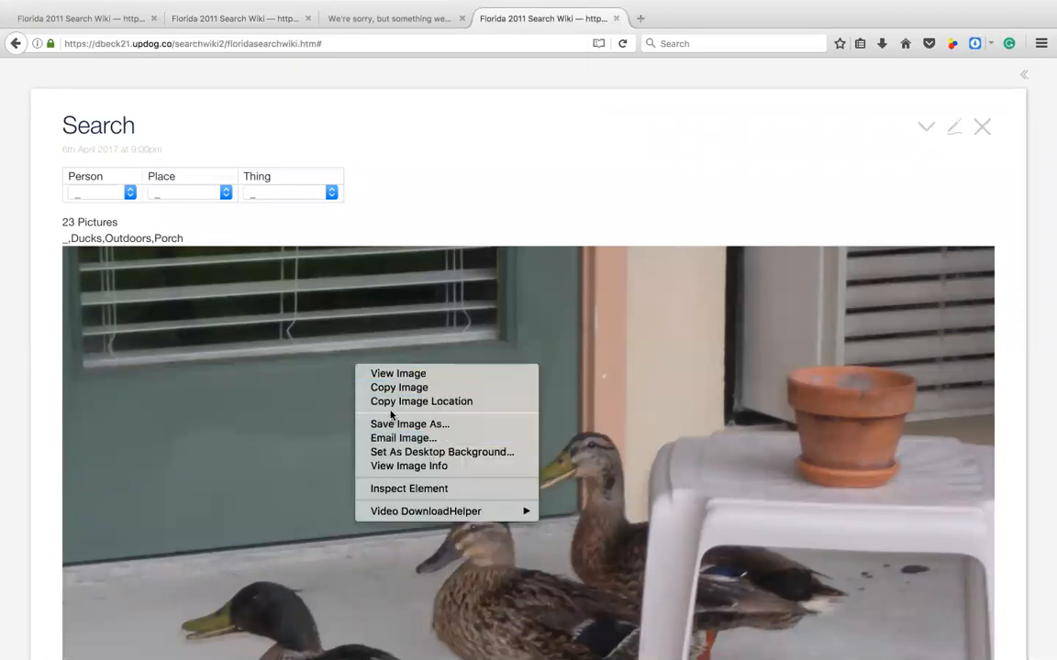
pyautogui.click(794, 18)
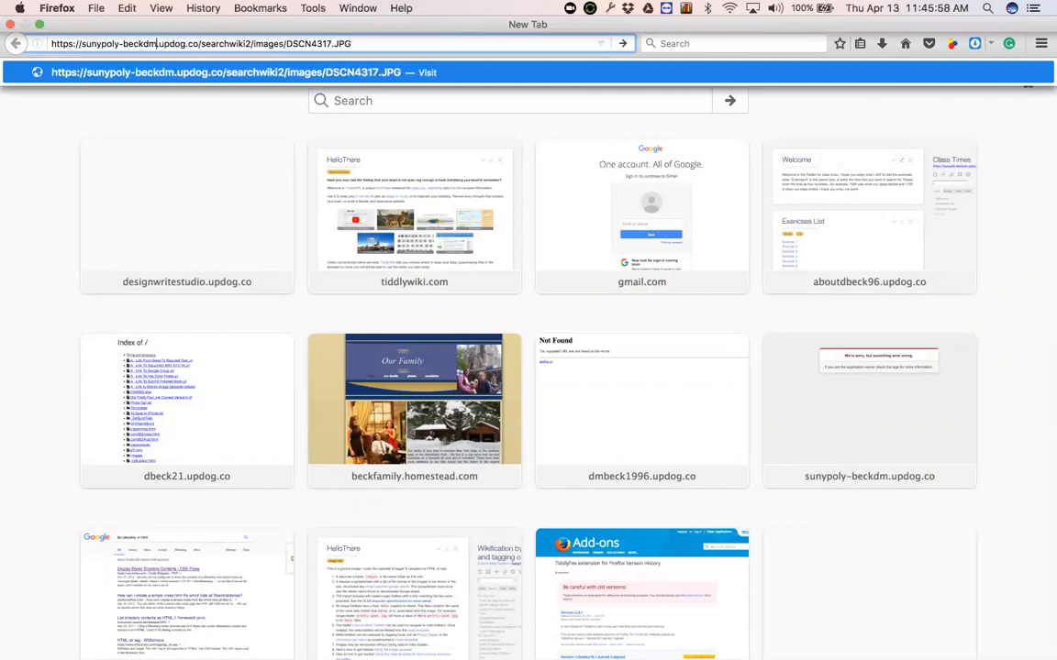
pyautogui.press('Return')
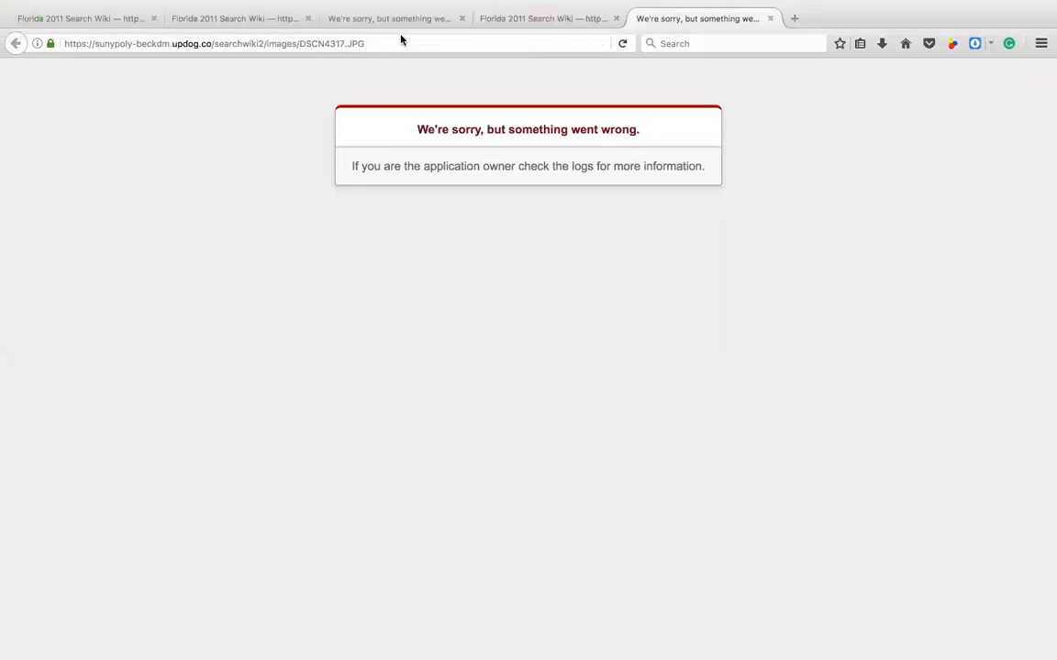
pyautogui.click(544, 18)
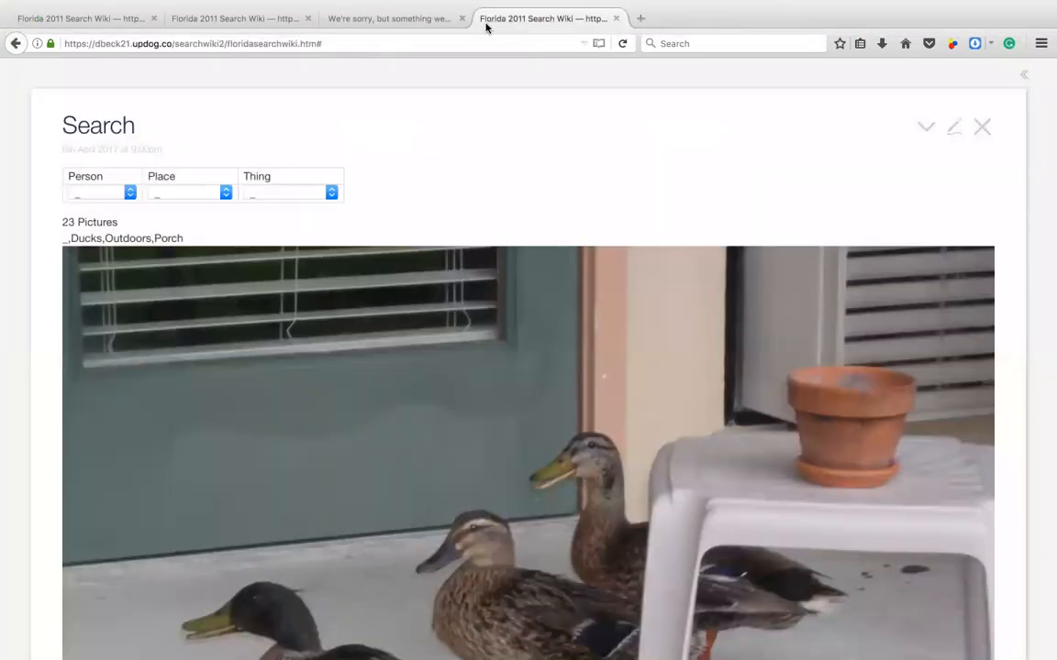
pyautogui.moveTo(434, 124)
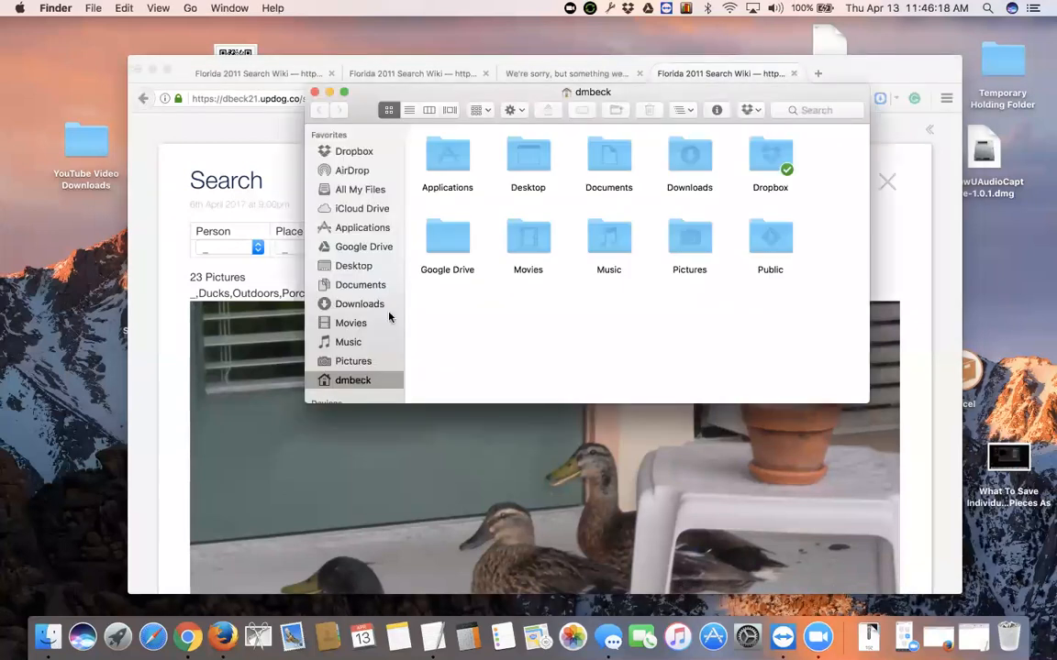
pyautogui.moveTo(756, 175)
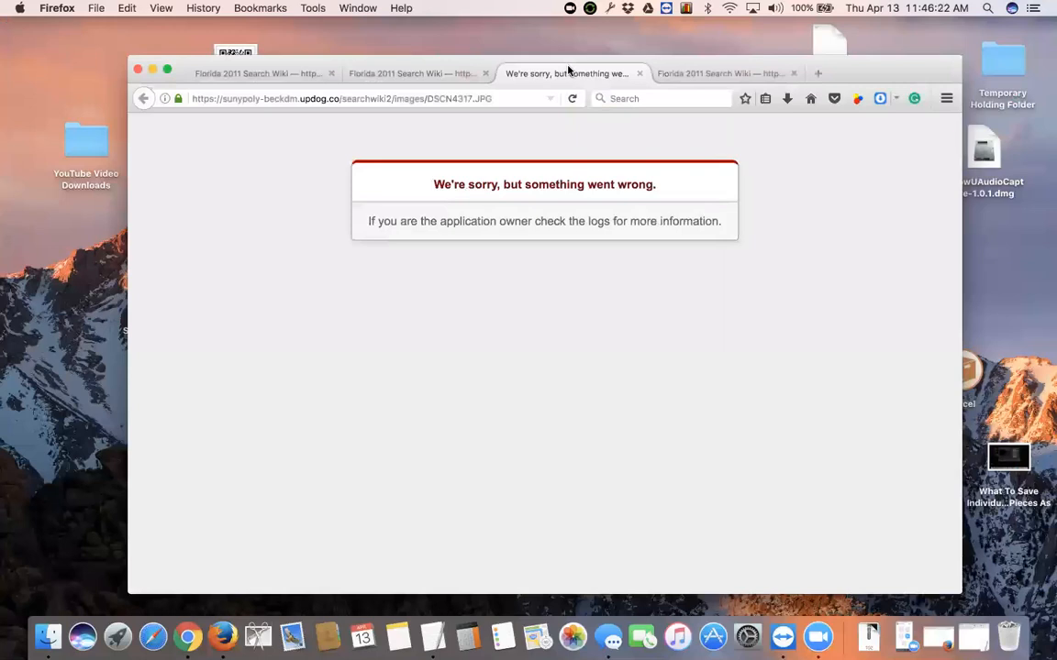
pyautogui.moveTo(425, 167)
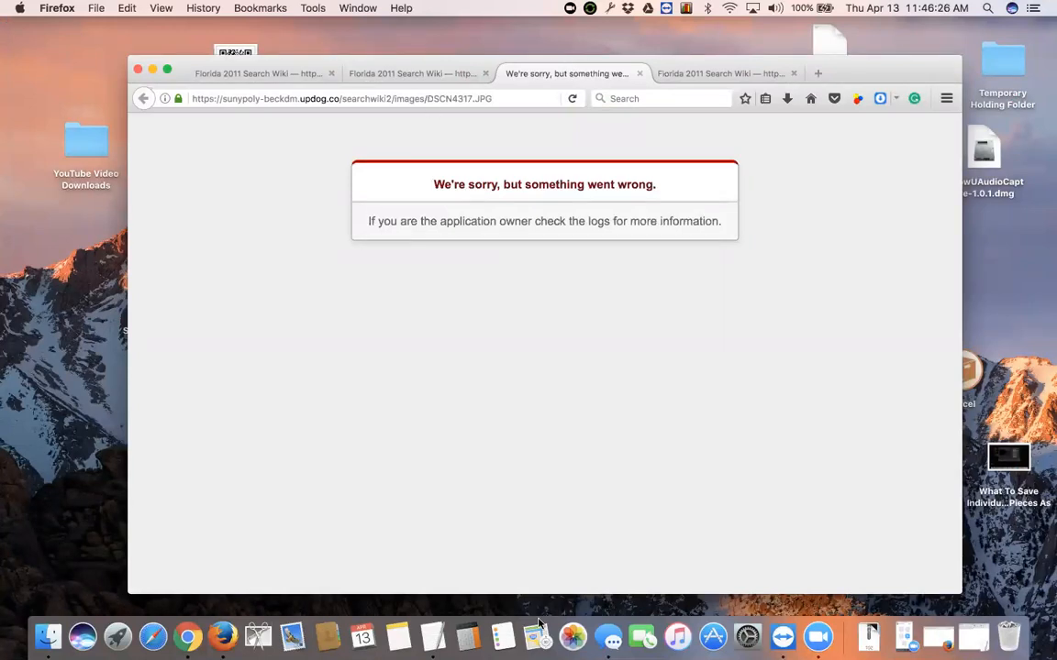
# Step: In Finder, open searchwiki2 and then its images folder listing DSCN4317.JPG
pyautogui.click(48, 636)
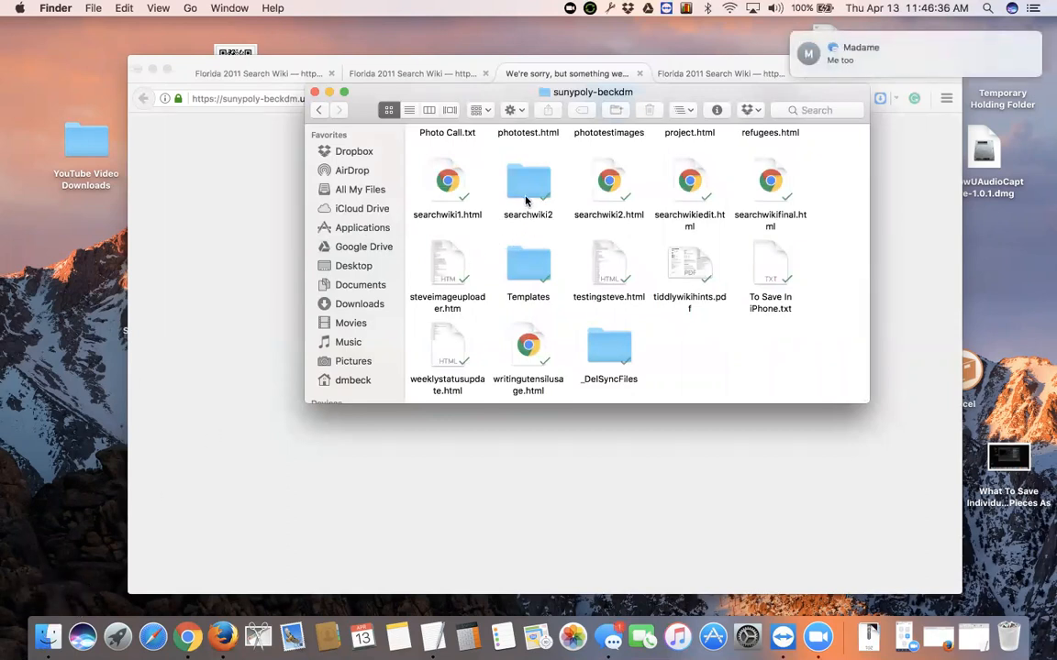
pyautogui.doubleClick(527, 183)
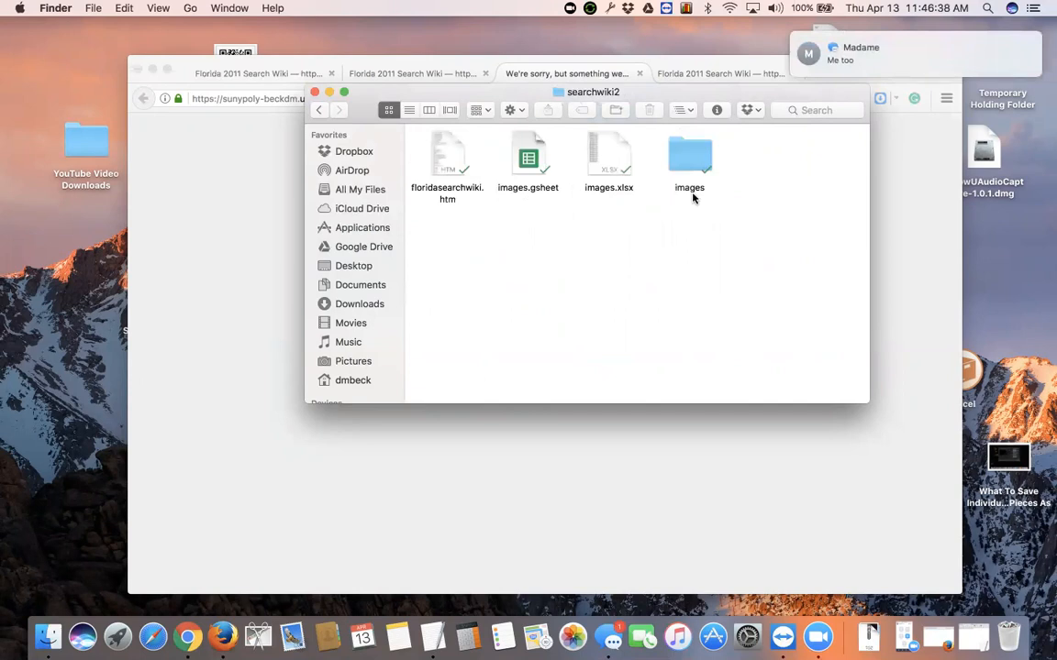
pyautogui.click(689, 155)
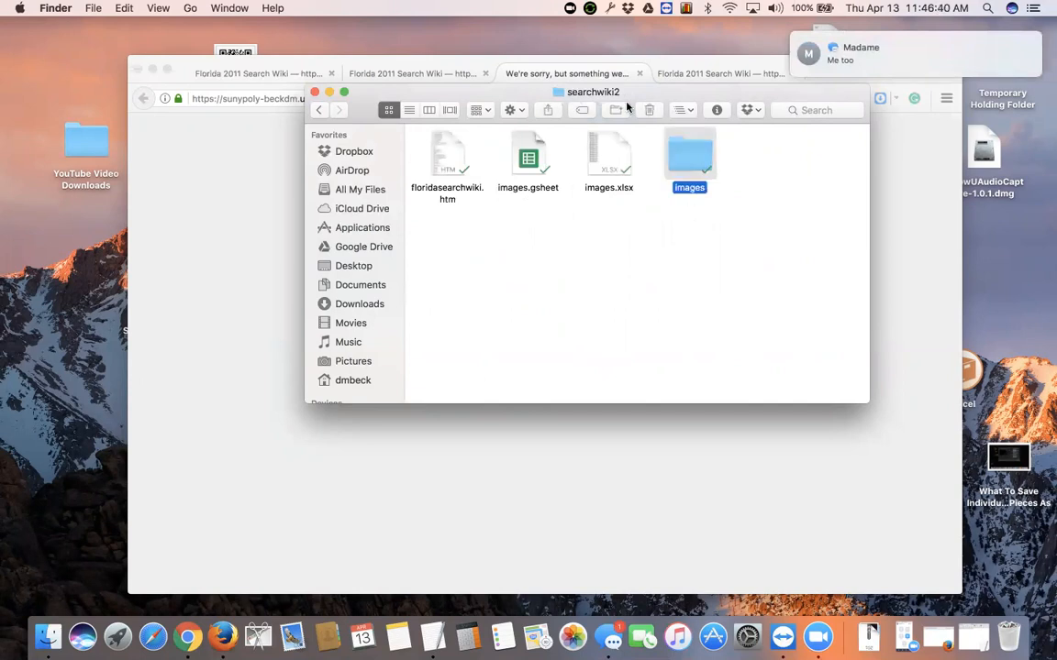
pyautogui.moveTo(593, 92); pyautogui.dragTo(543, 137)
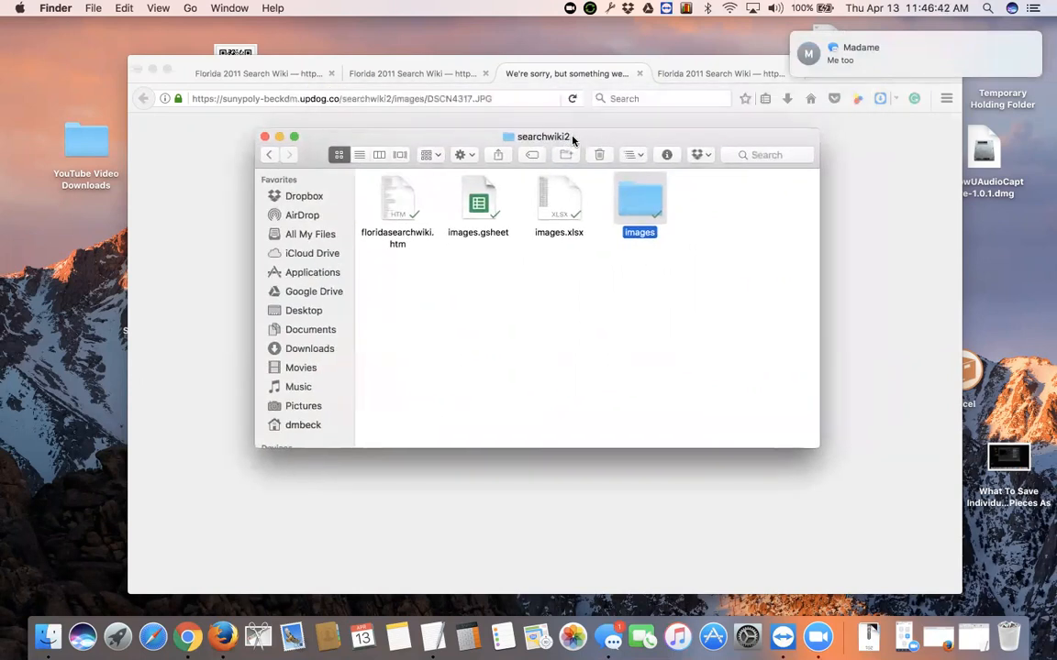
pyautogui.doubleClick(639, 199)
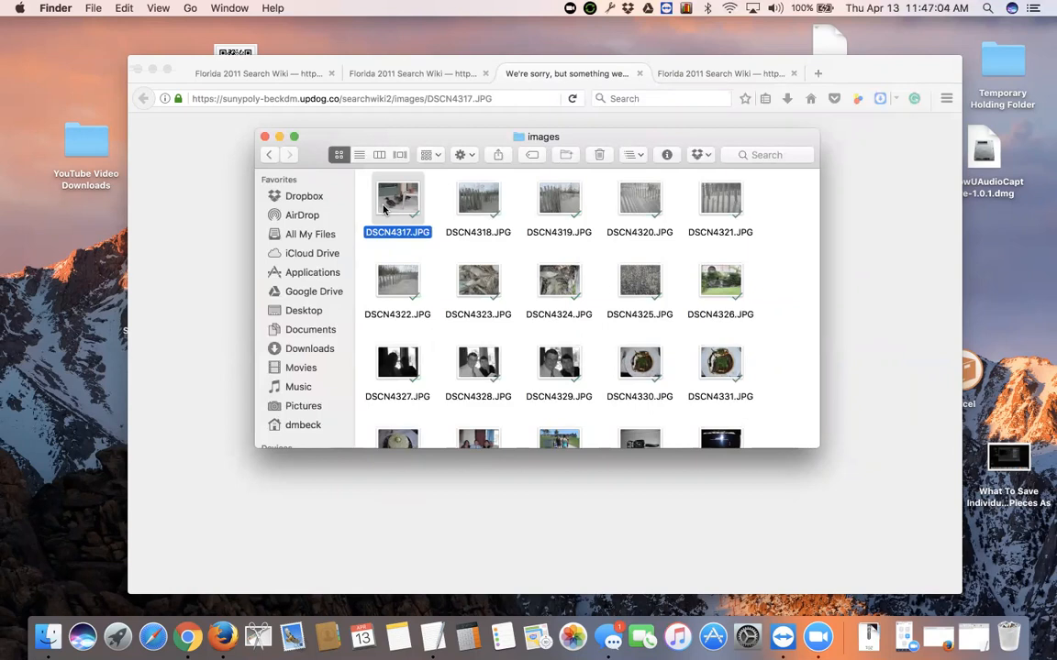
pyautogui.moveTo(385, 204)
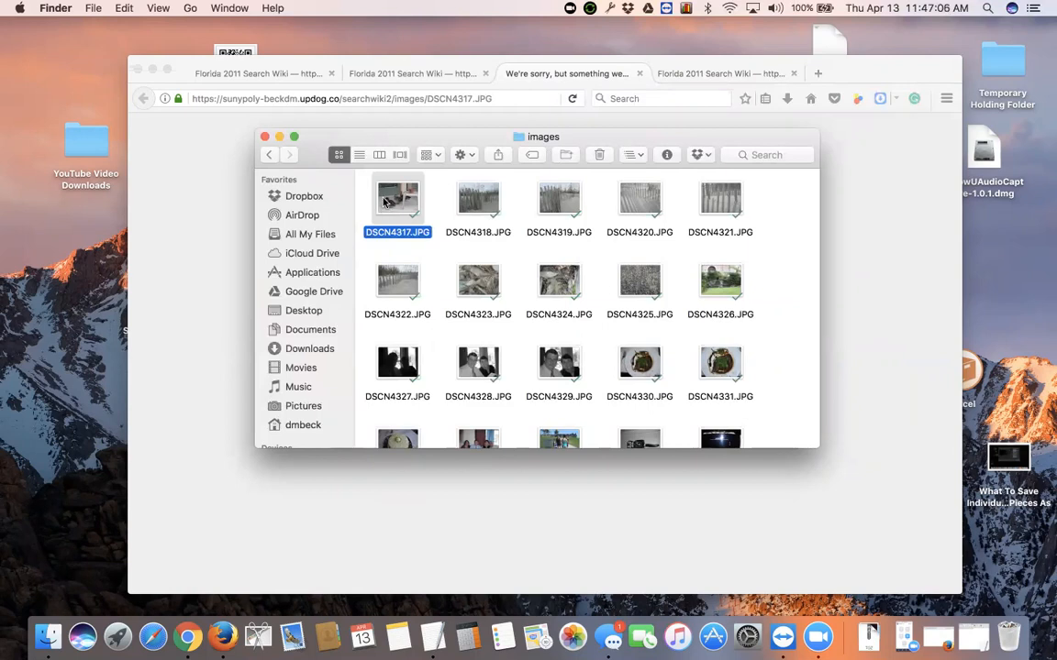
pyautogui.moveTo(383, 120)
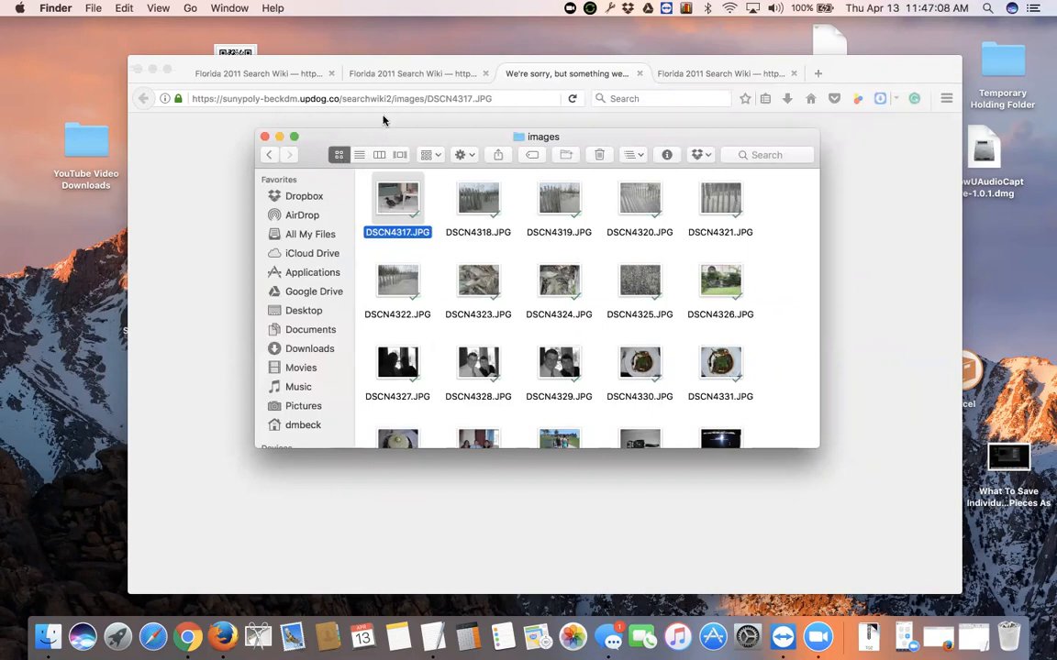
# Step: Load updog.co in a new tab and start logging in with Dropbox
pyautogui.click(926, 74)
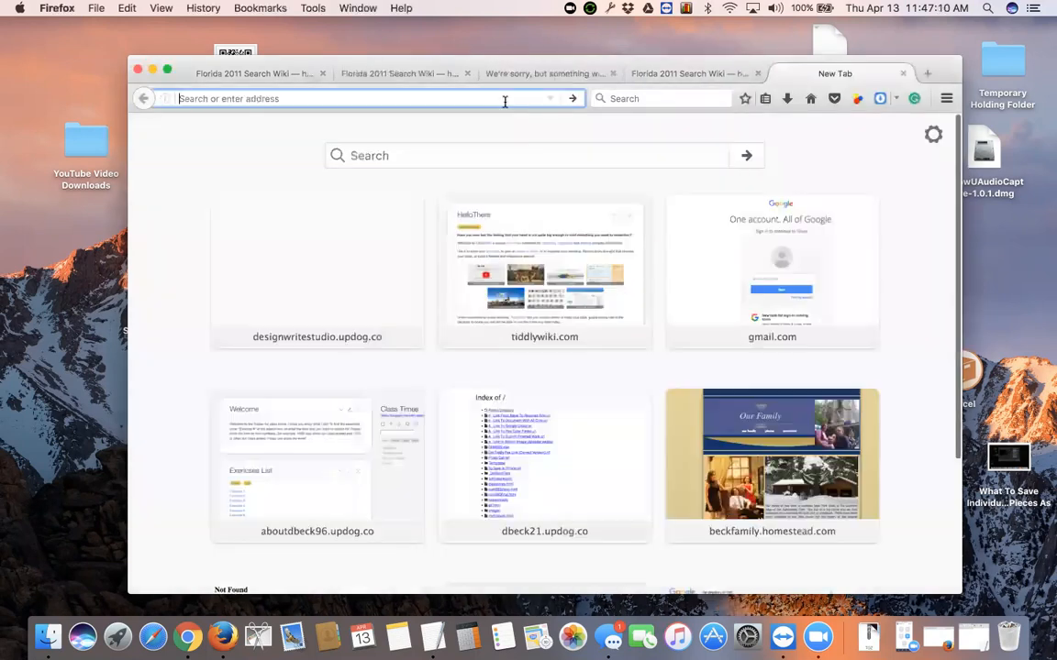
pyautogui.write('updog.co')
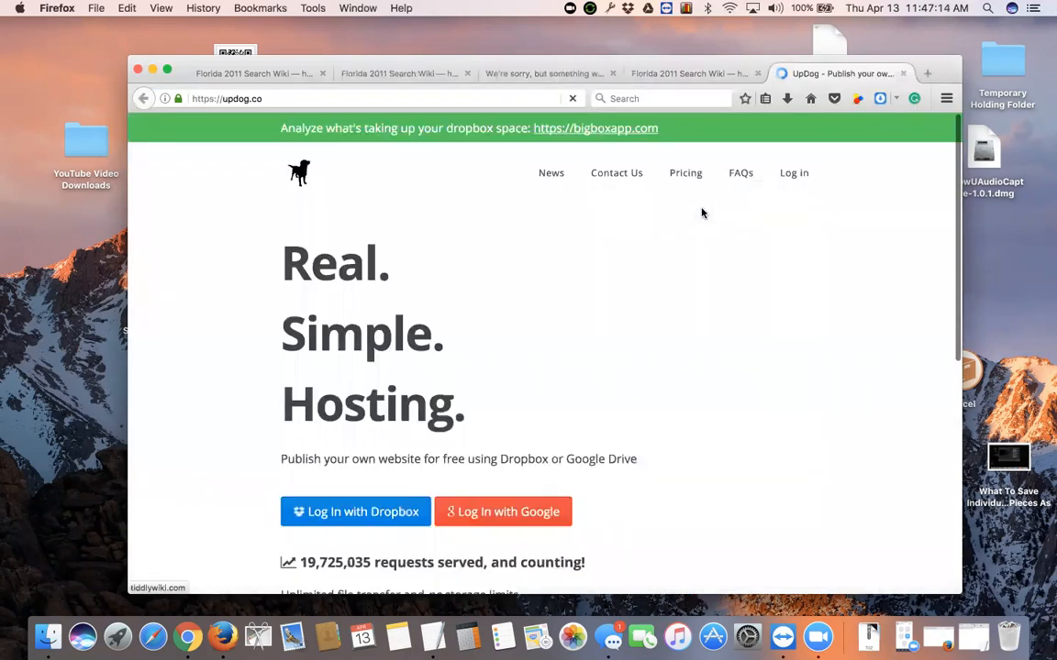
pyautogui.click(355, 512)
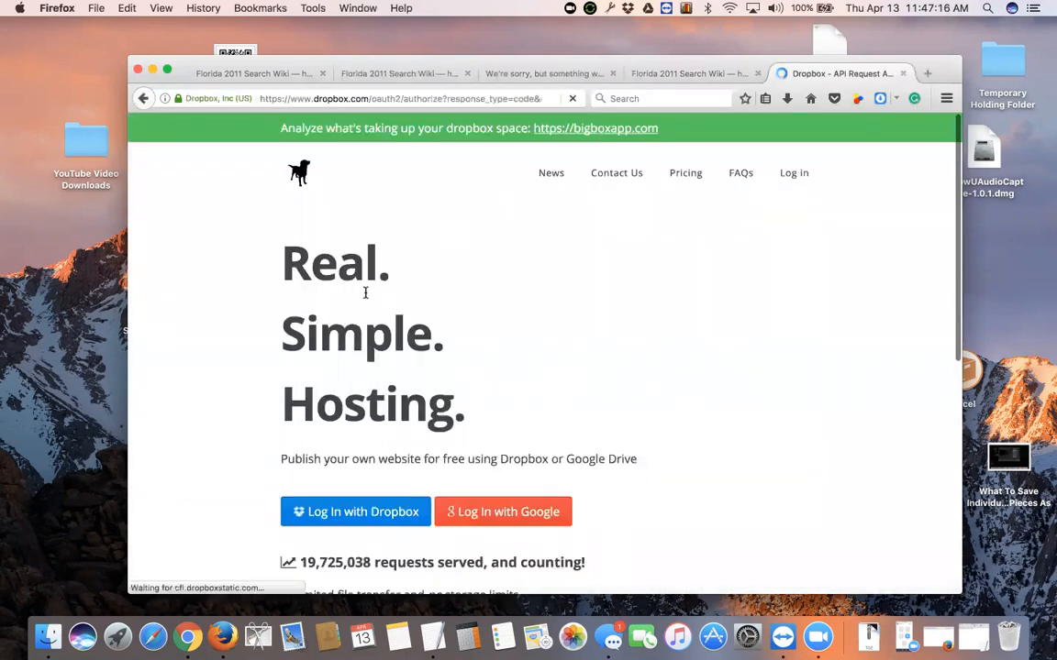
pyautogui.click(355, 512)
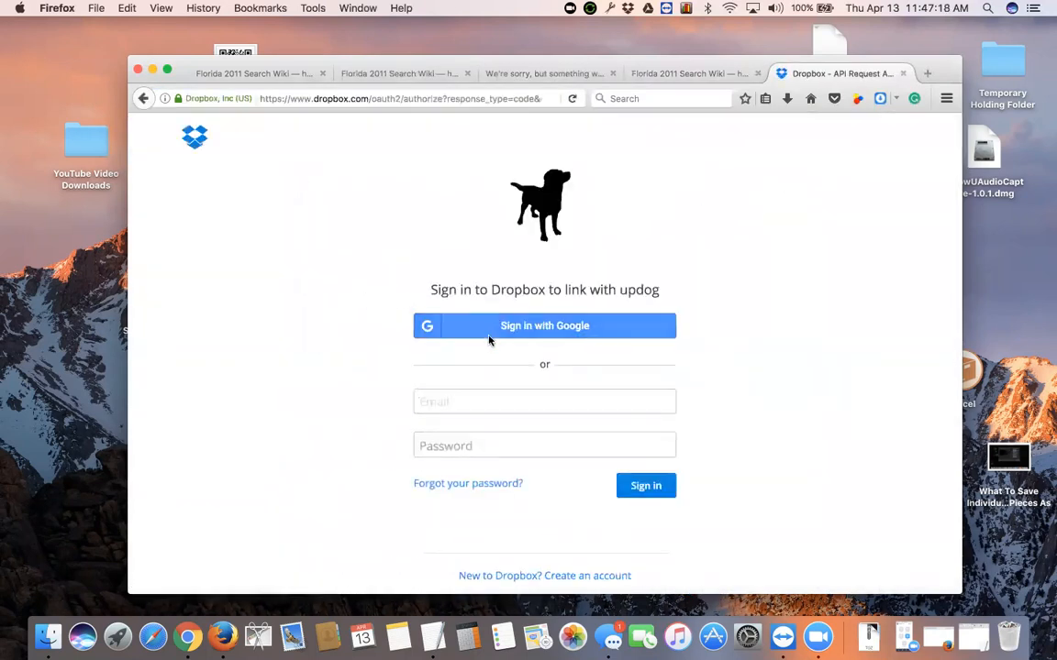
pyautogui.click(544, 326)
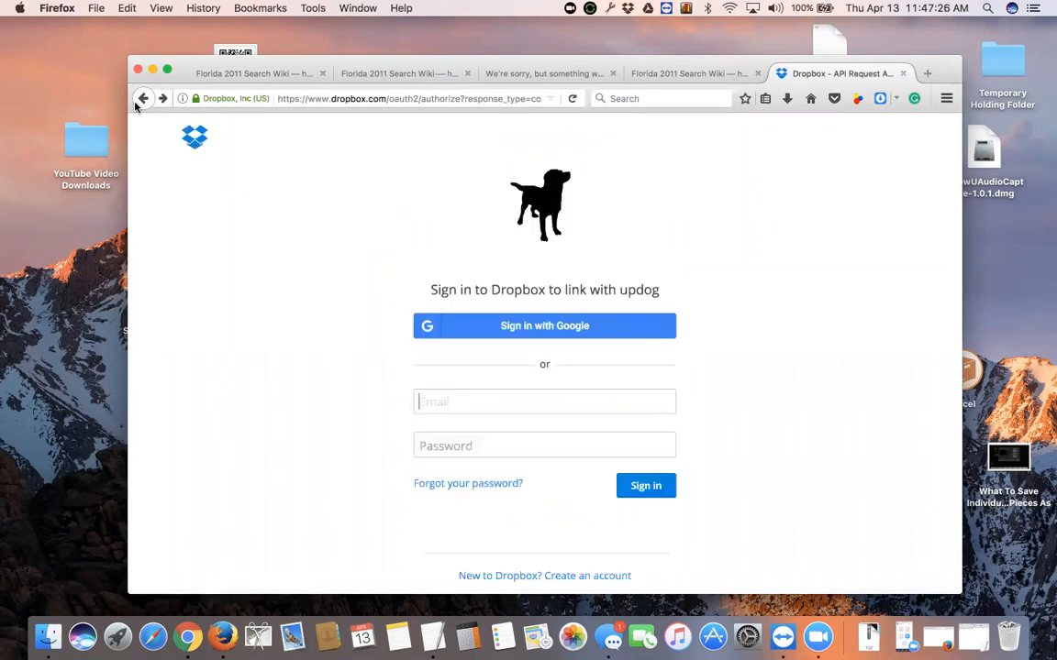
# Step: Go back to the UpDog home page and scroll through it
pyautogui.click(144, 99)
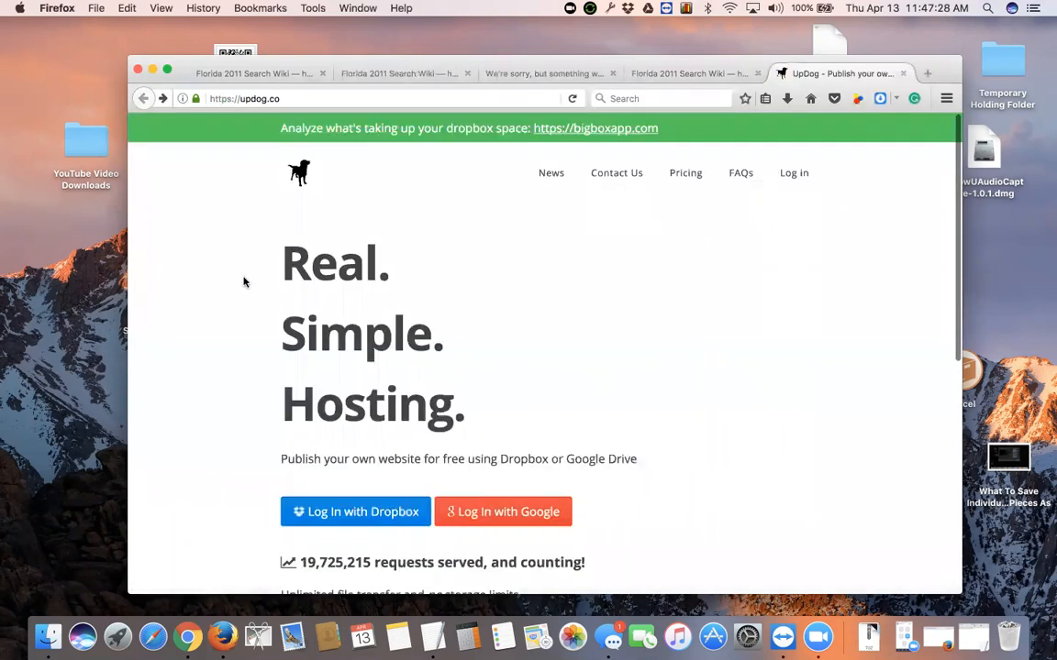
pyautogui.moveTo(218, 311)
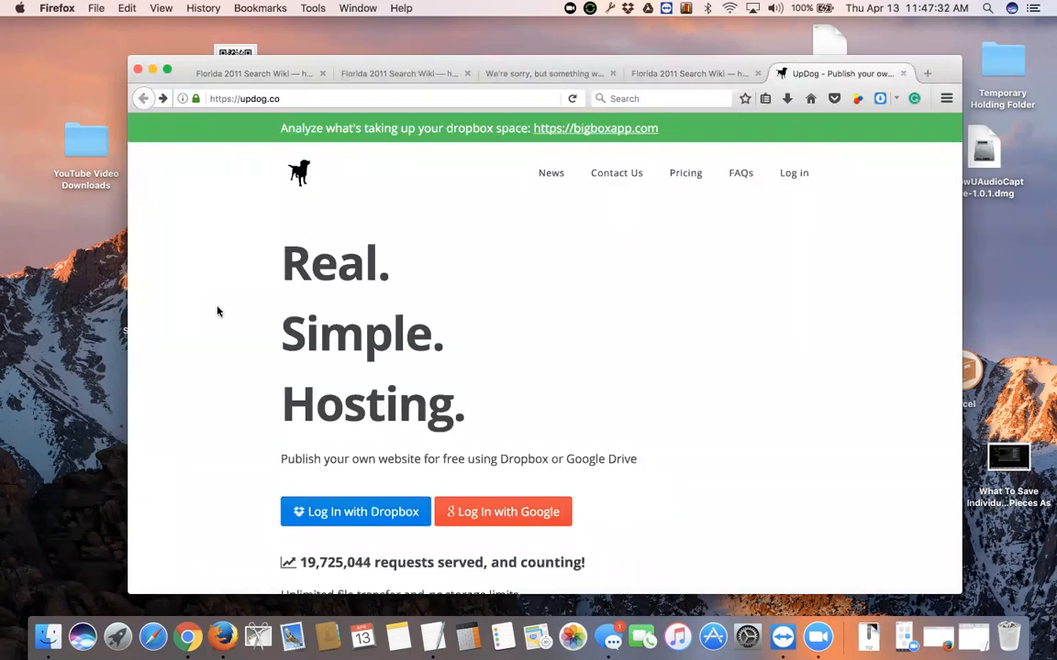
pyautogui.scroll(-3)
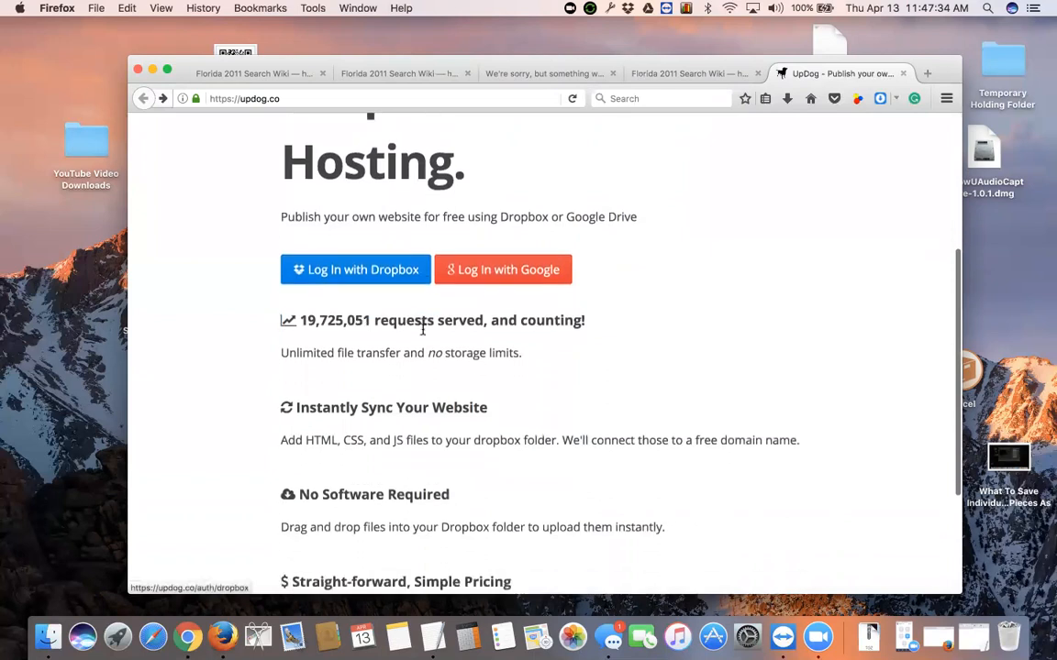
pyautogui.scroll(3)
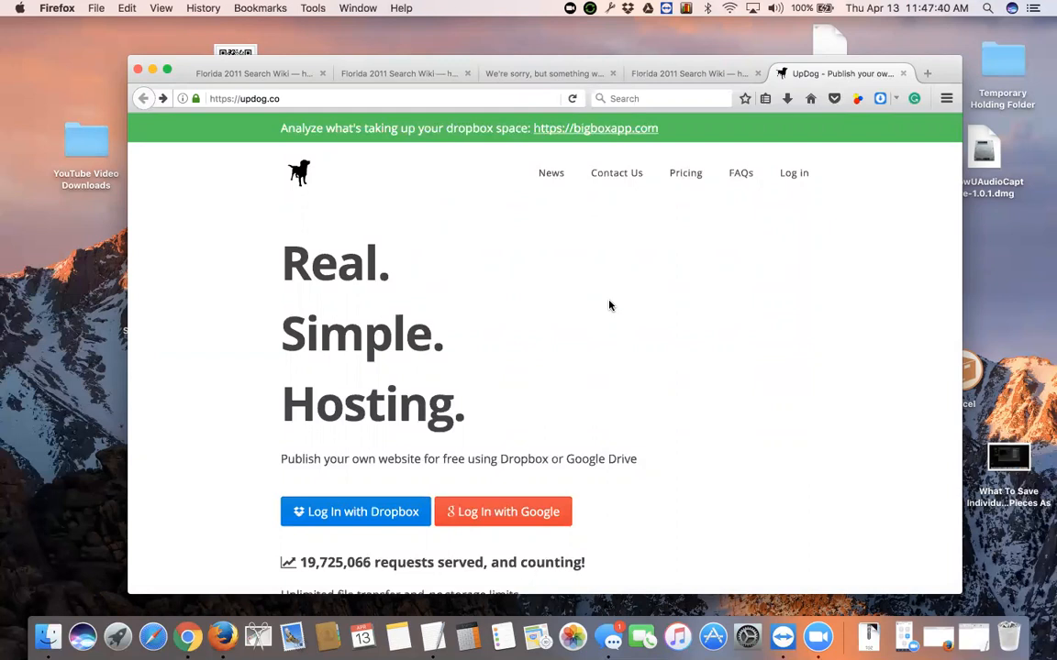
pyautogui.click(355, 512)
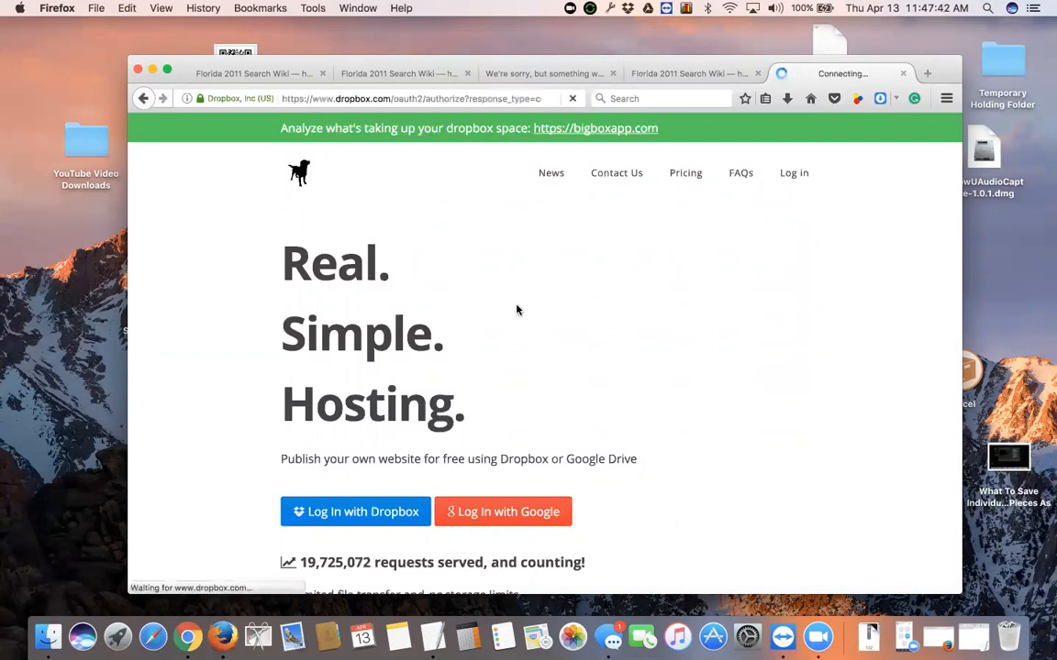
pyautogui.click(355, 512)
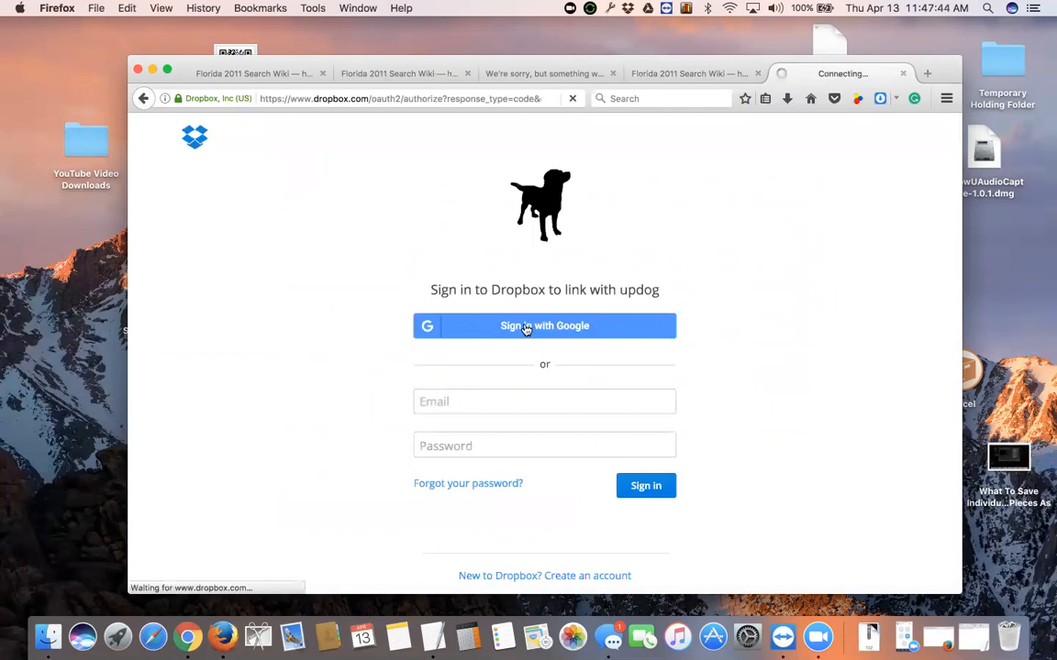
pyautogui.click(544, 326)
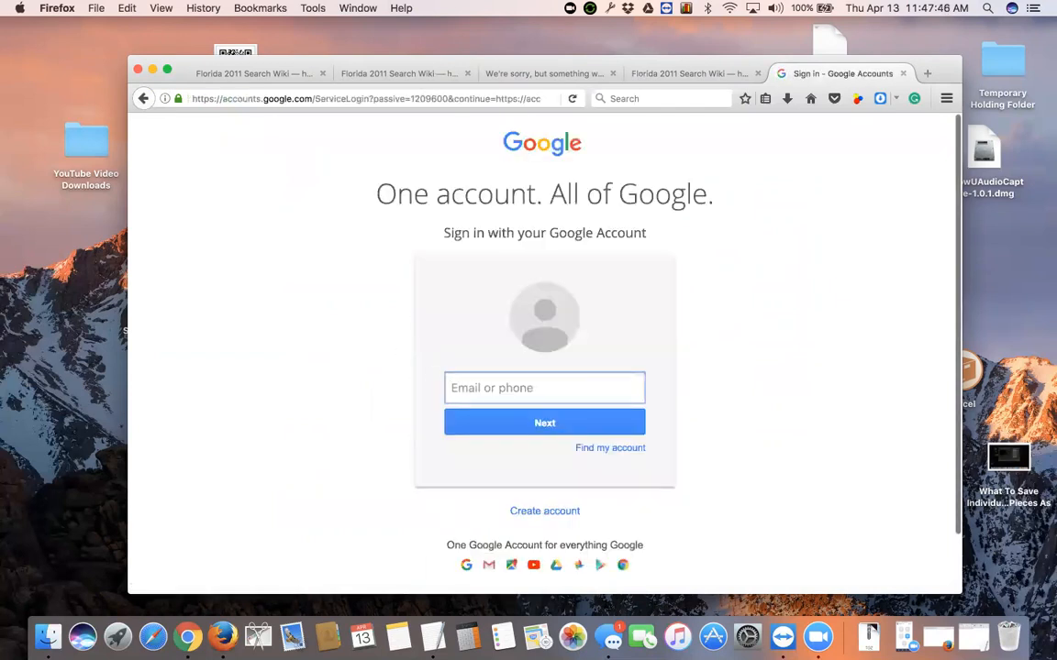
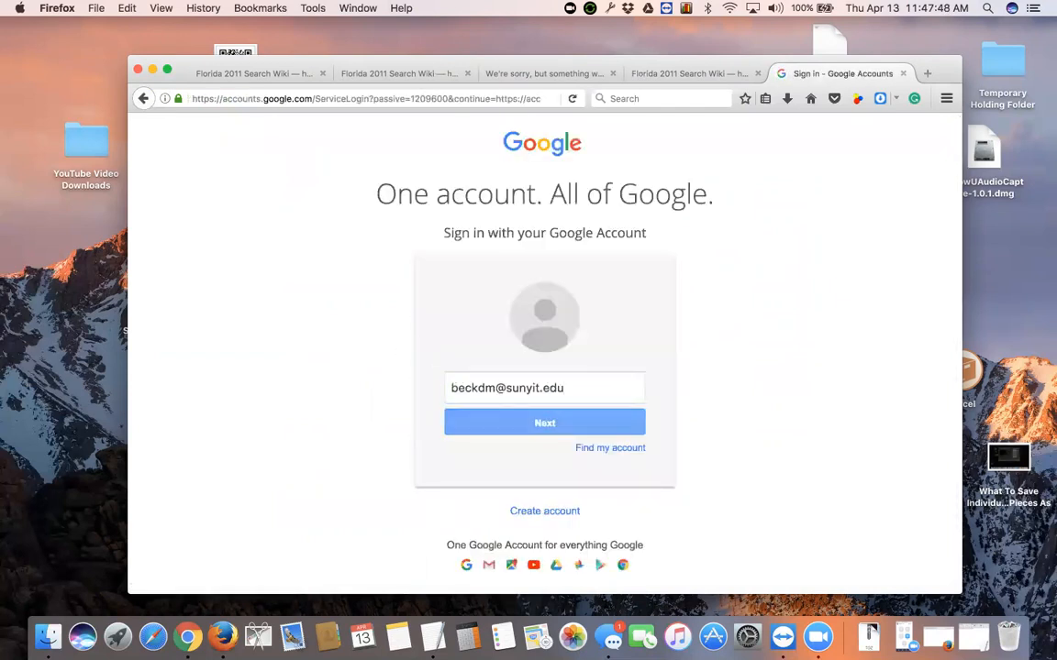
pyautogui.click(544, 422)
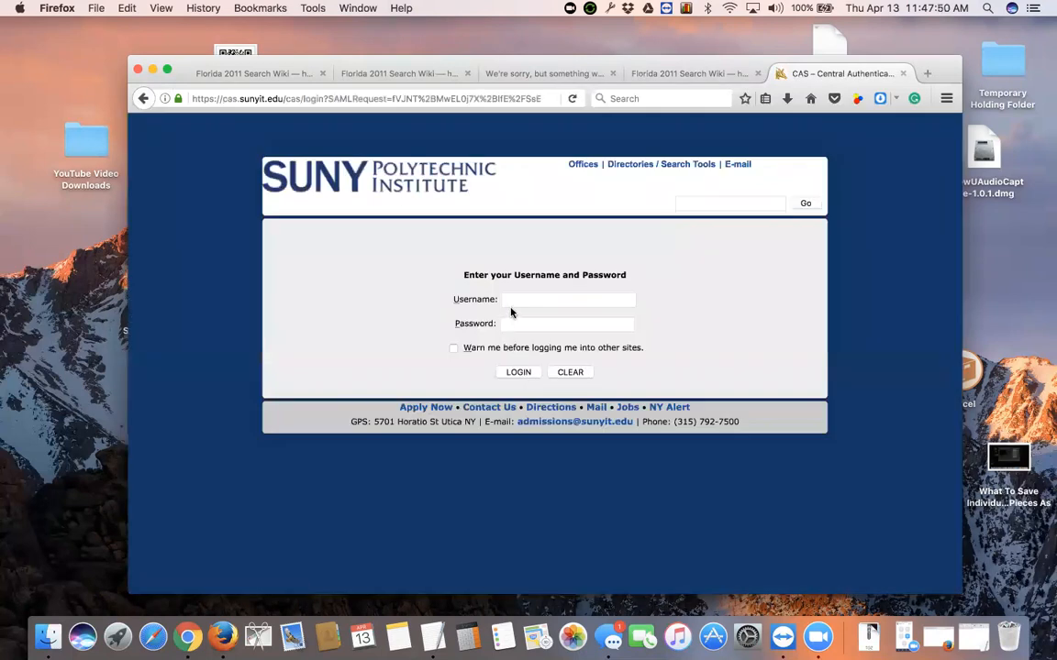
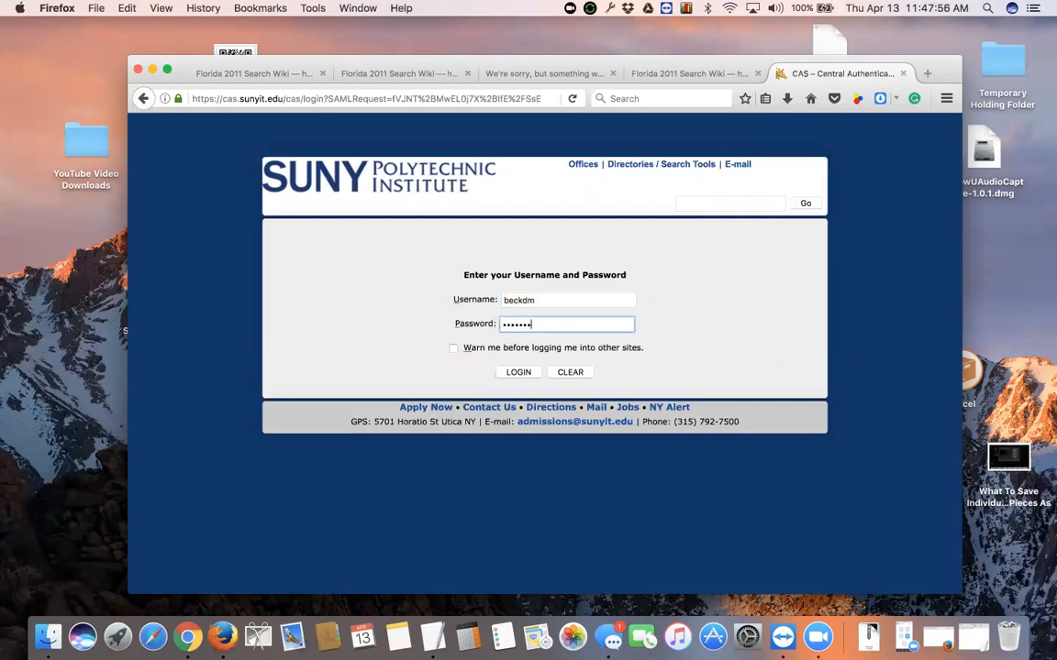
pyautogui.click(517, 372)
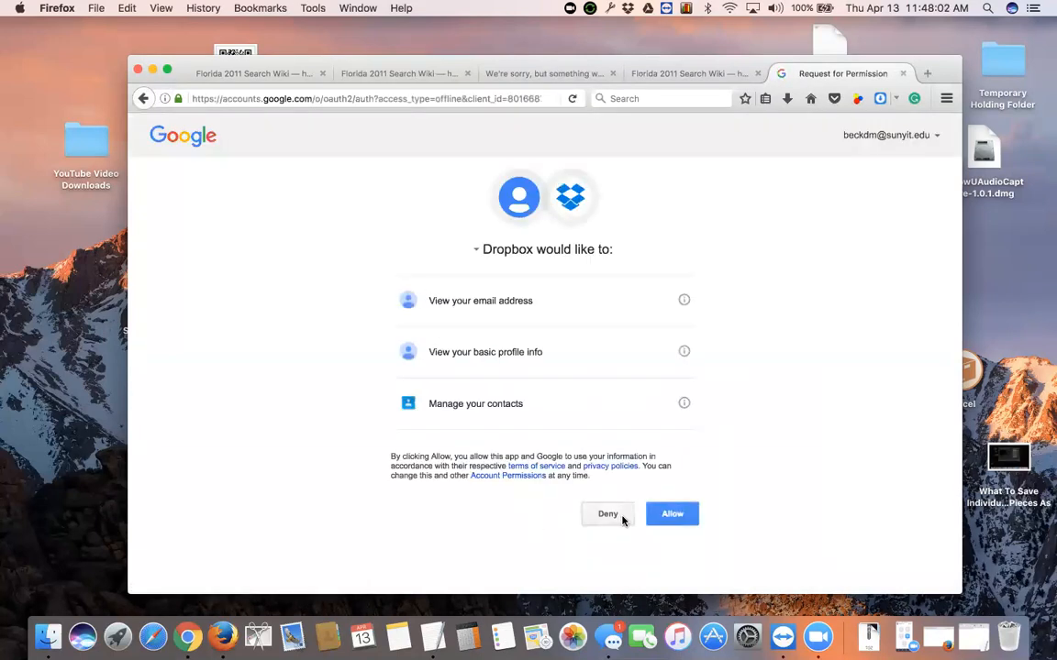
pyautogui.moveTo(372, 294)
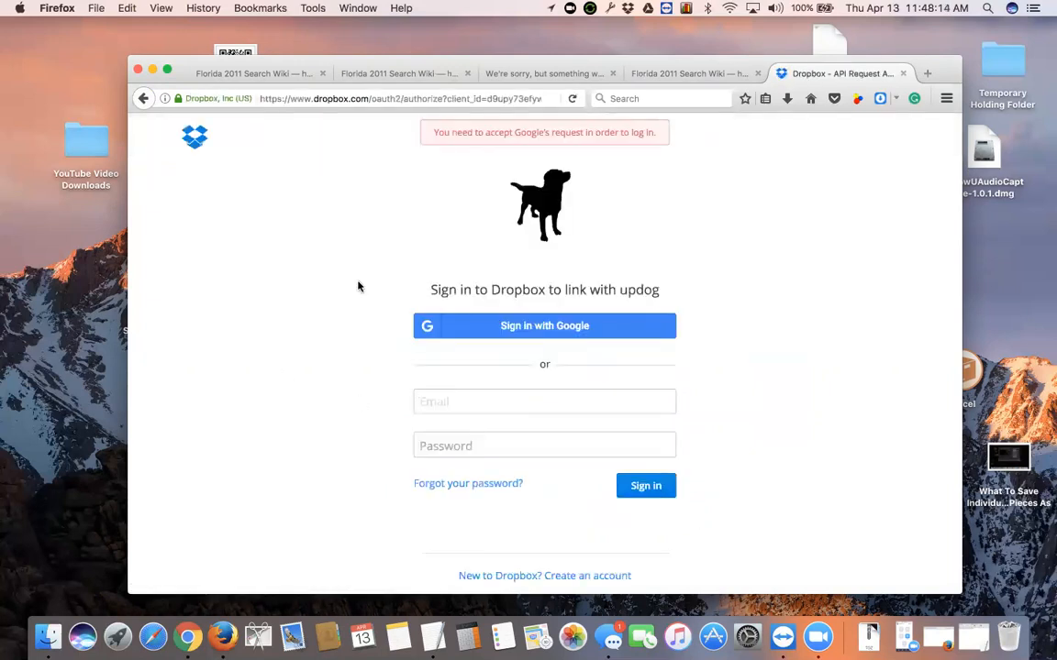
pyautogui.moveTo(399, 310)
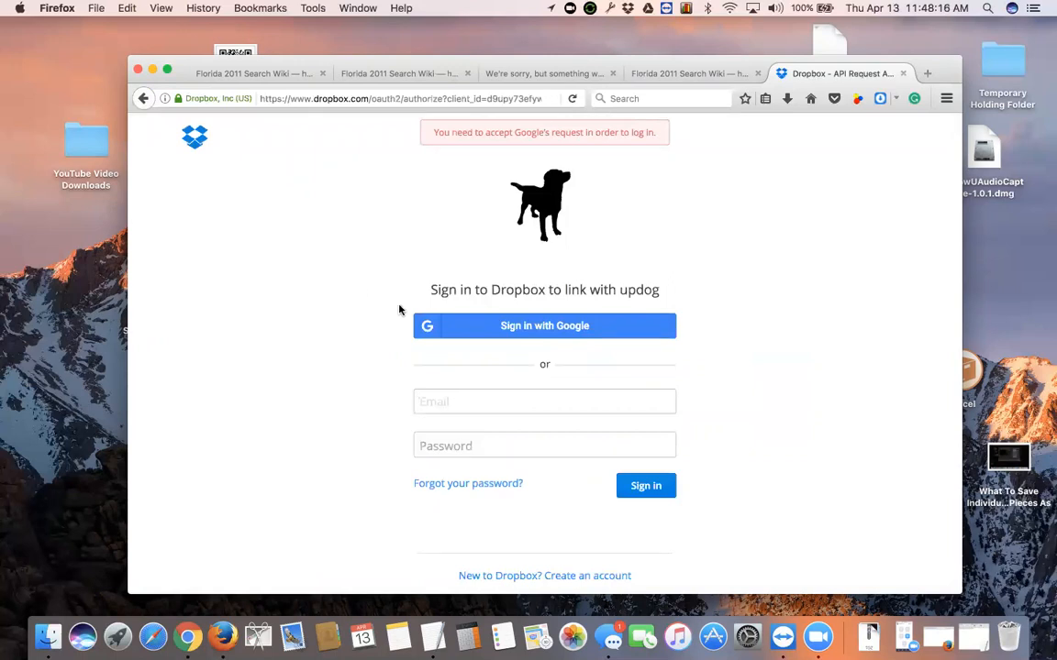
pyautogui.click(544, 326)
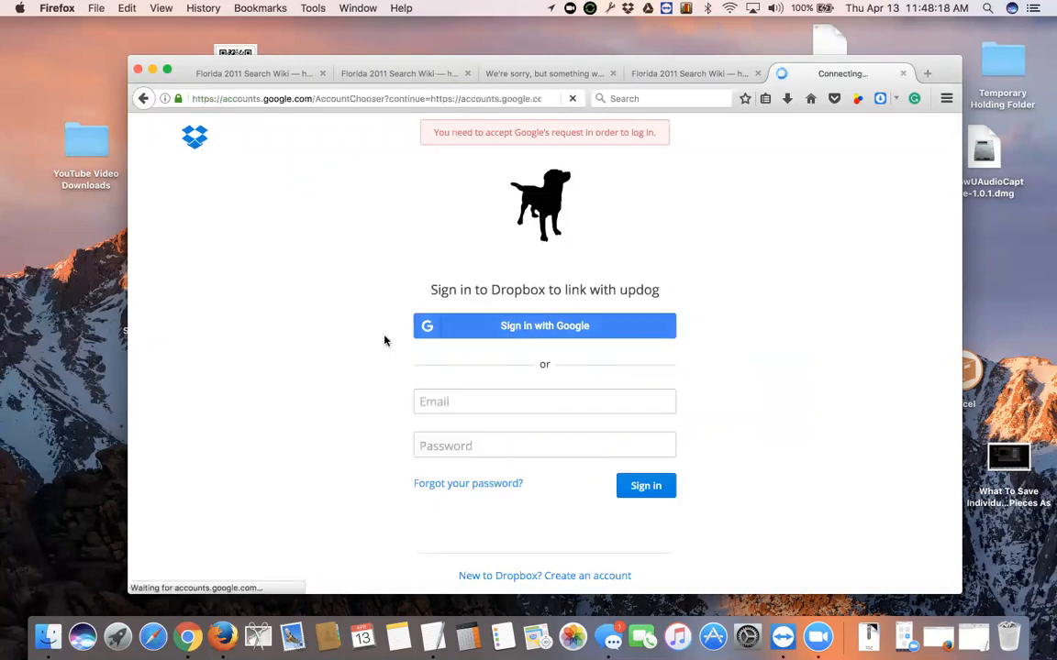
pyautogui.click(543, 326)
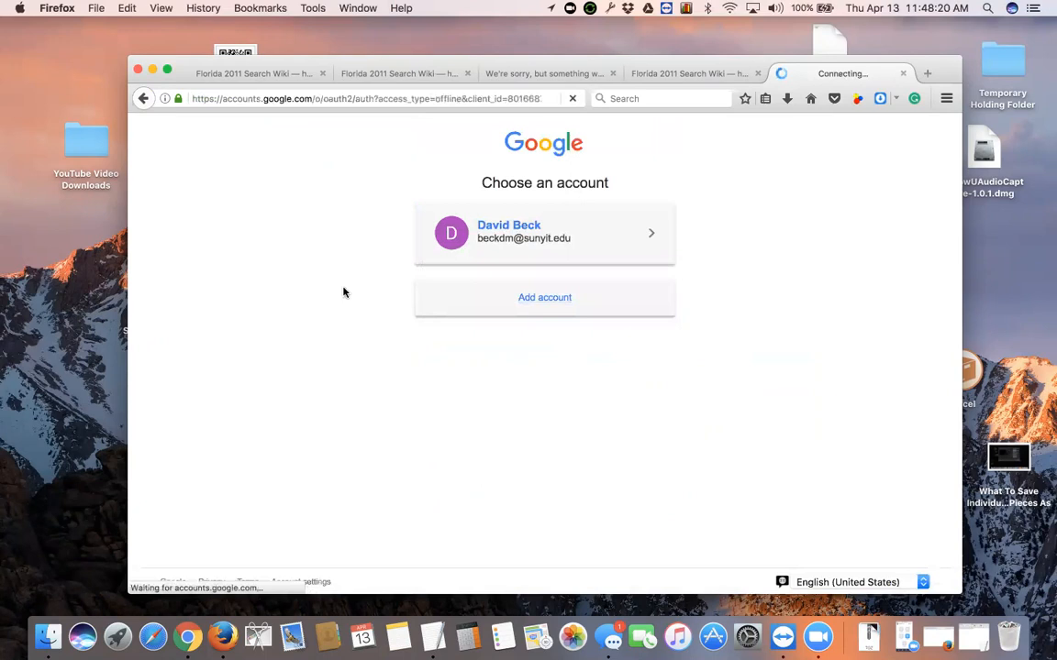
pyautogui.click(543, 232)
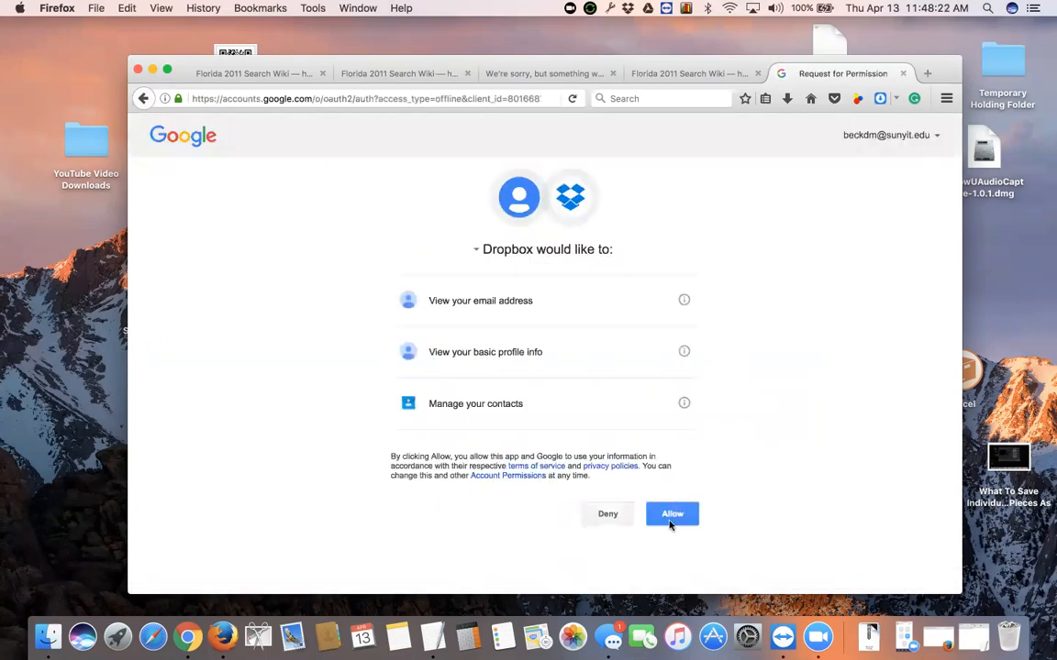
pyautogui.click(672, 513)
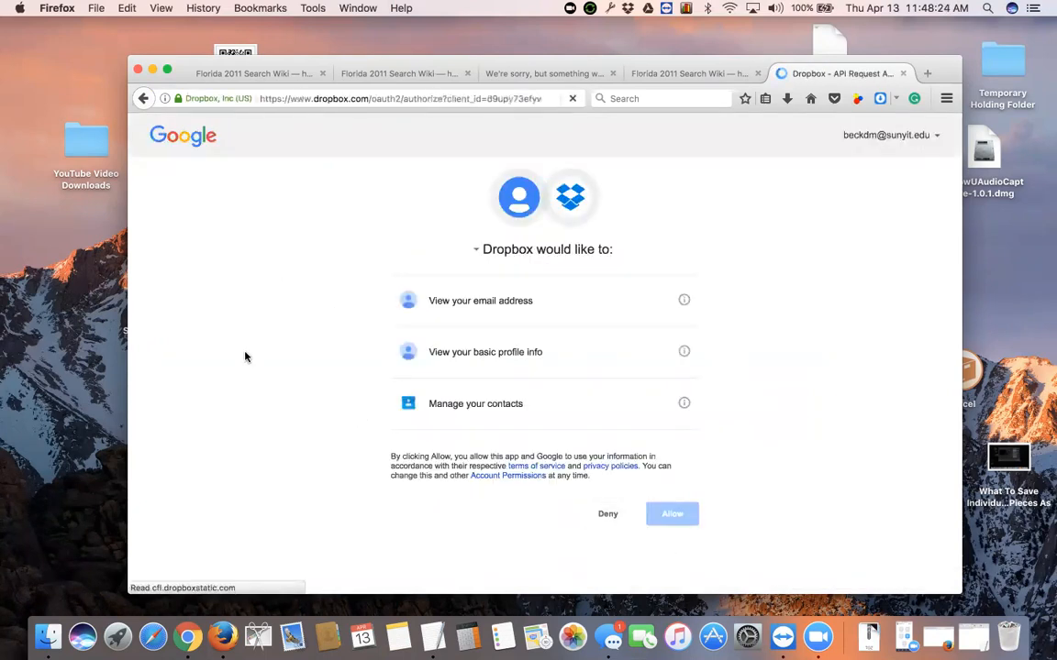
pyautogui.click(672, 513)
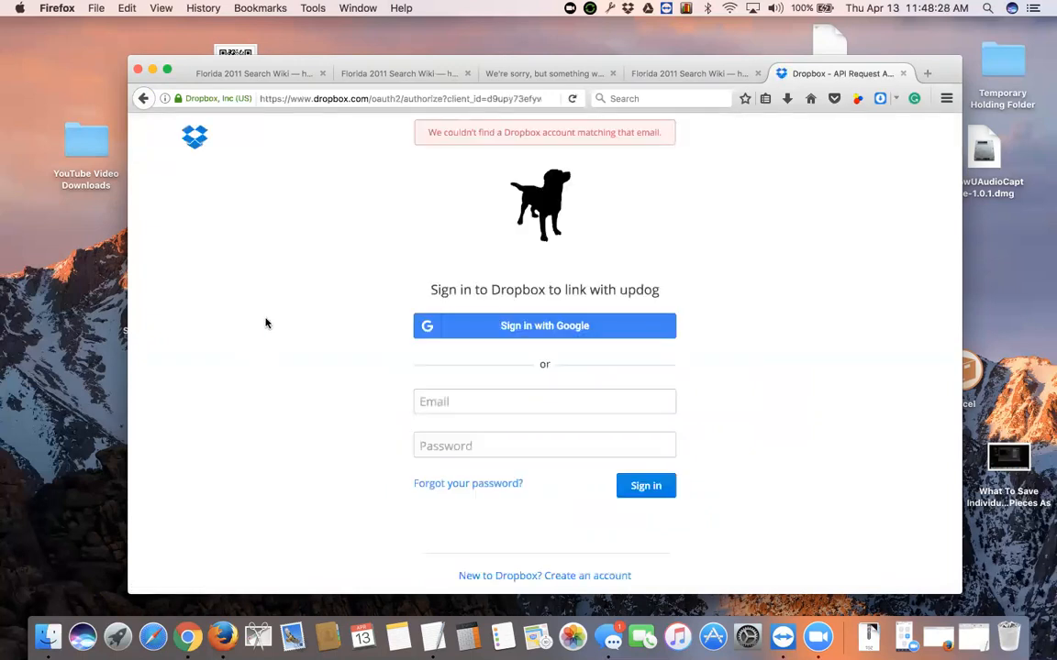
pyautogui.moveTo(463, 326)
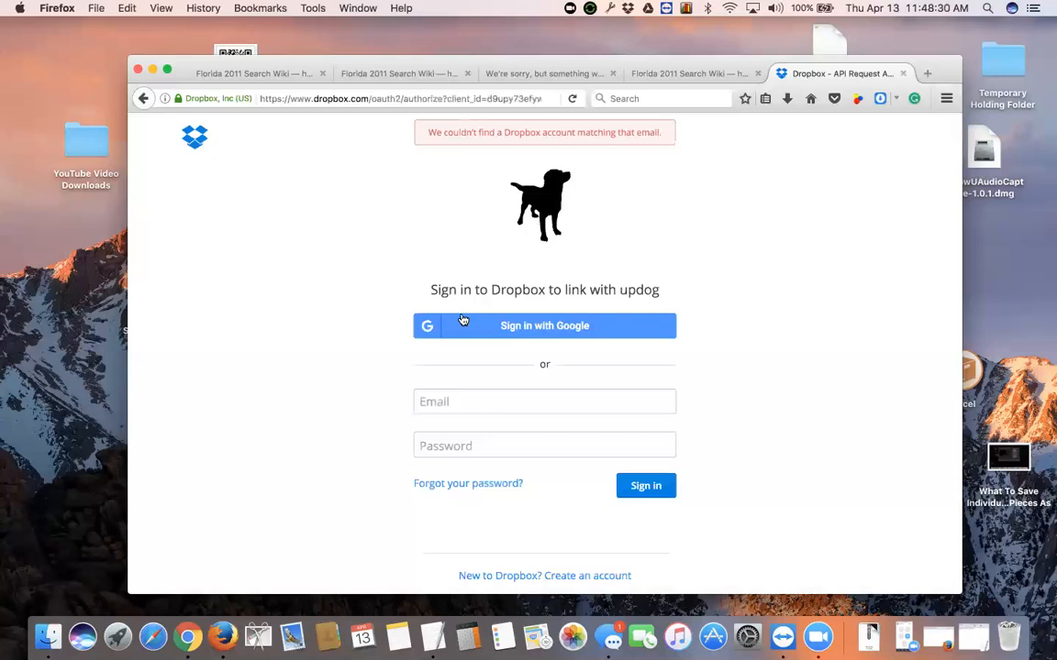
pyautogui.click(544, 325)
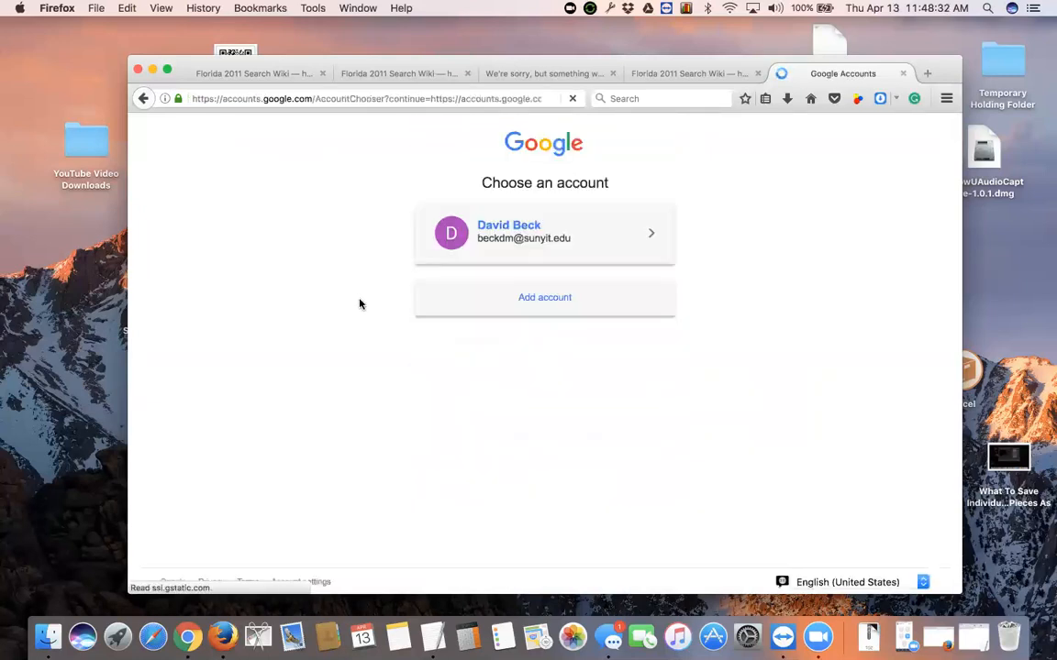
pyautogui.click(544, 231)
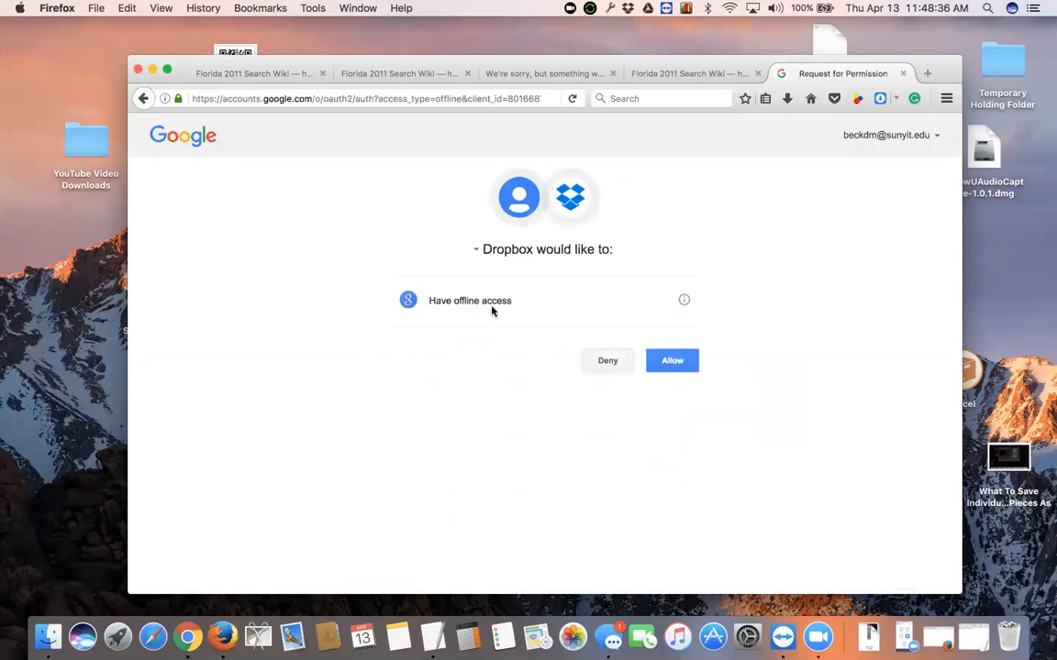
pyautogui.click(672, 360)
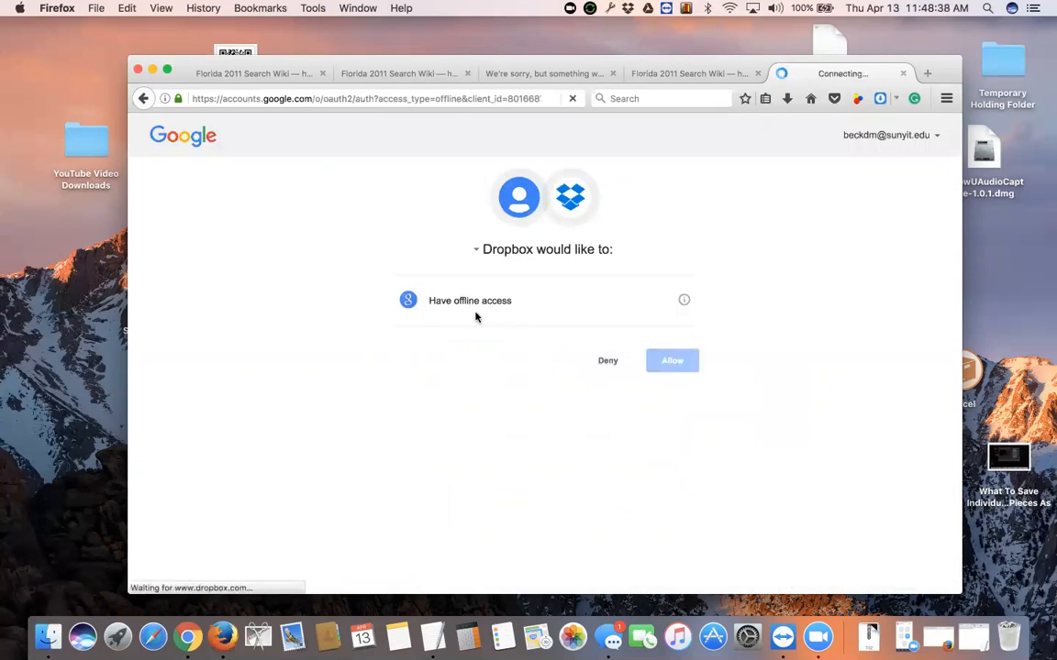
pyautogui.click(671, 360)
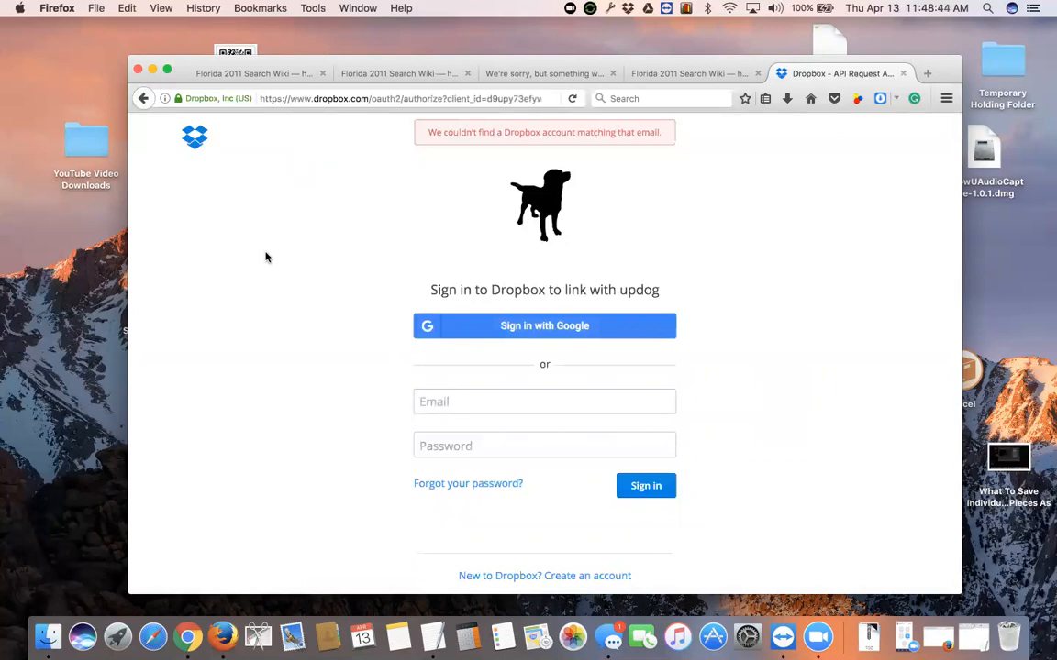
pyautogui.moveTo(315, 260)
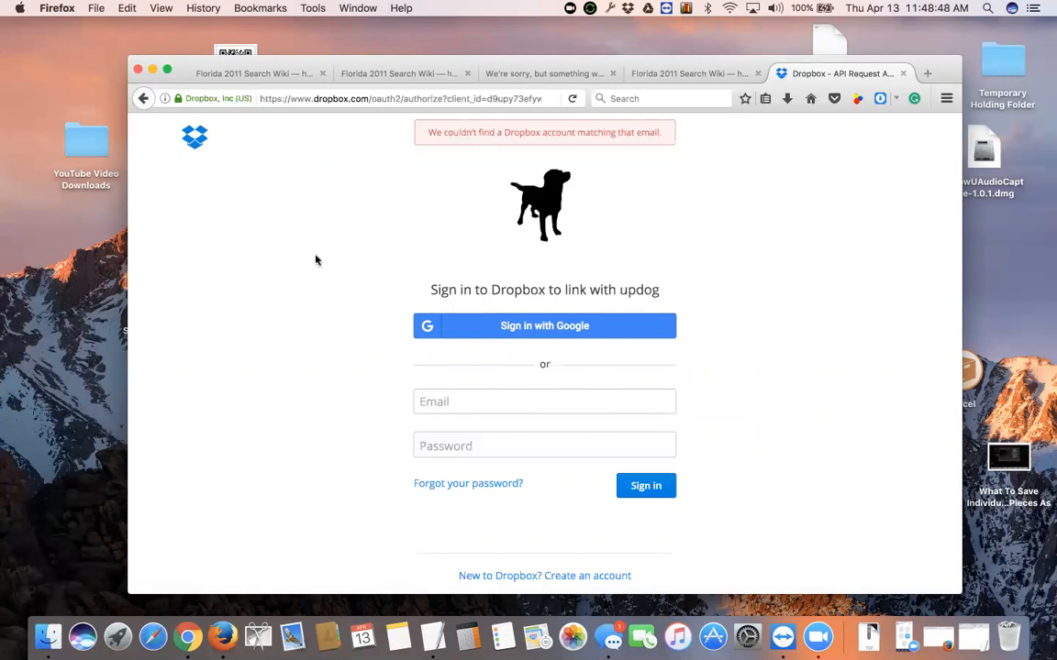
pyautogui.click(194, 137)
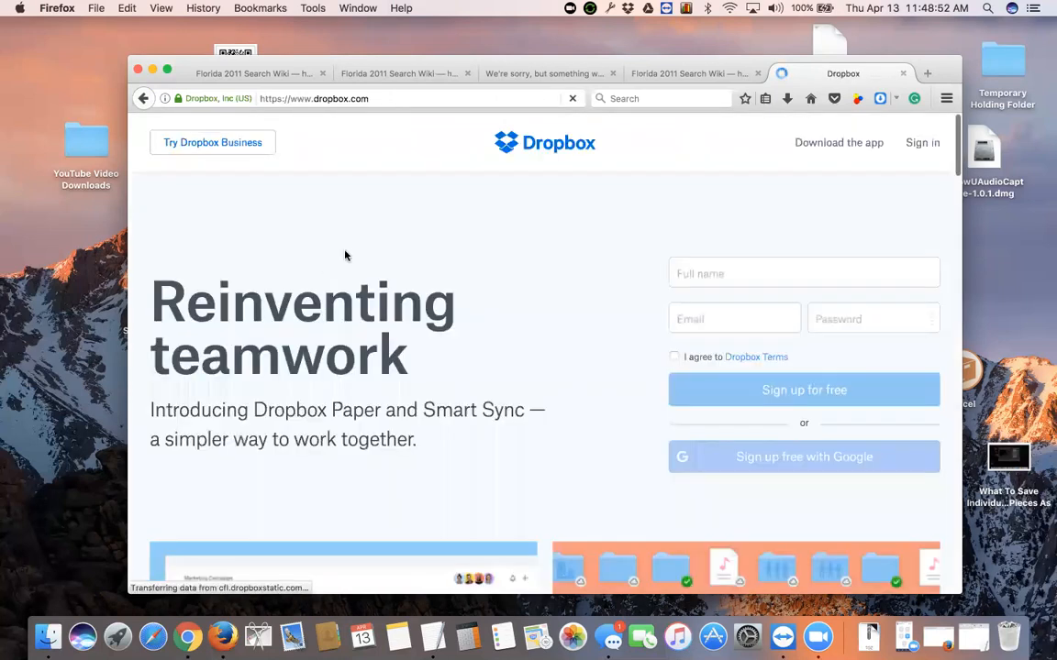
pyautogui.write('updog.co/')
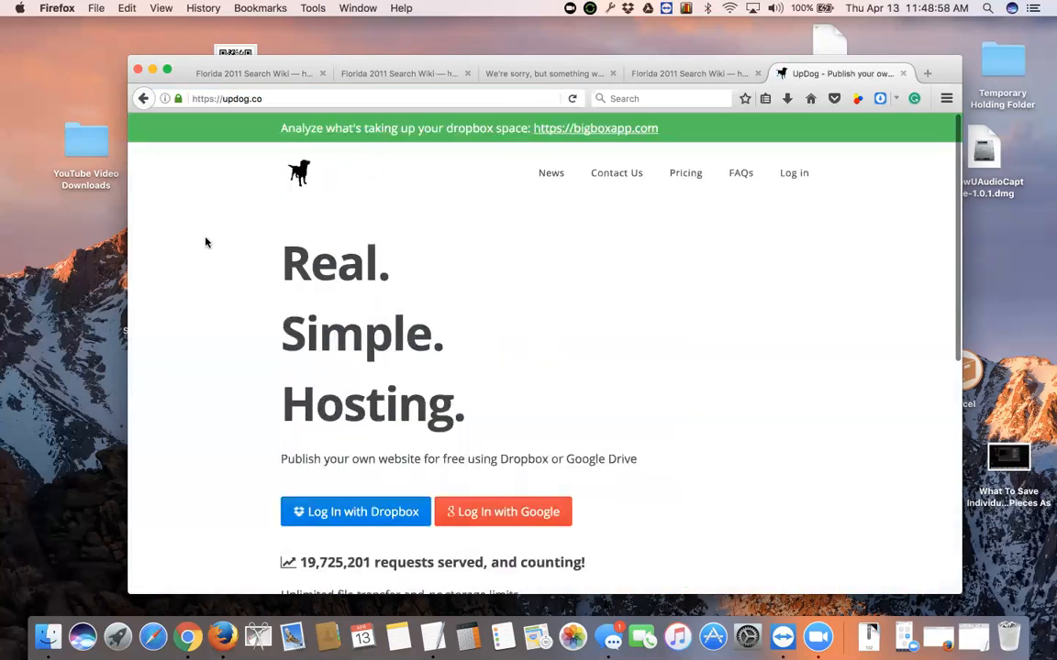
pyautogui.scroll(-3)
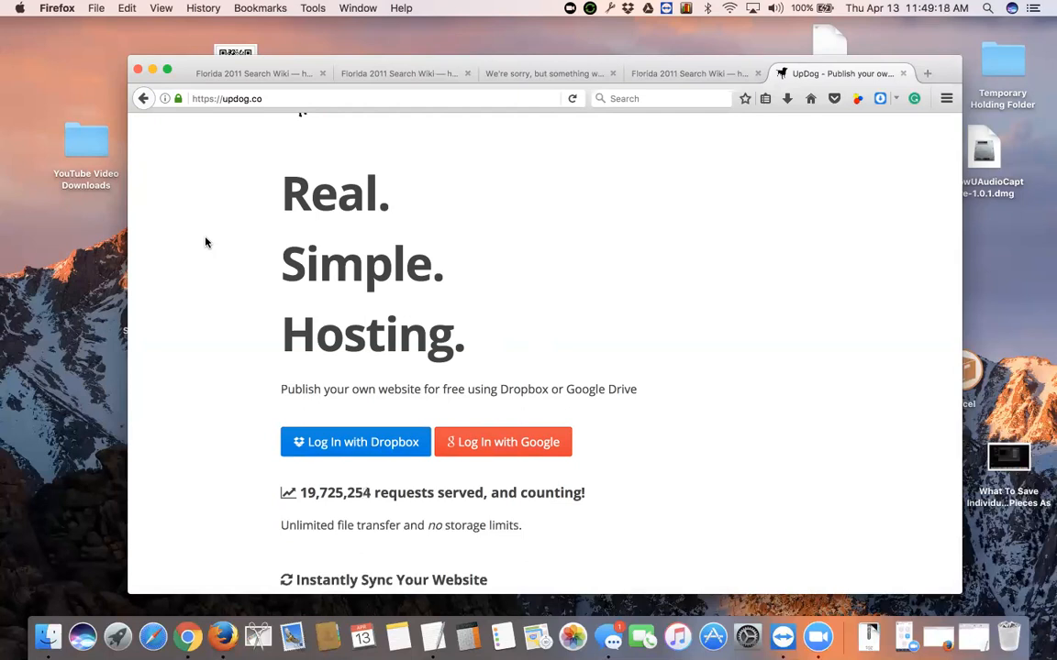
pyautogui.scroll(3)
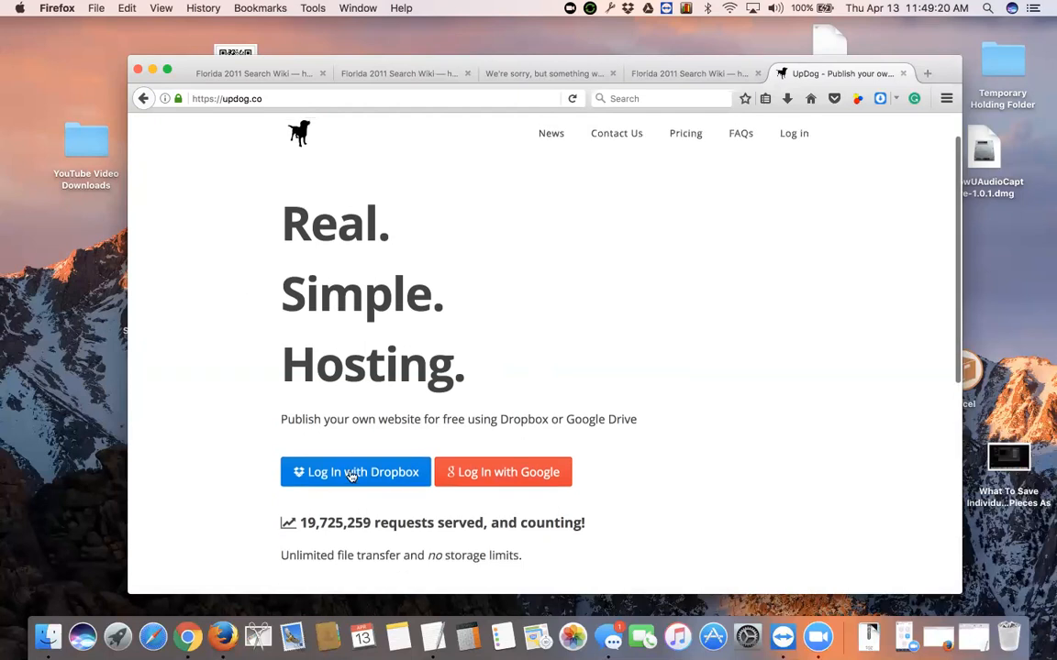
pyautogui.click(355, 472)
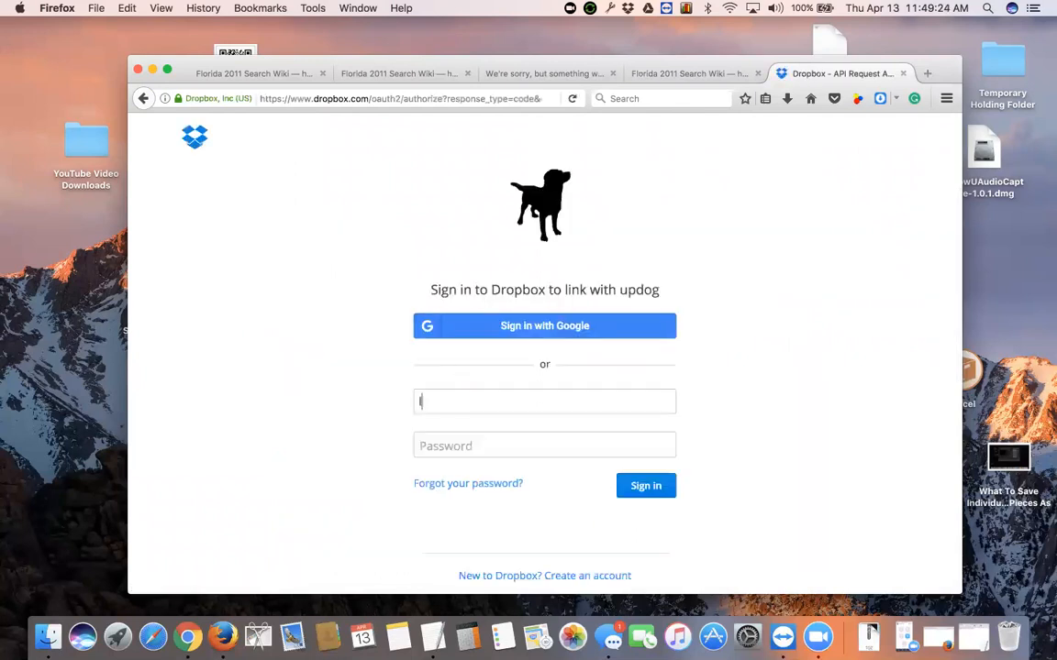
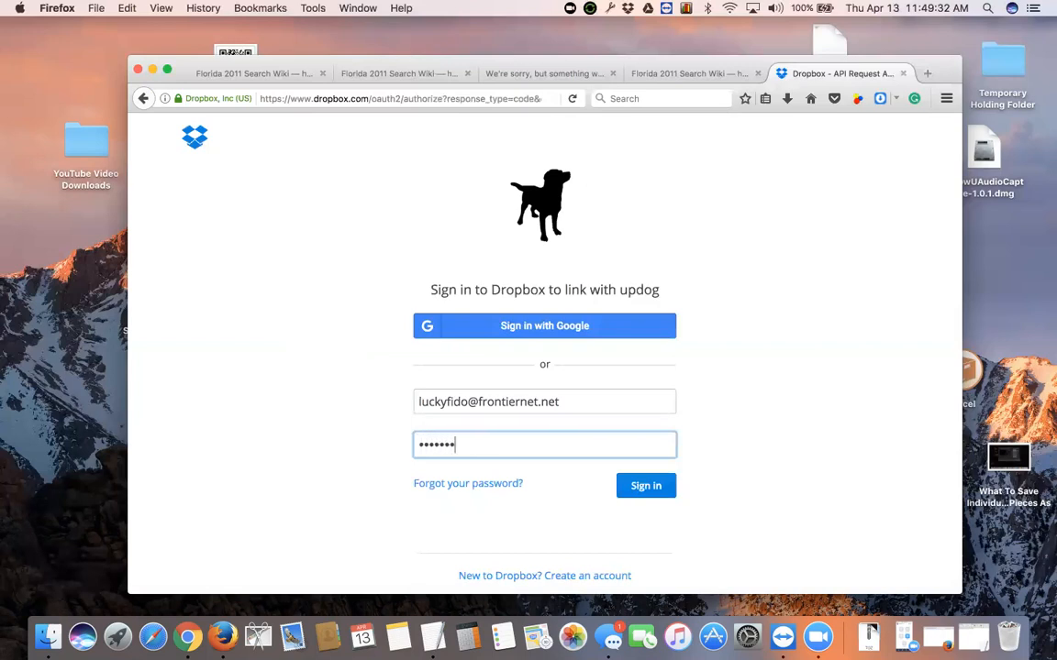
pyautogui.click(645, 485)
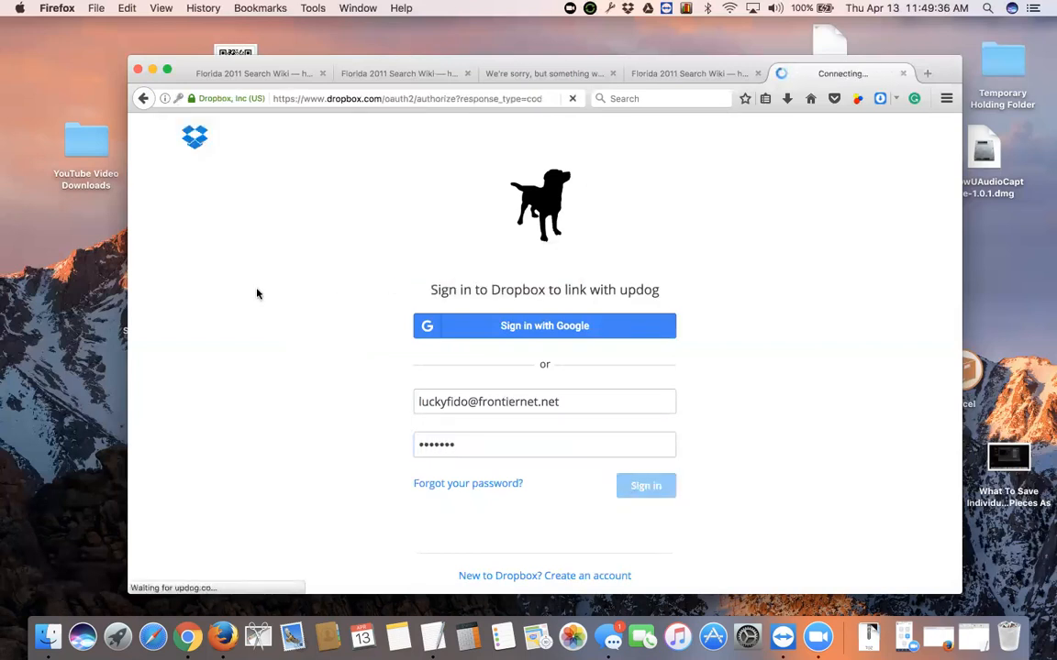
pyautogui.click(646, 485)
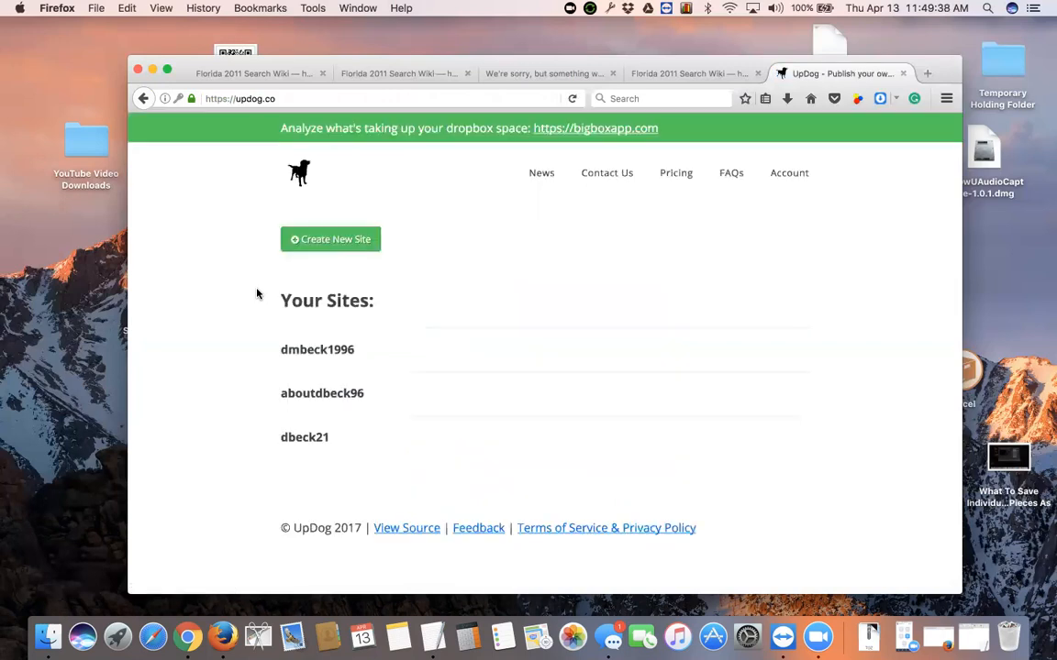
pyautogui.moveTo(304, 437)
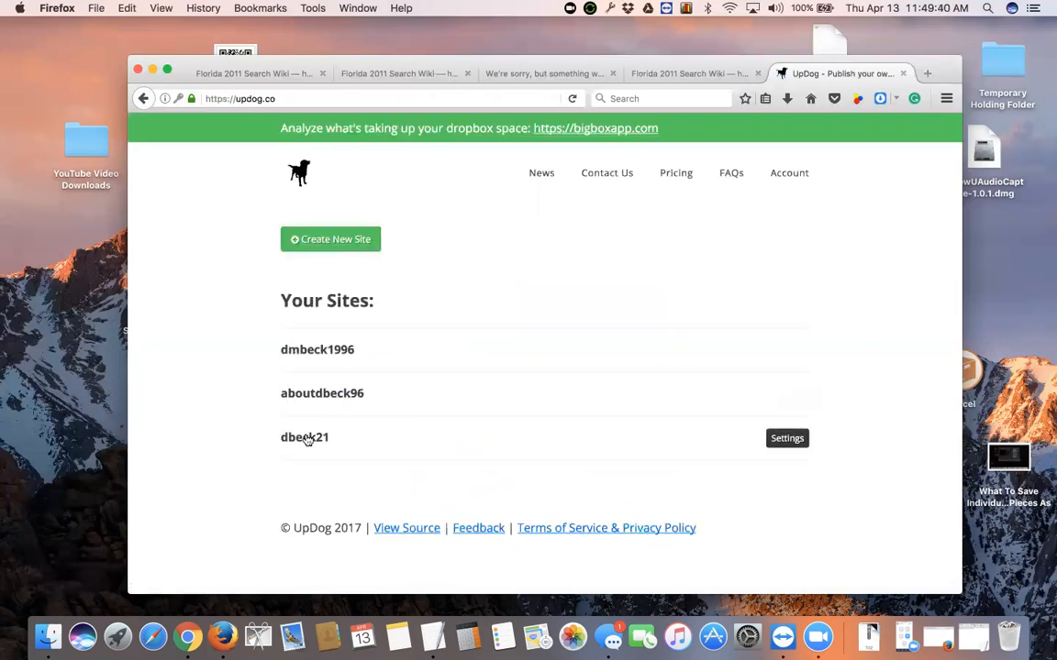
# Step: Open the dbeck21 site and scroll through its Dropbox folder path and files
pyautogui.click(304, 437)
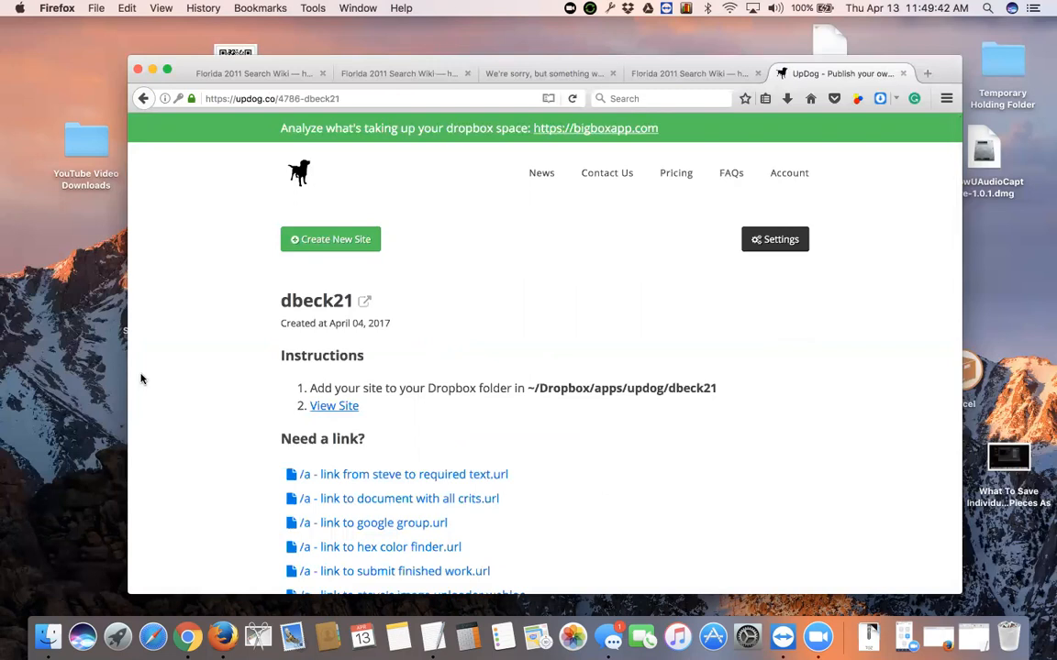
pyautogui.scroll(-3)
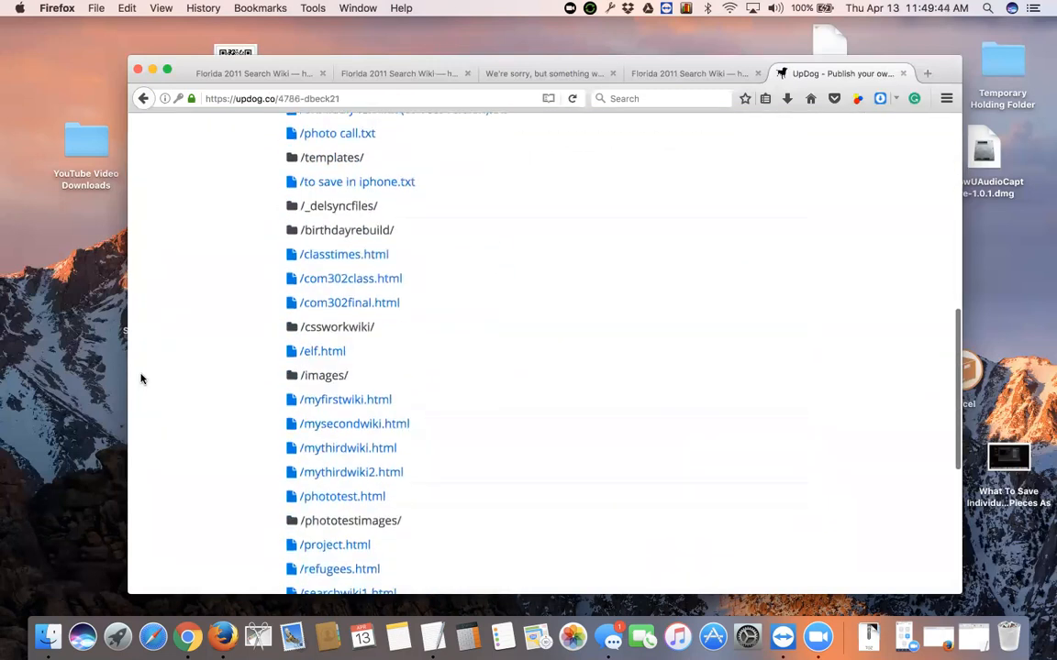
pyautogui.scroll(3)
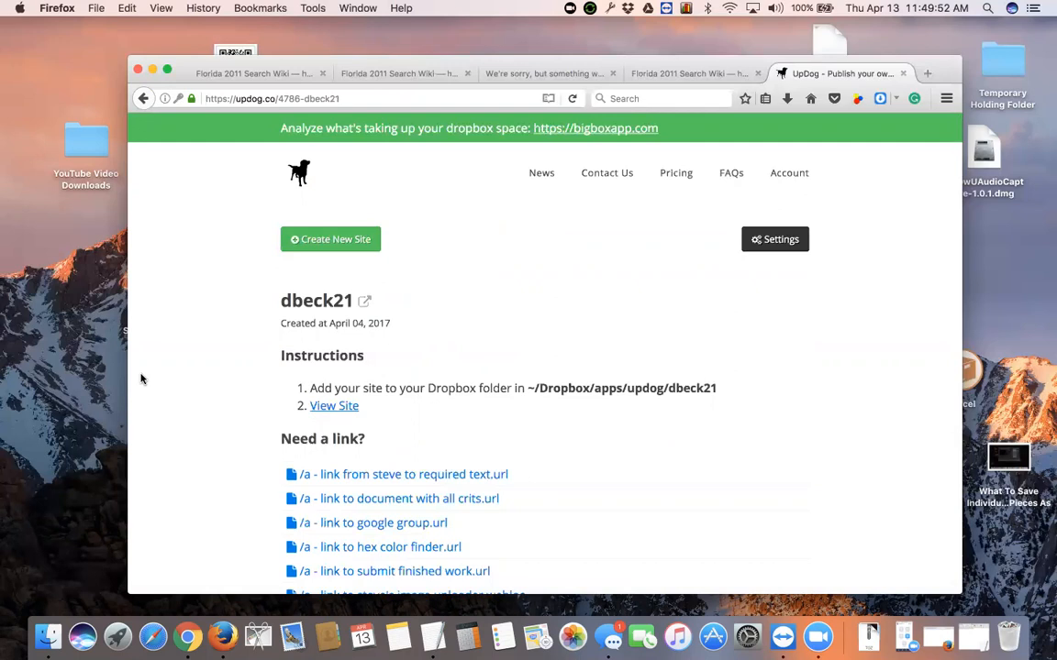
pyautogui.moveTo(291, 337)
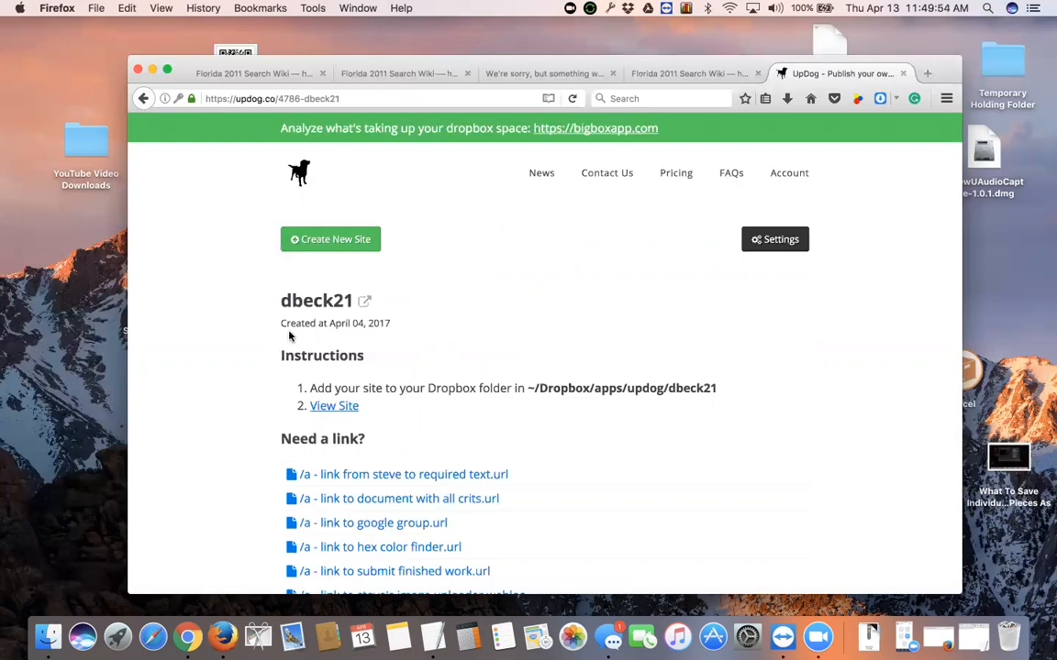
pyautogui.moveTo(647, 272)
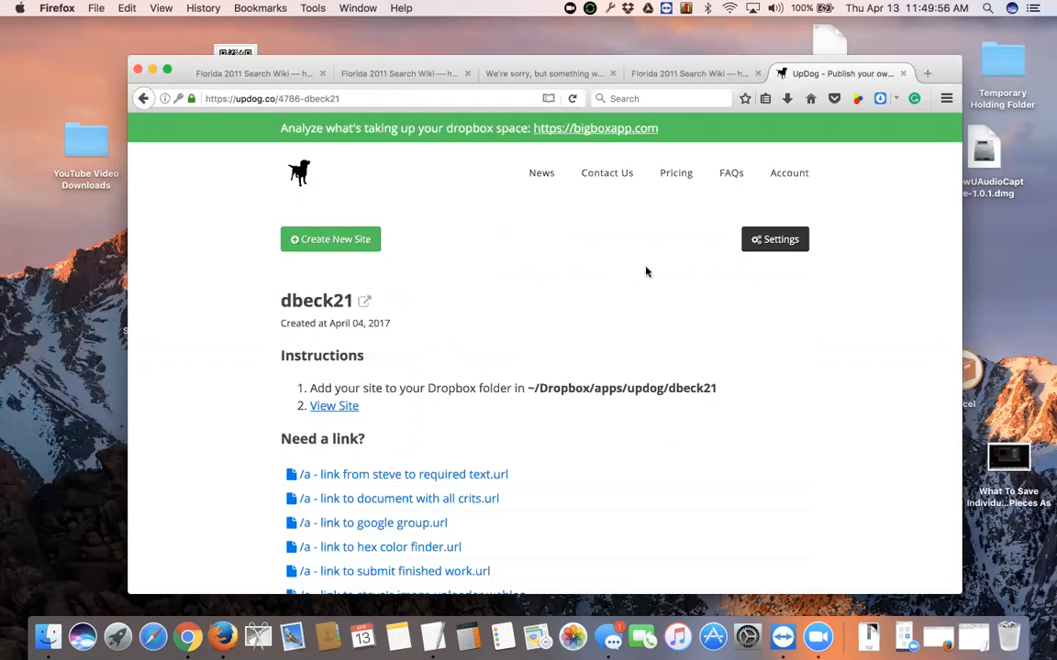
pyautogui.moveTo(505, 200)
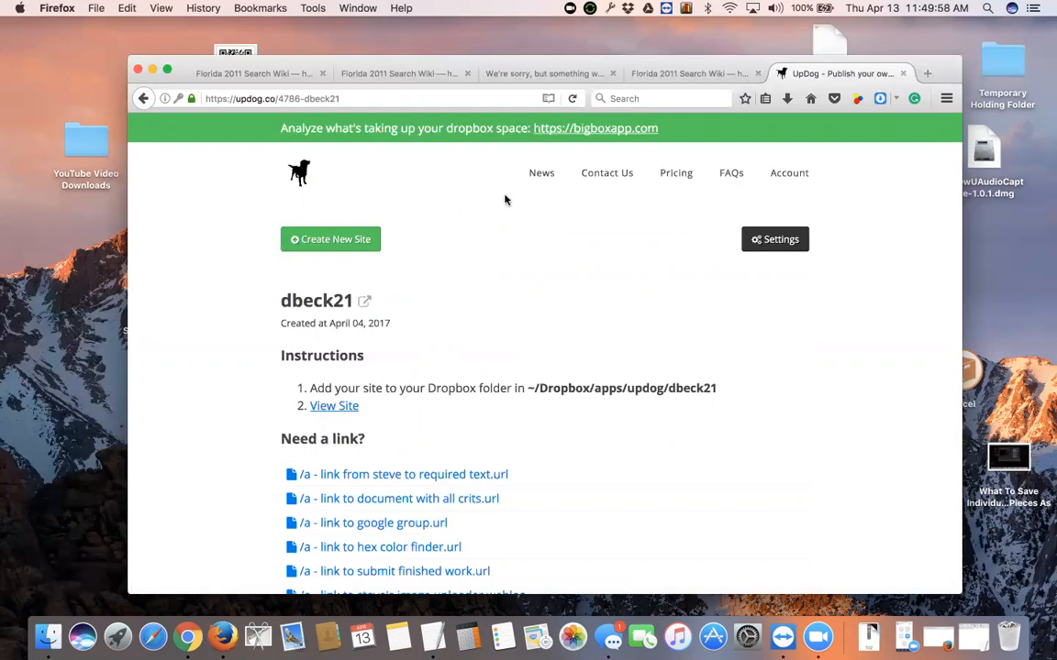
pyautogui.moveTo(668, 196)
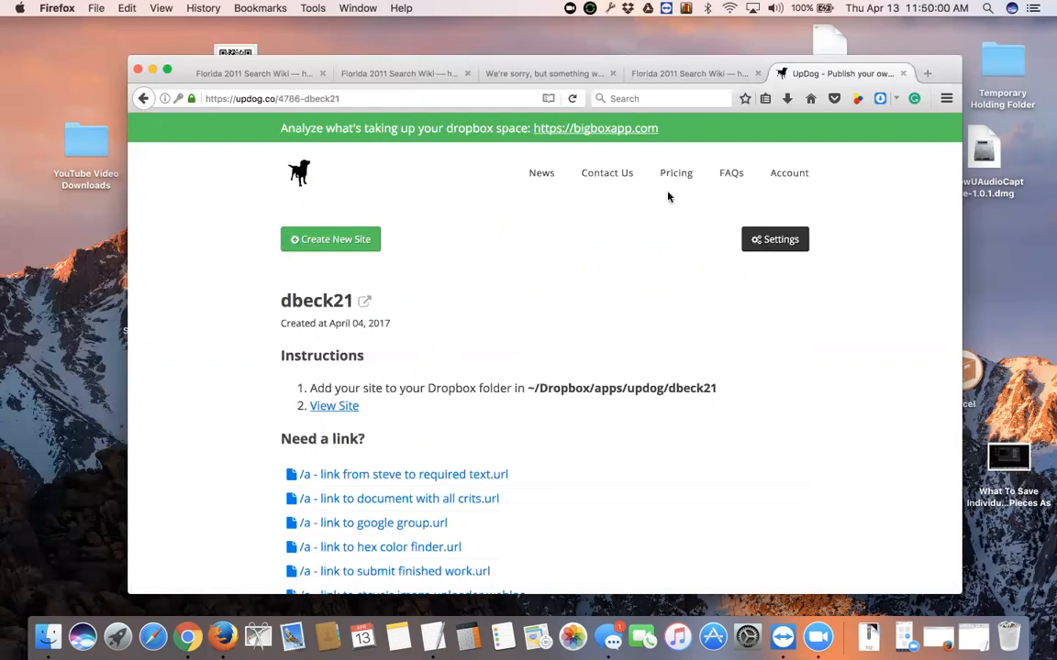
# Step: Log out from the UpDog account page and return to the error-page tab
pyautogui.click(789, 173)
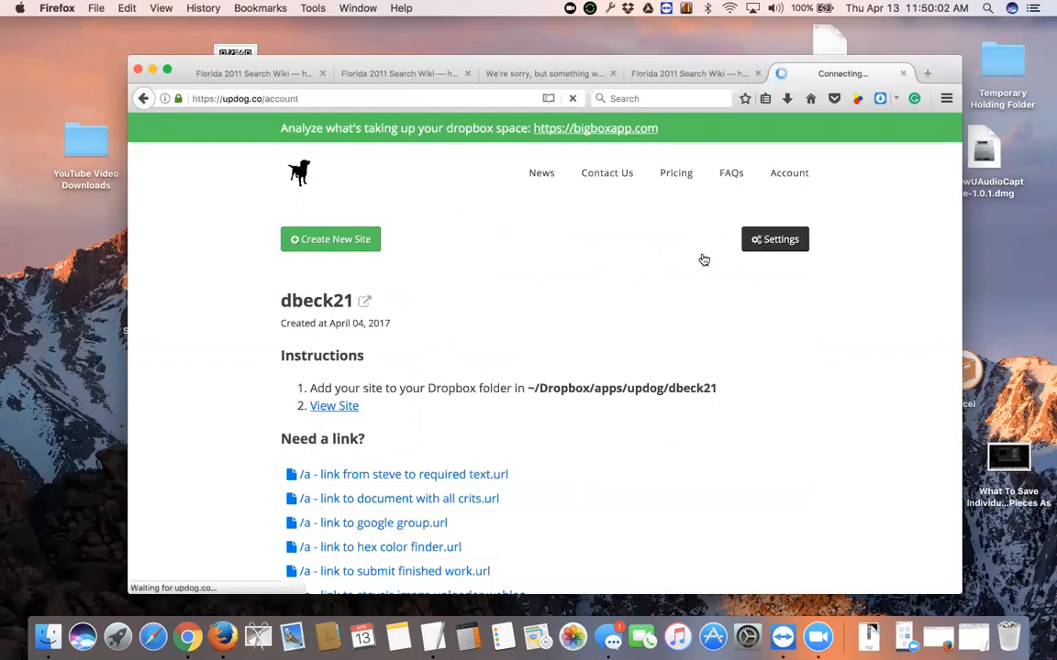
pyautogui.click(789, 173)
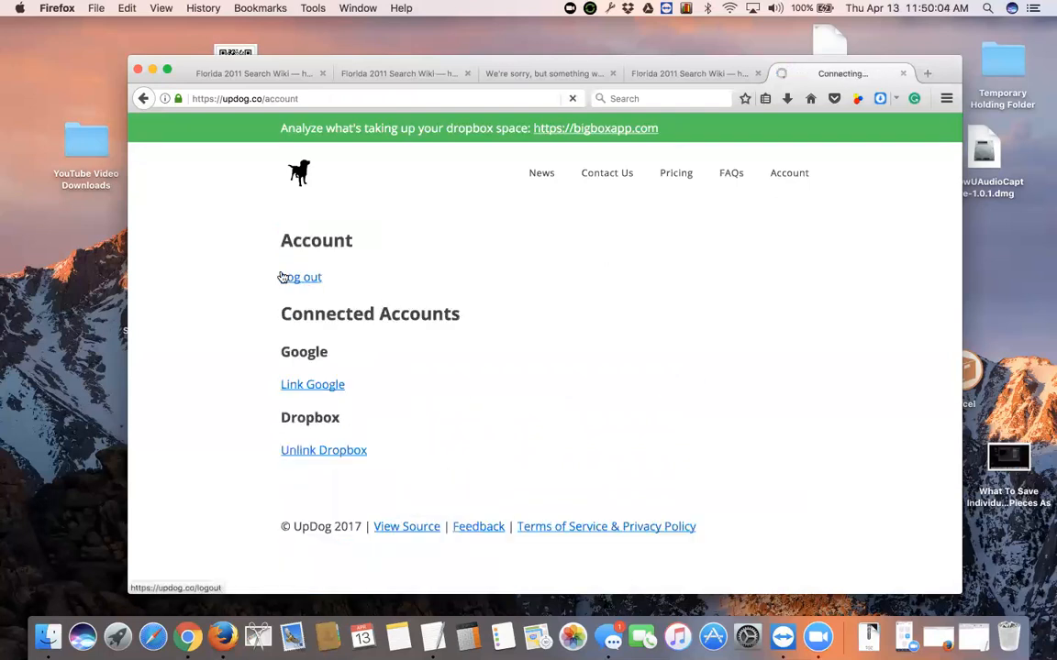
pyautogui.click(299, 276)
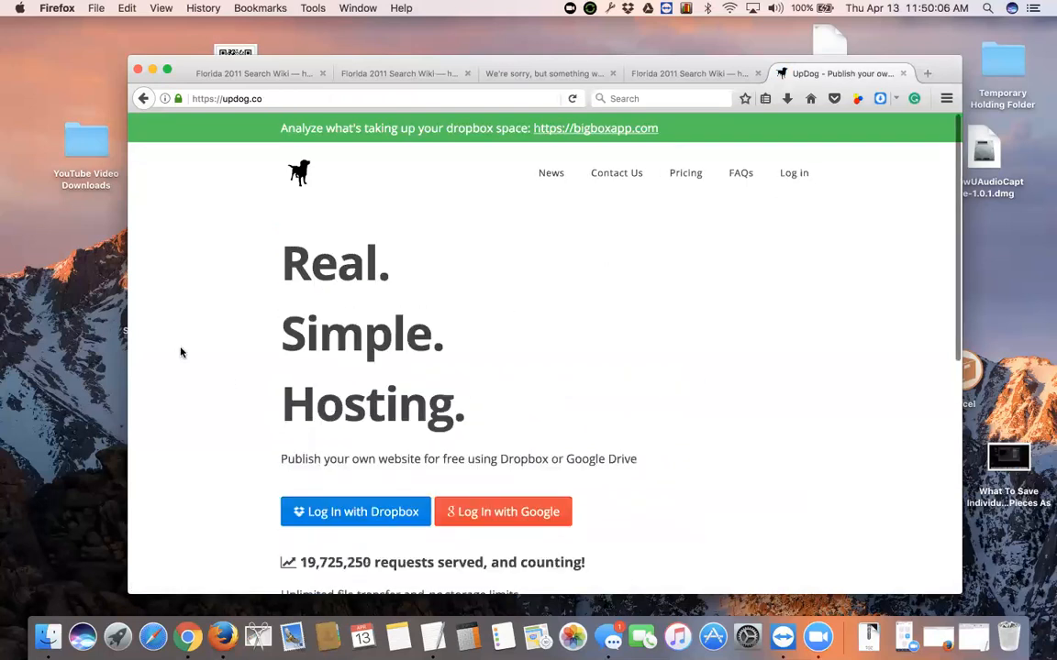
pyautogui.moveTo(685, 172)
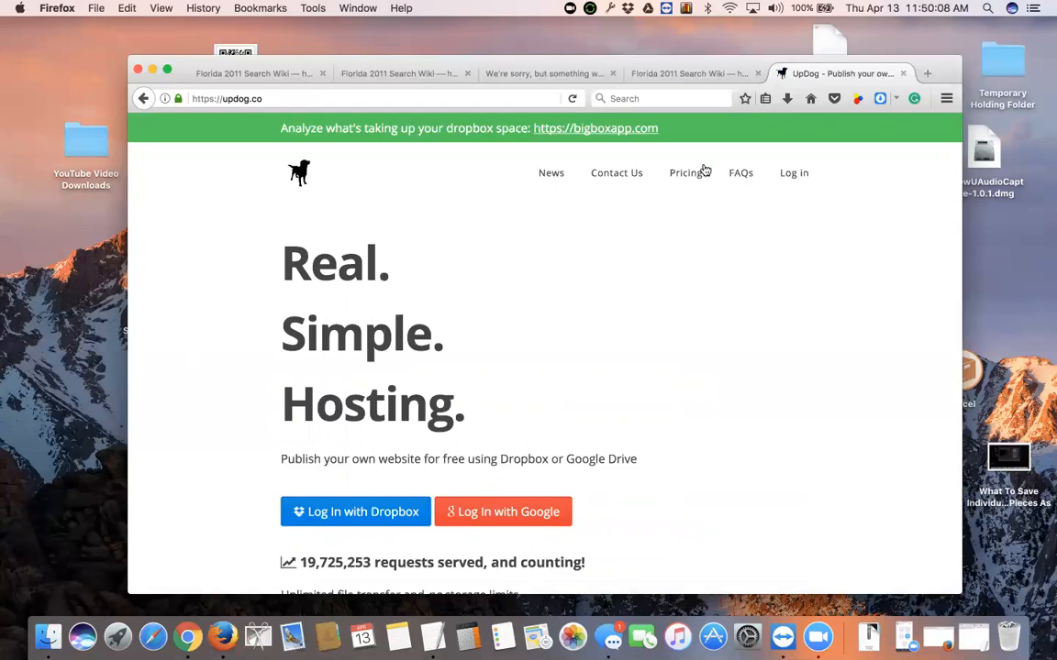
pyautogui.click(543, 73)
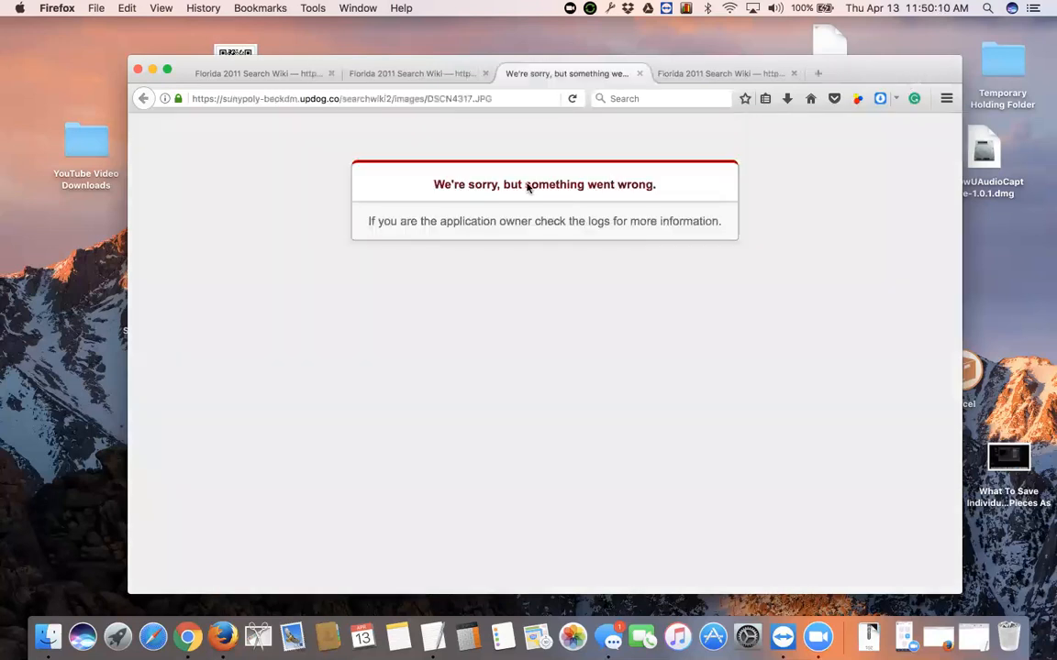
pyautogui.moveTo(250, 199)
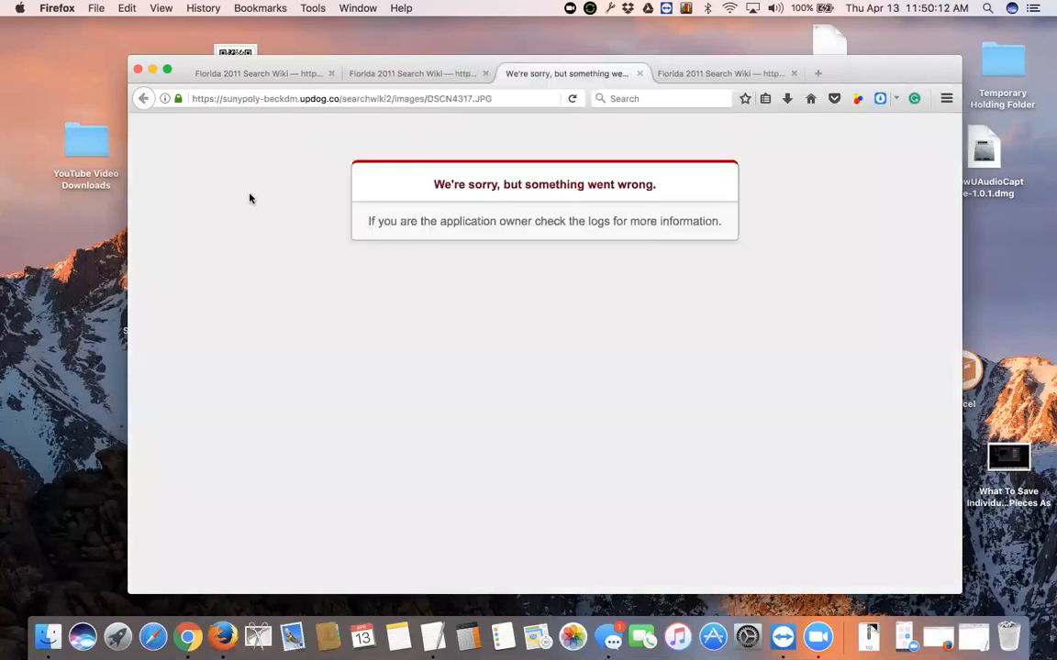
pyautogui.moveTo(629, 30)
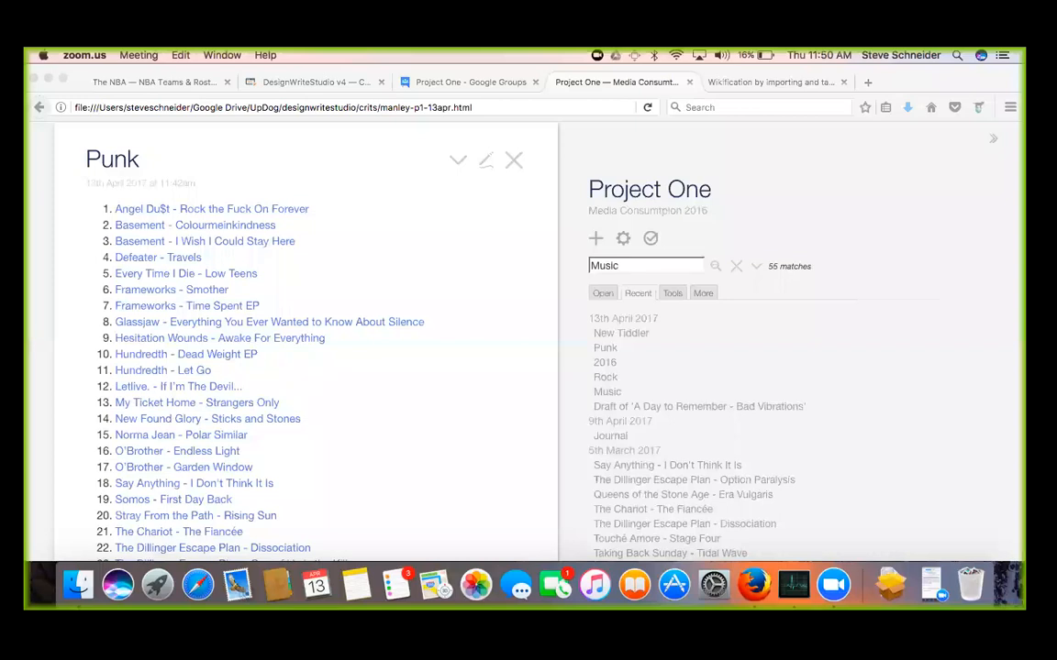
# Step: Open the Building a Portfolio Catalog thread from DesignWriteStudio and follow its project_2/work.html link
pyautogui.click(470, 82)
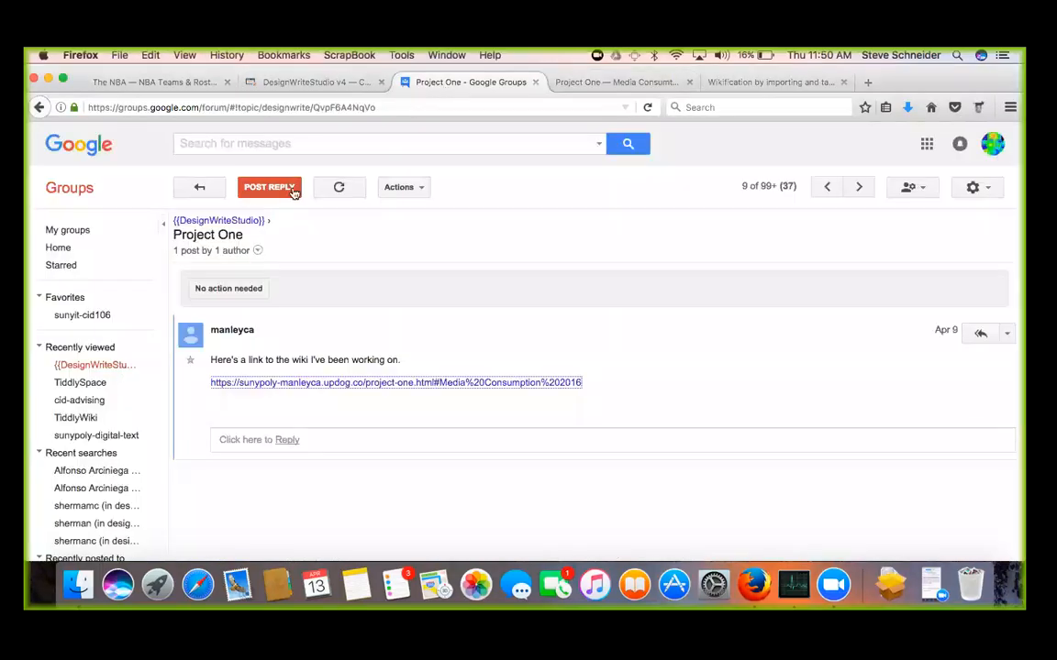
pyautogui.click(218, 220)
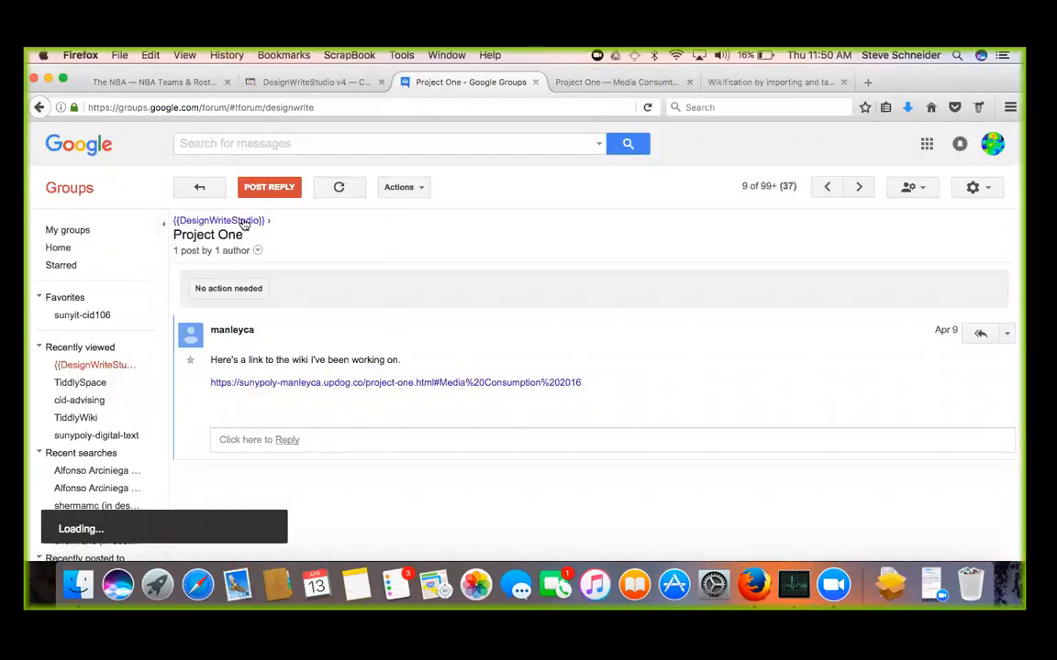
pyautogui.click(199, 187)
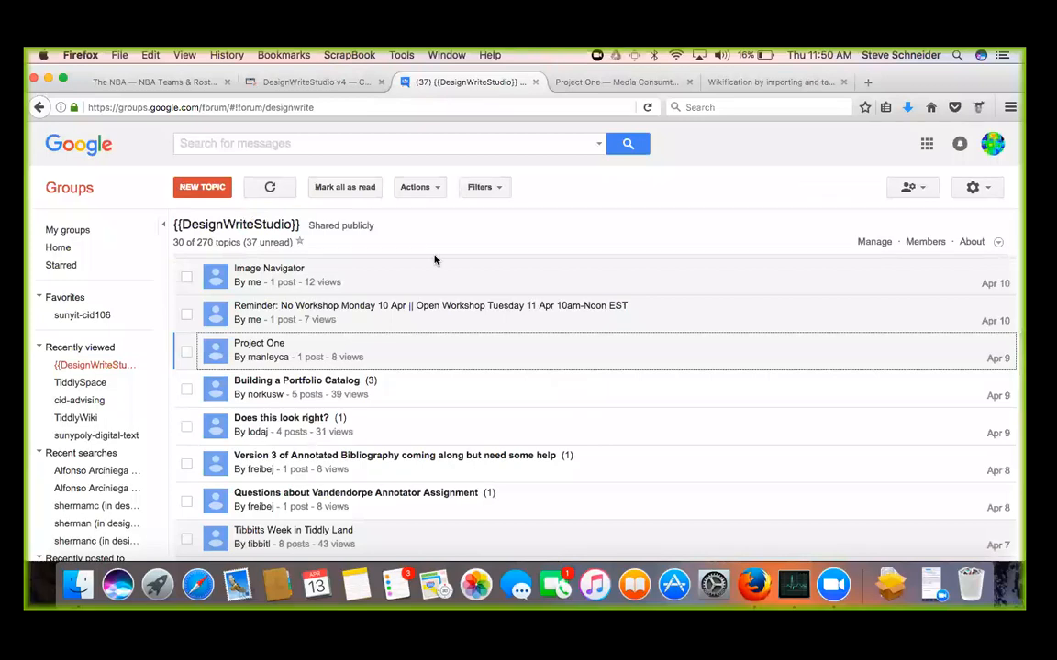
pyautogui.moveTo(333, 399)
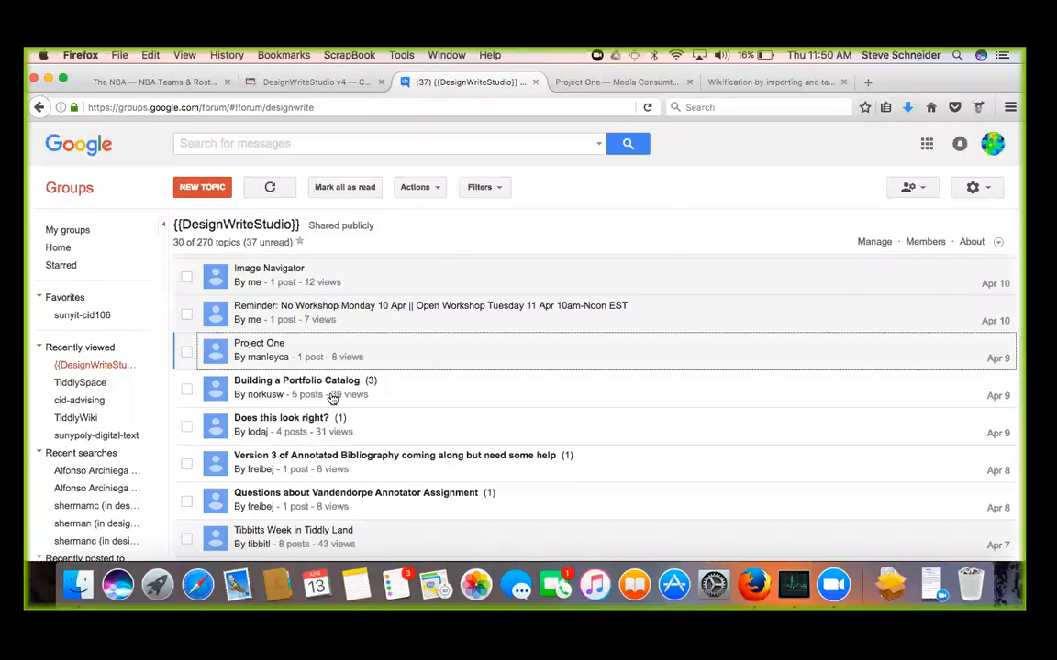
pyautogui.click(296, 380)
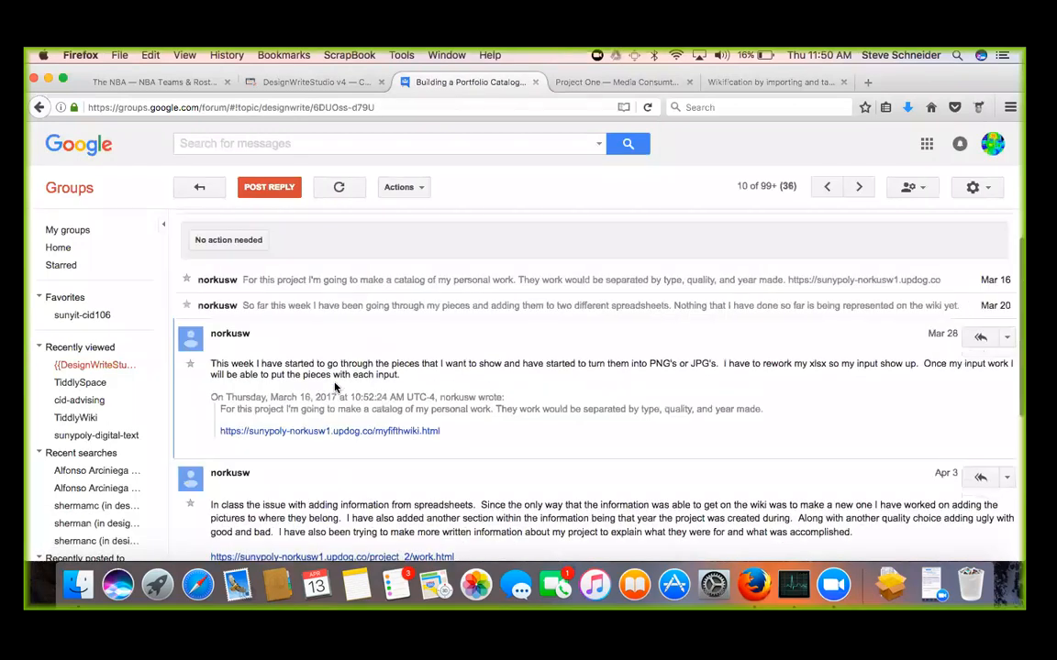
pyautogui.scroll(-3)
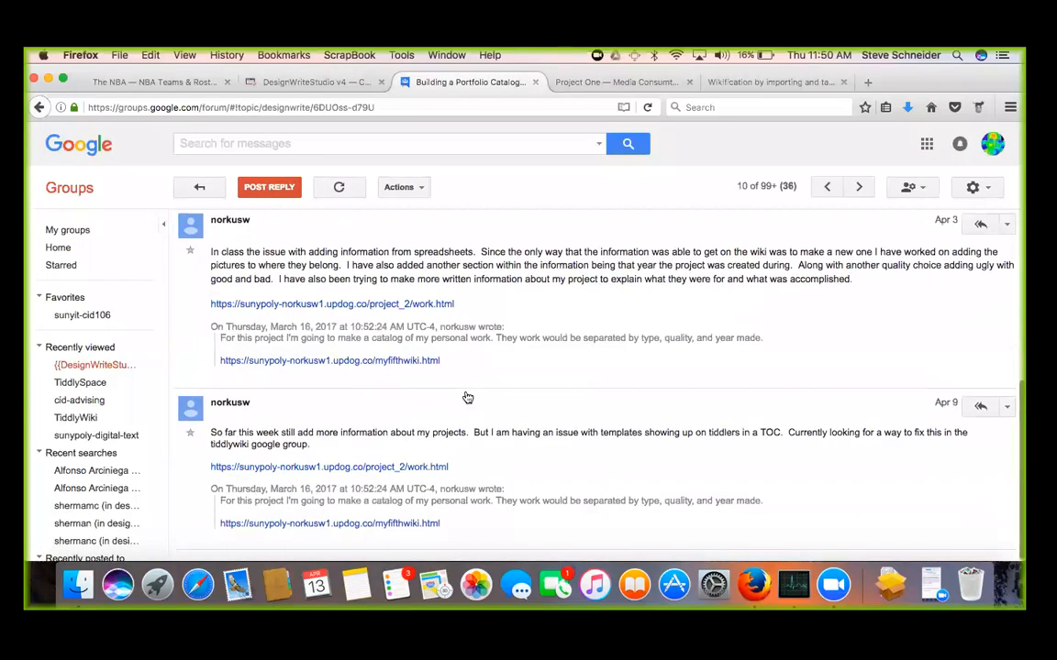
pyautogui.moveTo(406, 477)
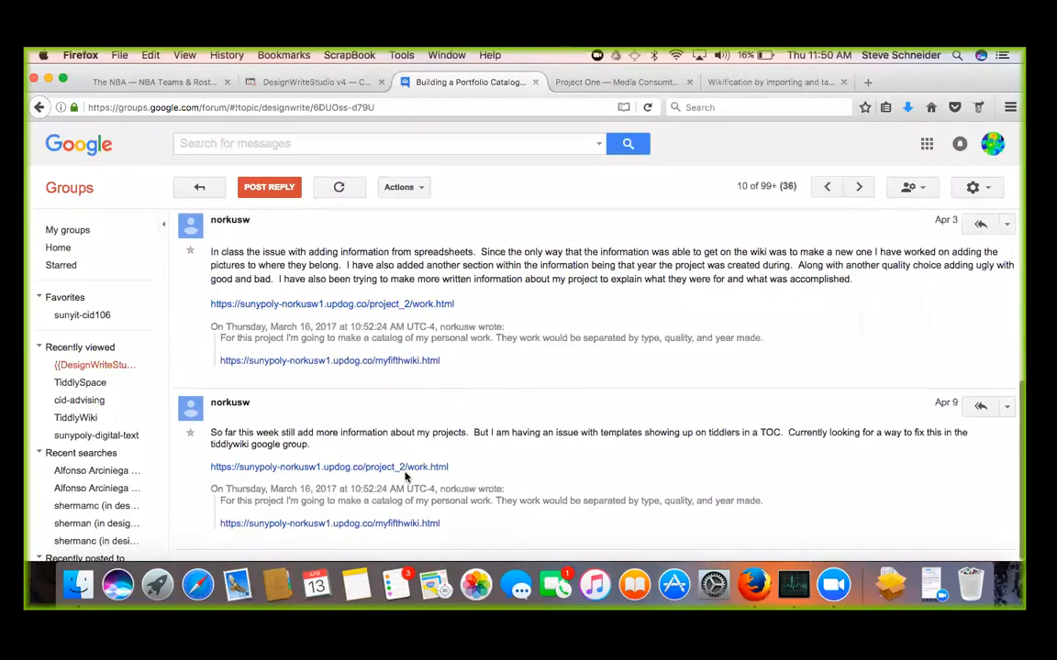
pyautogui.click(328, 467)
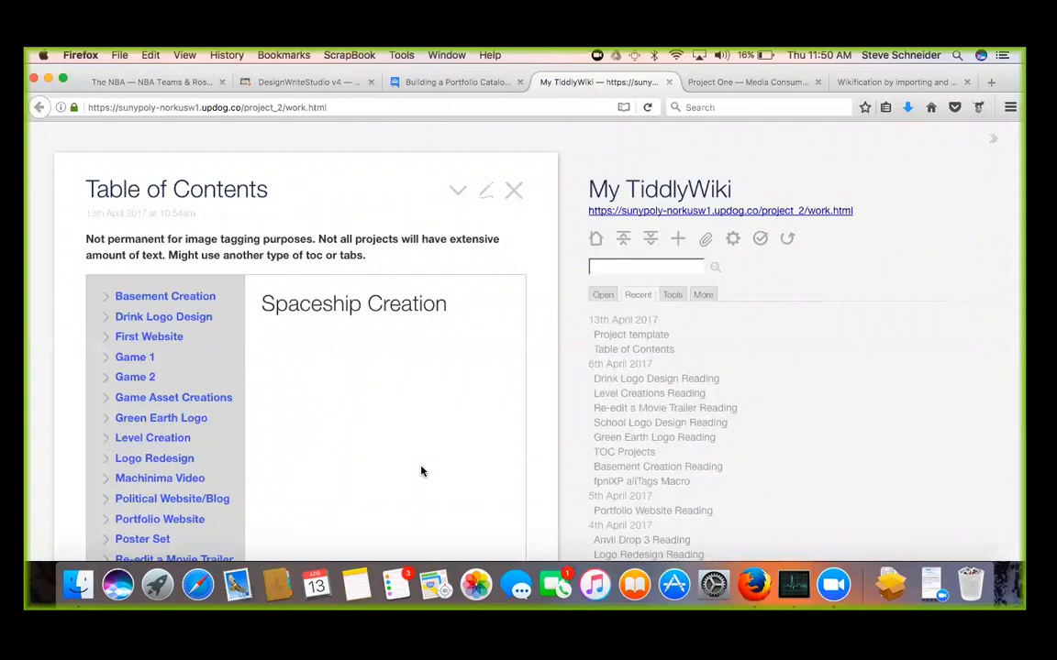
# Step: Expand Basement Creation and view its Basement Creation Reading entry
pyautogui.scroll(3)
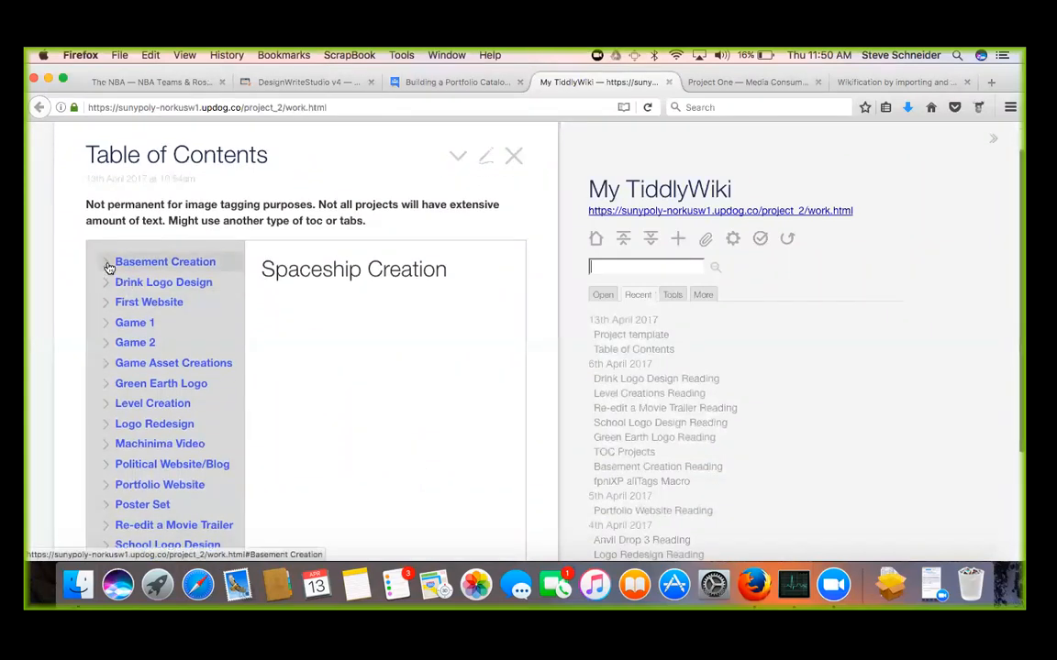
pyautogui.click(106, 262)
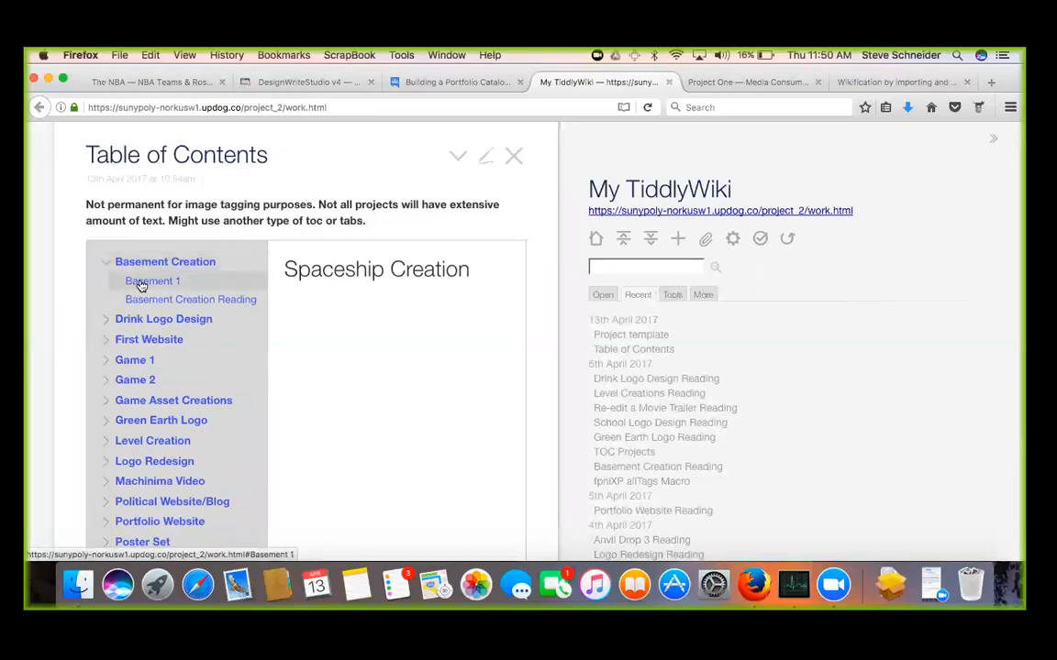
pyautogui.click(190, 299)
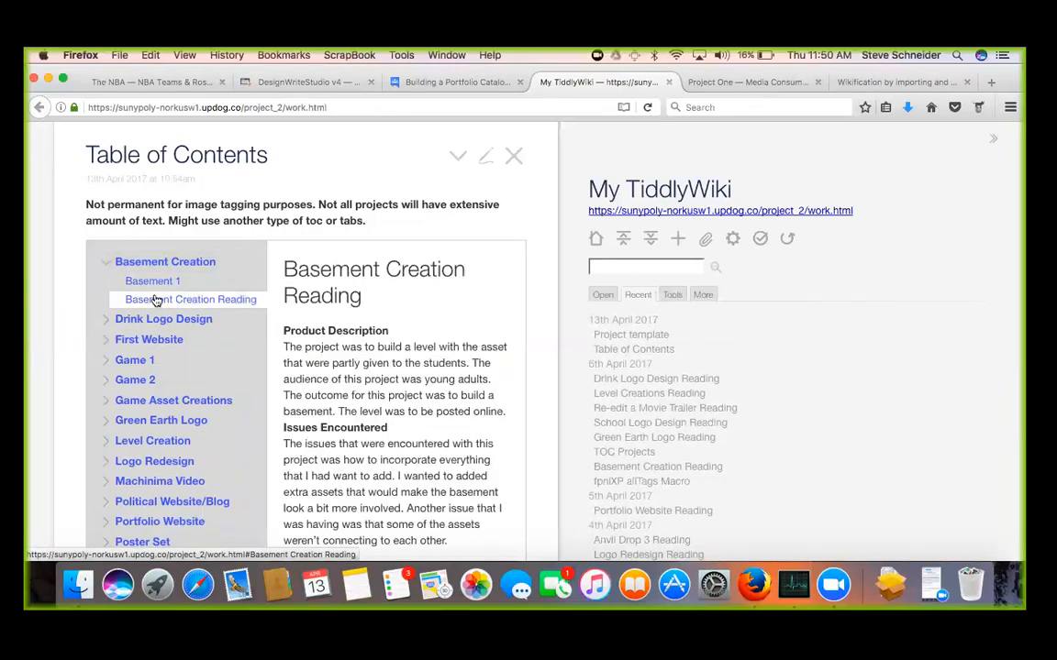
pyautogui.click(190, 299)
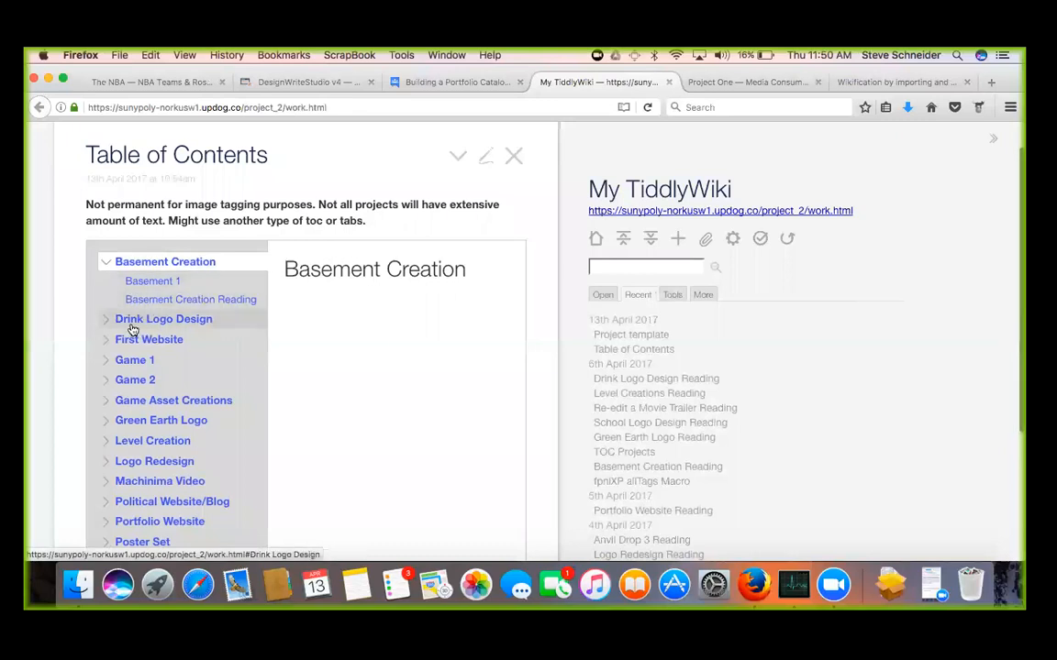
# Step: Expand Drink Logo Design and scroll through Drink Logo Design Reading's details
pyautogui.click(164, 318)
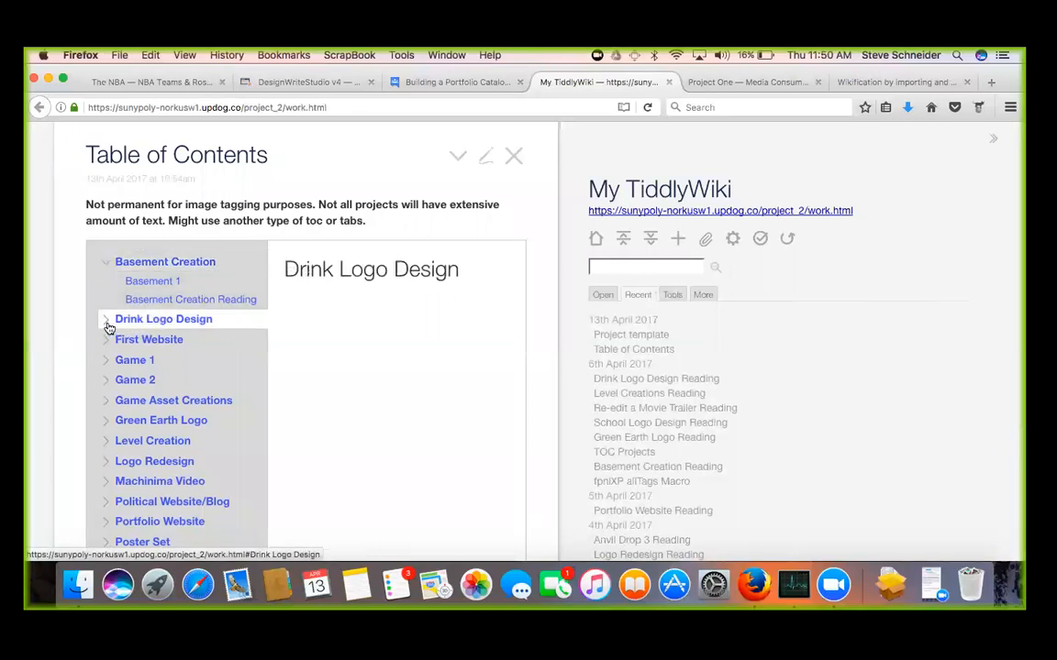
pyautogui.click(106, 319)
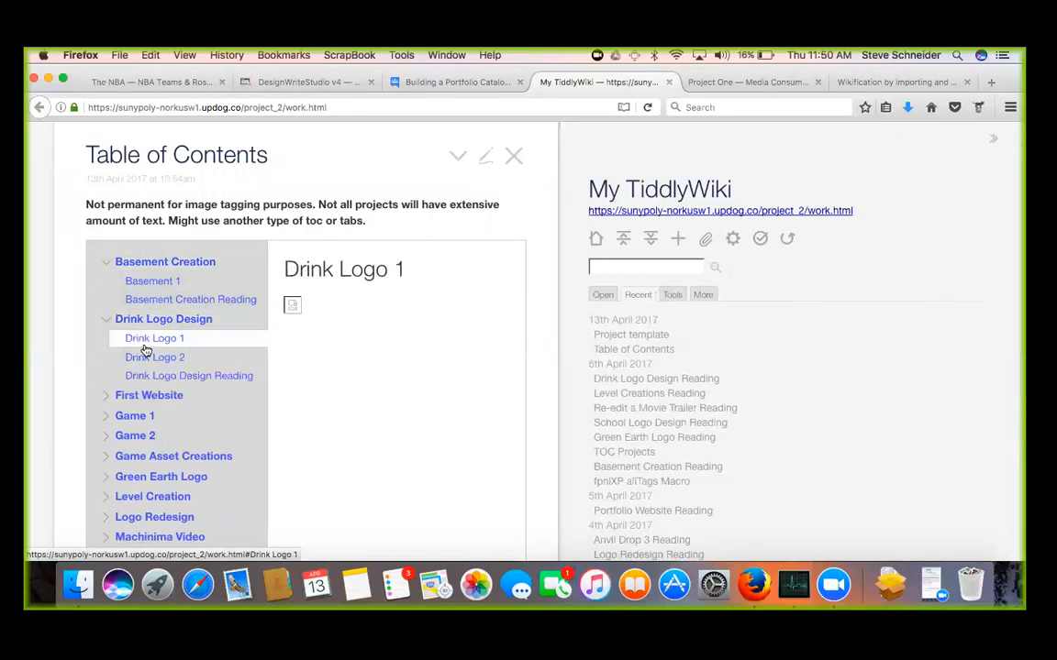
pyautogui.click(189, 376)
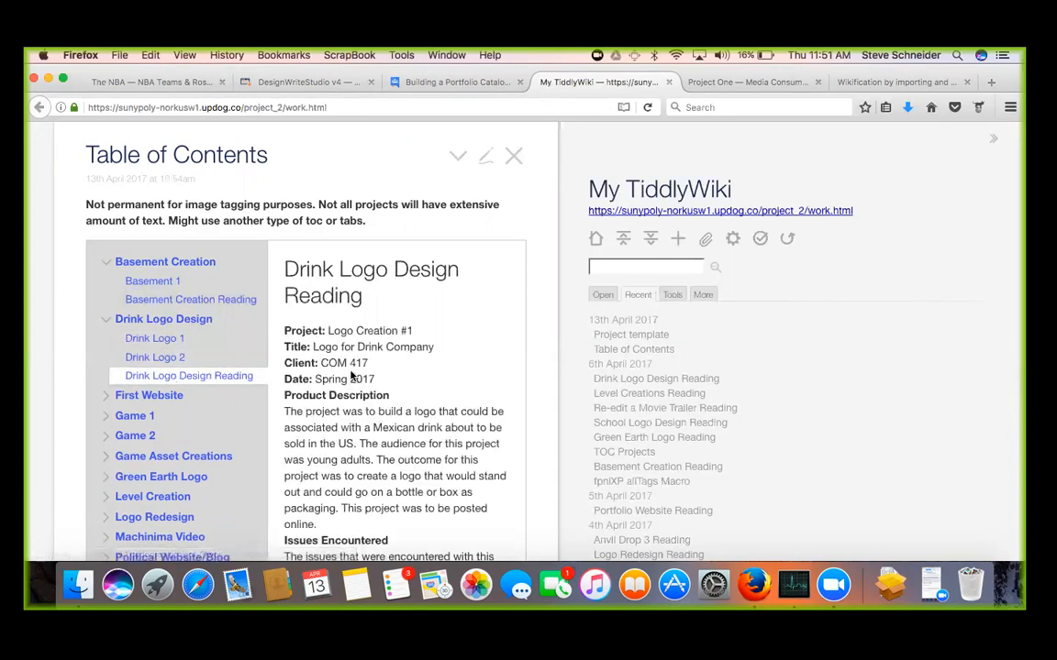
pyautogui.scroll(-3)
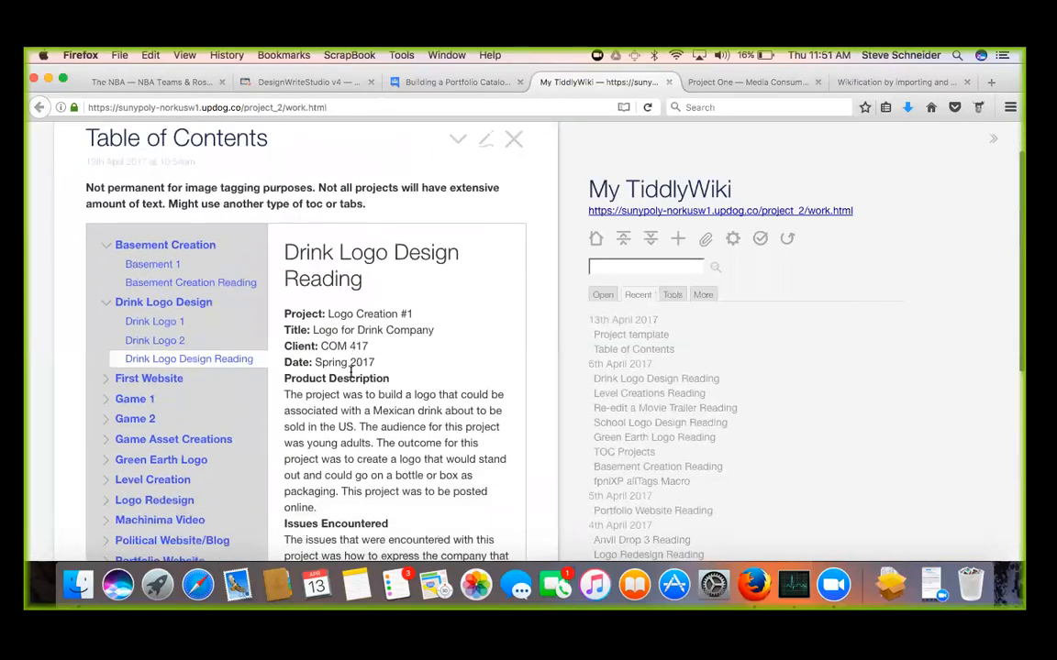
pyautogui.scroll(-3)
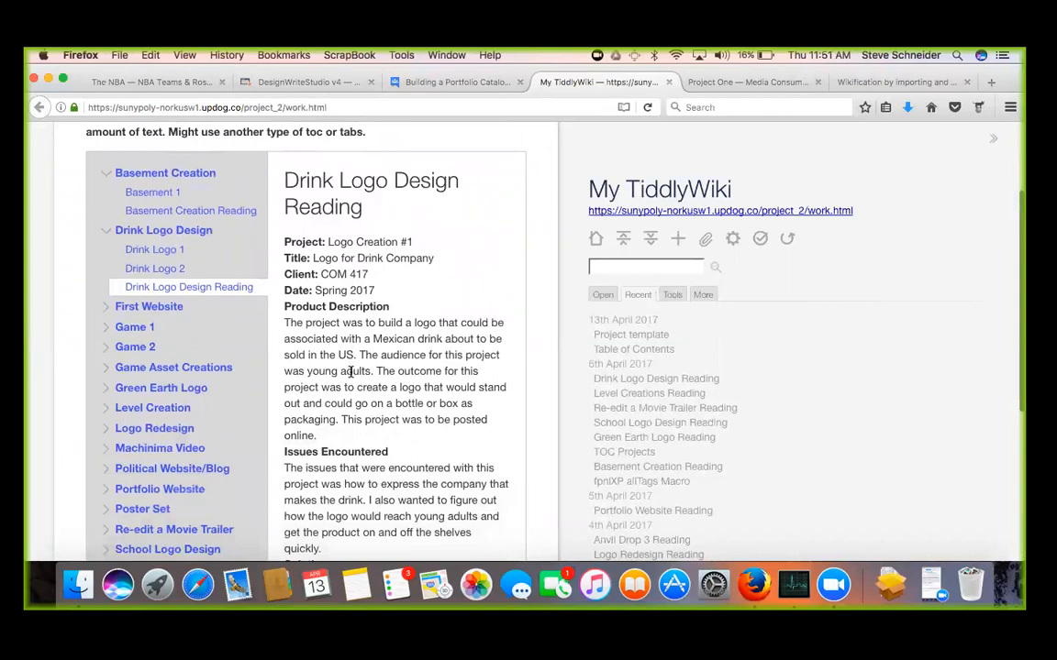
pyautogui.click(634, 349)
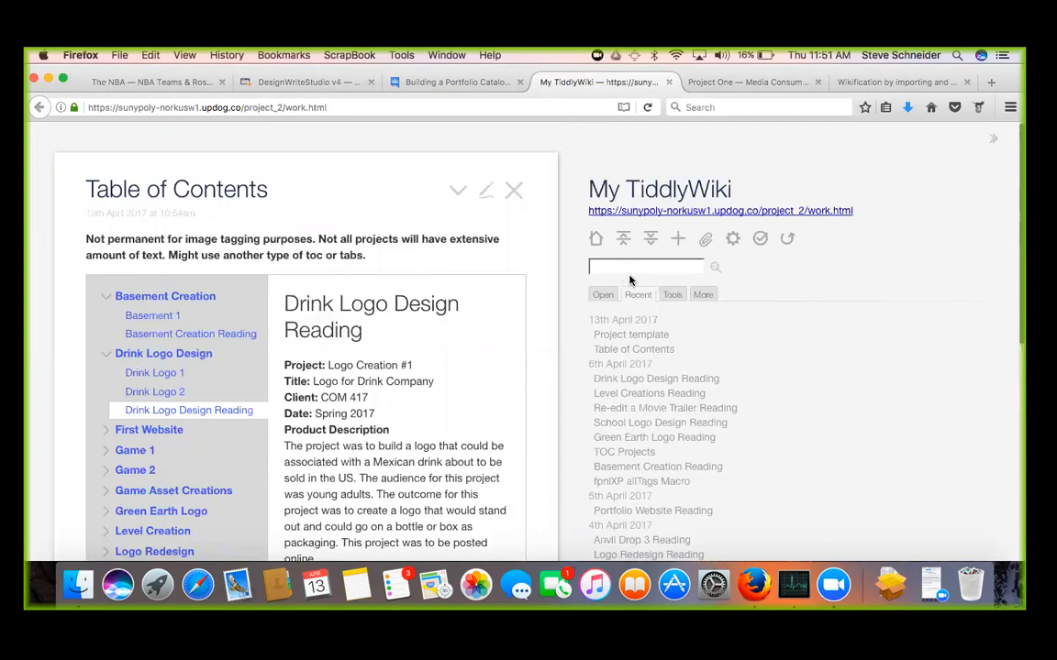
pyautogui.scroll(-3)
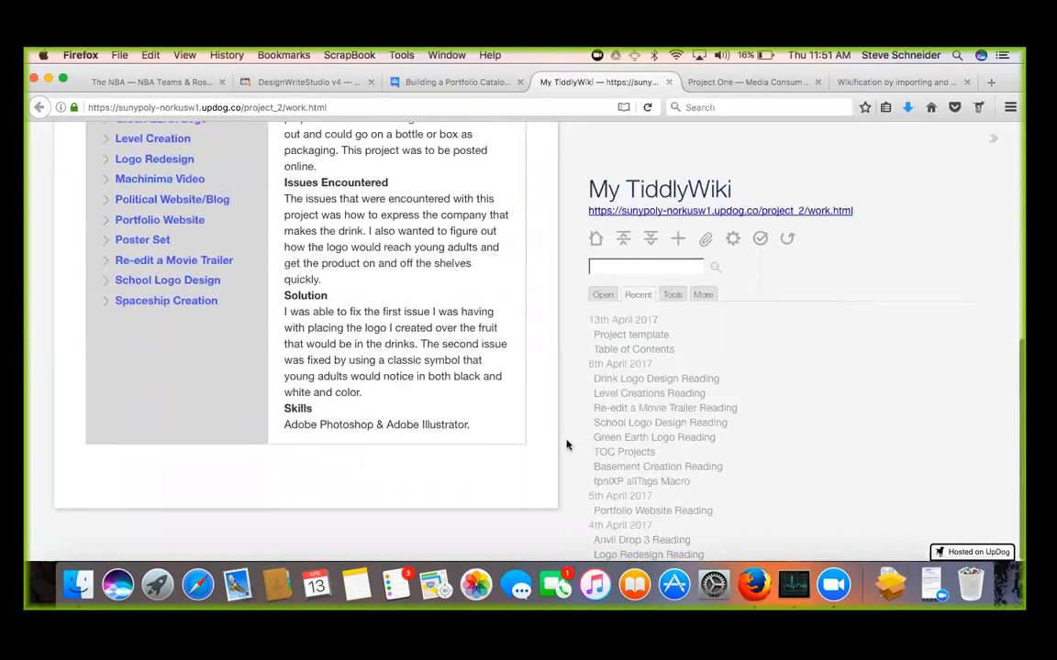
pyautogui.scroll(3)
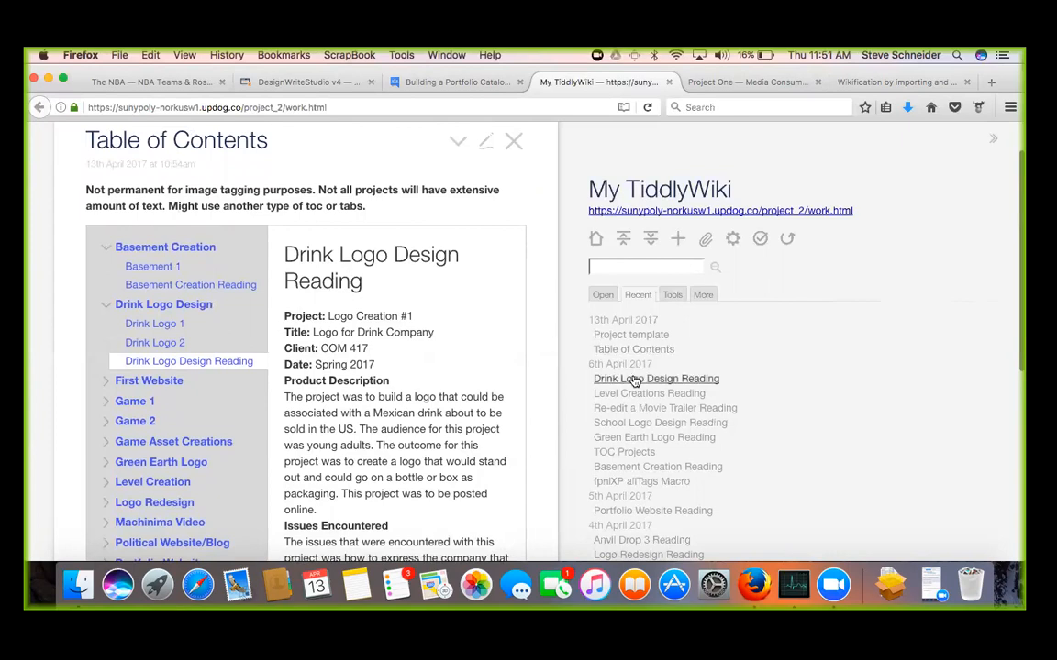
pyautogui.moveTo(644, 388)
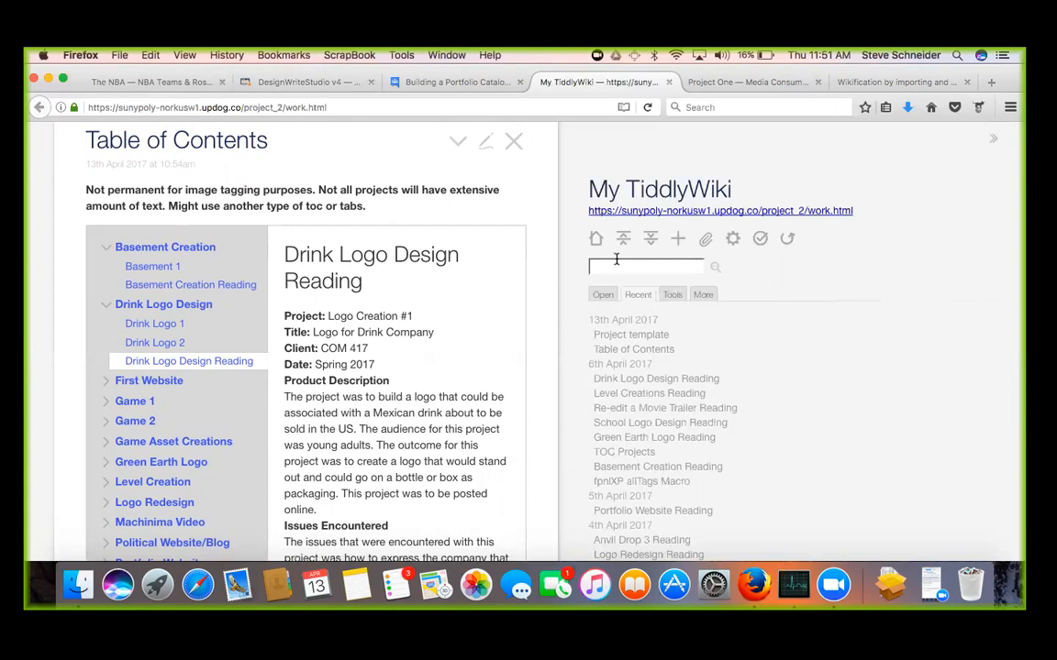
# Step: Search the wiki for 'Drink', then draft a 'Drink Logo' tiddler and discard it
pyautogui.write('Drin')
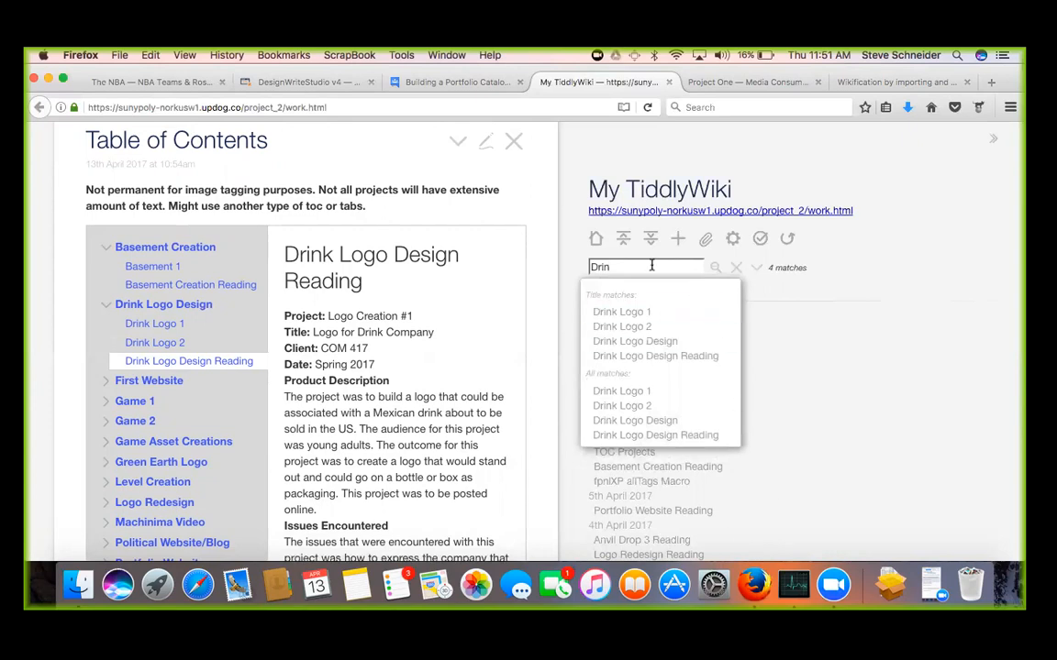
pyautogui.moveTo(624, 273)
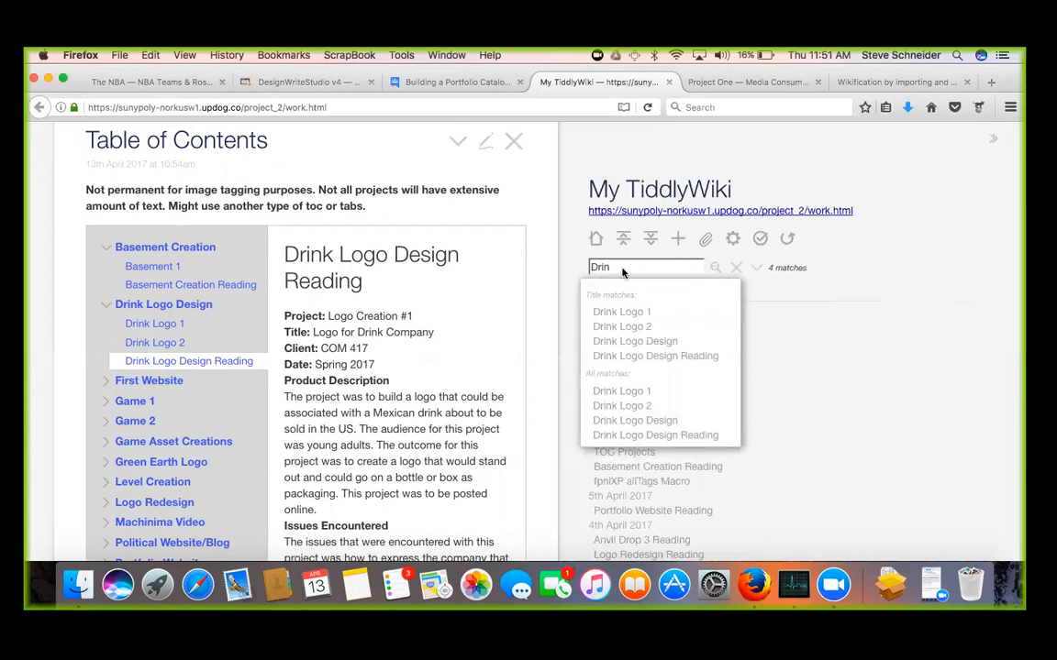
pyautogui.moveTo(635, 341)
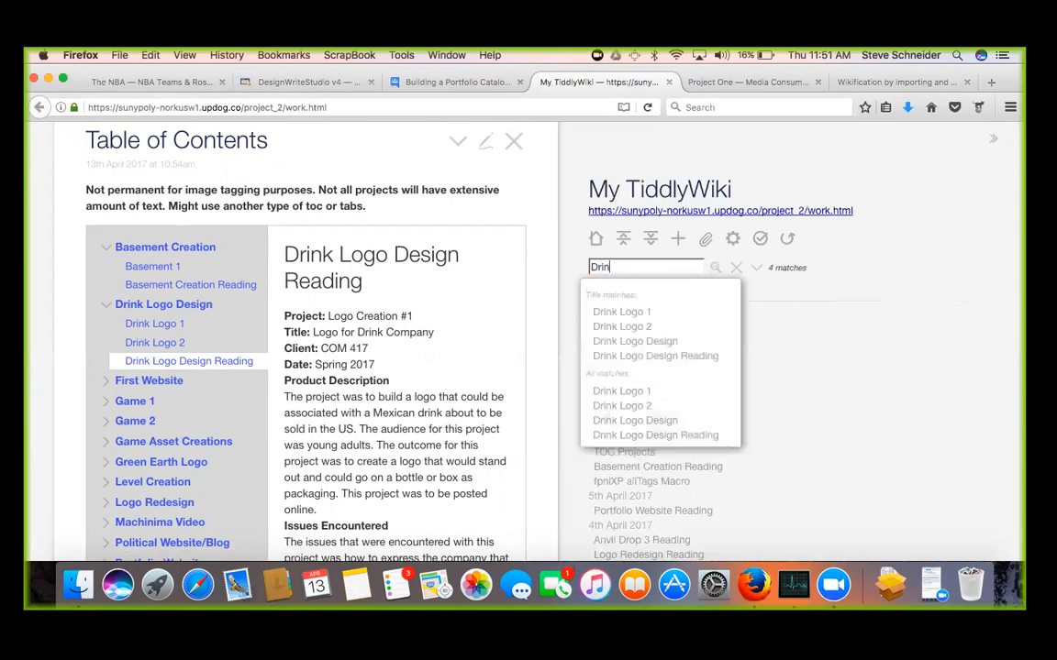
pyautogui.write('k')
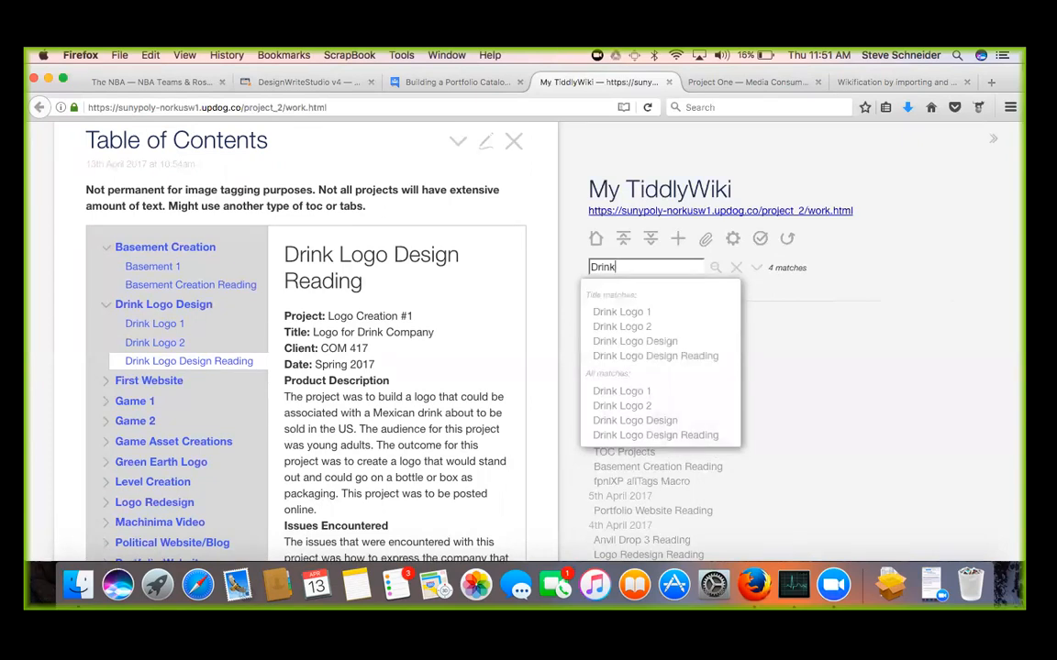
pyautogui.moveTo(655, 356)
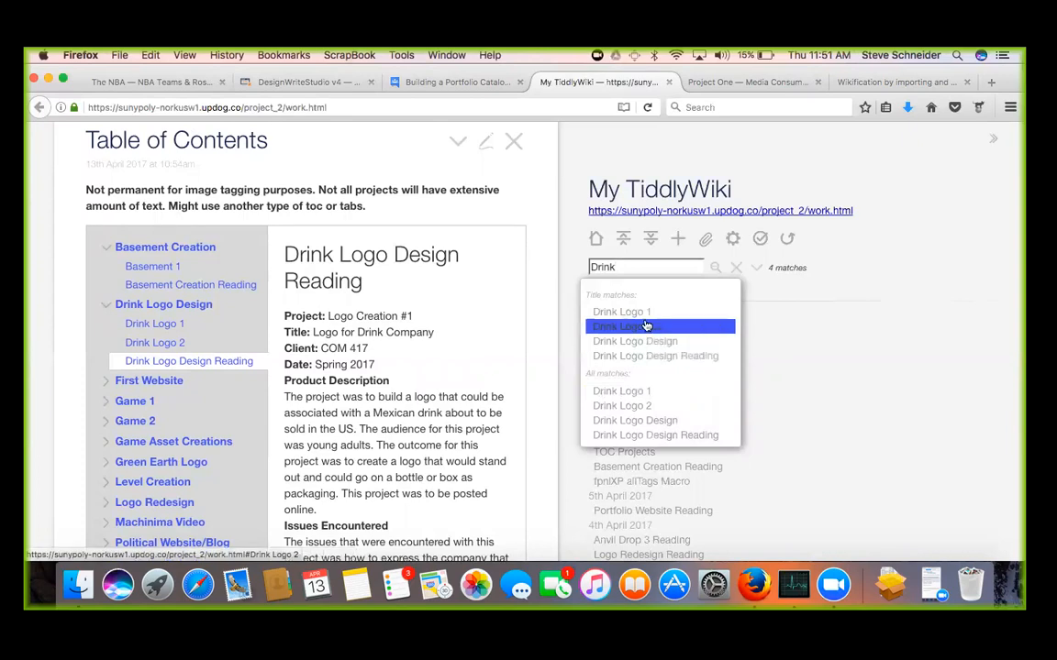
pyautogui.moveTo(648, 357)
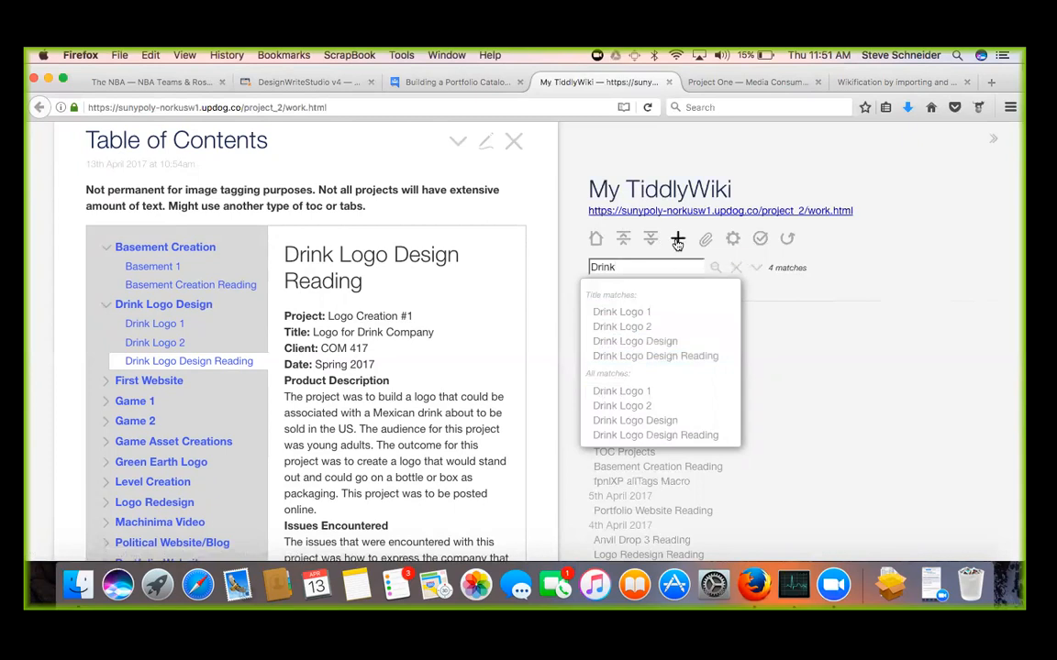
pyautogui.click(677, 239)
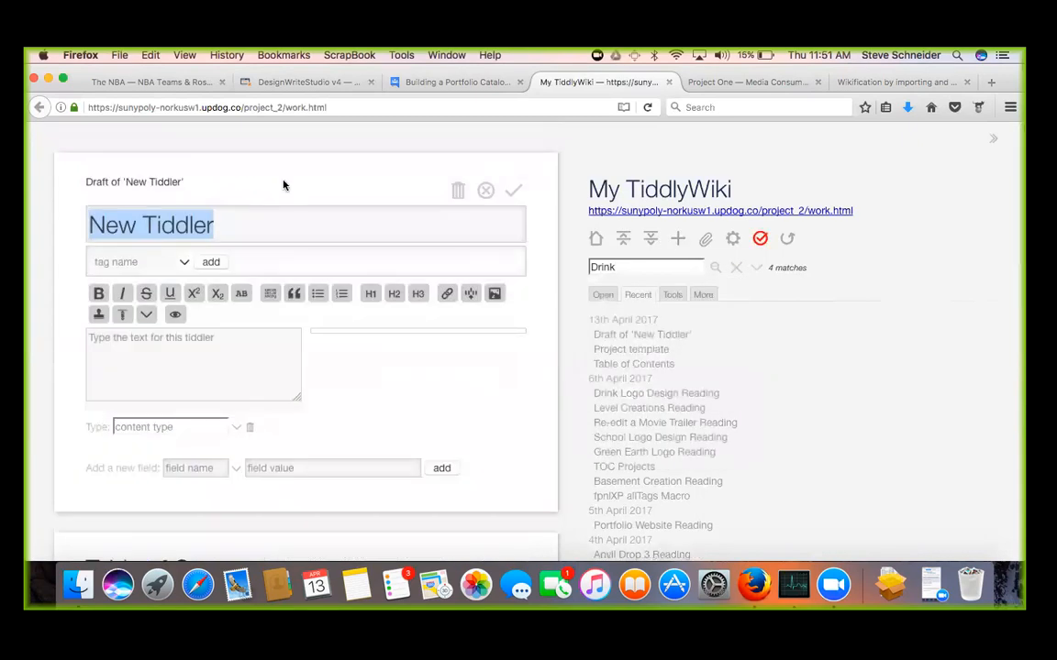
pyautogui.write('Drink Logo')
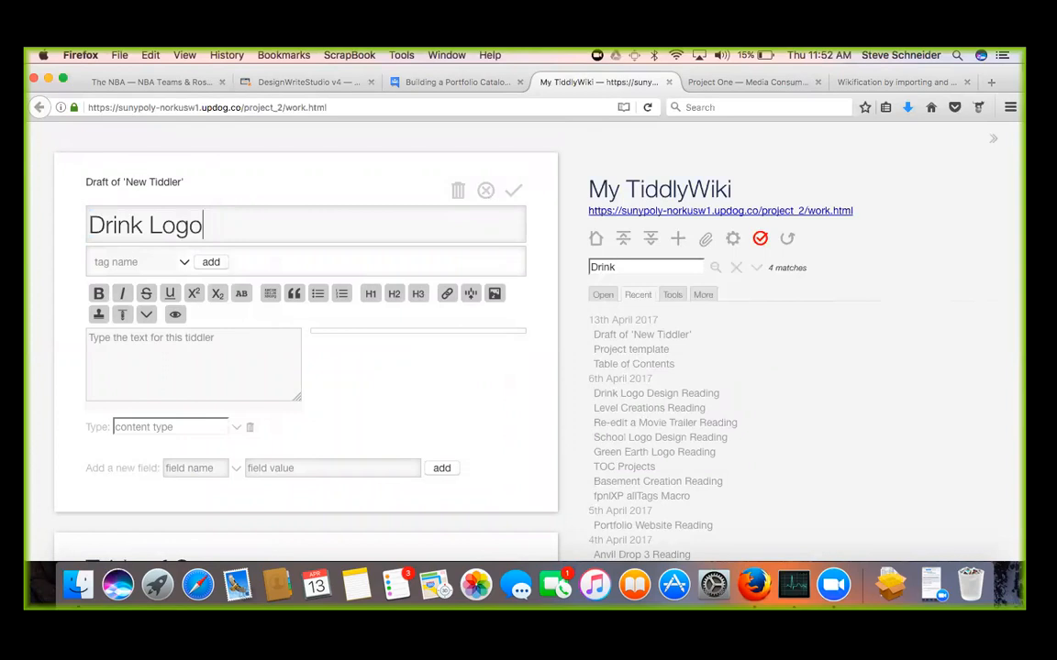
pyautogui.click(485, 191)
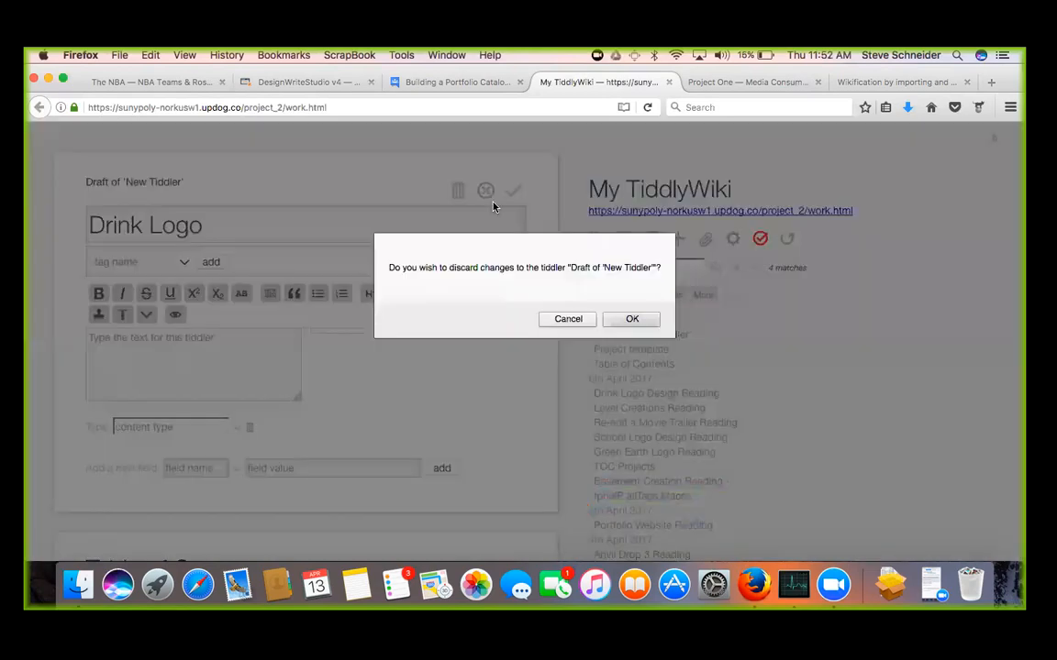
pyautogui.click(631, 318)
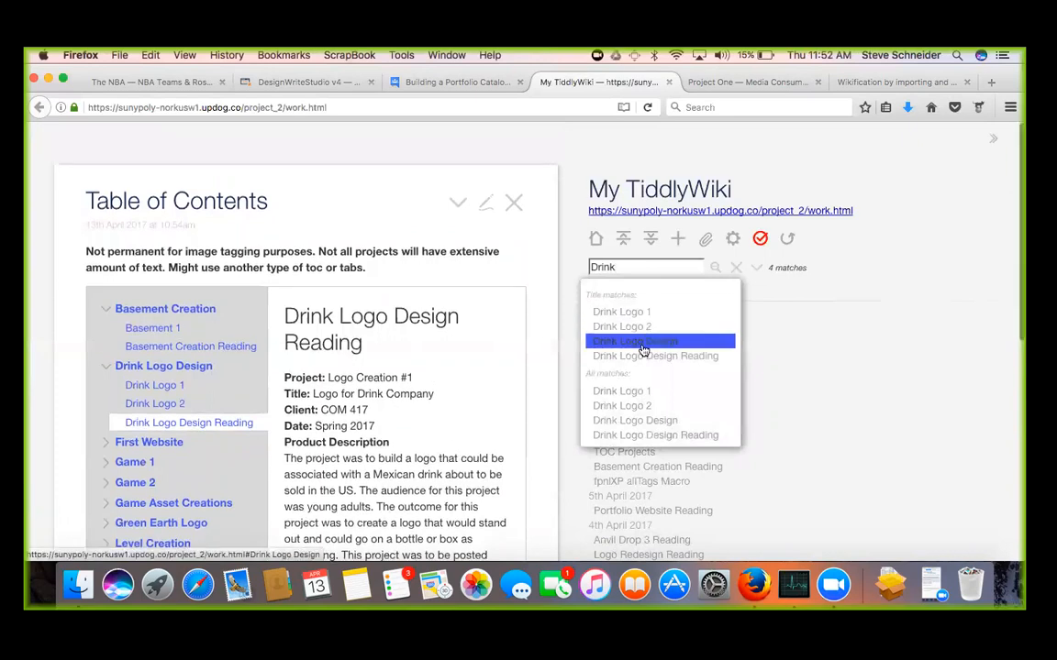
# Step: Open Drink Logo Design for editing and scroll through its kind, project-title and year fields
pyautogui.click(635, 341)
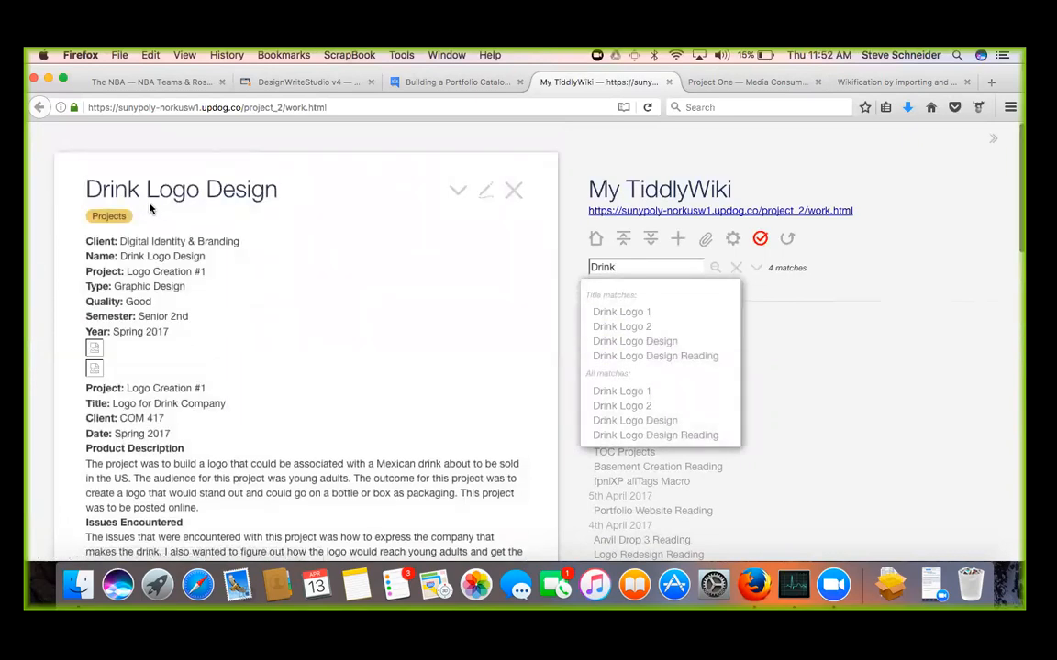
pyautogui.click(108, 215)
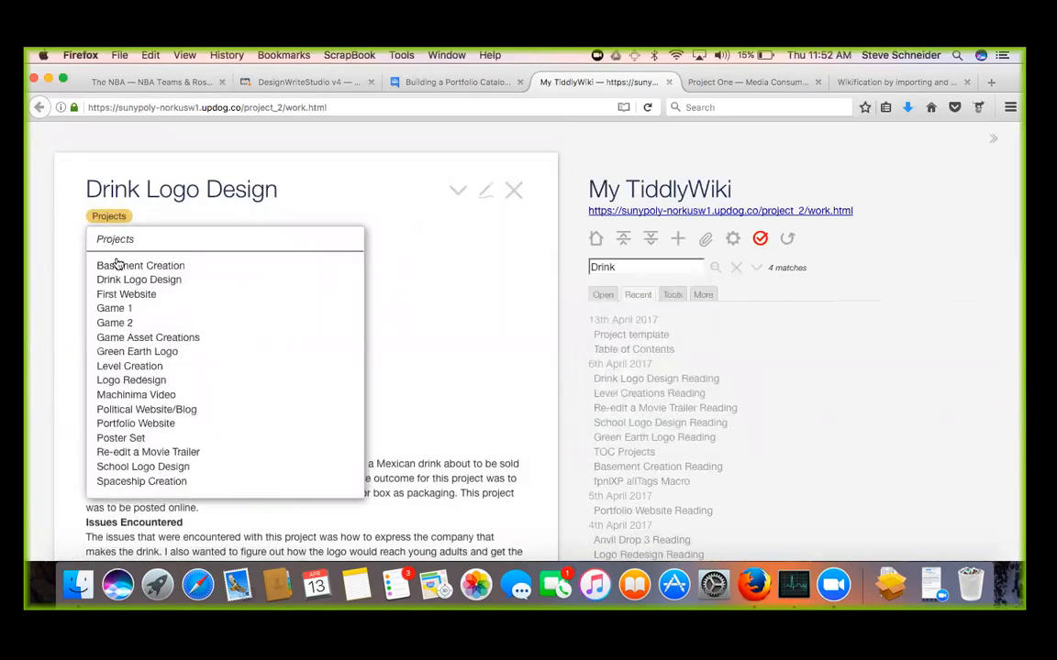
pyautogui.moveTo(142, 250)
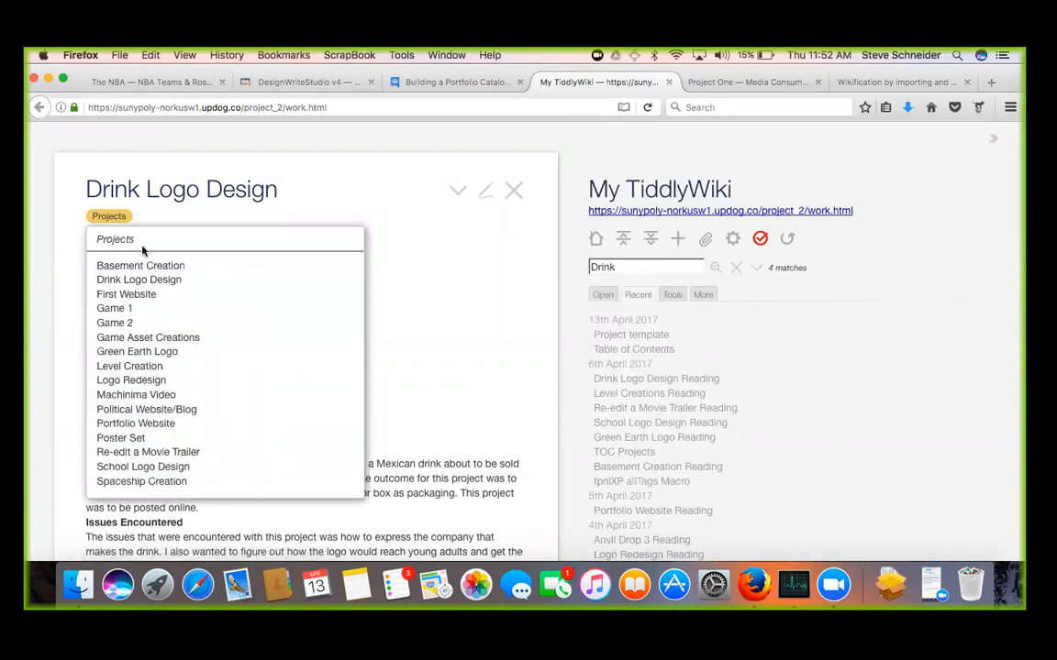
pyautogui.moveTo(142, 482)
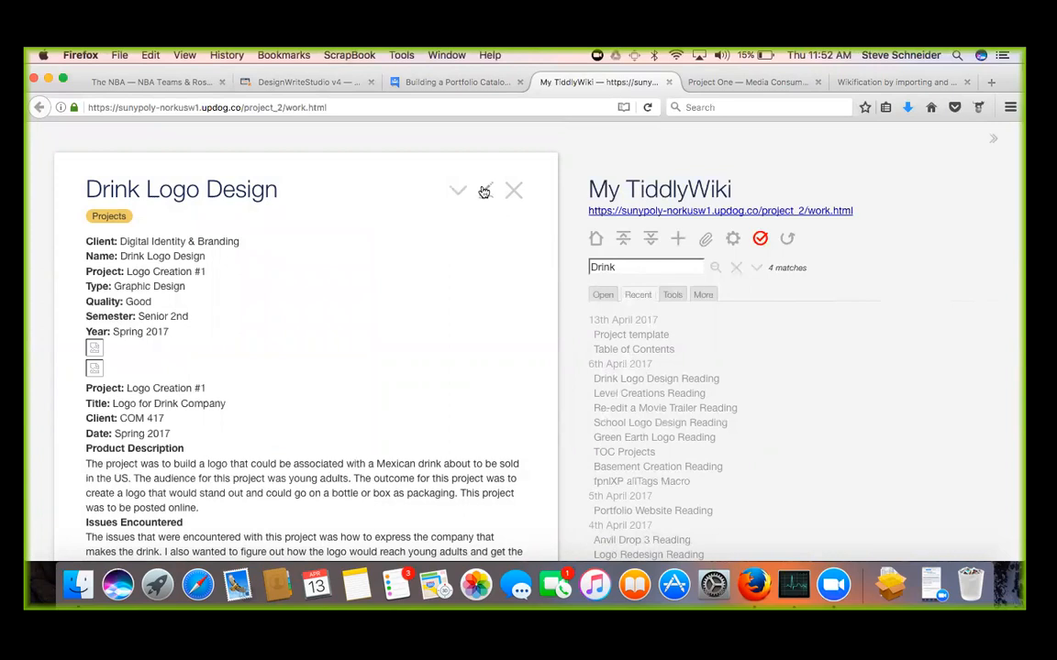
pyautogui.click(484, 192)
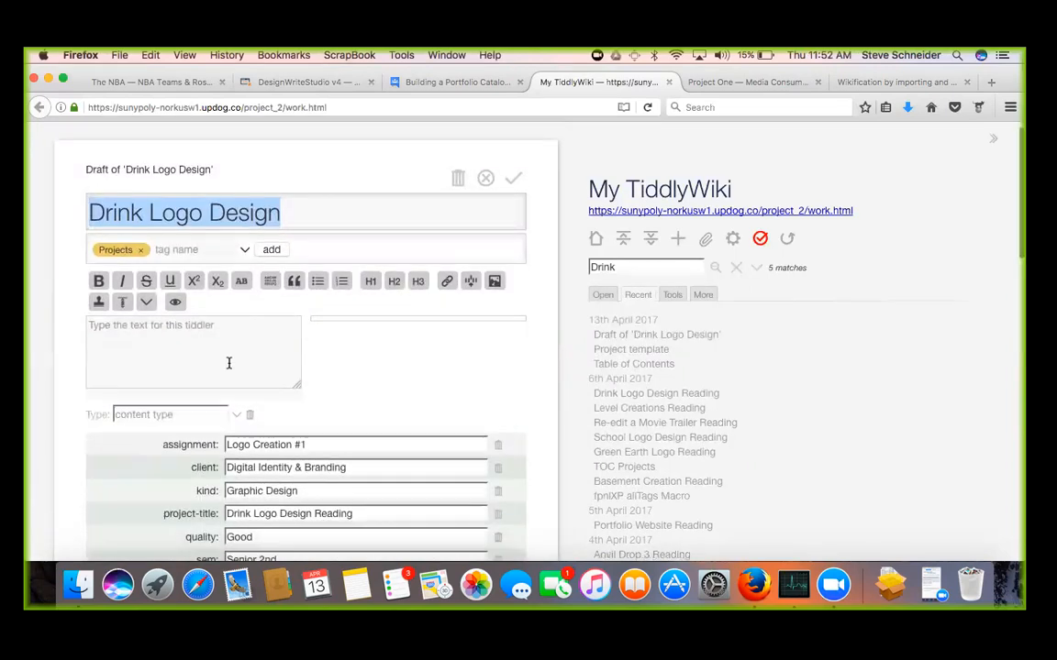
pyautogui.scroll(-3)
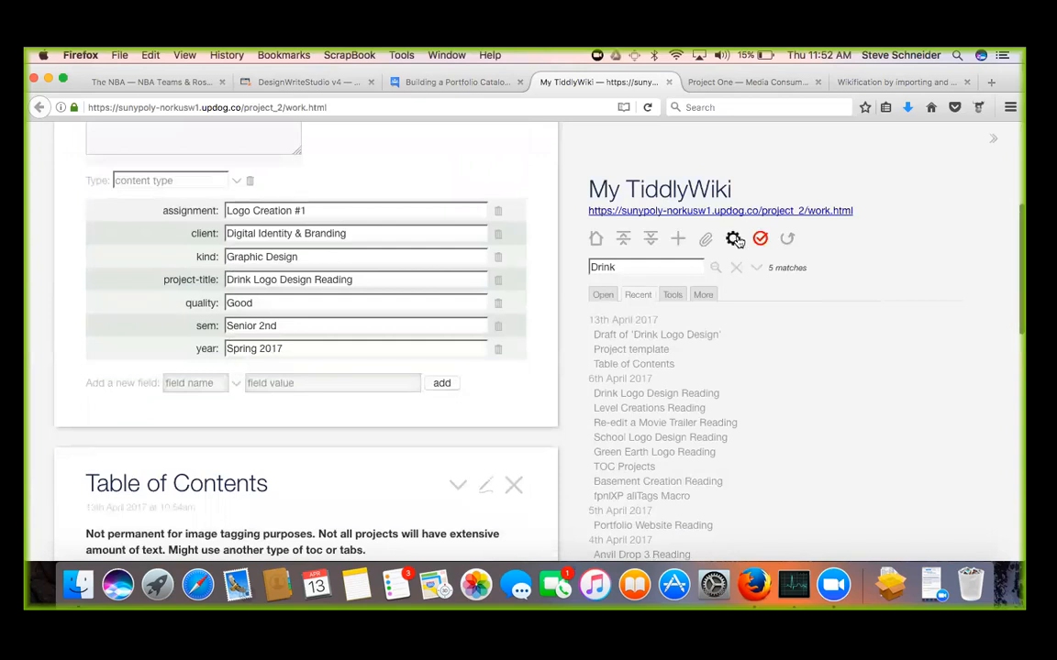
pyautogui.click(734, 239)
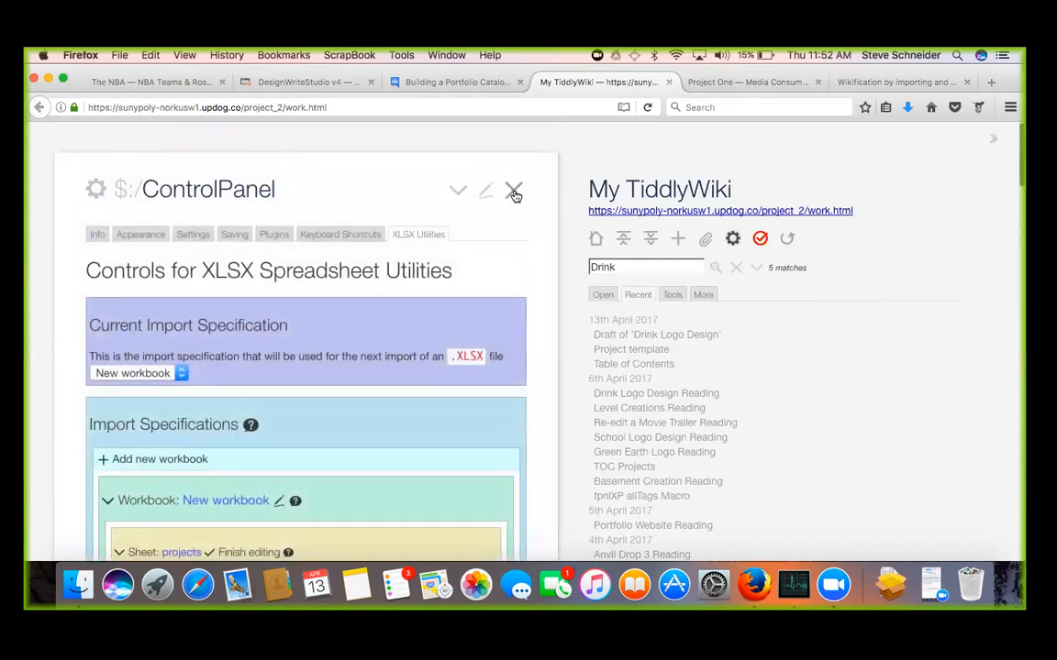
pyautogui.click(514, 190)
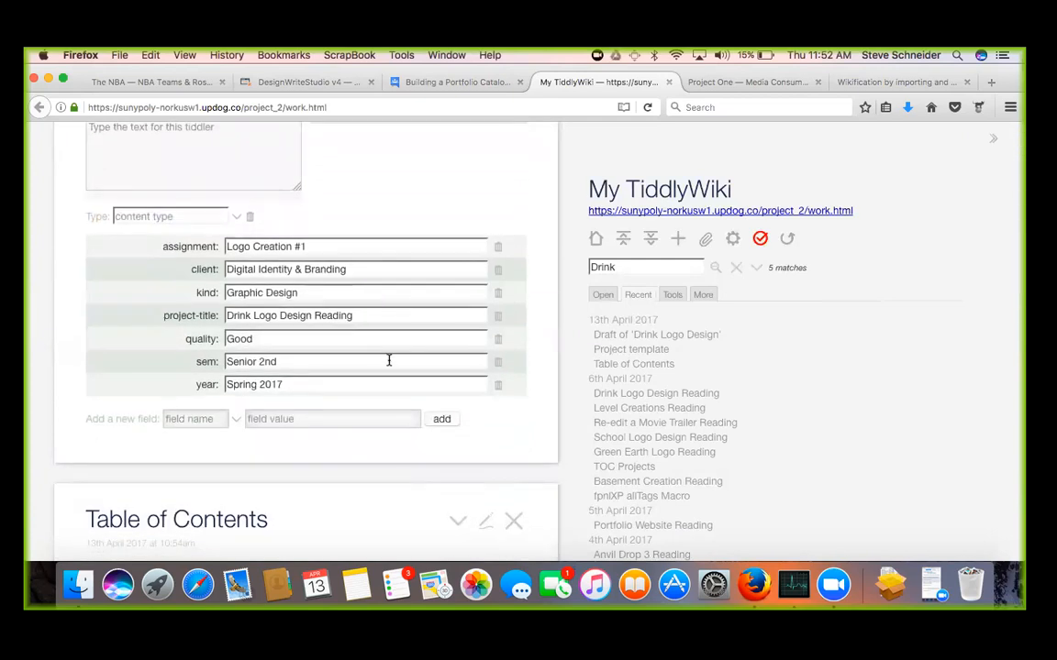
pyautogui.moveTo(346, 333)
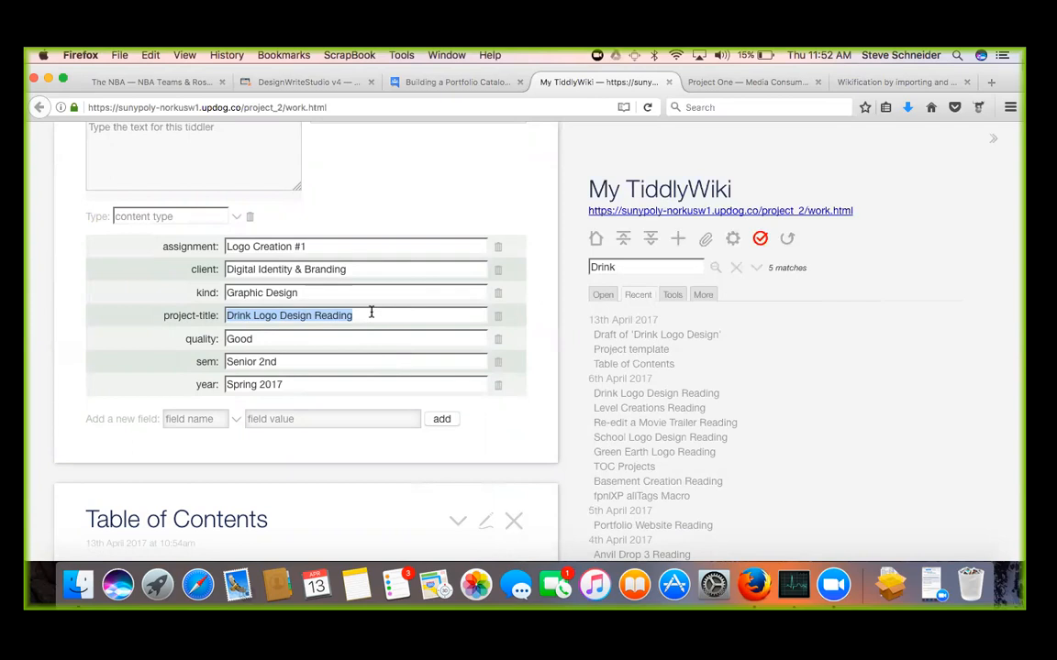
pyautogui.moveTo(588, 392)
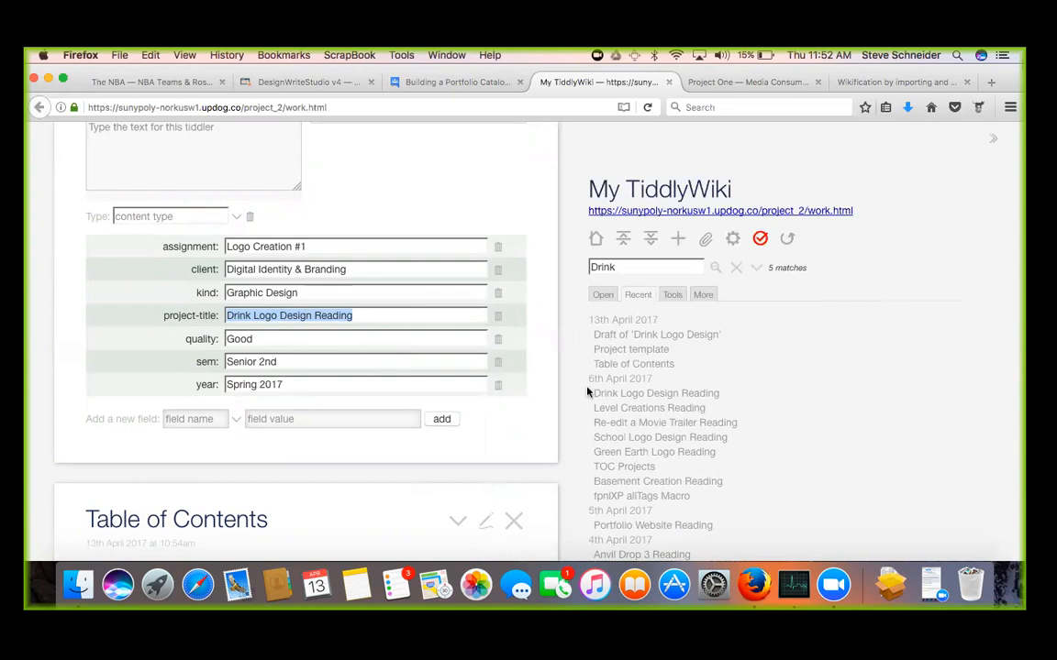
pyautogui.moveTo(733, 239)
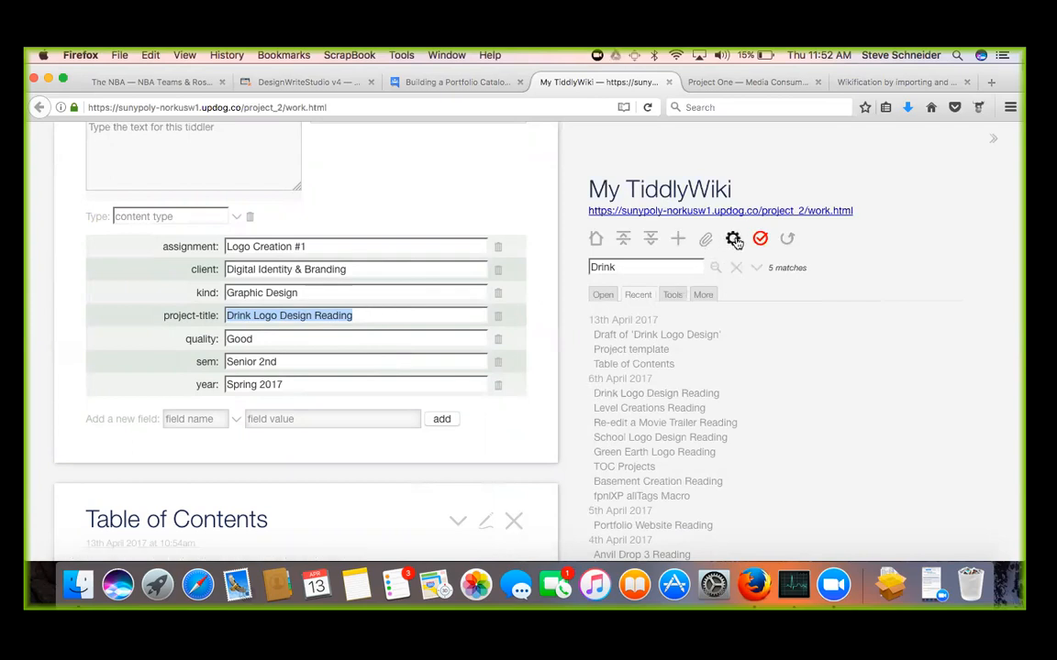
# Step: Open XLSX Utilities in the Control Panel and discard the Drink Logo Design draft
pyautogui.click(733, 239)
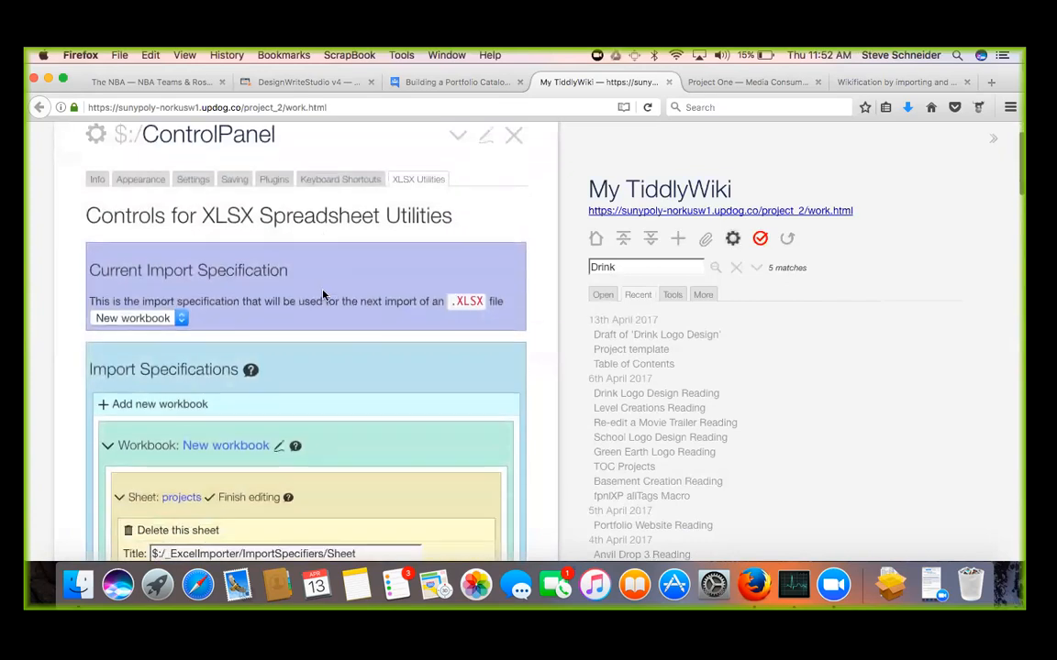
pyautogui.scroll(3)
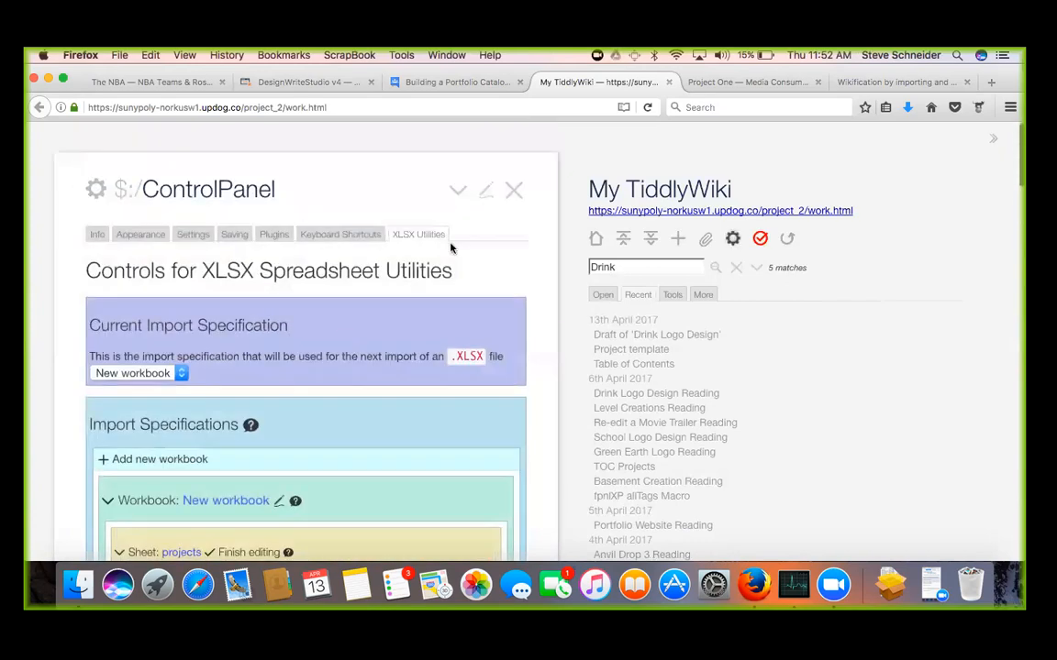
pyautogui.click(657, 334)
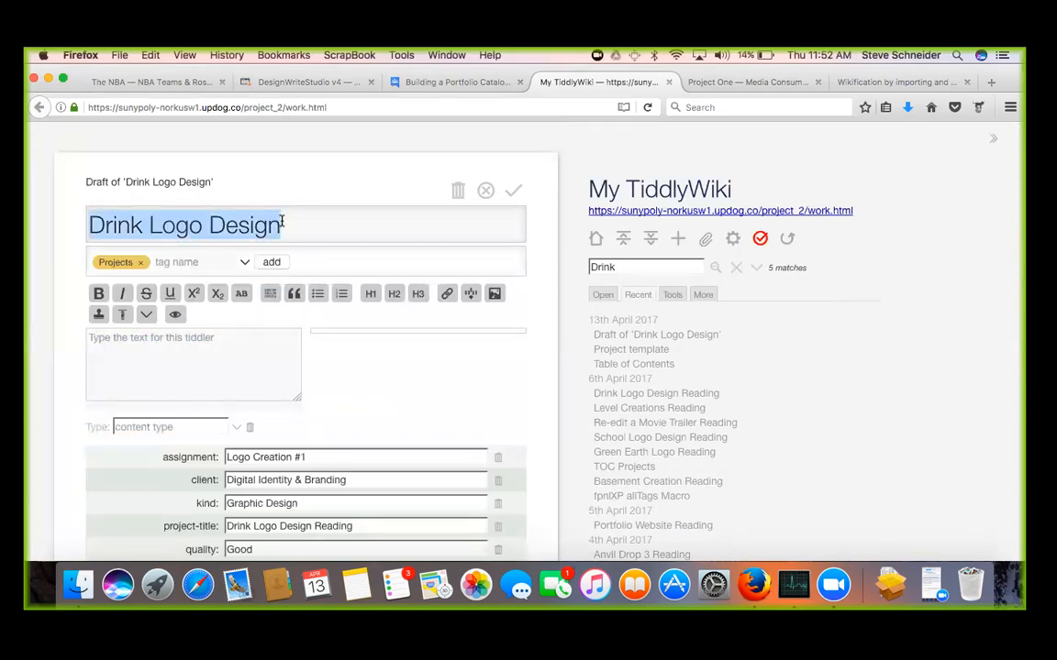
pyautogui.moveTo(457, 191)
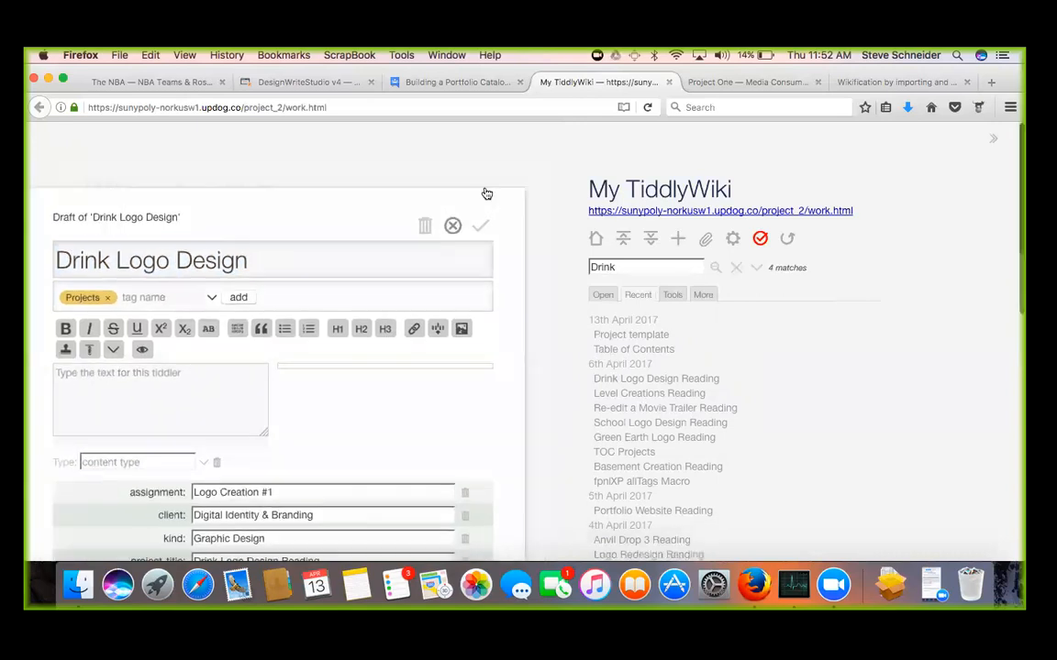
pyautogui.click(481, 227)
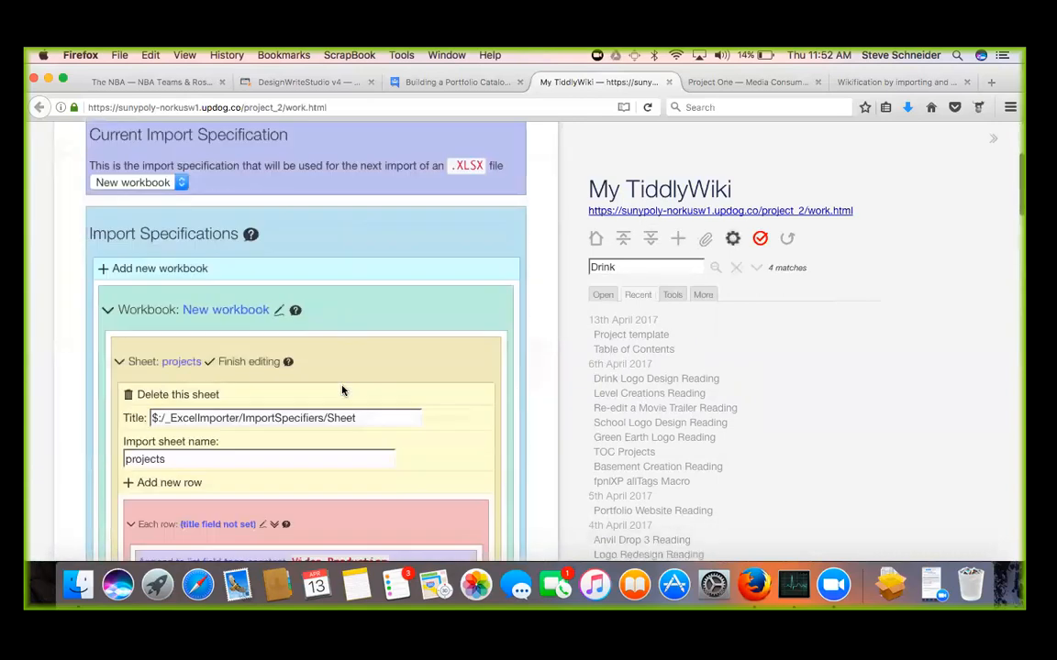
# Step: Collapse the Video Production and Graphic Design tag-row rules, keeping the main project row expanded
pyautogui.scroll(-3)
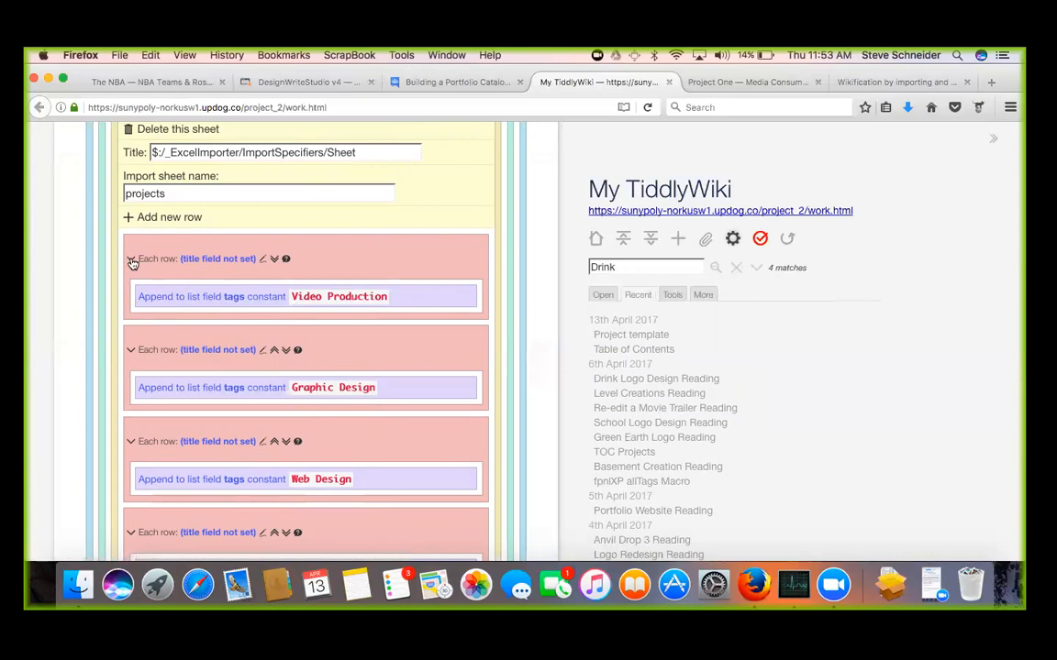
pyautogui.click(131, 259)
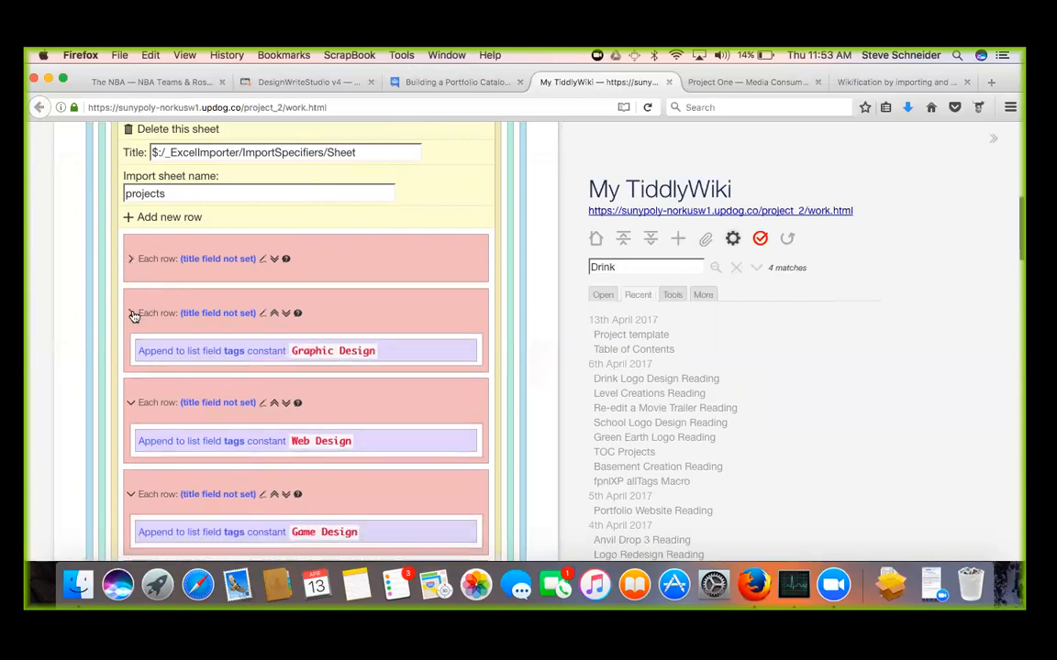
pyautogui.click(130, 313)
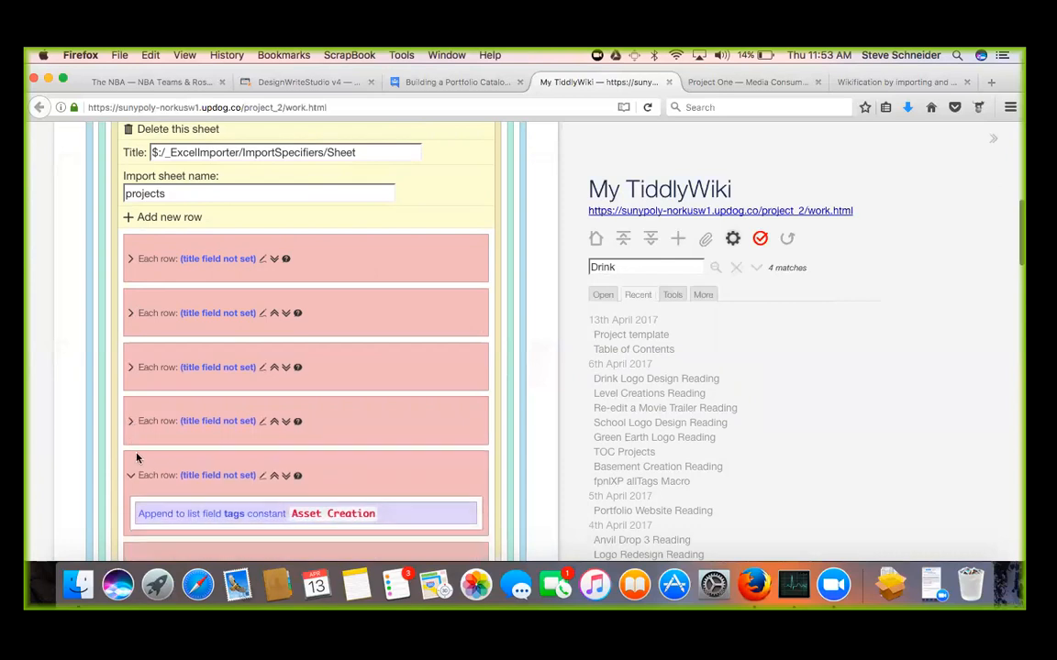
pyautogui.moveTo(131, 486)
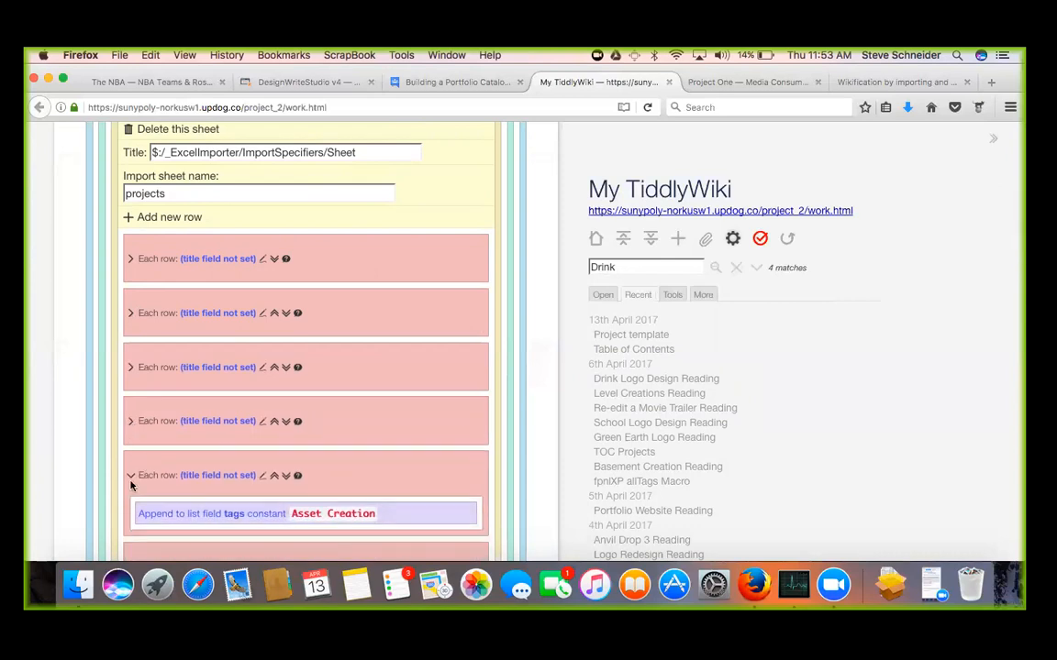
pyautogui.scroll(-3)
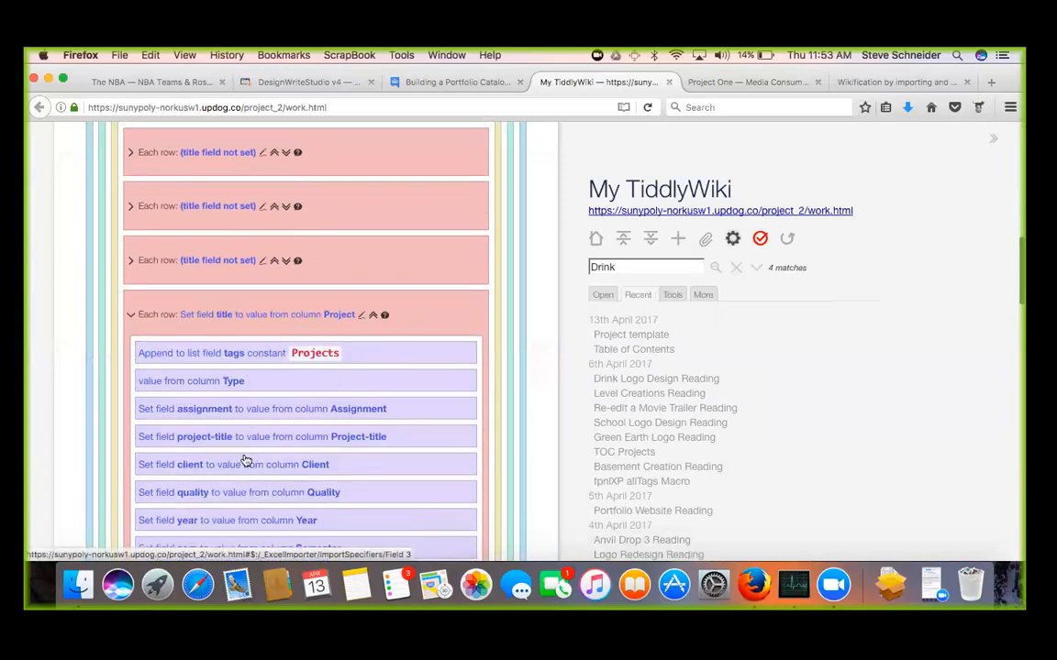
pyautogui.scroll(-3)
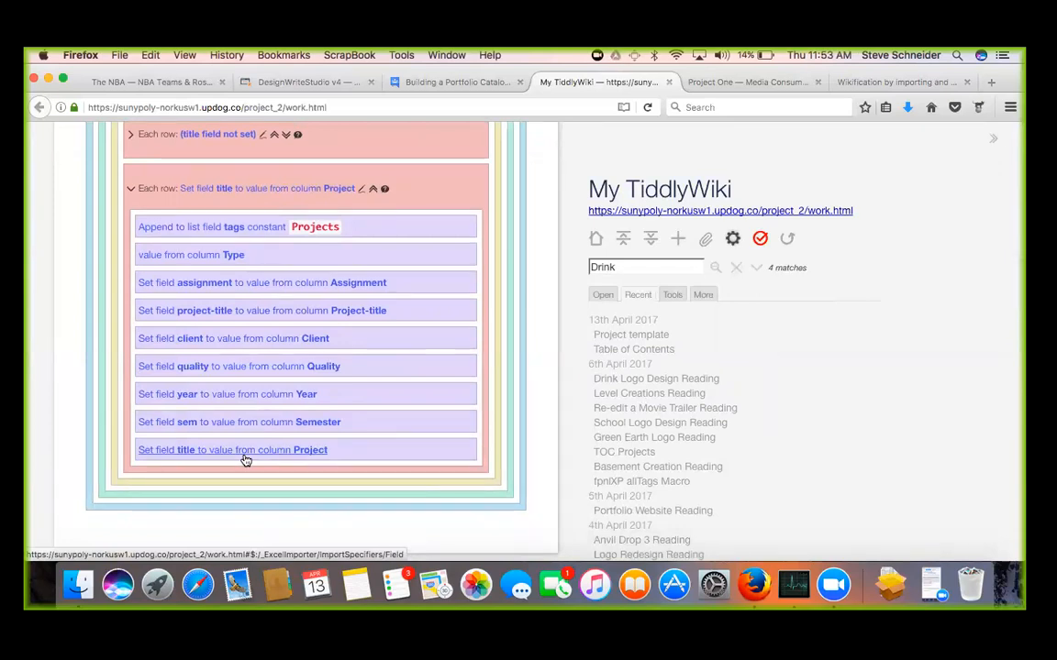
pyautogui.scroll(3)
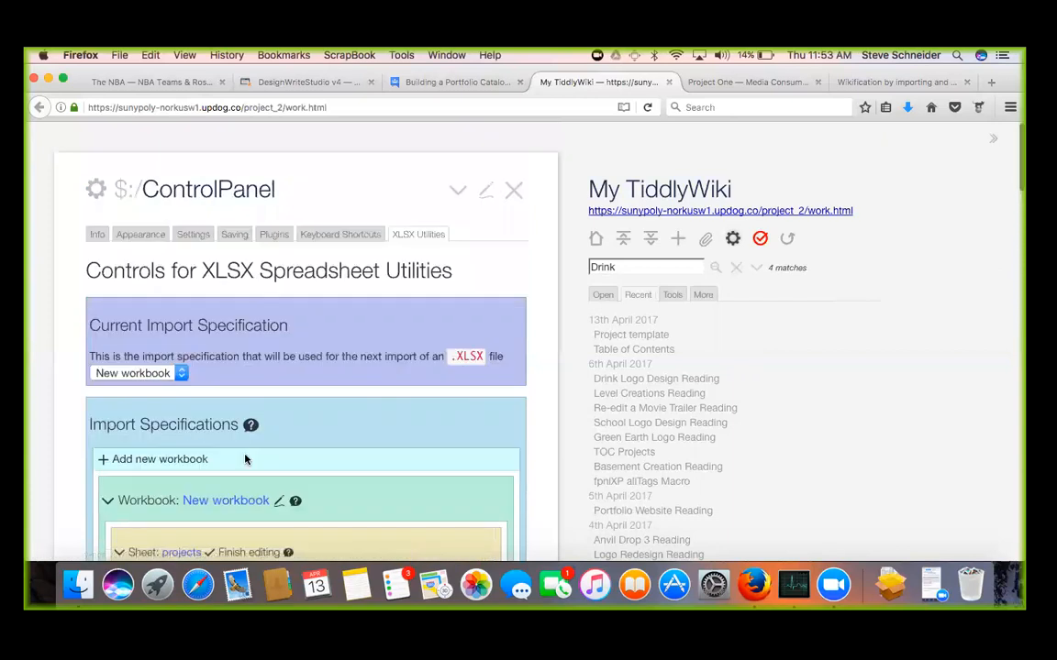
pyautogui.scroll(-3)
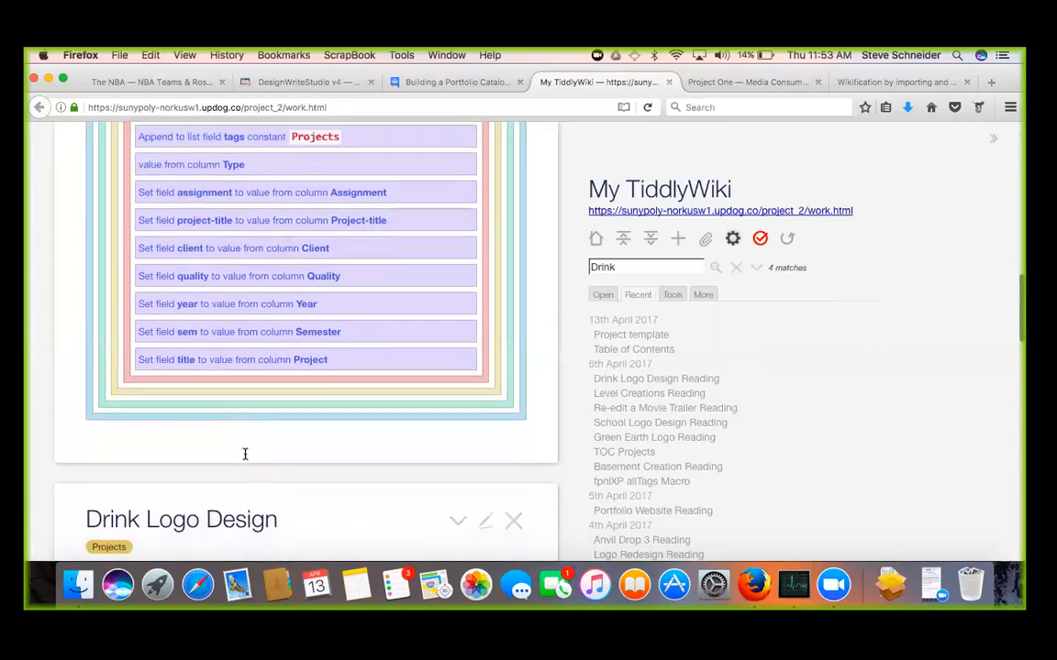
pyautogui.scroll(3)
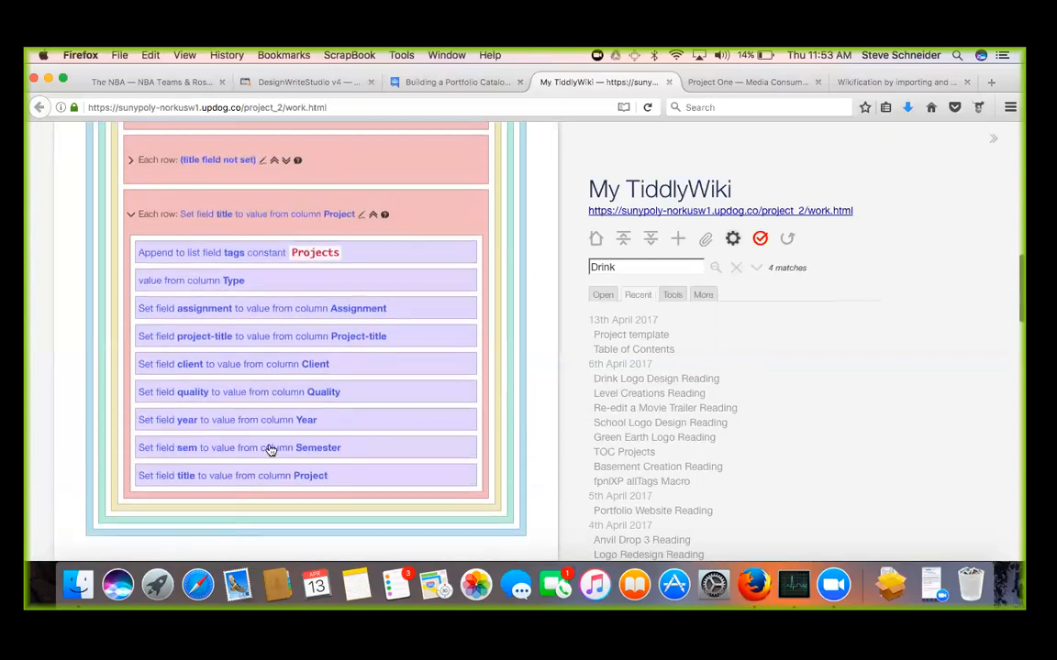
pyautogui.moveTo(656, 378)
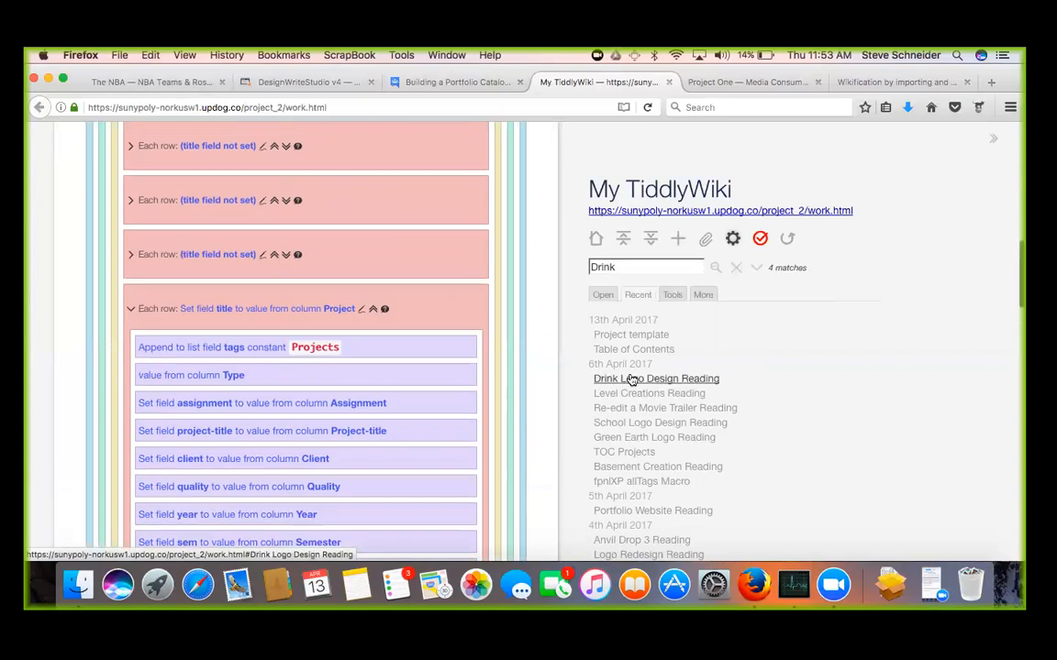
# Step: Open Drink Logo Design Reading from the sidebar's Recent tab to view its details
pyautogui.click(655, 378)
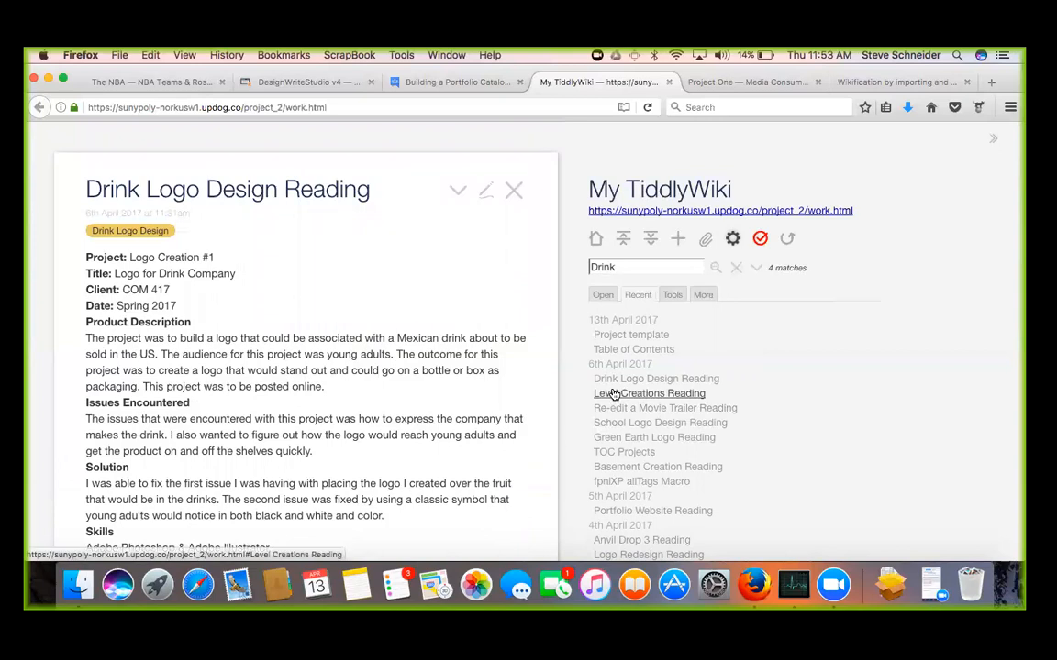
pyautogui.click(645, 267)
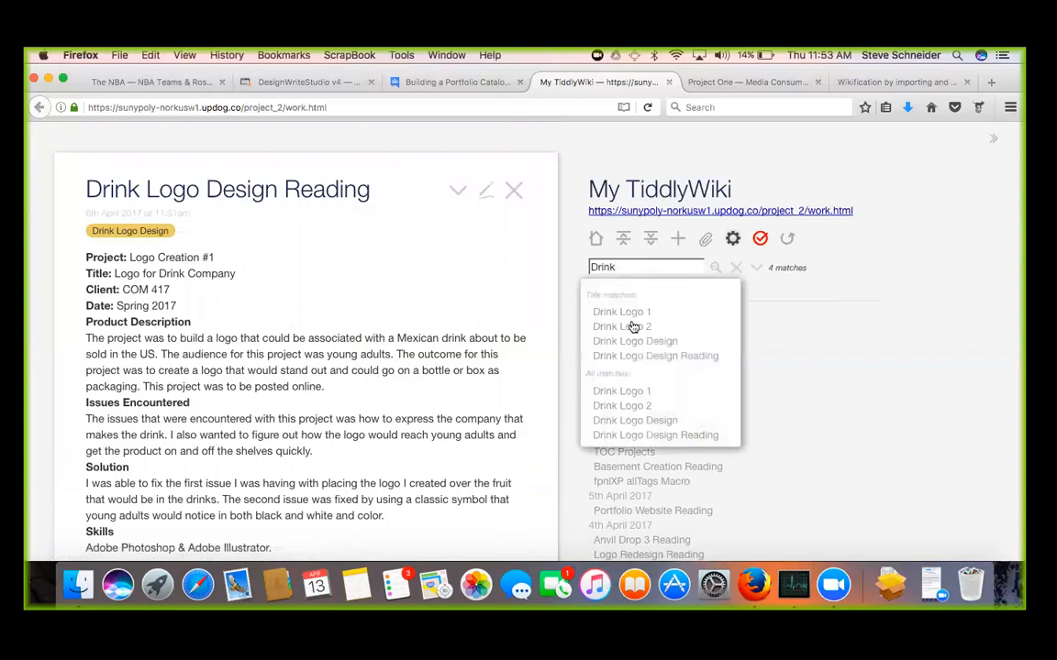
pyautogui.moveTo(655, 356)
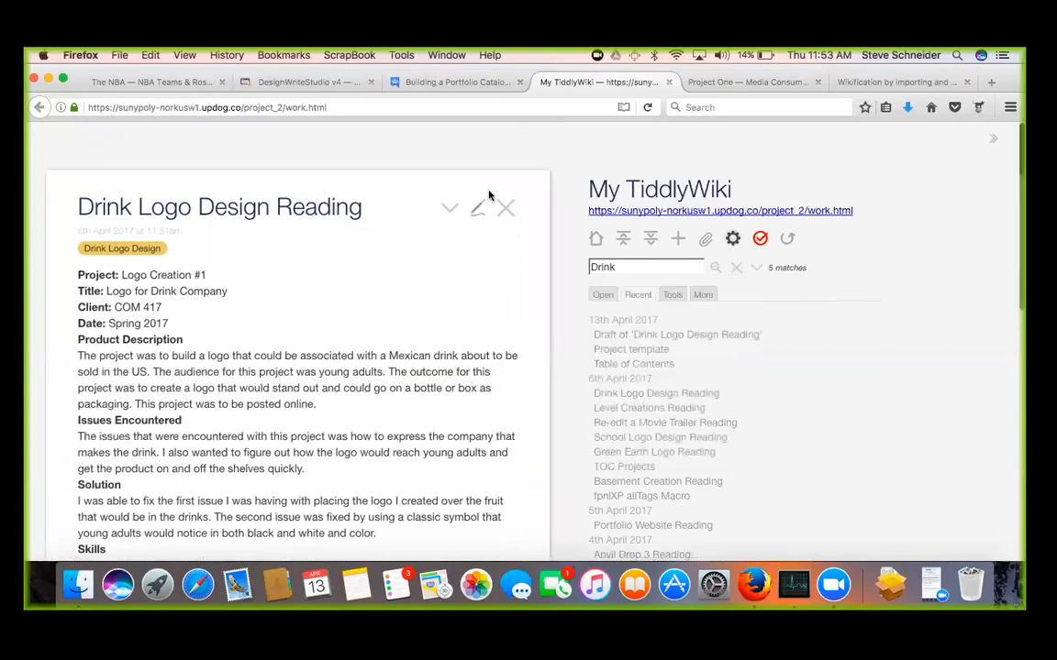
# Step: Edit Drink Logo Design Reading and review its wikitext, selecting the 'Logo for Drink Company' text
pyautogui.click(477, 208)
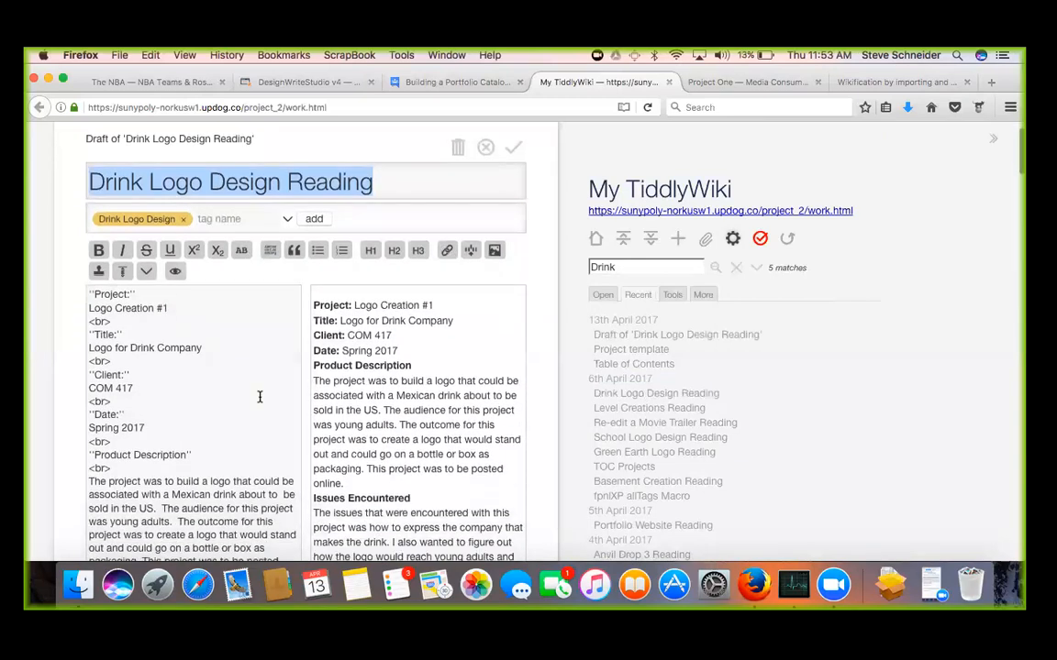
pyautogui.scroll(-3)
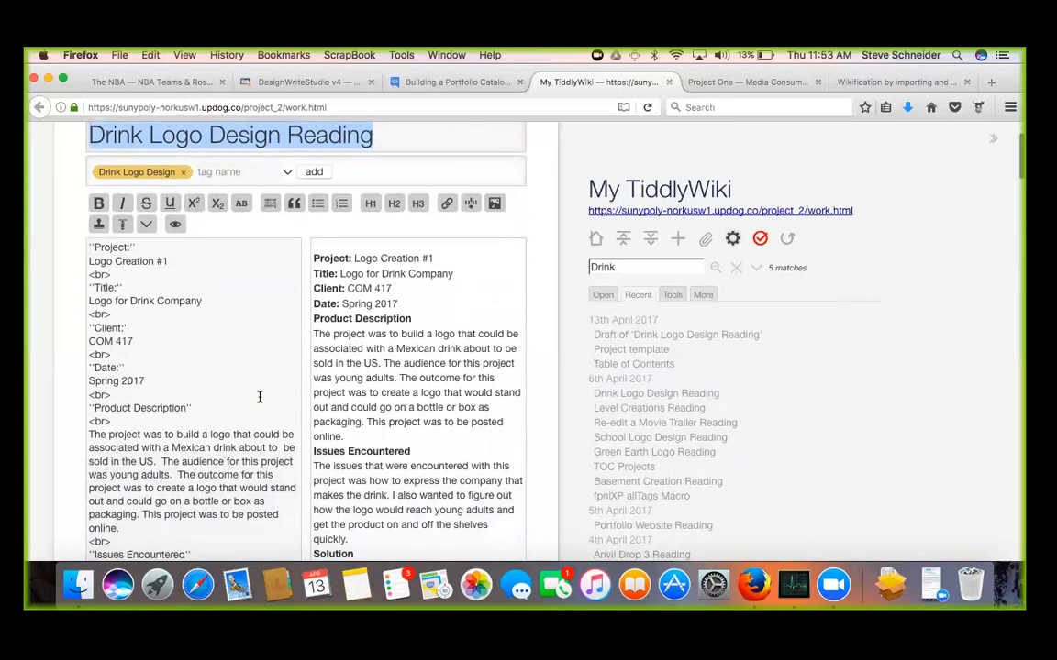
pyautogui.scroll(-3)
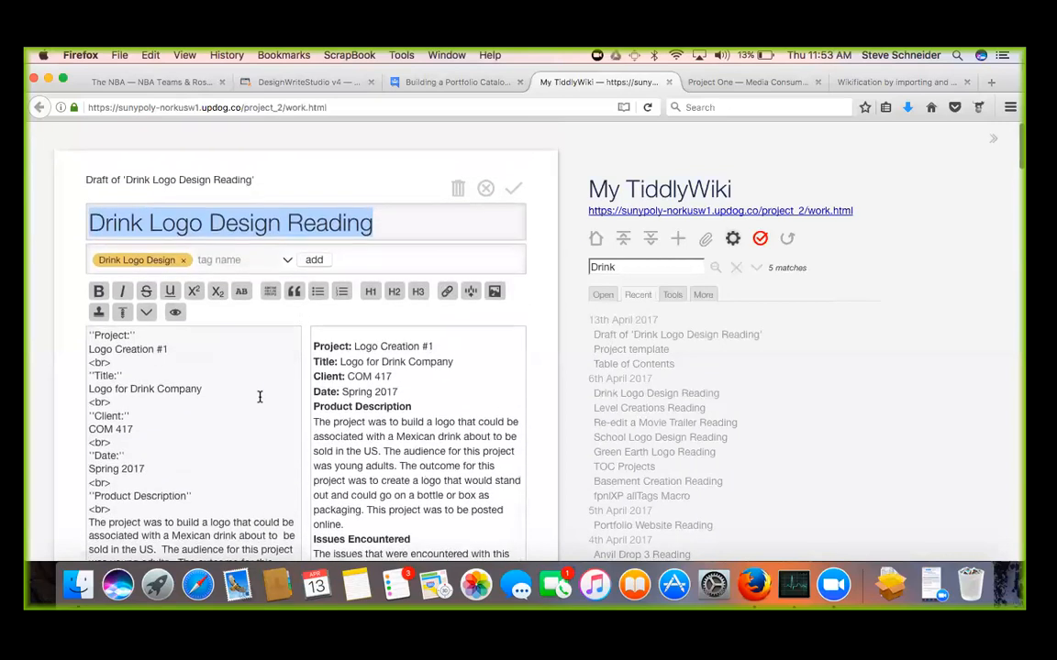
pyautogui.scroll(-3)
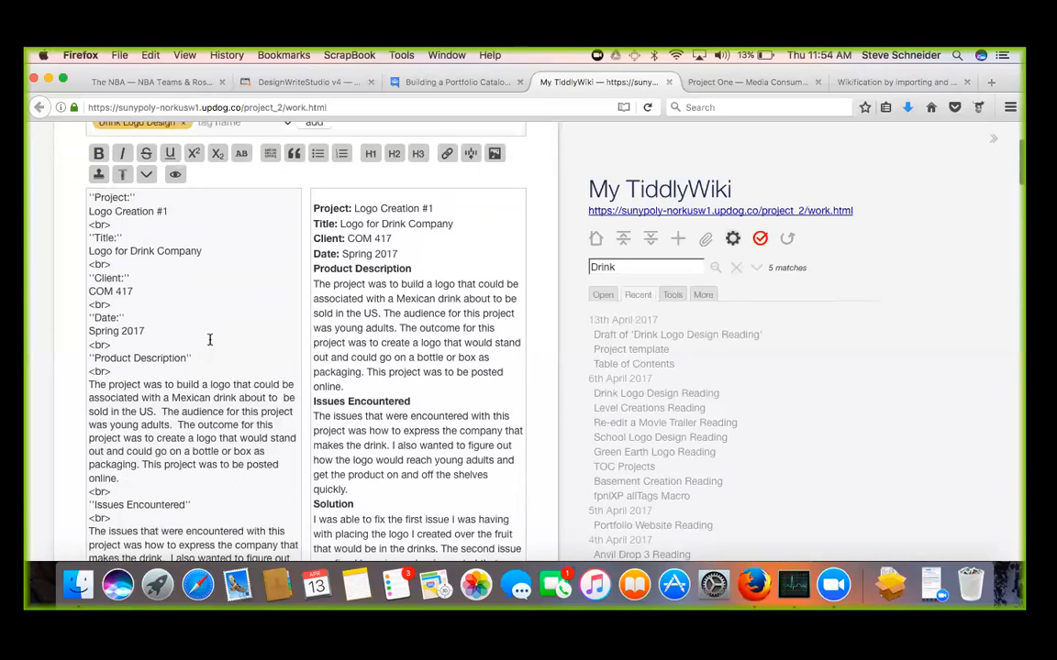
pyautogui.doubleClick(128, 211)
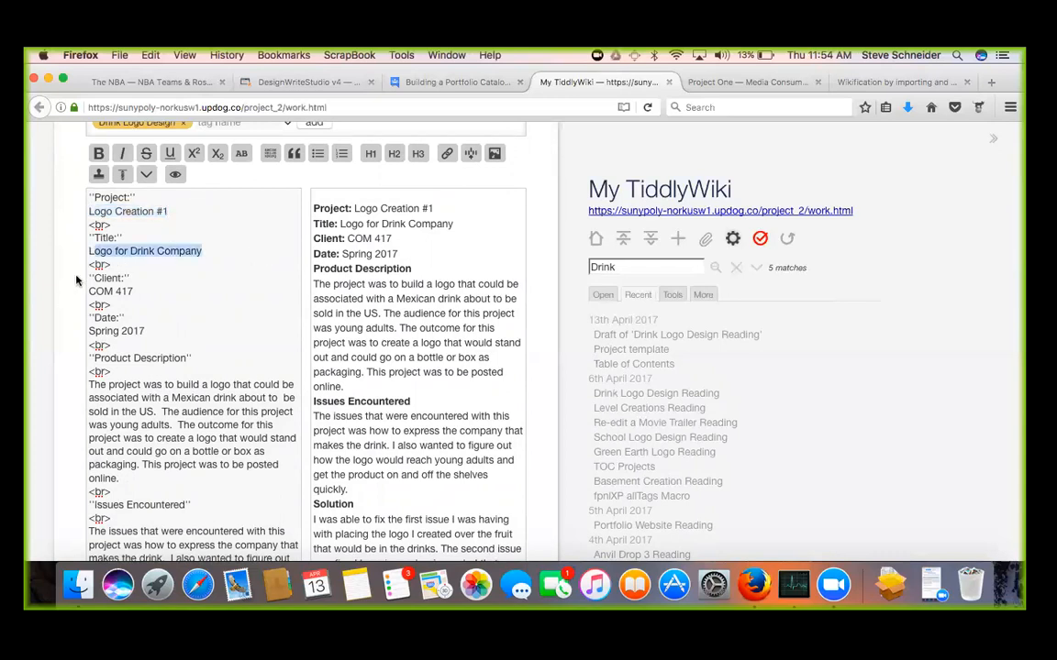
pyautogui.doubleClick(110, 291)
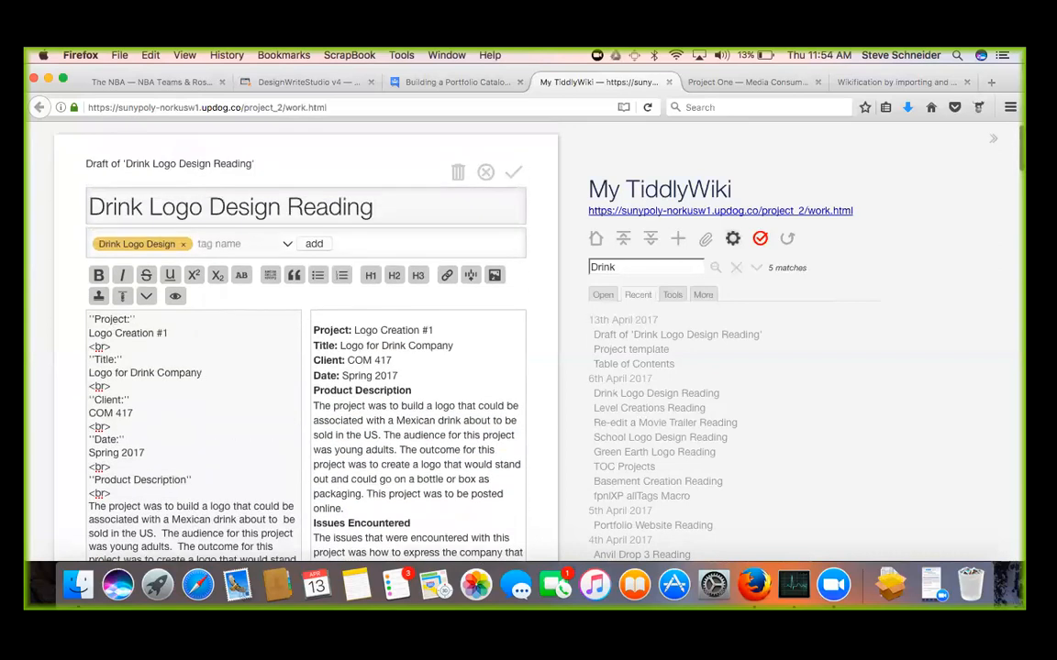
pyautogui.scroll(-3)
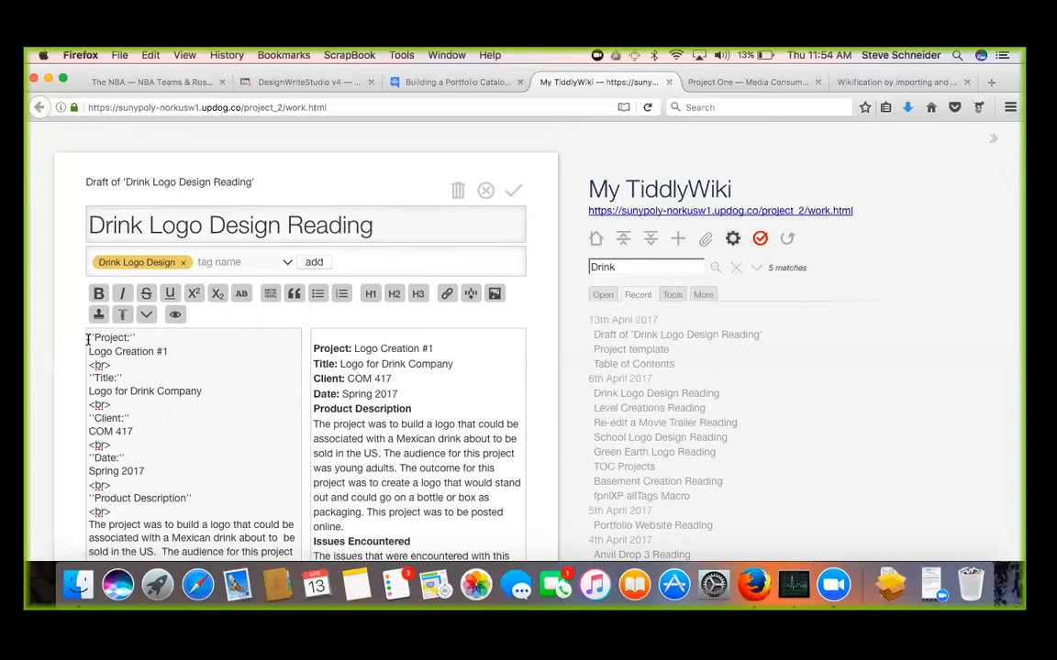
# Step: Set the cursor at the body's start and select the full 'Drink Logo Design Reading' title to copy
pyautogui.click(175, 315)
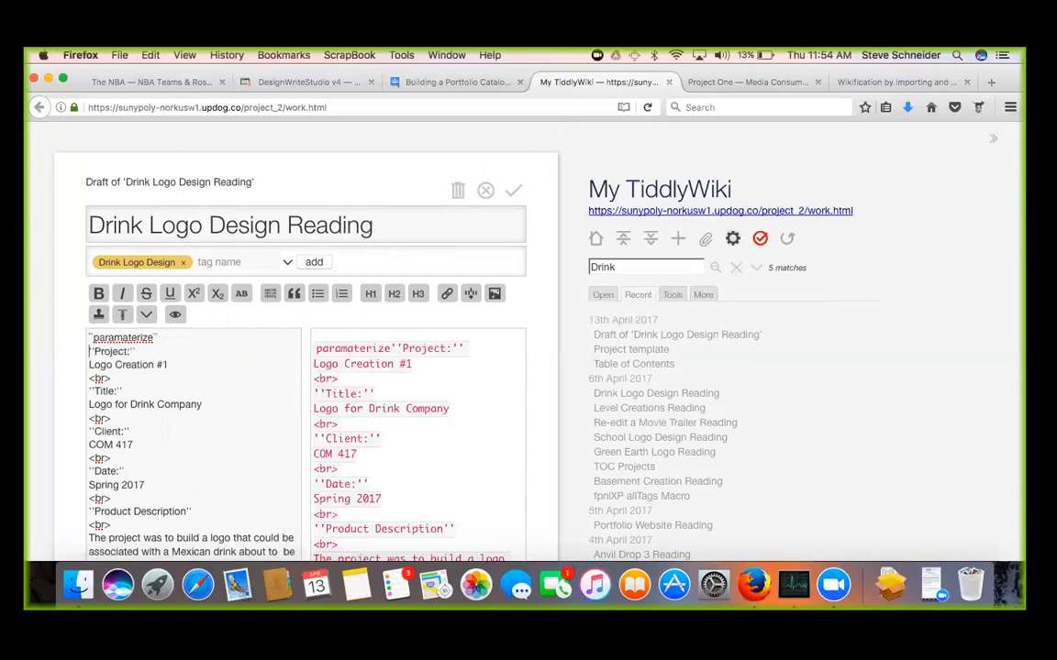
pyautogui.click(175, 314)
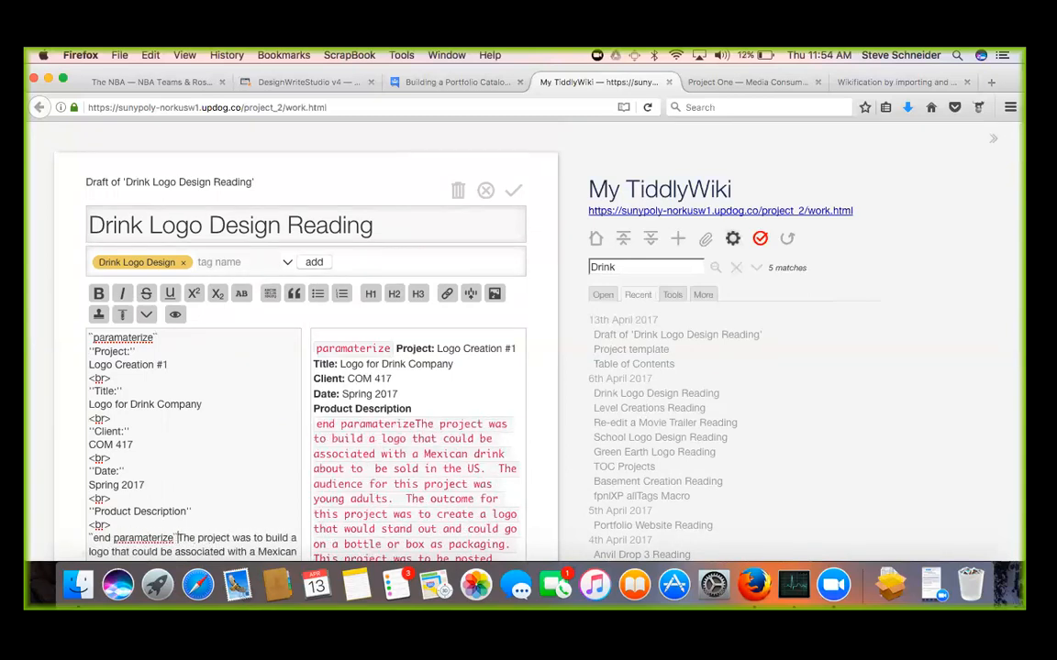
pyautogui.scroll(-3)
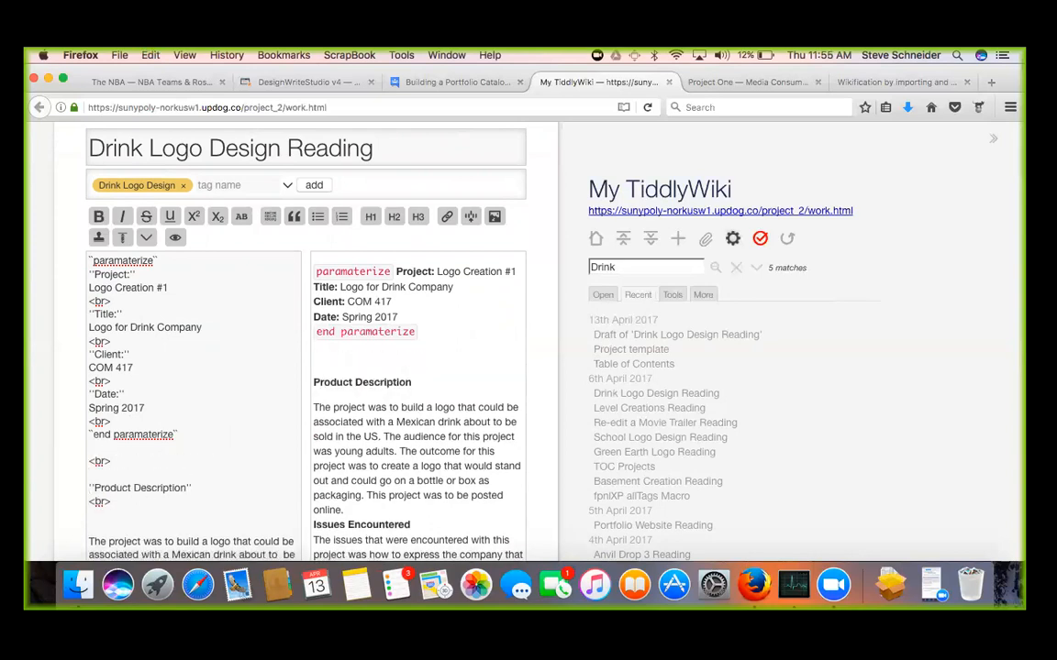
pyautogui.scroll(-3)
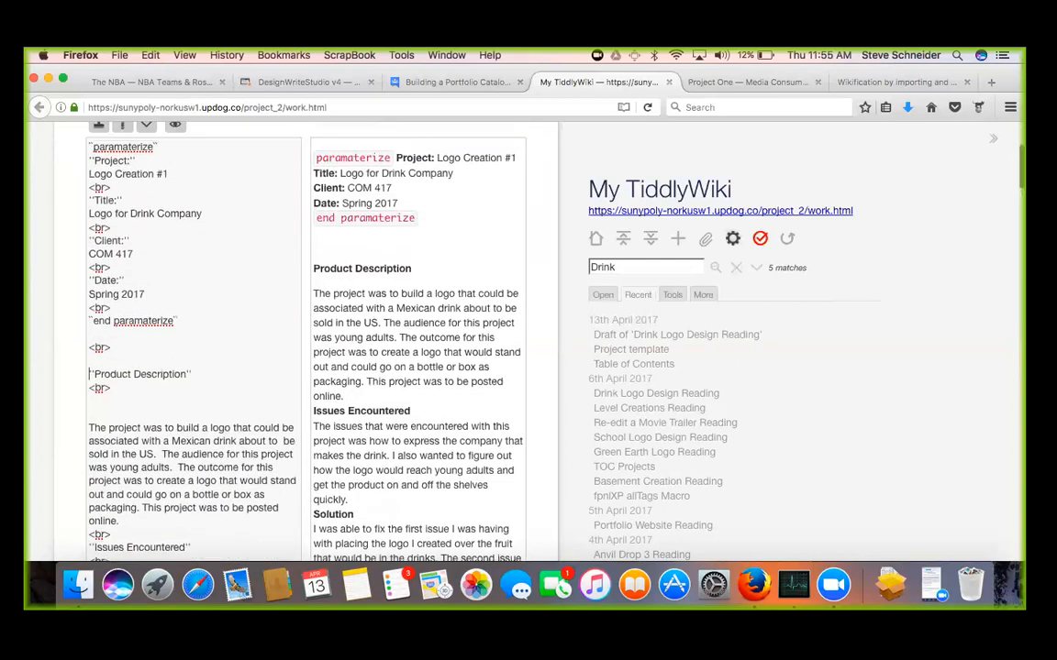
pyautogui.click(676, 334)
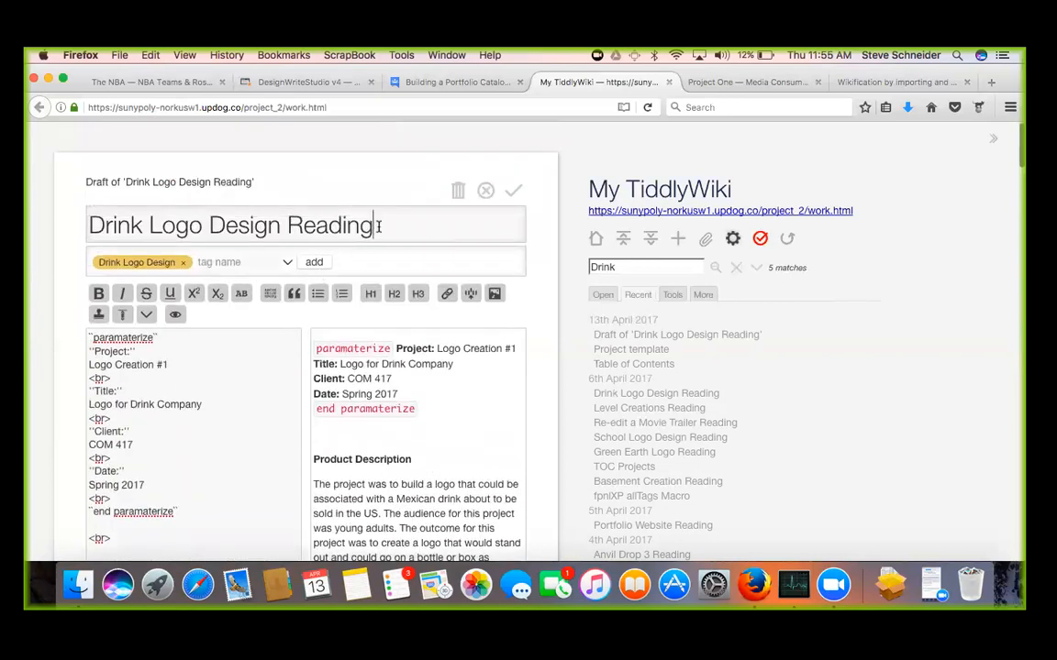
pyautogui.tripleClick(229, 225)
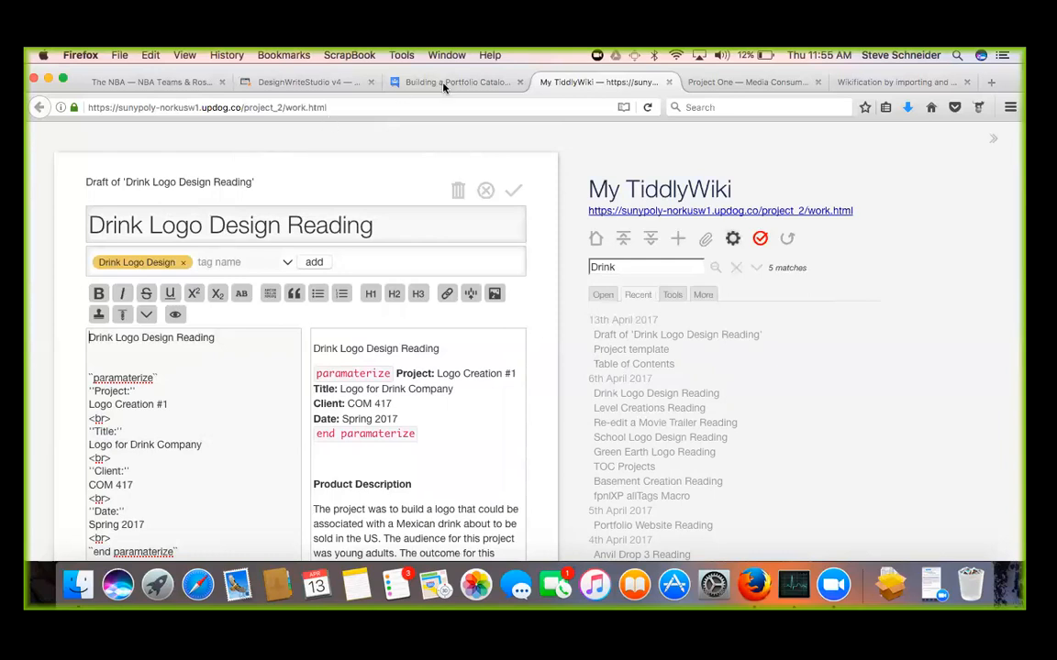
# Step: Open generic-image-uploader.html from designwritestudio > skunkworks > photowiki in Firefox
pyautogui.click(748, 82)
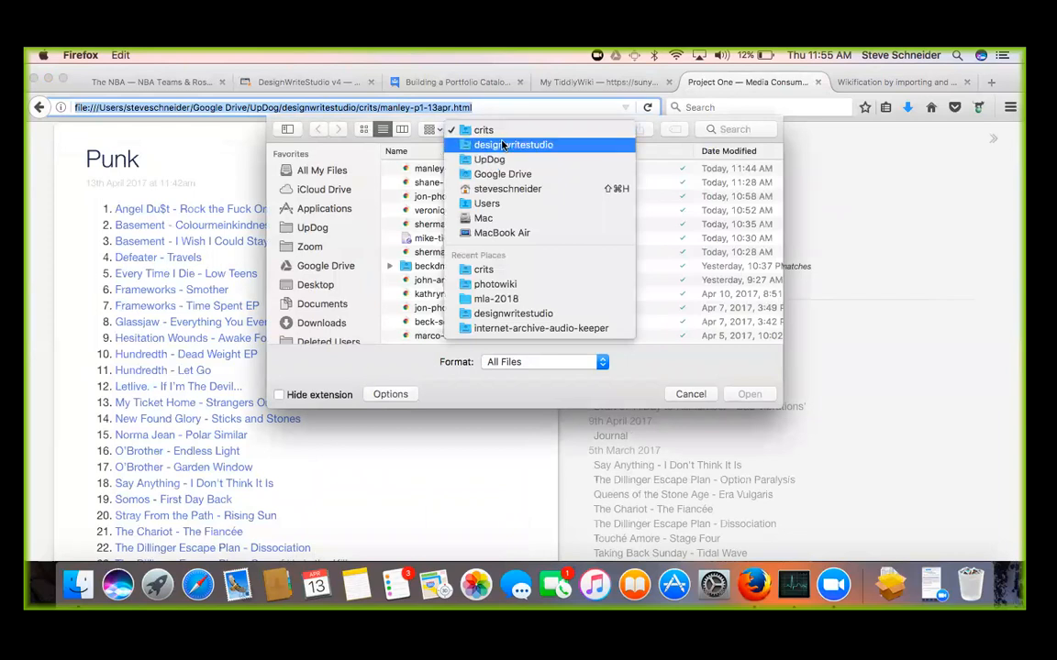
pyautogui.click(511, 144)
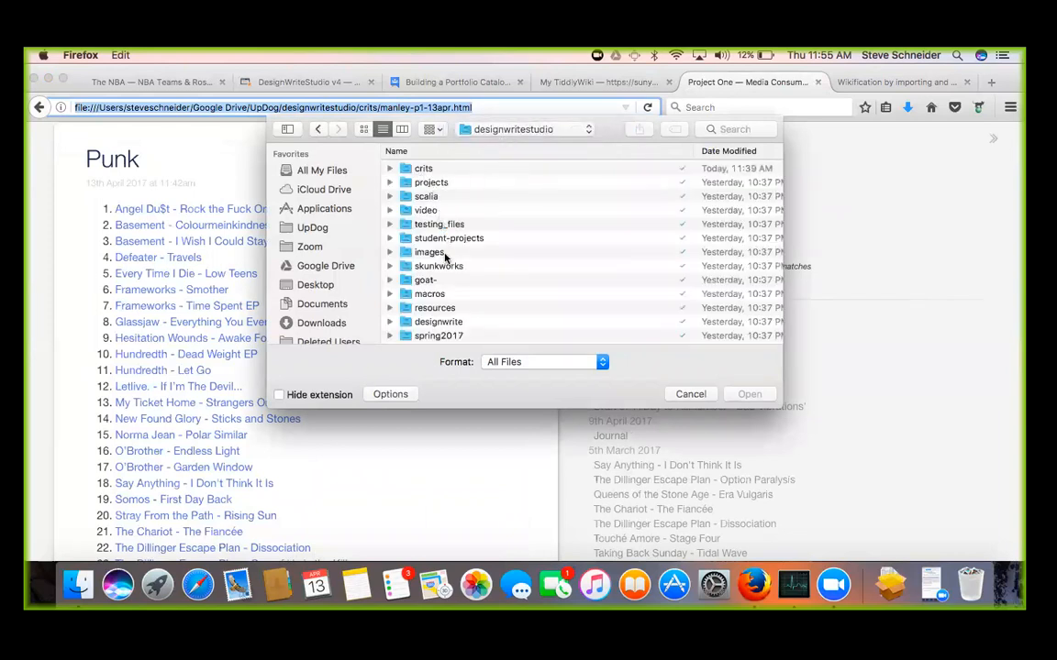
pyautogui.doubleClick(439, 265)
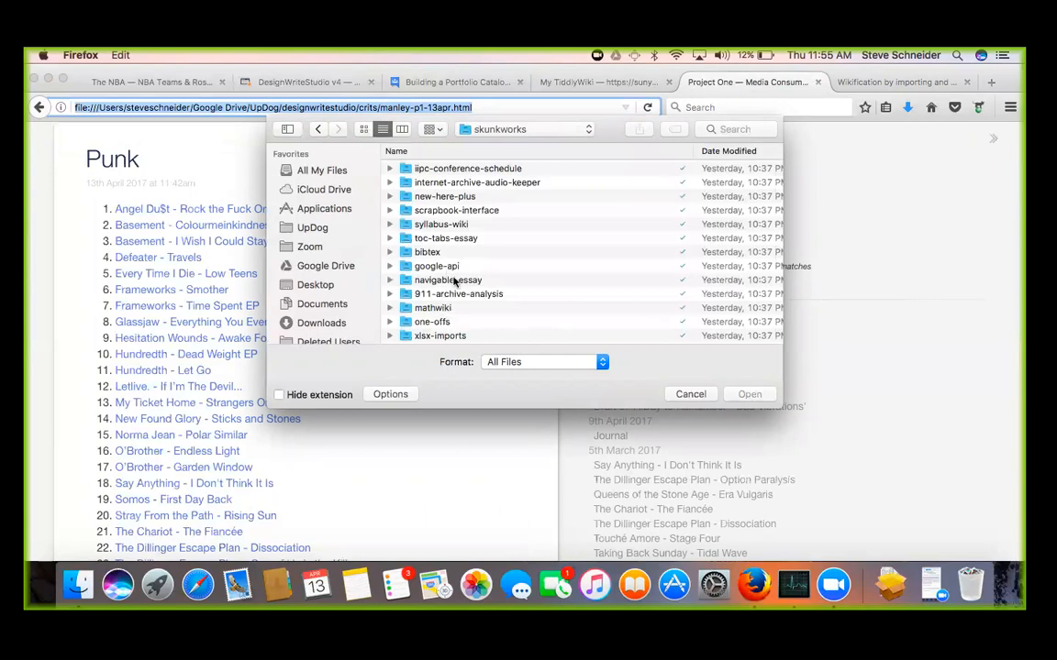
pyautogui.scroll(-3)
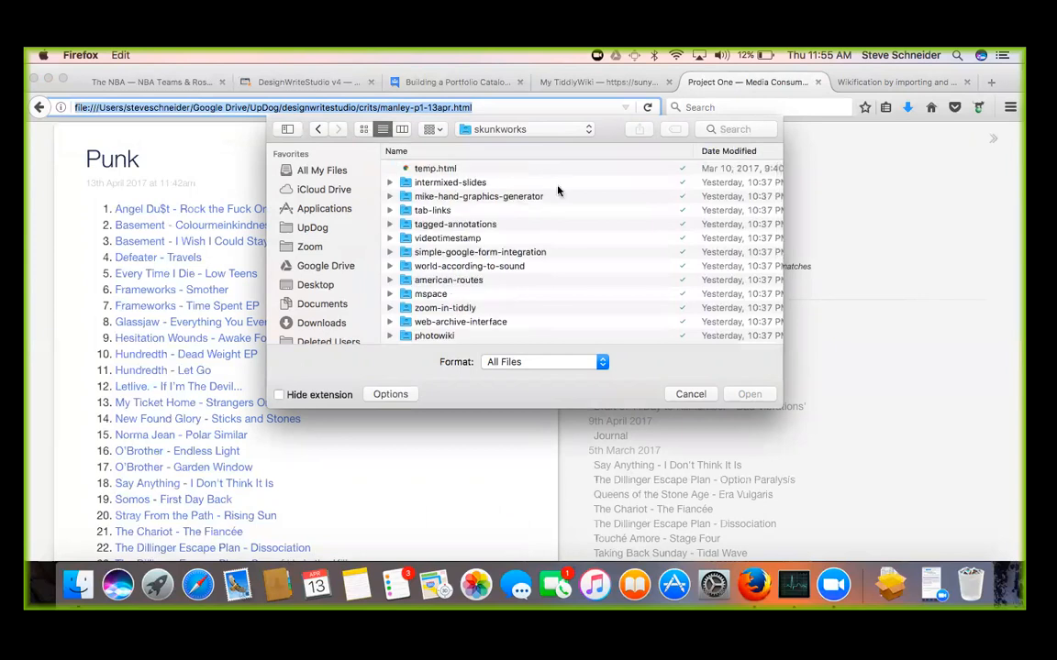
pyautogui.scroll(-3)
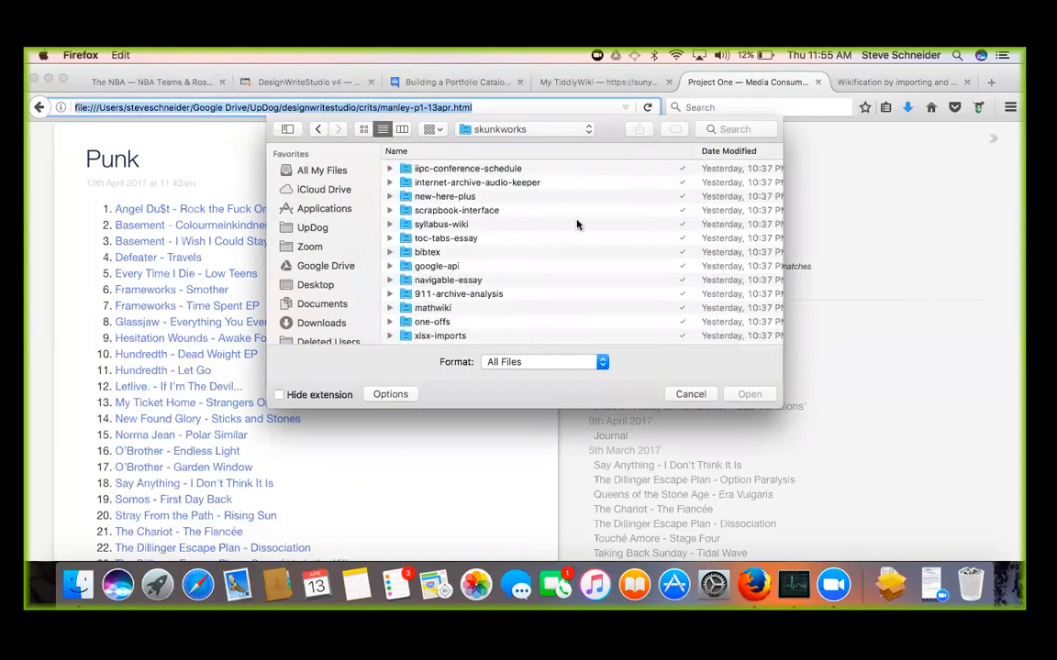
pyautogui.scroll(-3)
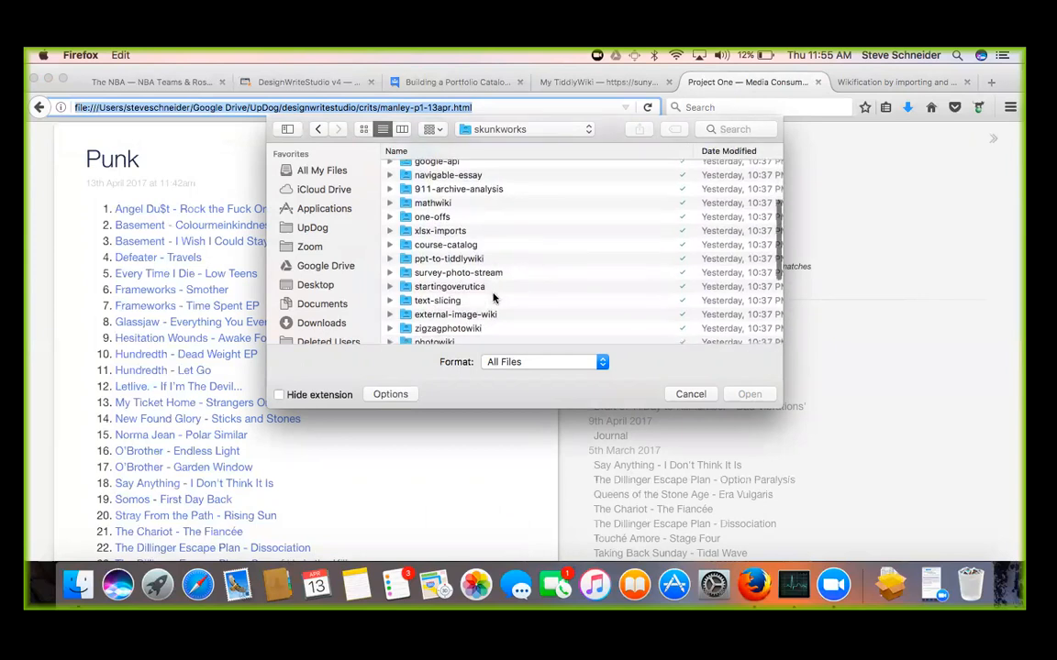
pyautogui.scroll(3)
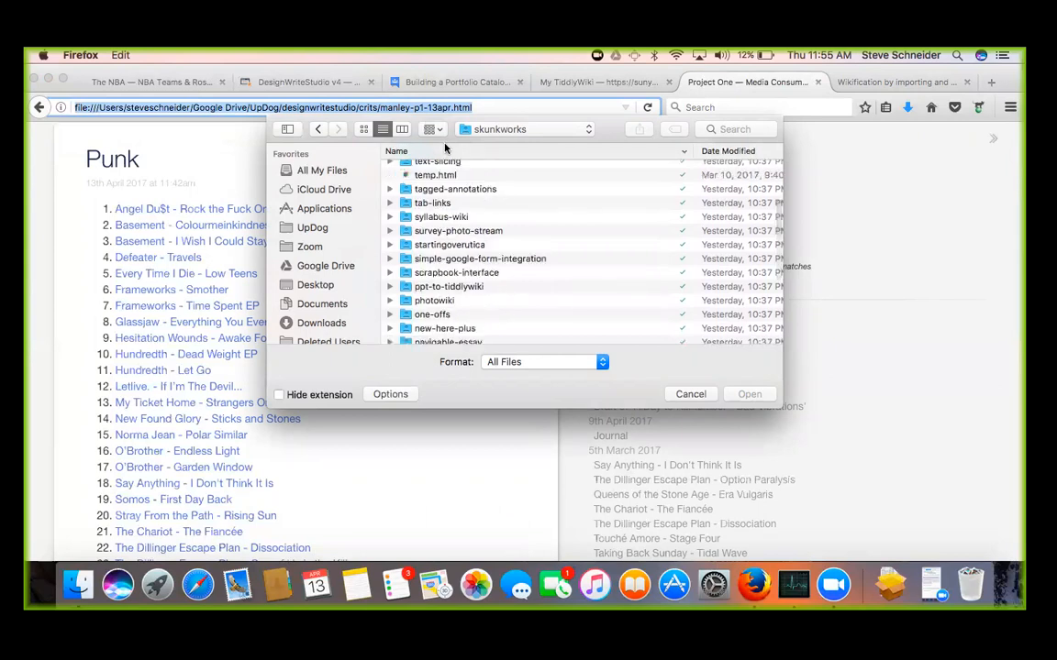
pyautogui.click(434, 300)
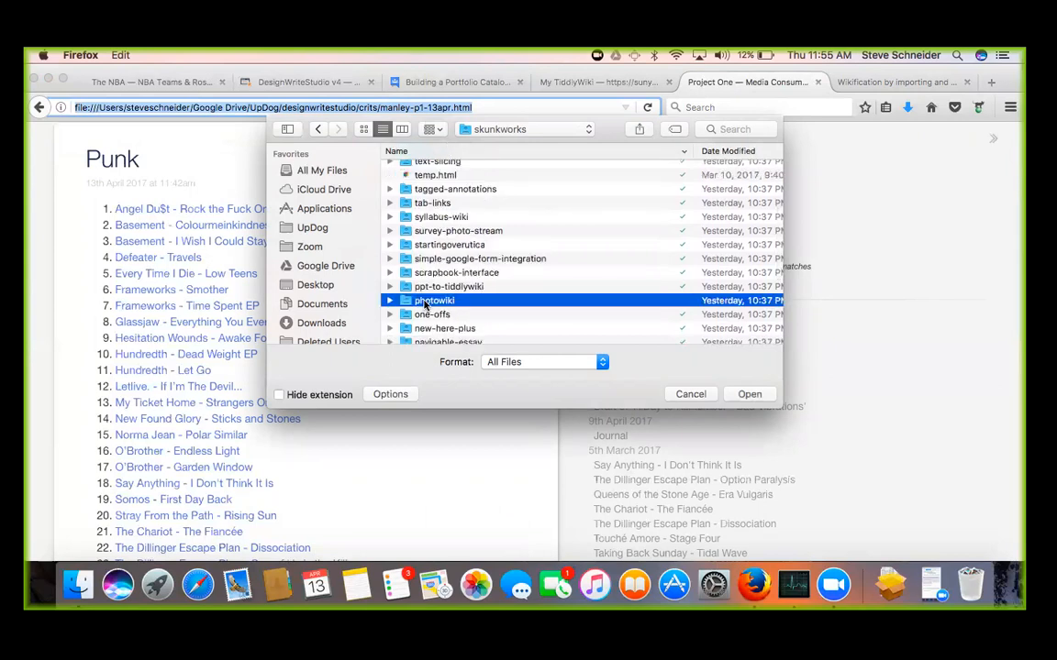
pyautogui.doubleClick(434, 300)
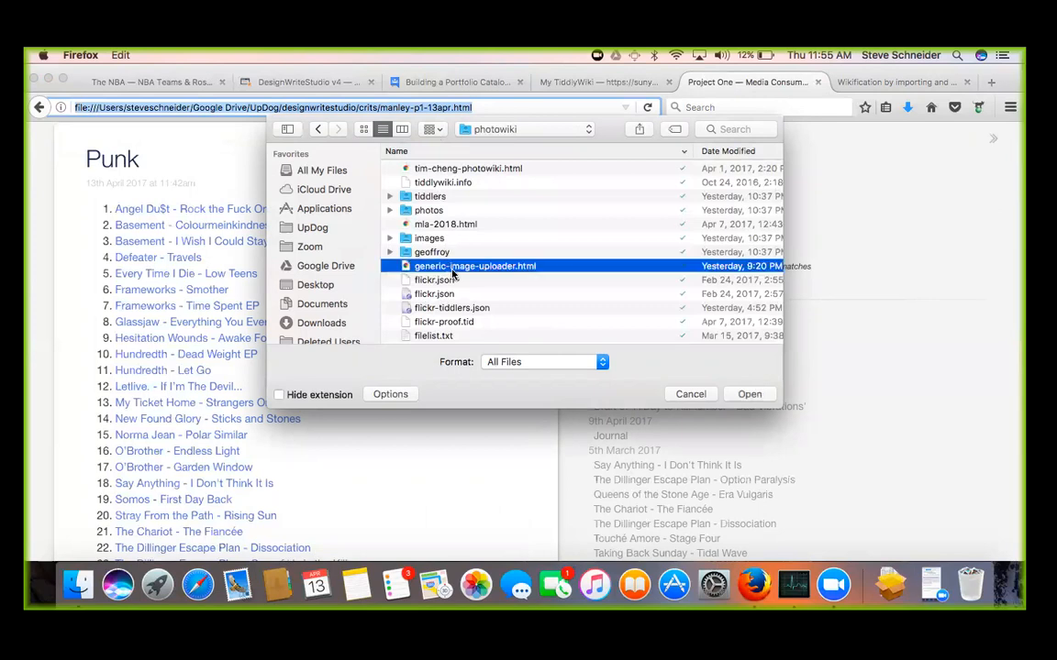
pyautogui.click(750, 393)
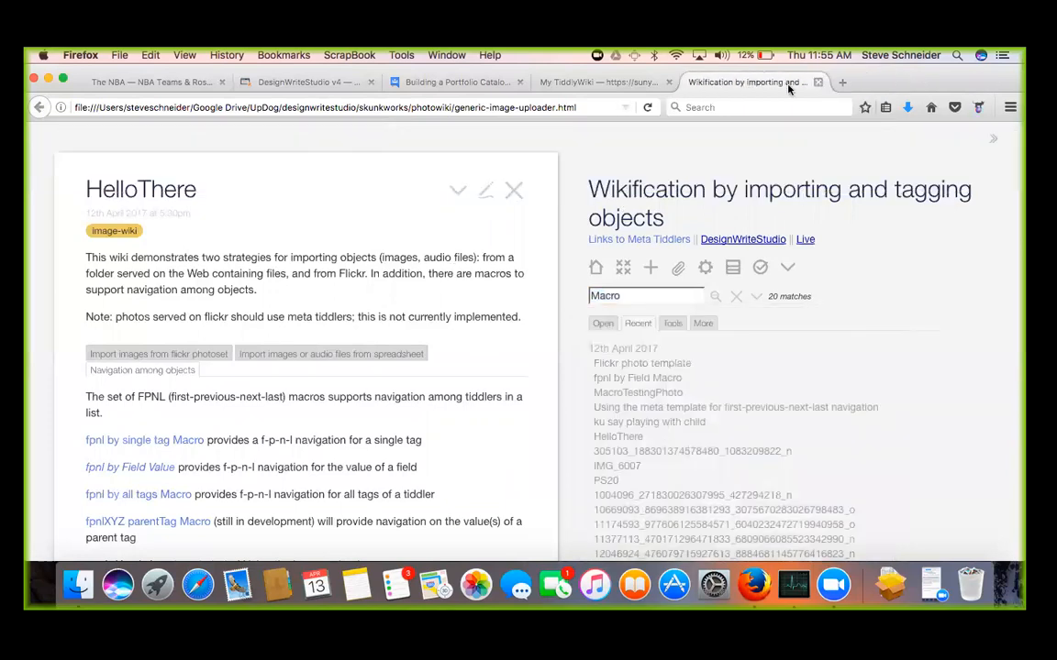
# Step: Search 'remov', open the meta template in edit mode, and return to the My TiddlyWiki tab
pyautogui.click(645, 296)
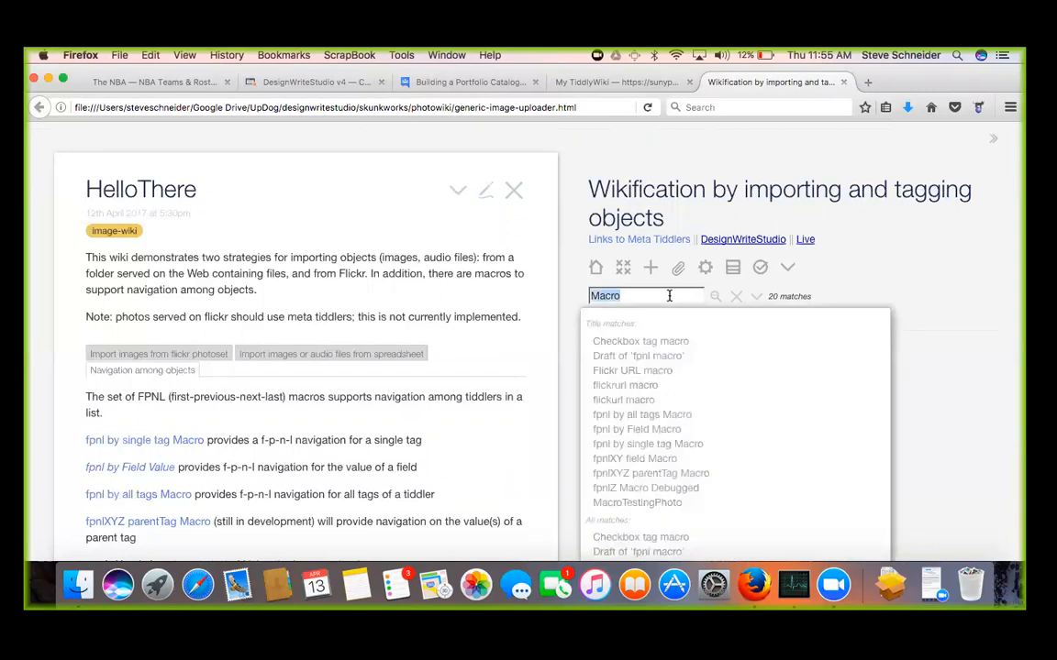
pyautogui.write('remove')
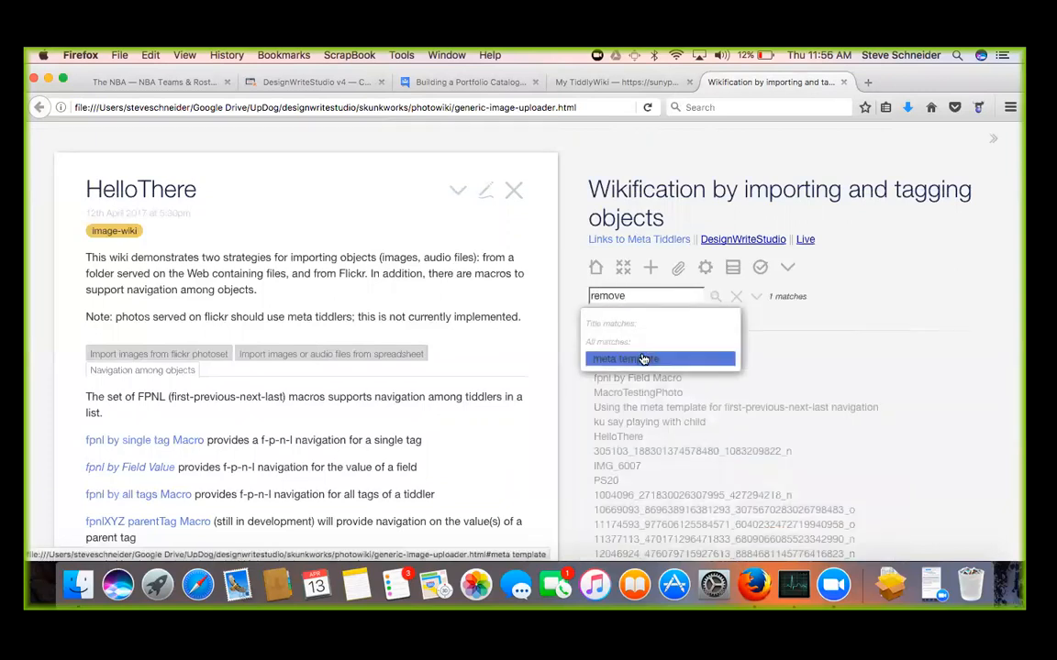
pyautogui.click(625, 358)
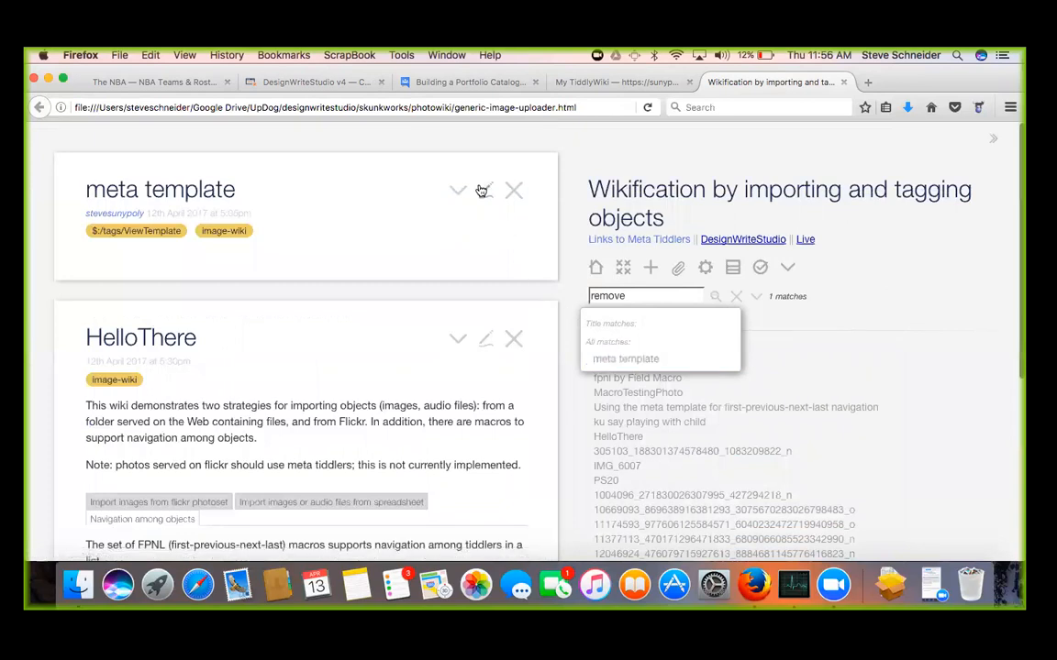
pyautogui.click(485, 191)
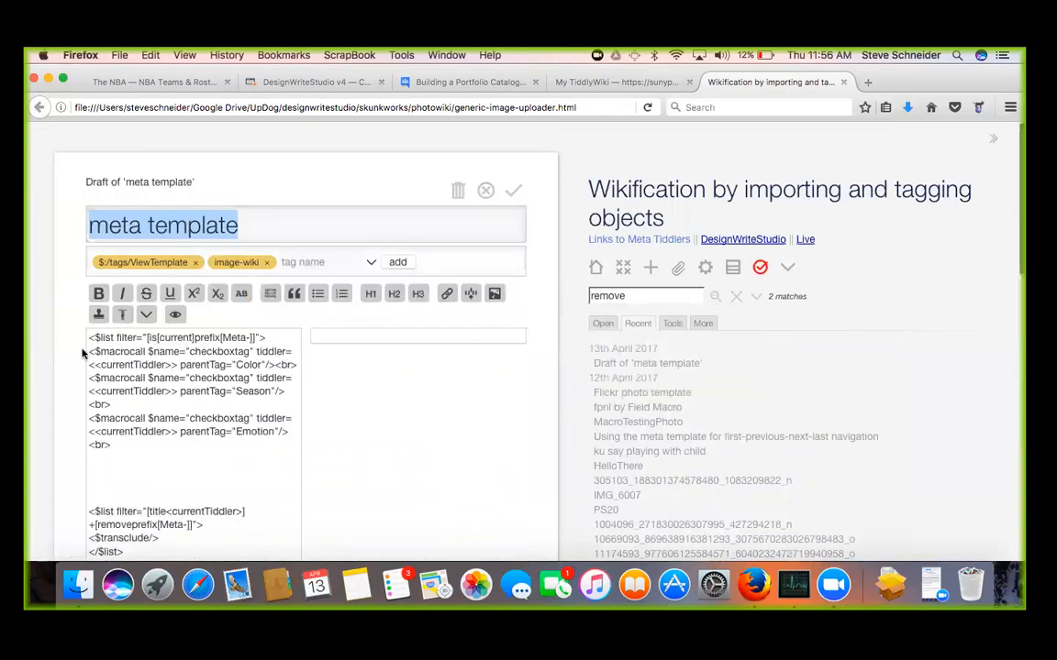
pyautogui.scroll(-3)
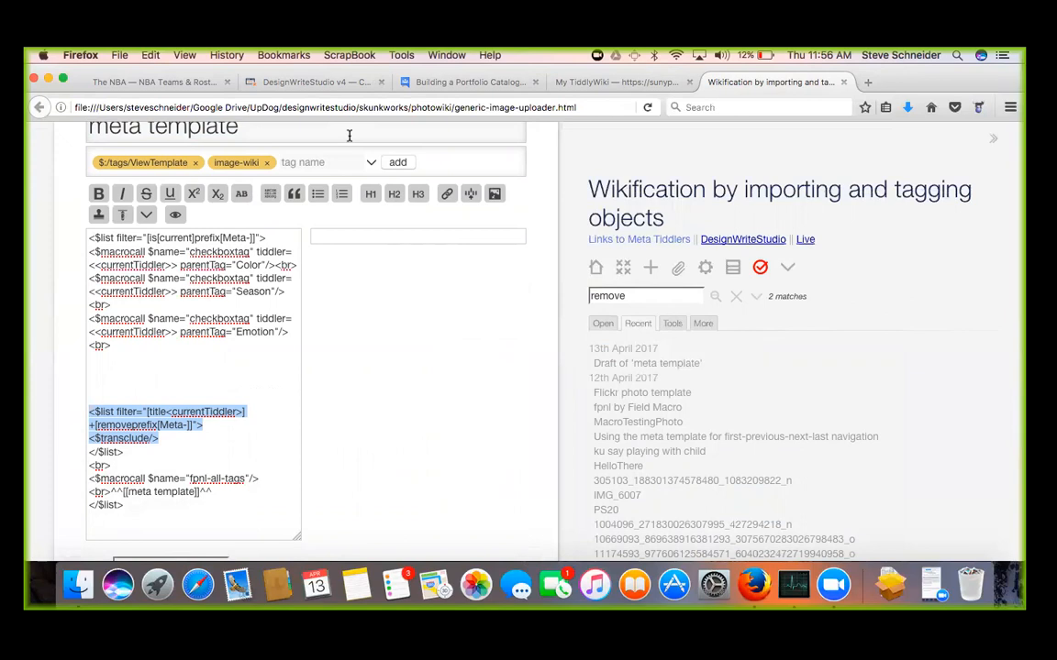
pyautogui.moveTo(482, 69)
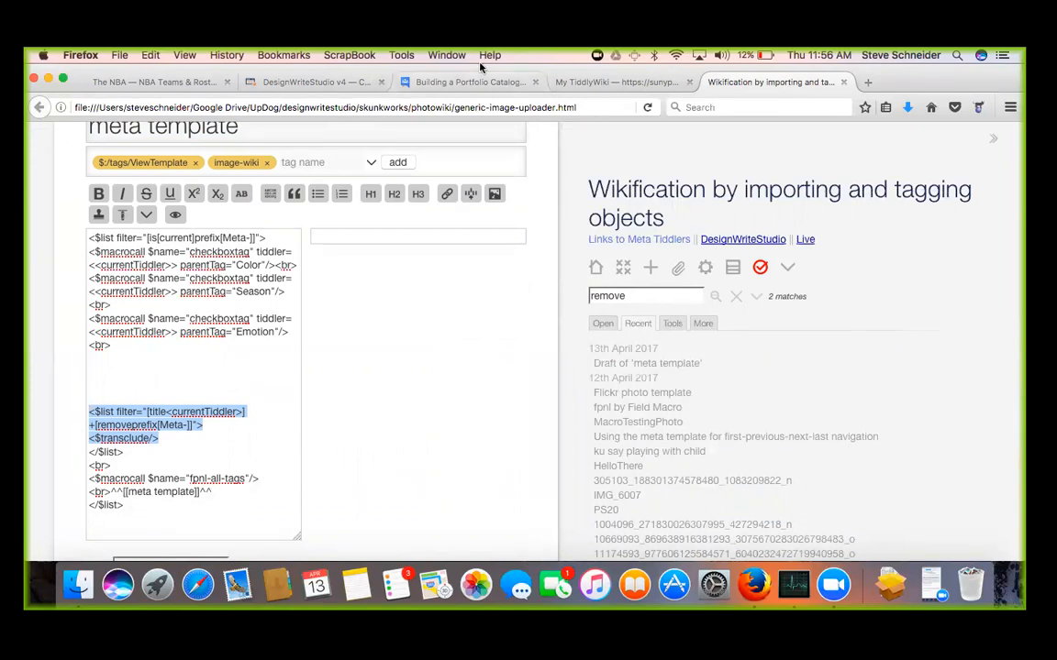
pyautogui.click(621, 81)
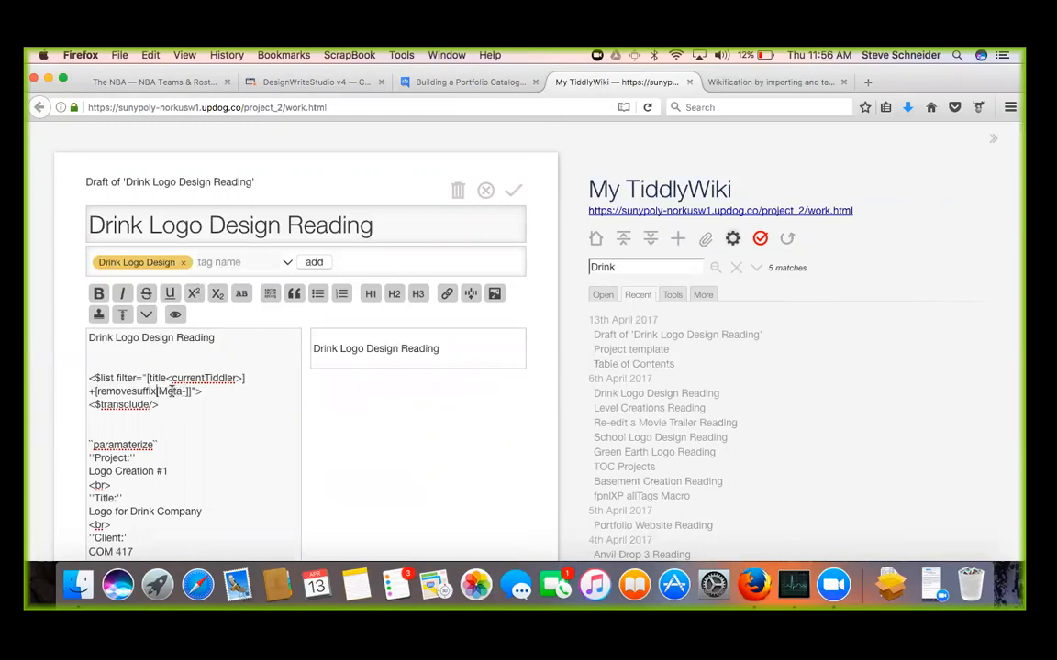
# Step: Rewrite the list with removesuffix[ Reading], <<currentTiddler>>, a closing </$list> and <hr> rules, then save
pyautogui.write('Read')
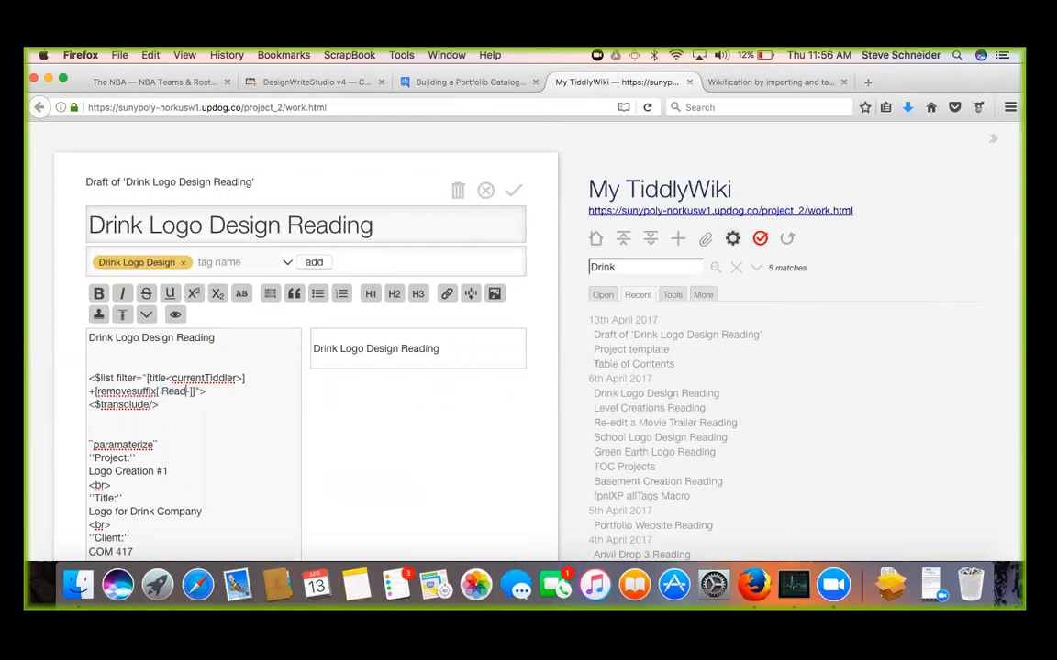
pyautogui.write('ing')
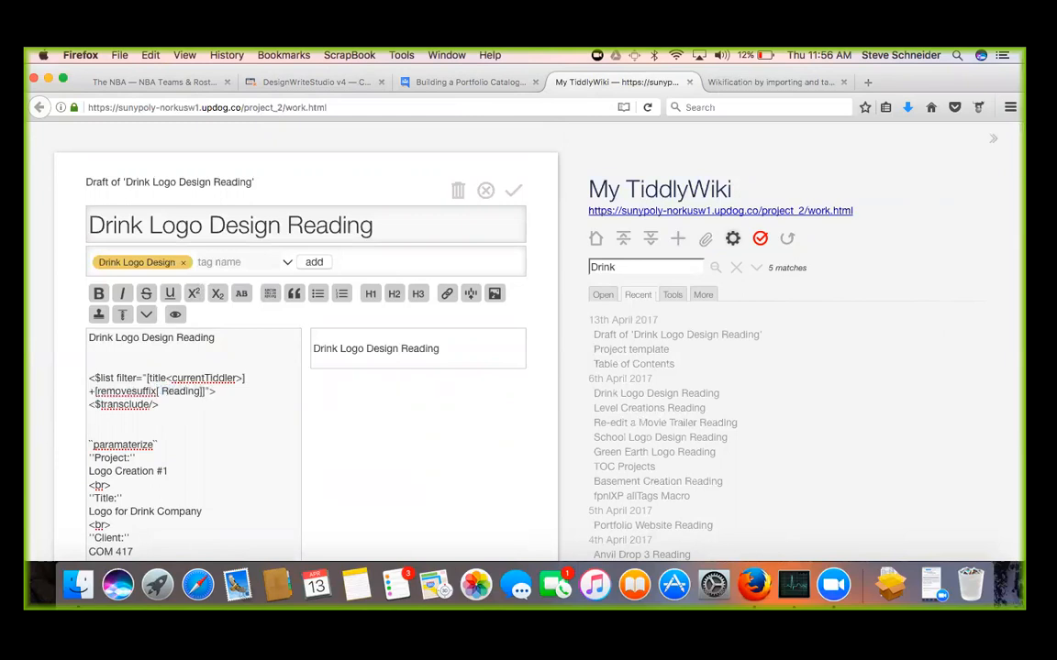
pyautogui.doubleClick(124, 405)
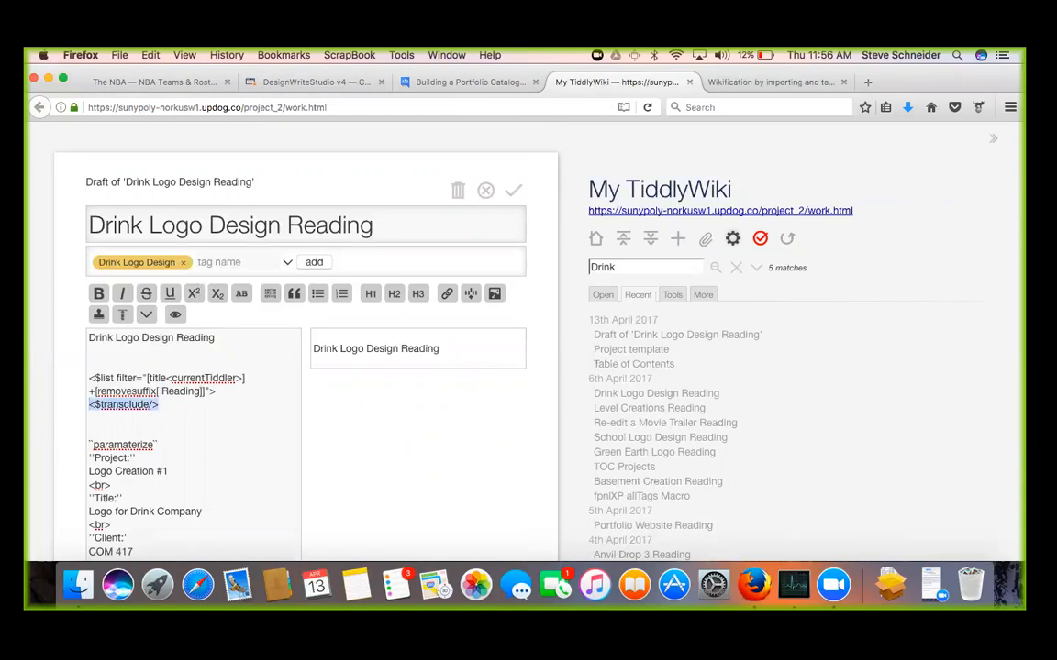
pyautogui.write('<<currentTiddler>>')
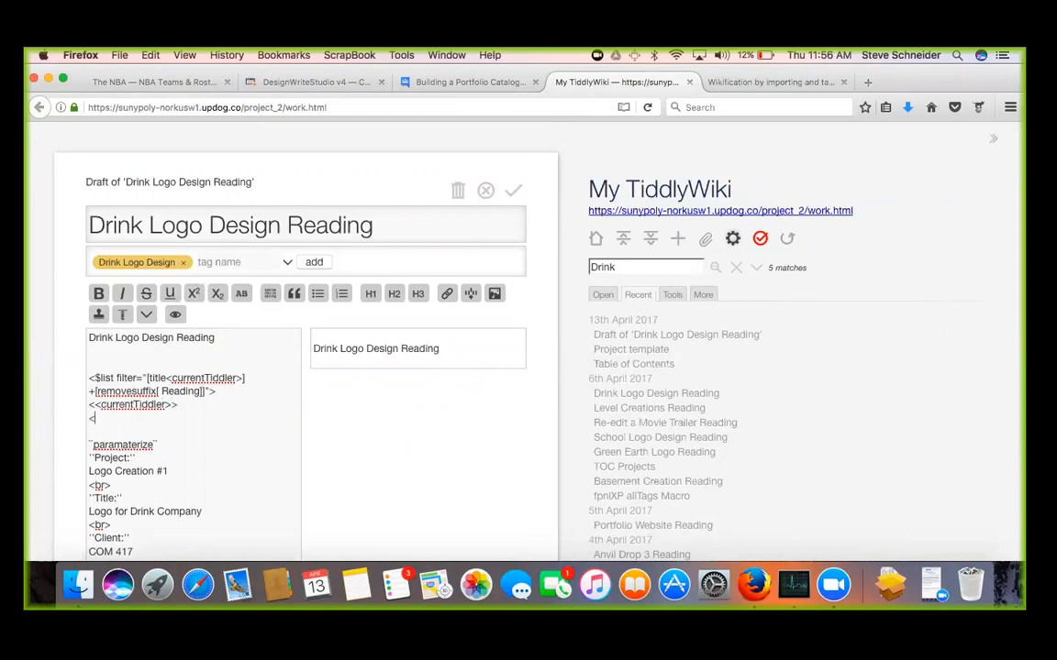
pyautogui.write('/$list>')
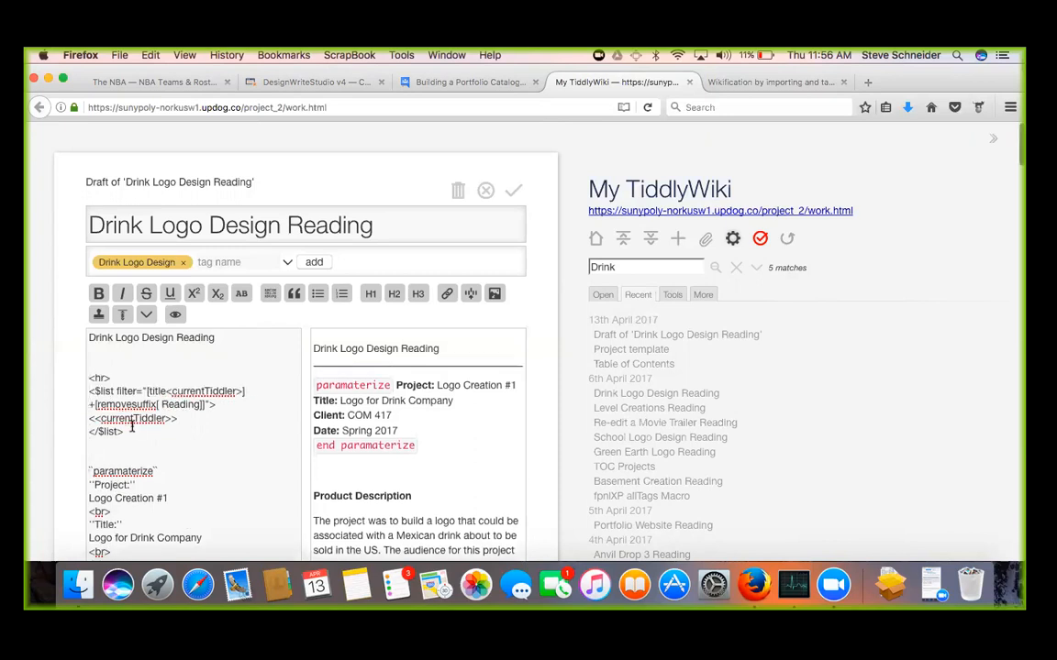
pyautogui.write('<hr')
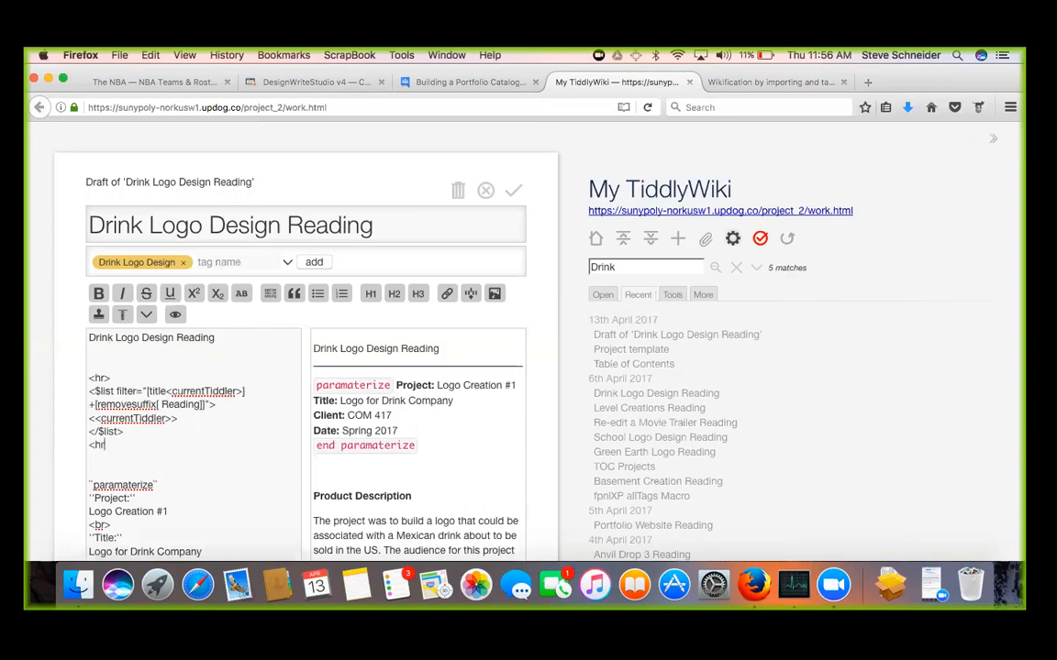
pyautogui.press('Return')
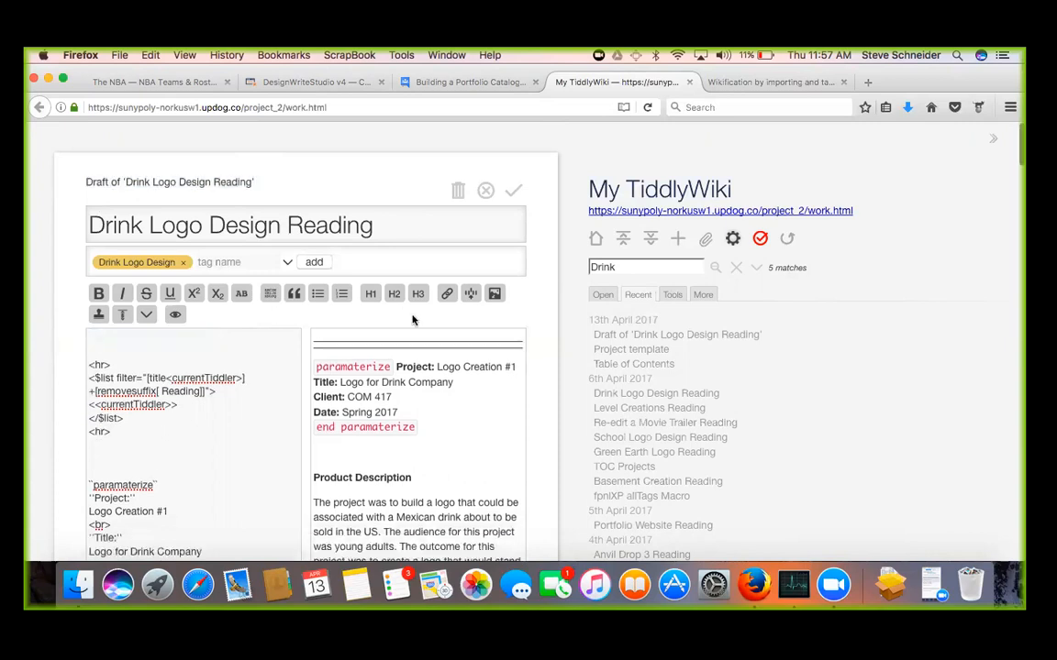
pyautogui.click(514, 191)
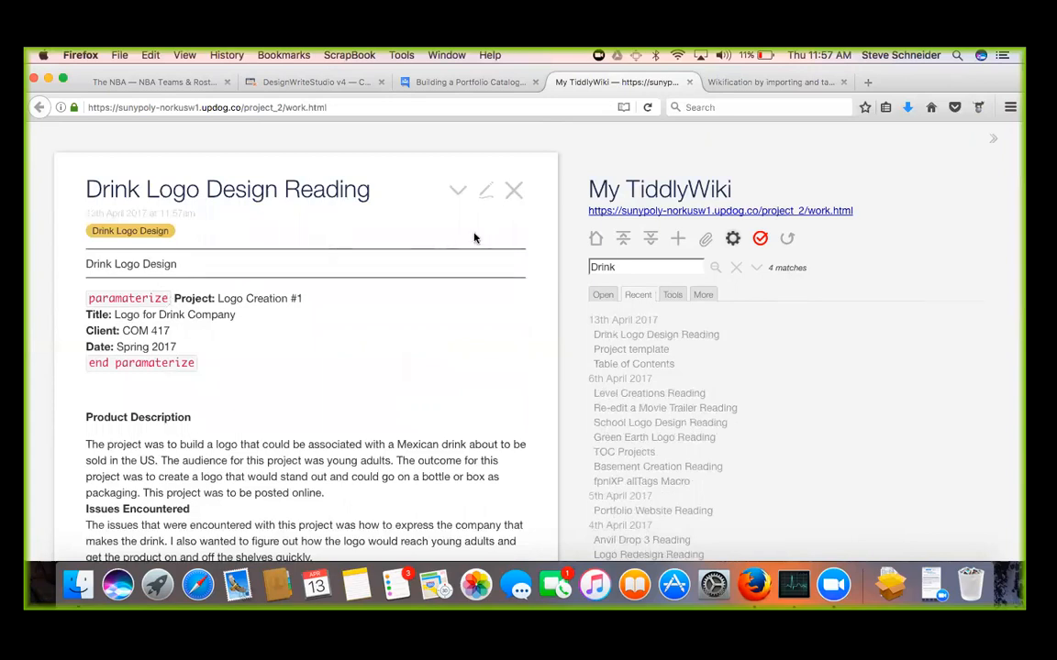
# Step: Add <$transclude tiddler=<<currentTiddler>> field="Project"/> on a new line inside the list
pyautogui.click(486, 190)
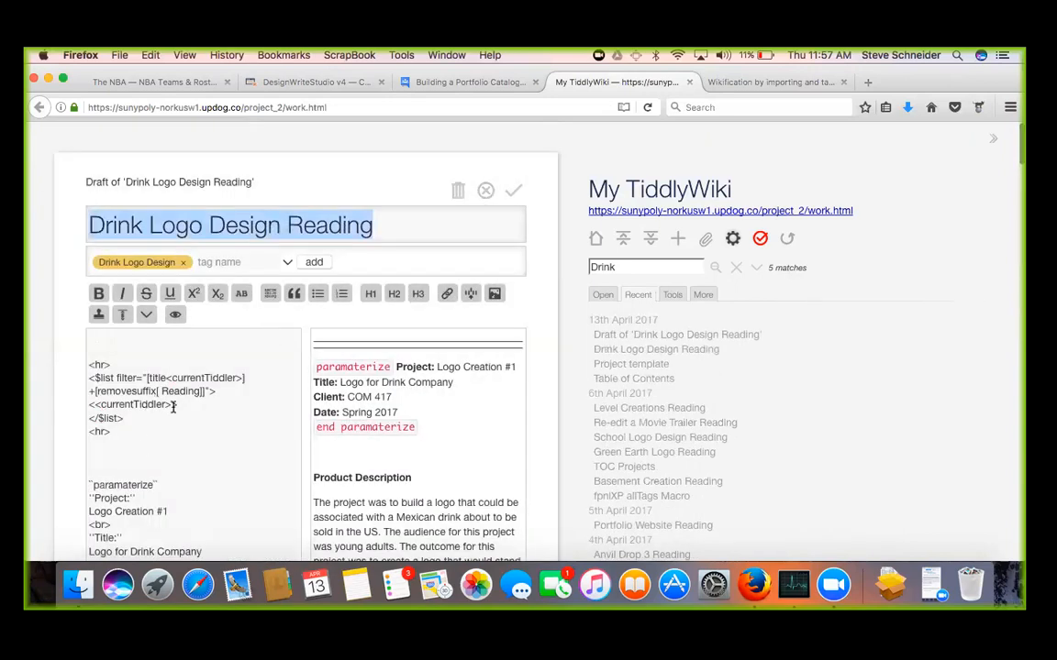
pyautogui.click(173, 406)
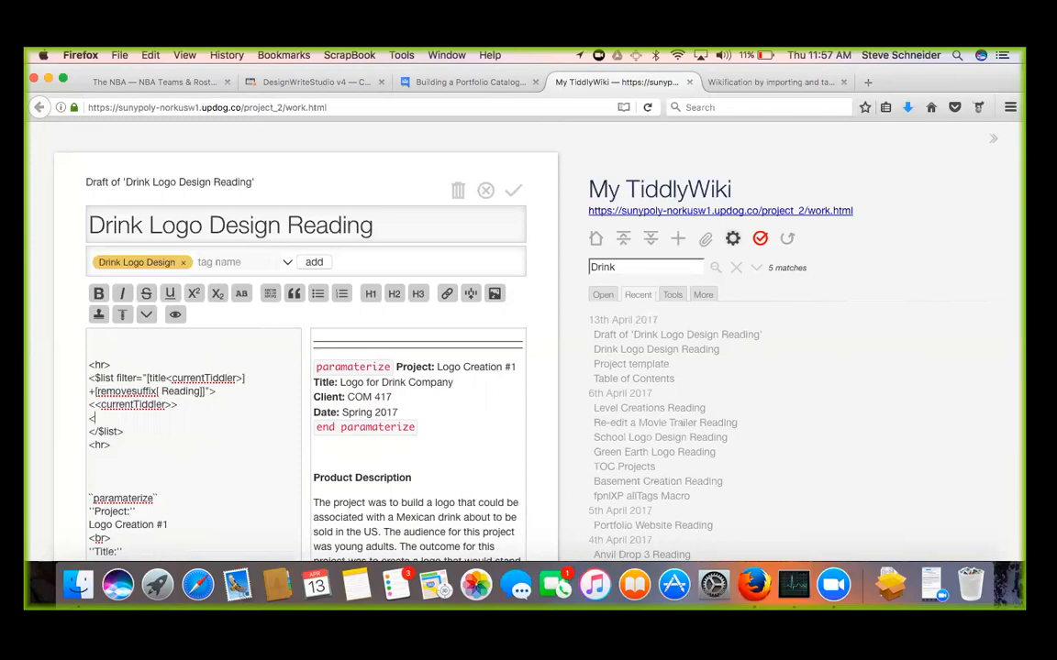
pyautogui.write('$transclude')
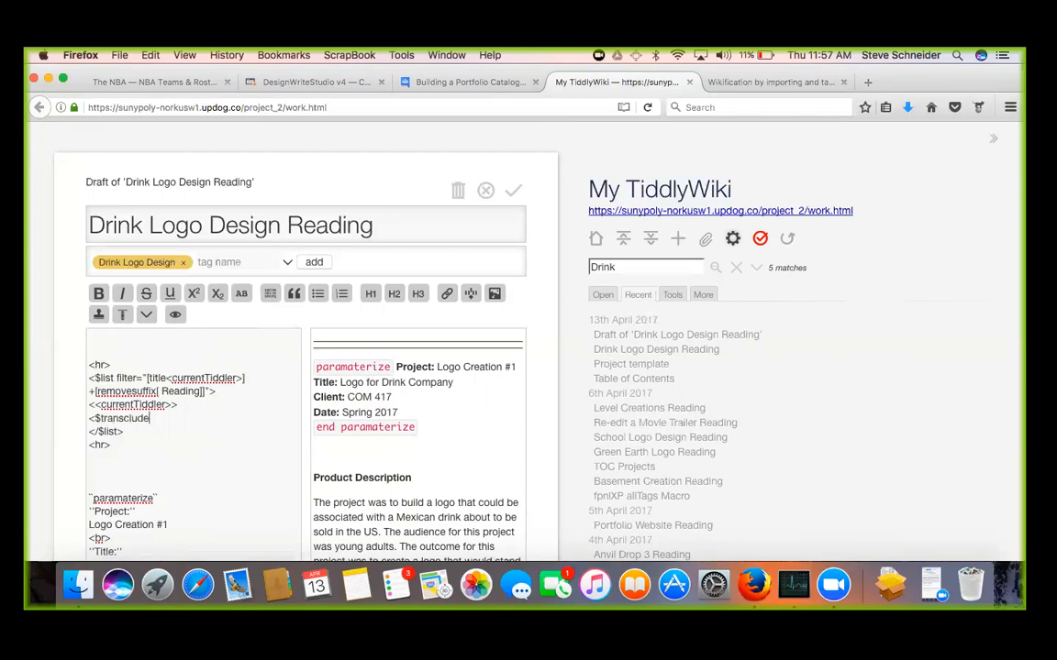
pyautogui.write('tiddle')
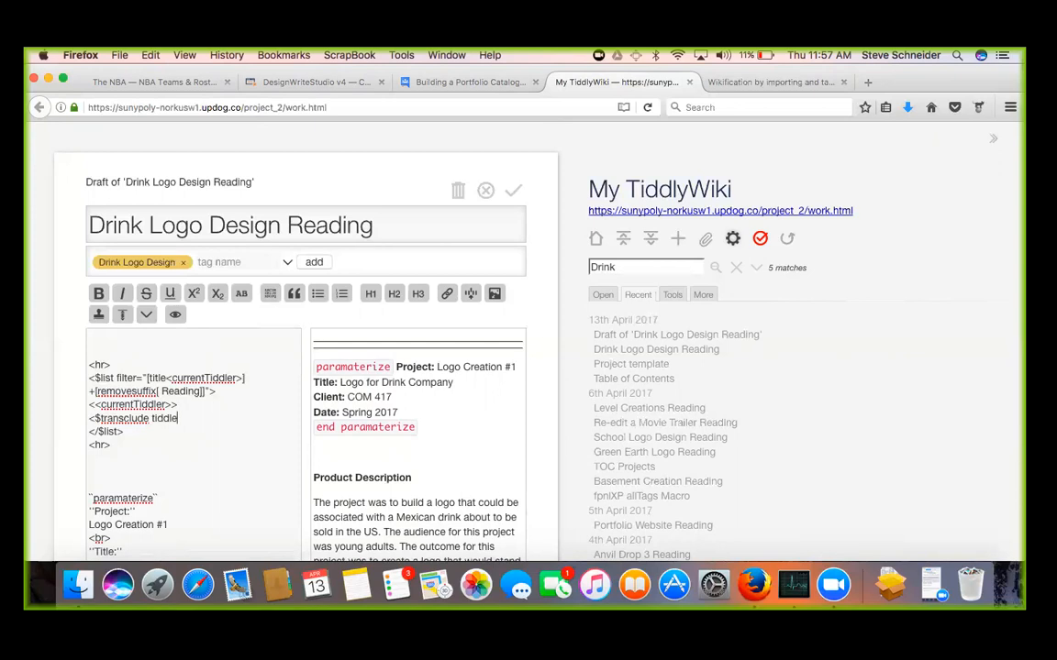
pyautogui.write('=')
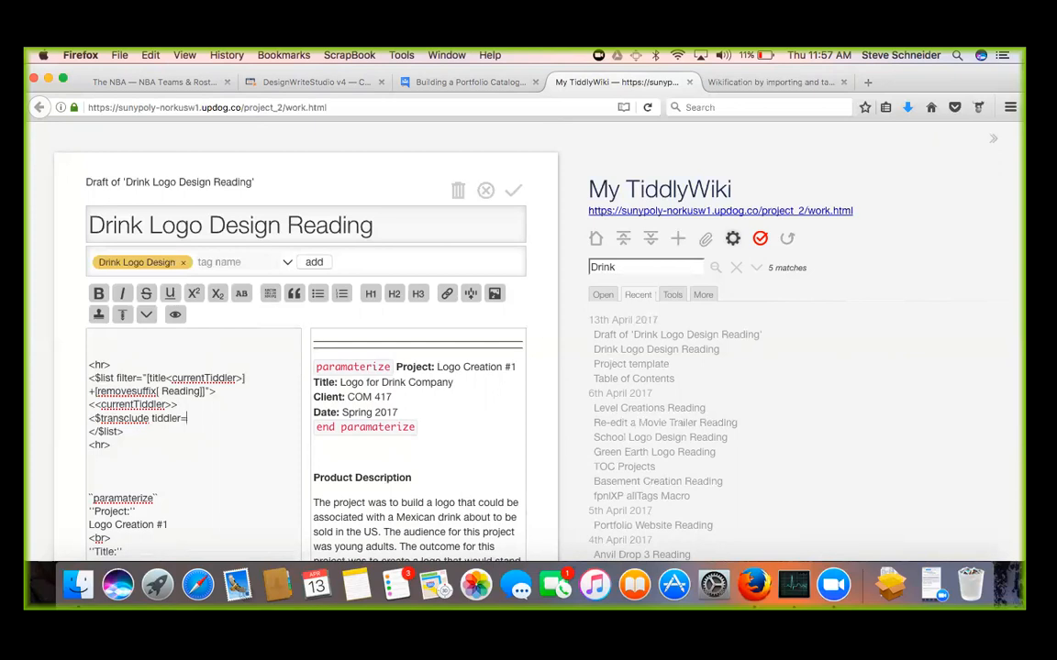
pyautogui.write('=<<currentT')
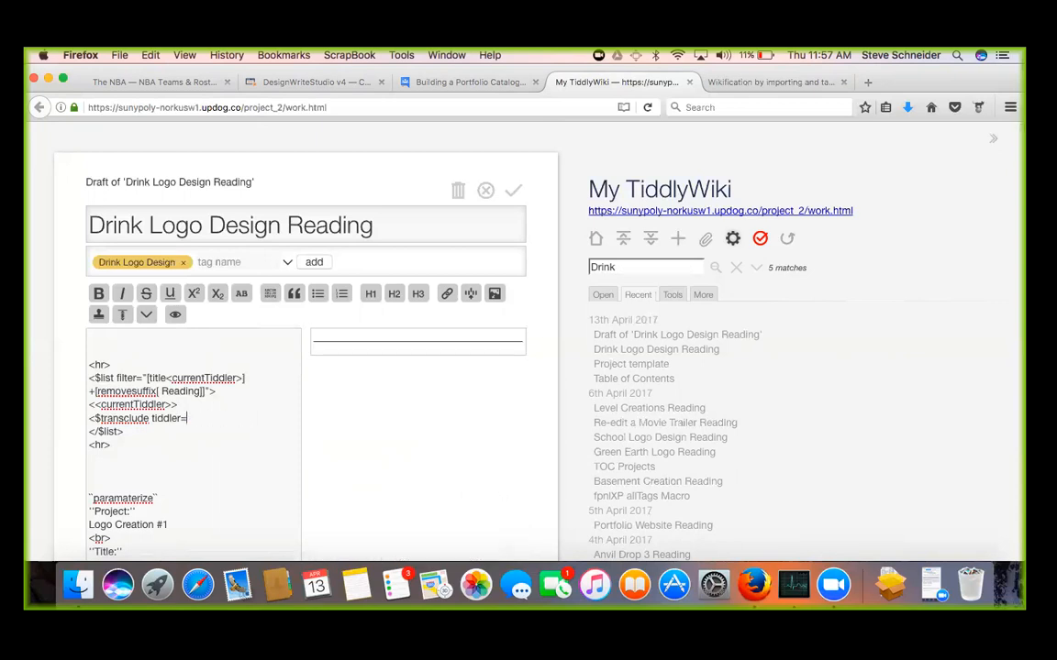
pyautogui.write('field')
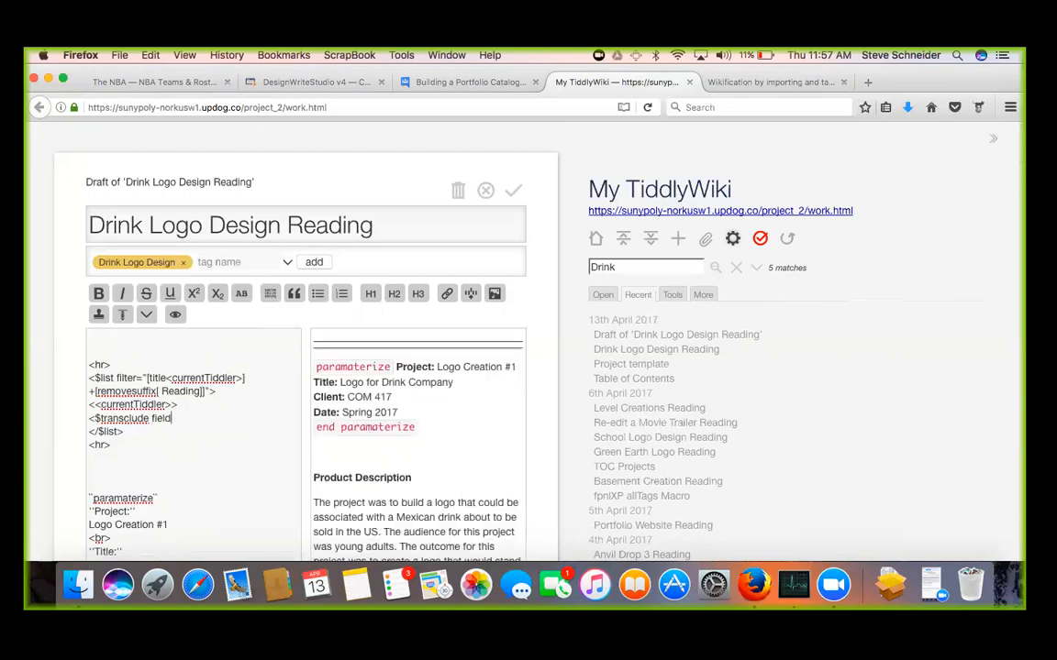
pyautogui.write('=')
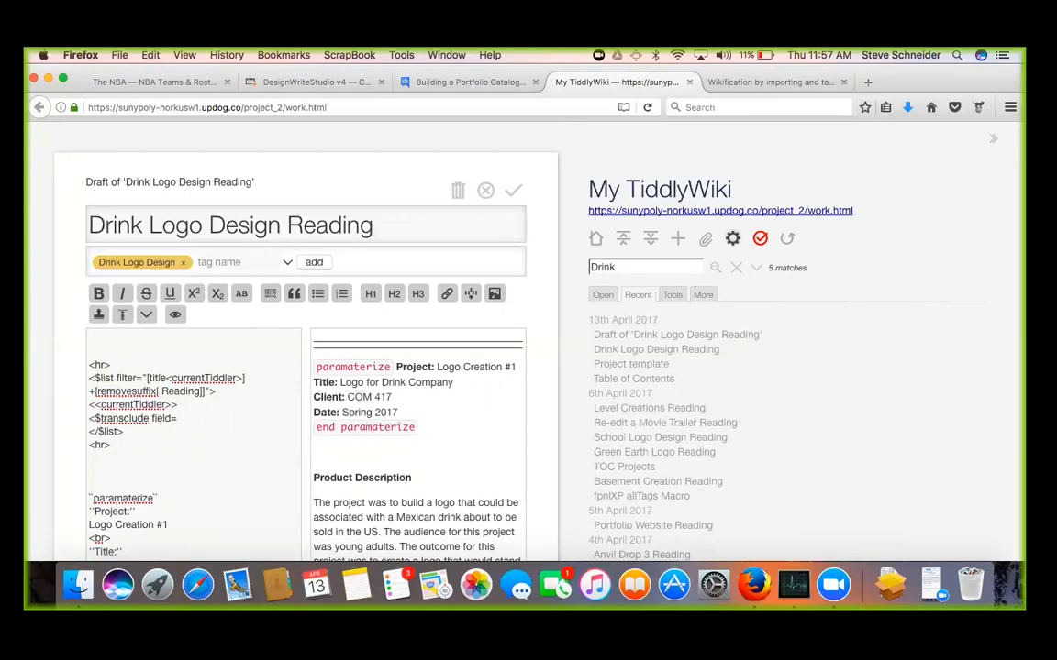
pyautogui.write('"Pr')
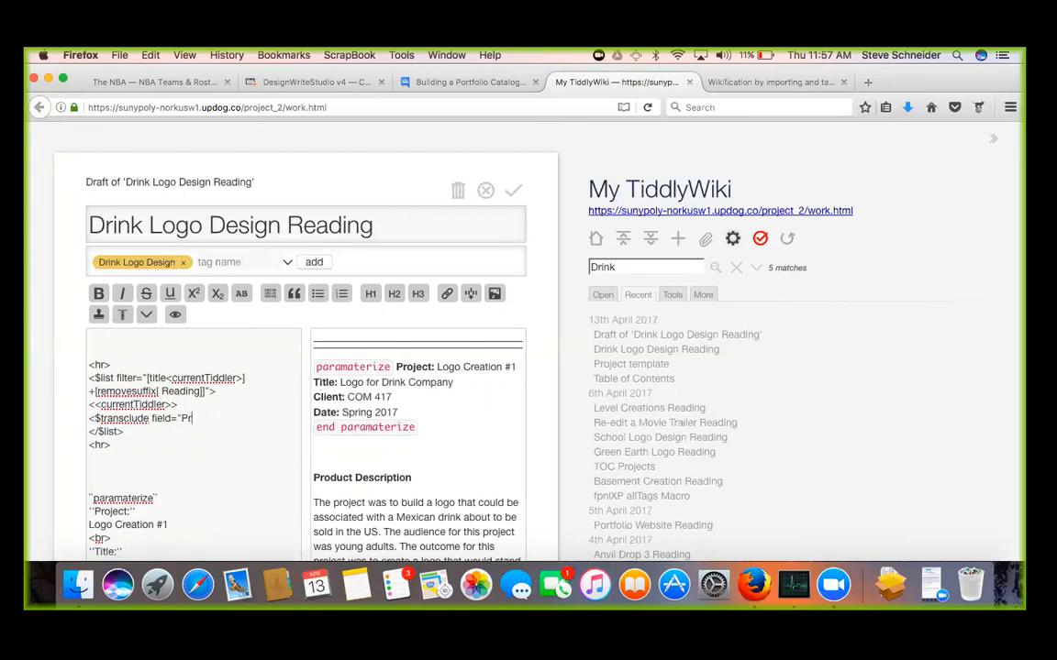
pyautogui.write('oject">')
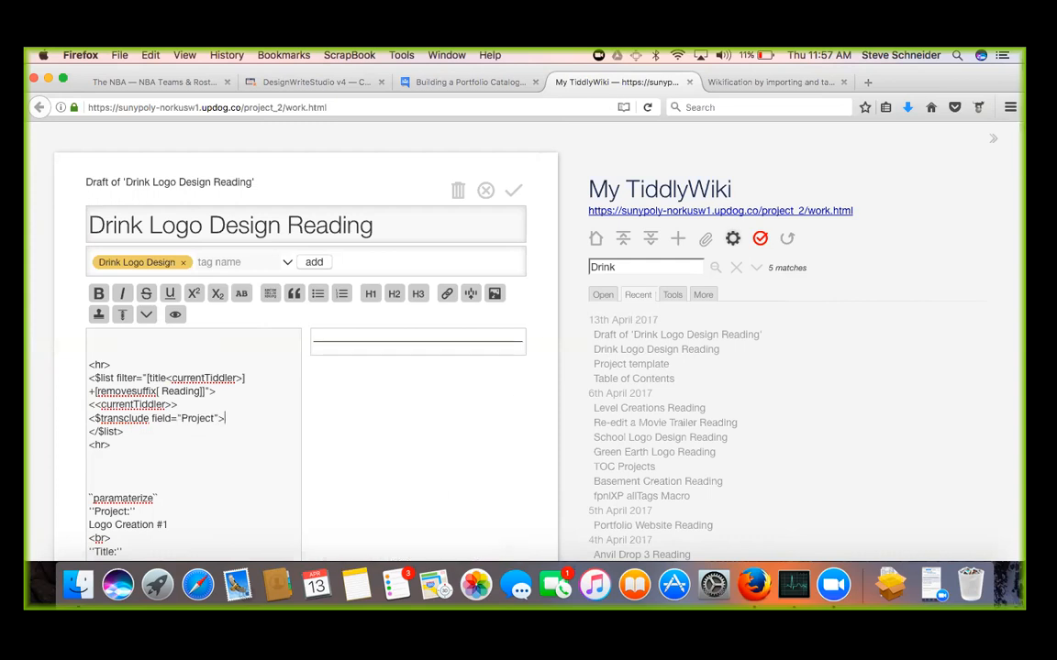
pyautogui.write('/')
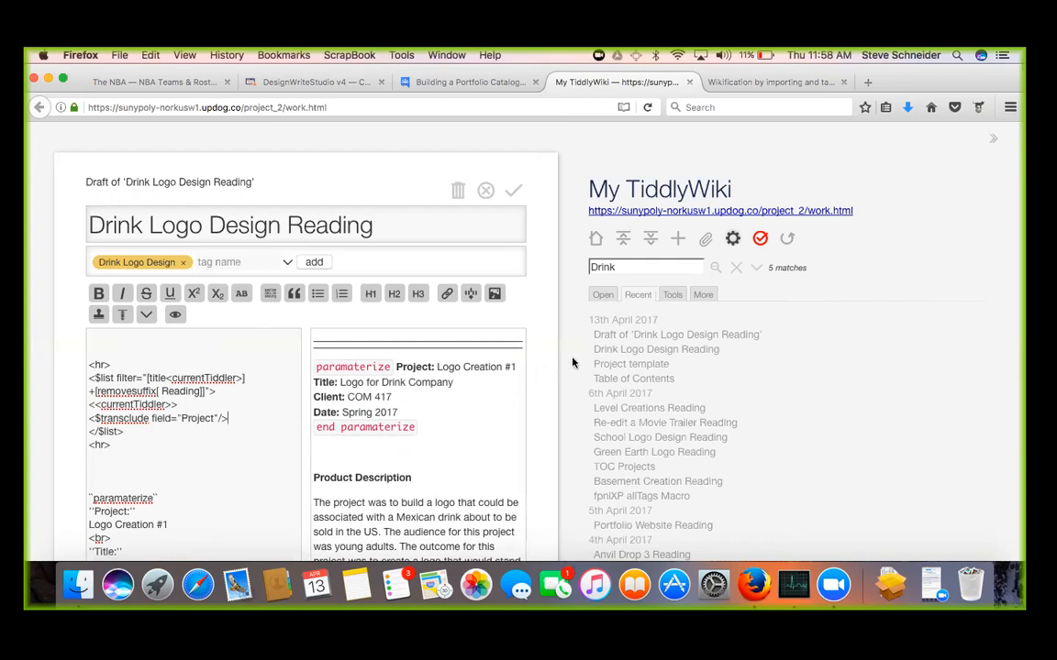
pyautogui.moveTo(605, 412)
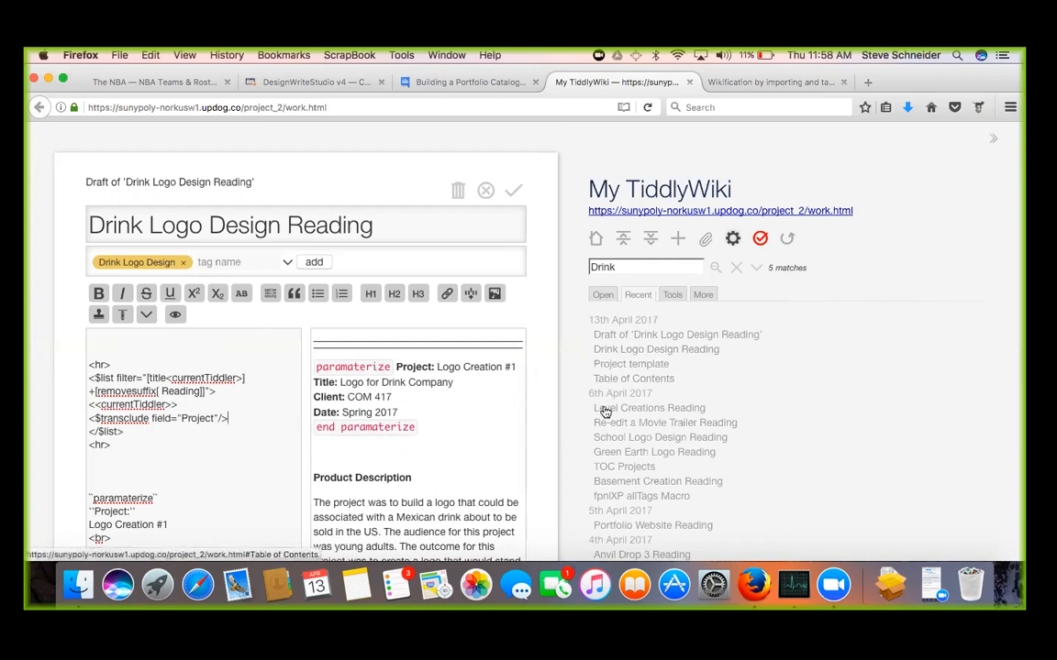
# Step: Check Drink Logo Design's field names and change the transclude field from Project to assignment
pyautogui.scroll(-3)
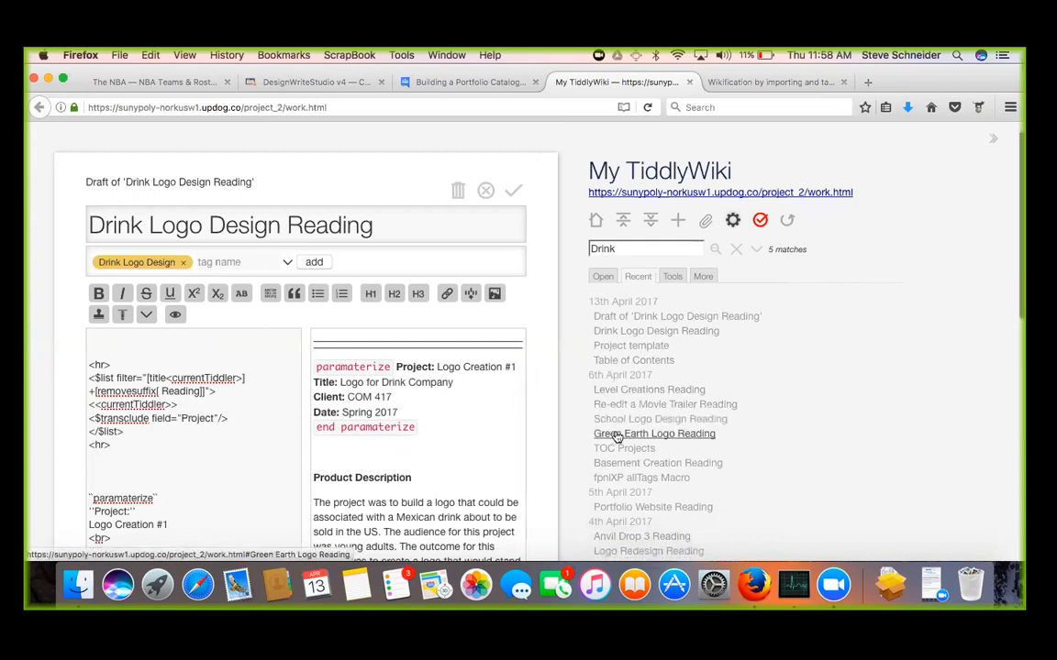
pyautogui.scroll(-3)
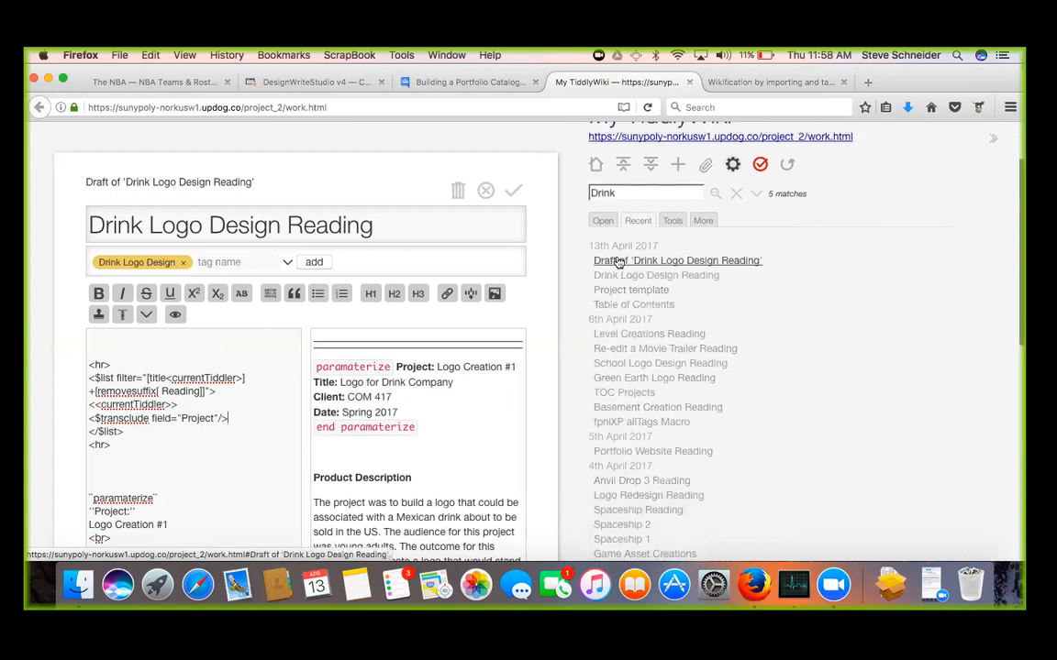
pyautogui.click(642, 193)
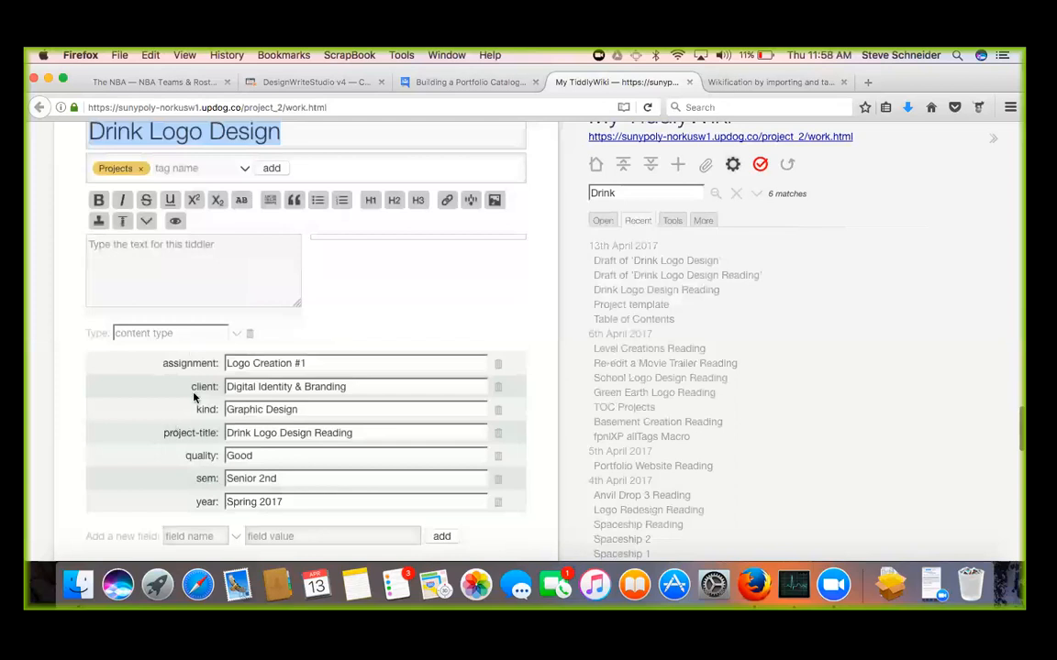
pyautogui.doubleClick(190, 362)
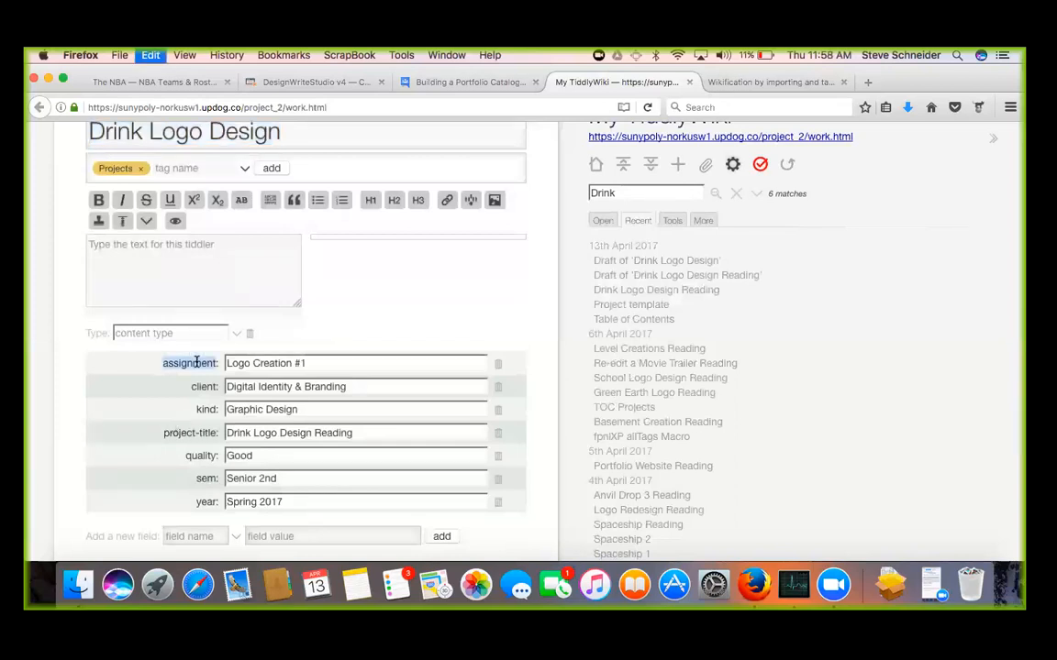
pyautogui.click(677, 274)
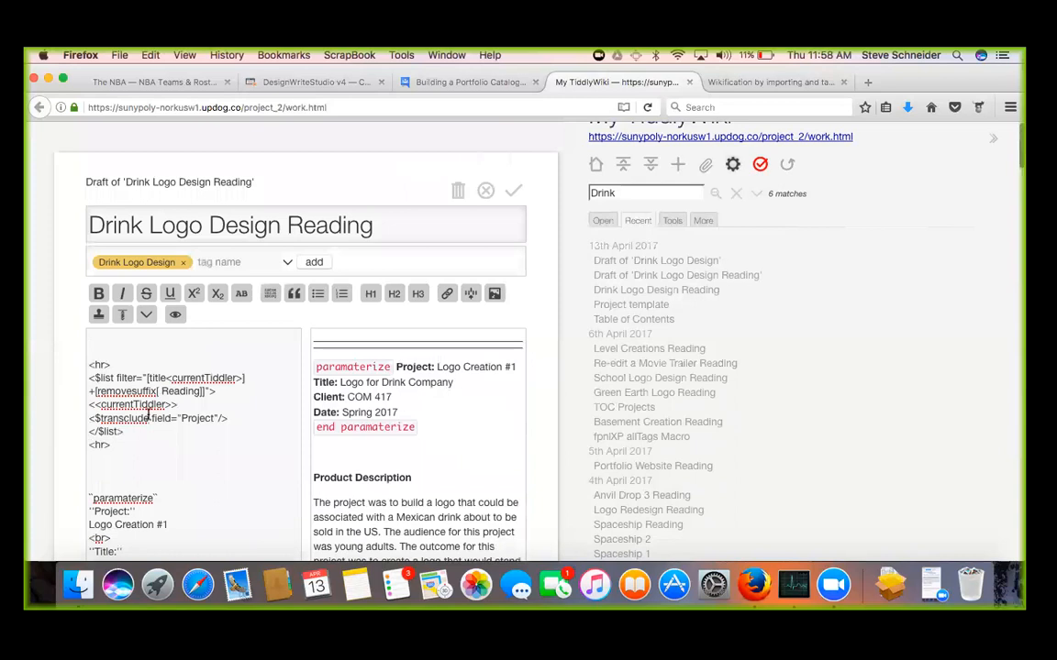
pyautogui.write('assignment')
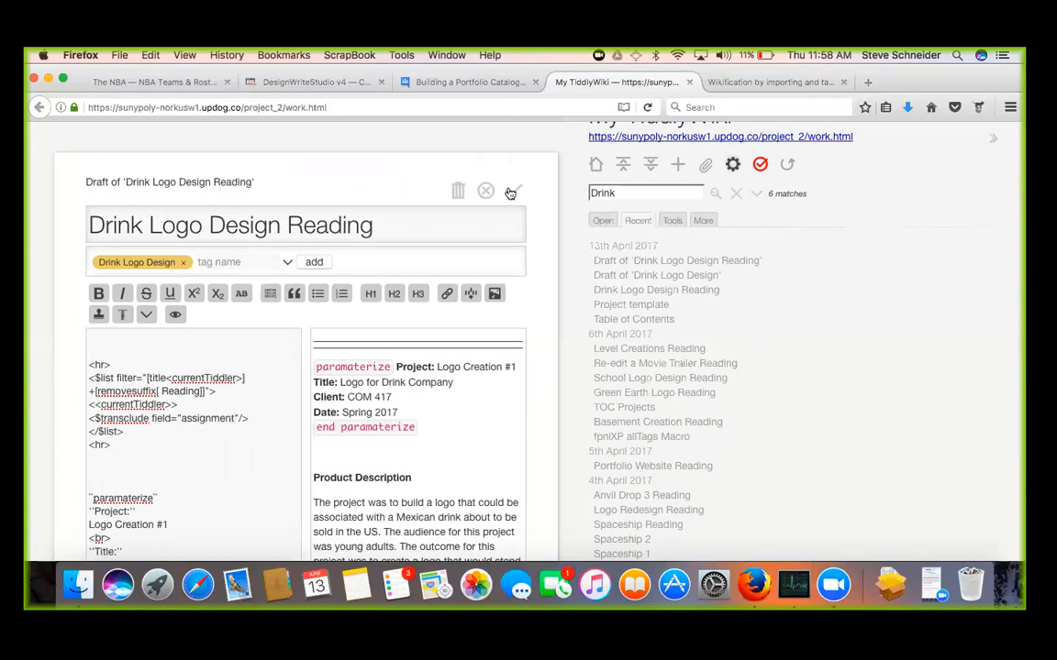
# Step: Save, re-edit to add a <br> between the assignment and project-title lines, and save again
pyautogui.click(512, 190)
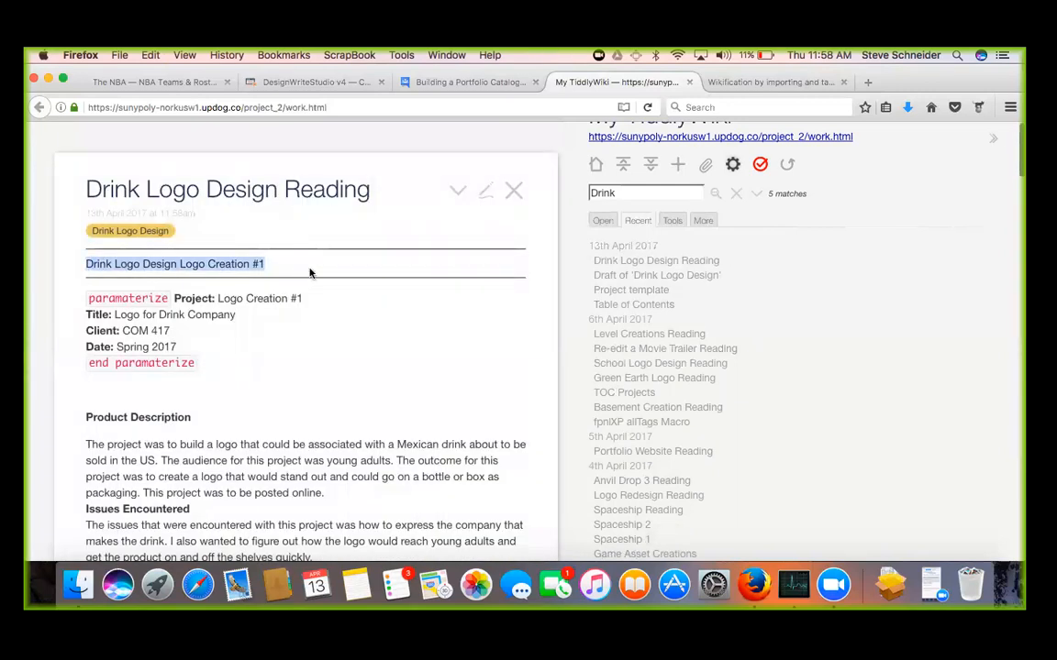
pyautogui.moveTo(462, 193)
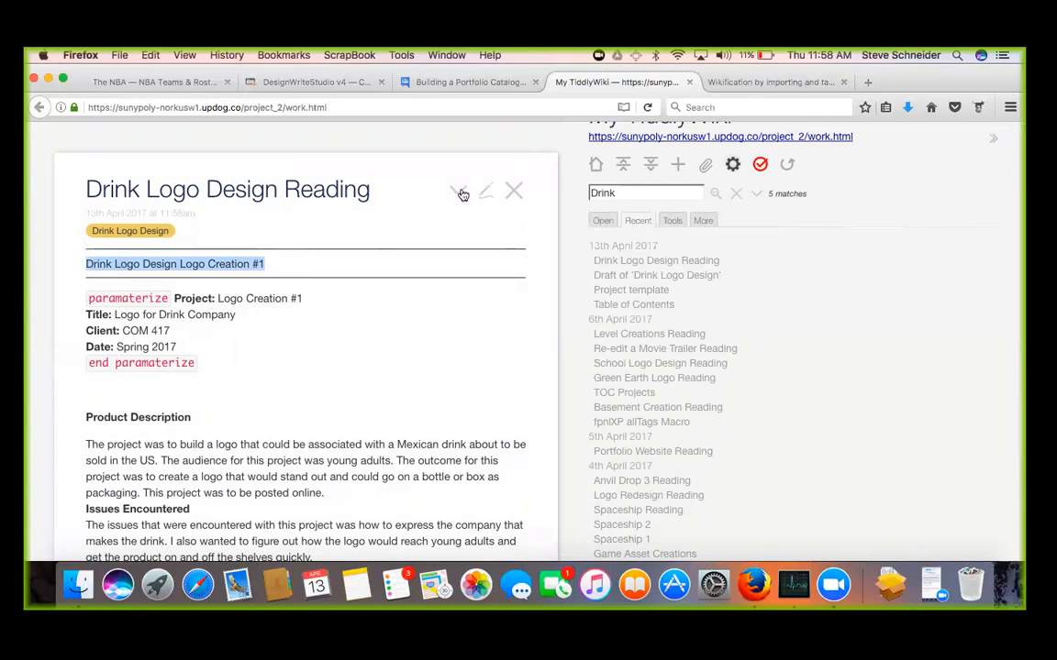
pyautogui.click(486, 191)
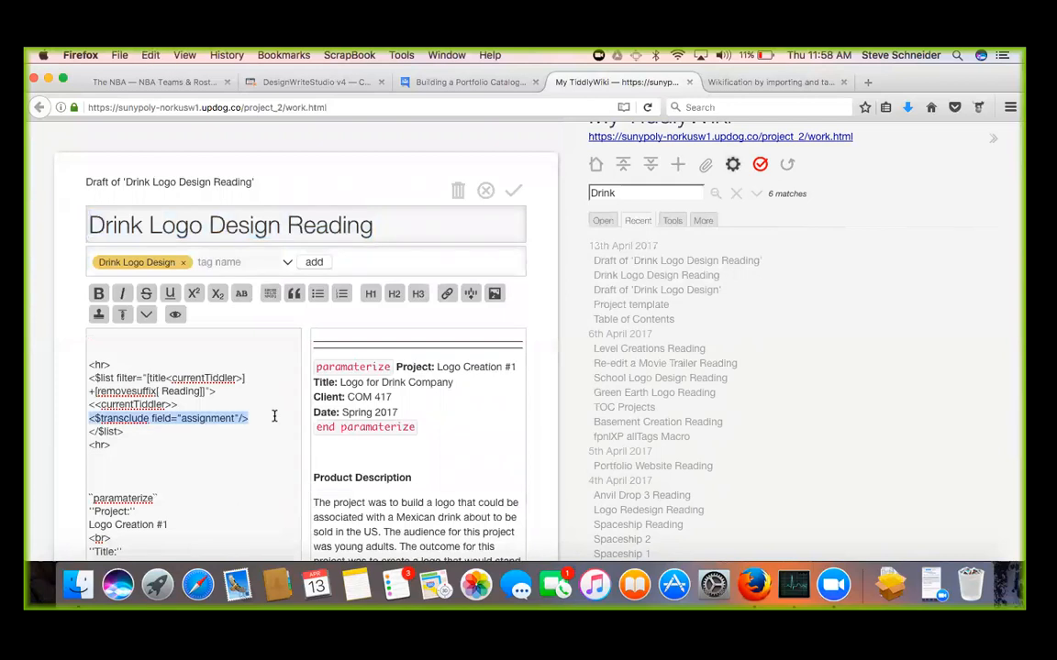
pyautogui.write('<br>')
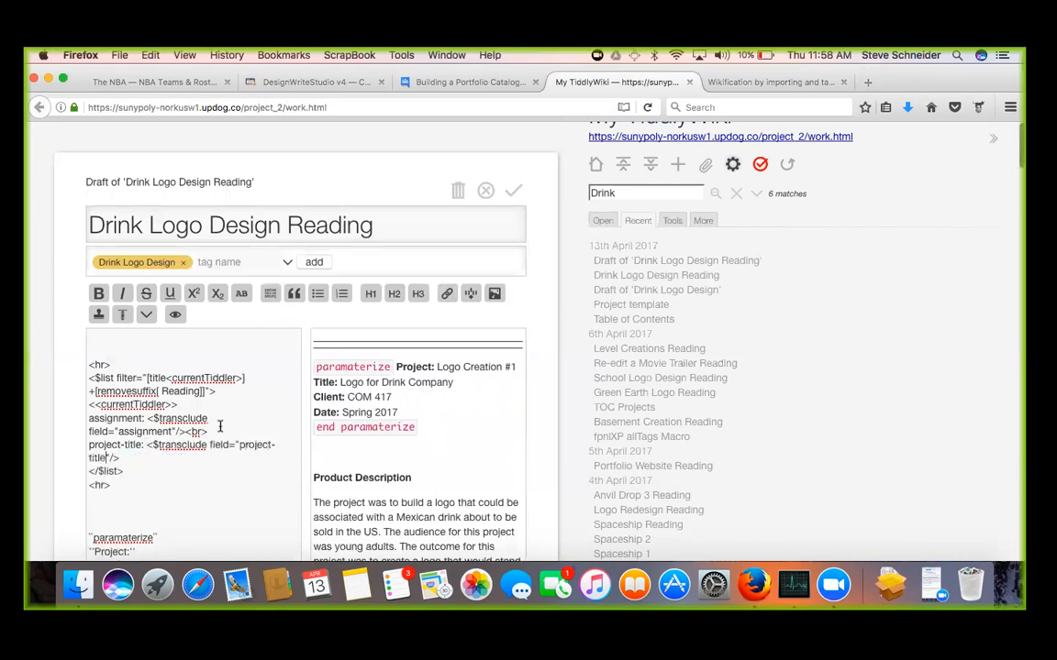
pyautogui.click(513, 191)
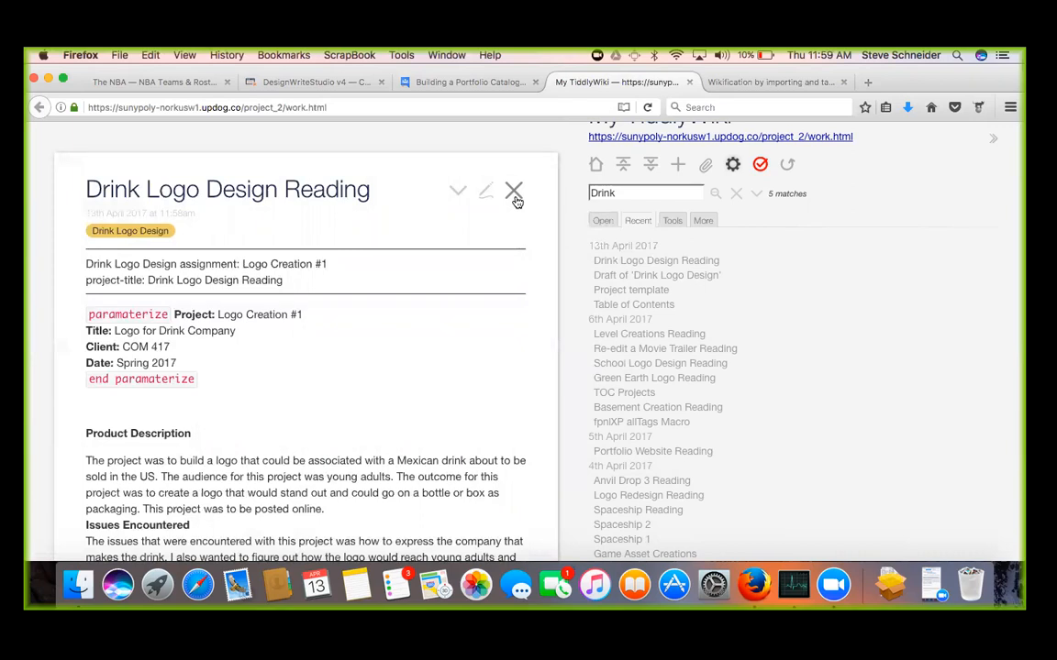
pyautogui.moveTo(486, 192)
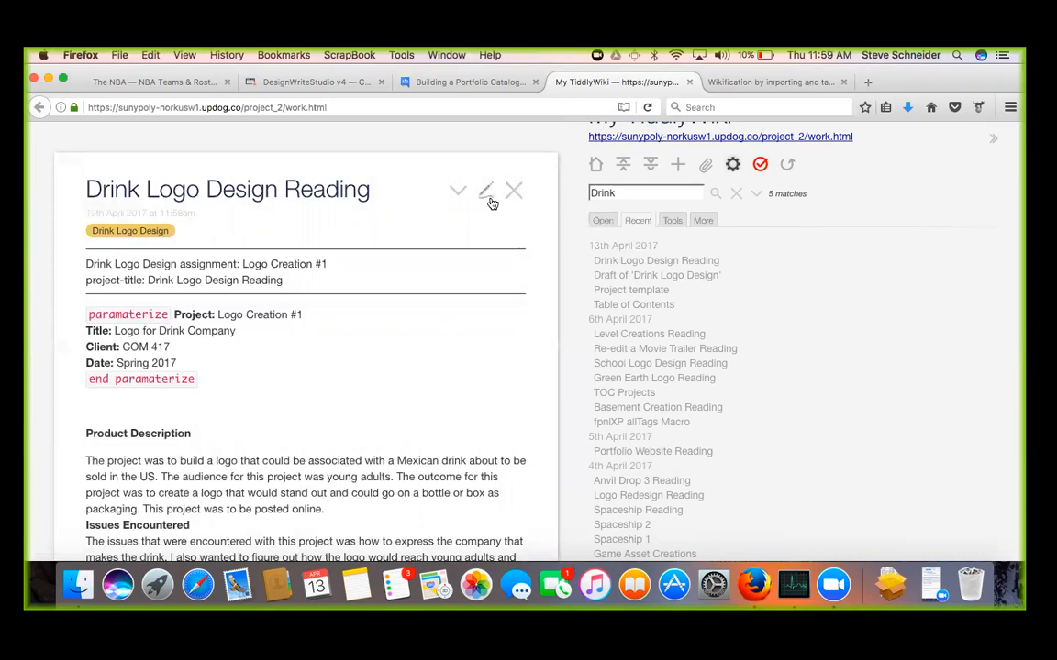
pyautogui.moveTo(487, 190)
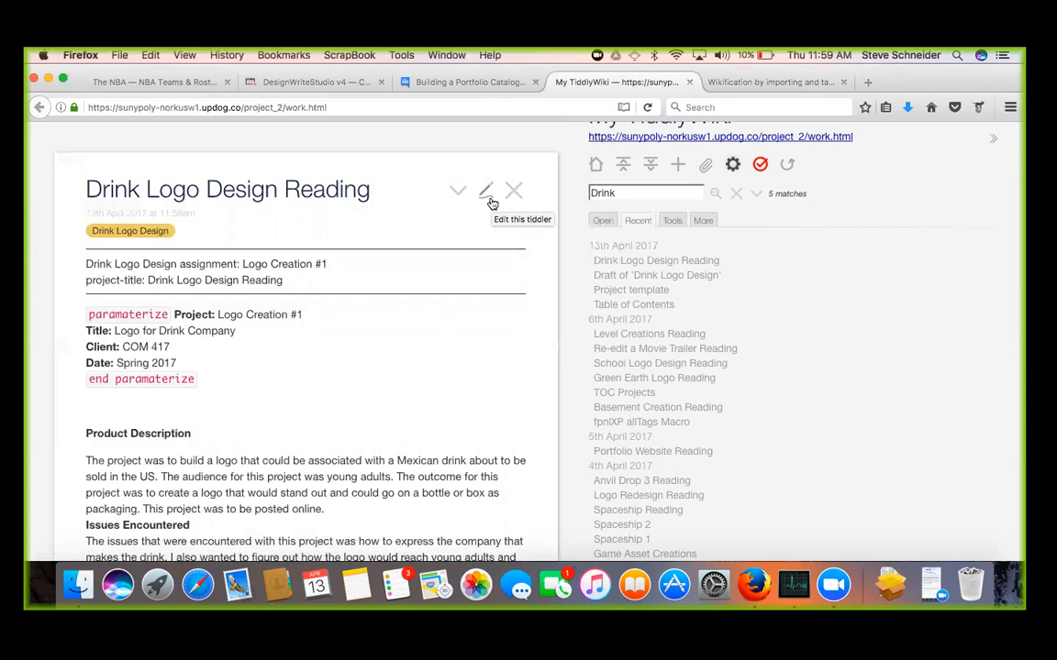
pyautogui.moveTo(485, 195)
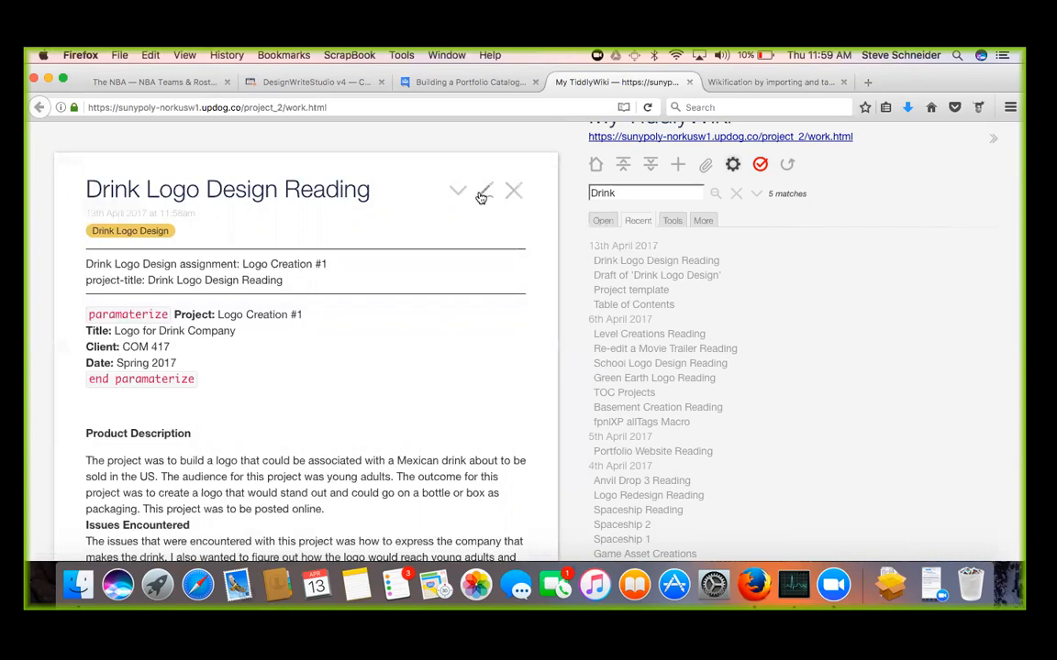
# Step: Review the Project template text and save the tiddler
pyautogui.click(484, 191)
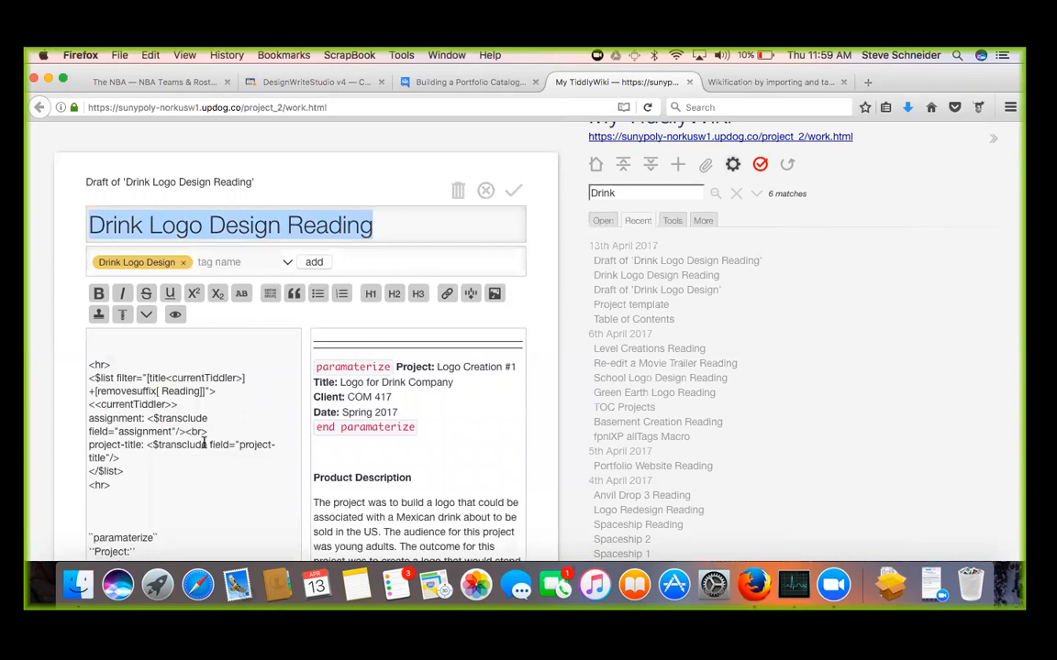
pyautogui.scroll(3)
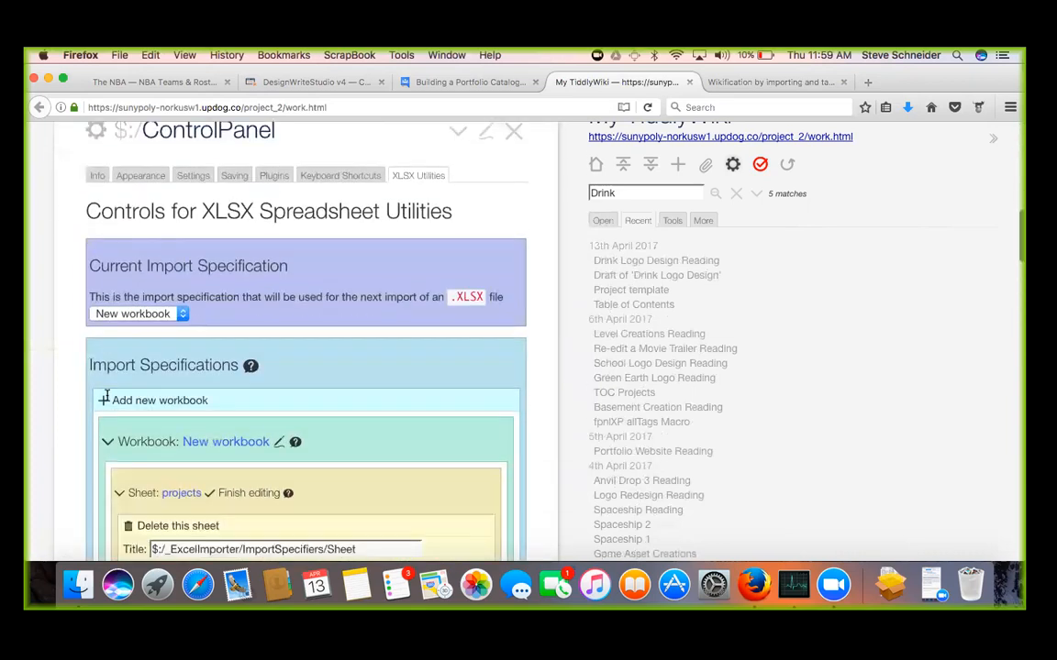
pyautogui.scroll(3)
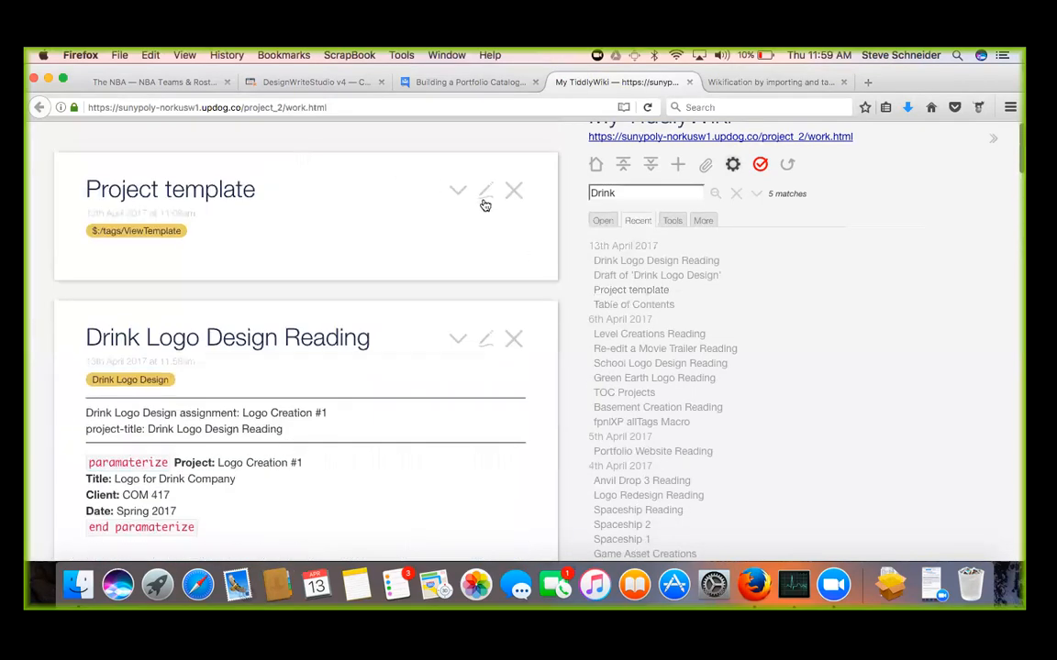
pyautogui.click(486, 191)
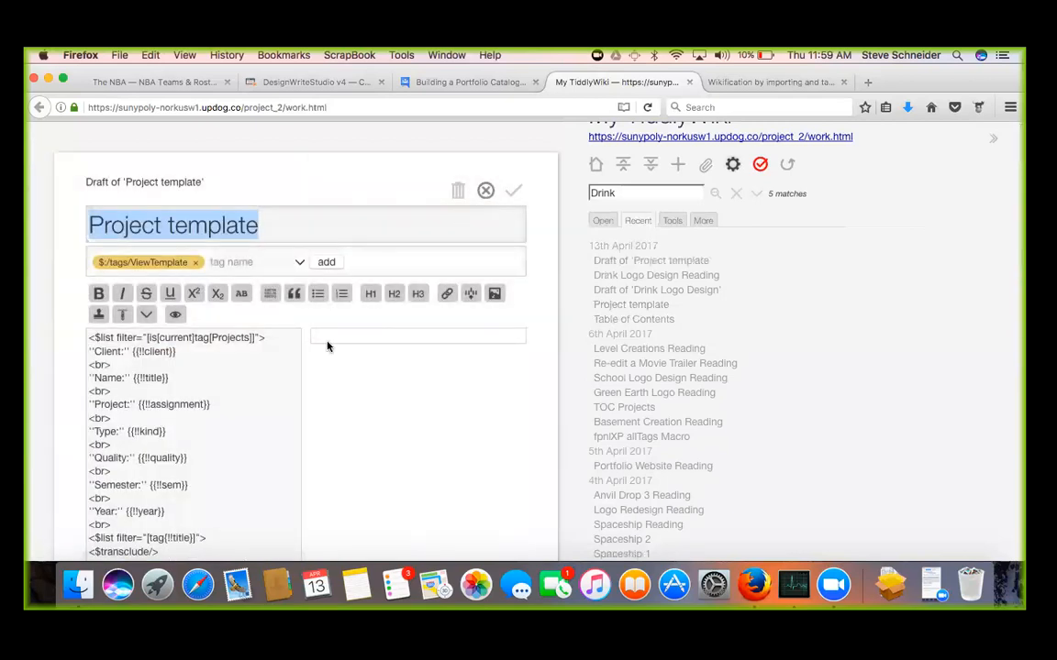
pyautogui.scroll(-3)
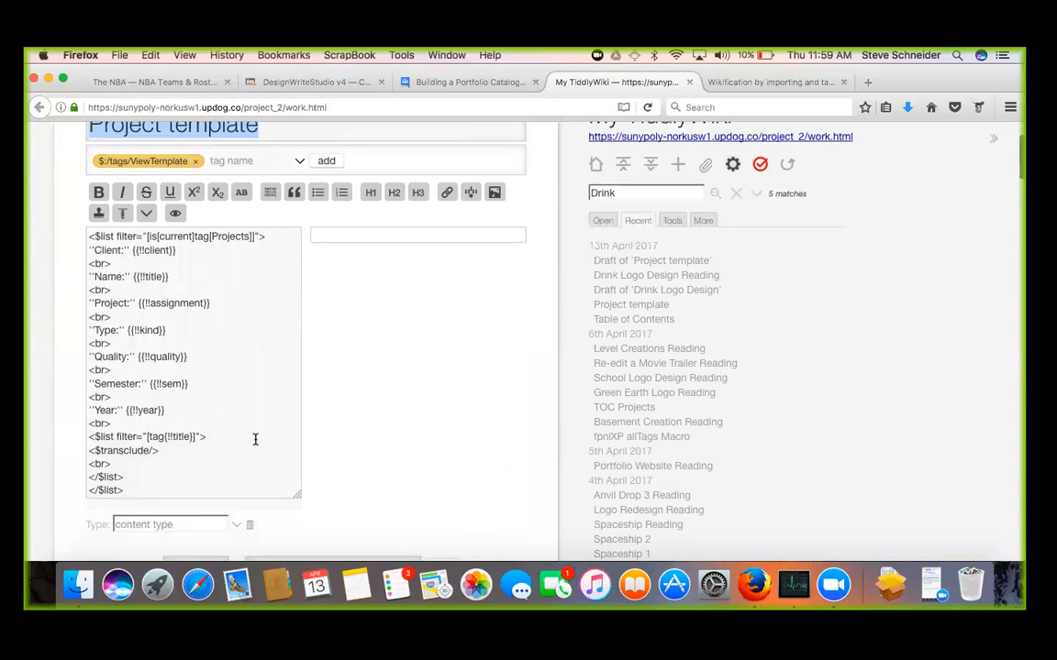
pyautogui.scroll(-3)
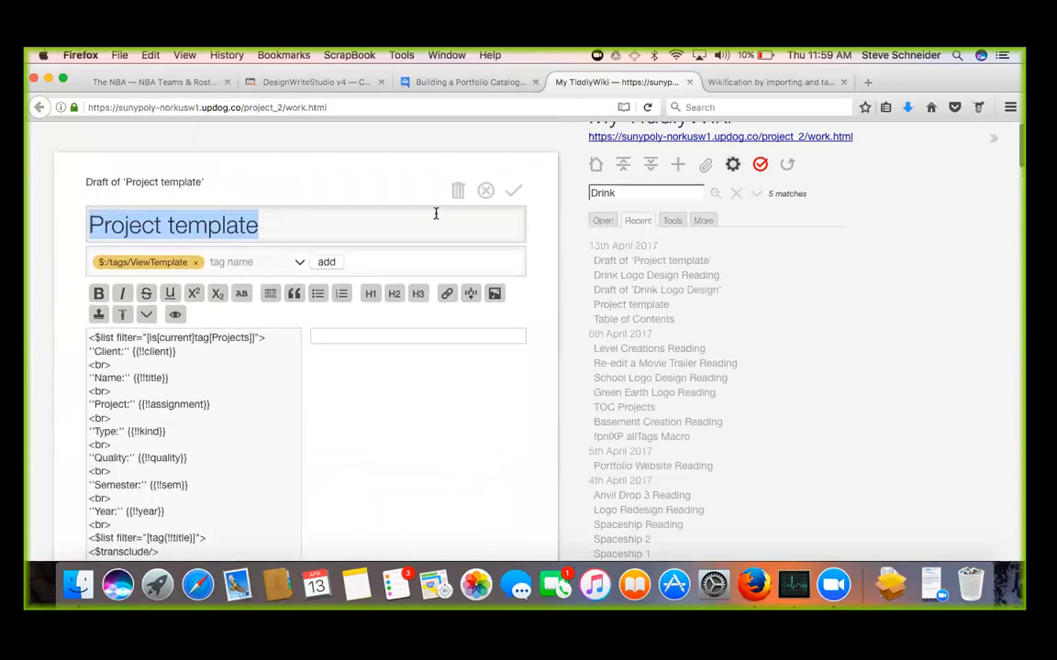
pyautogui.click(513, 191)
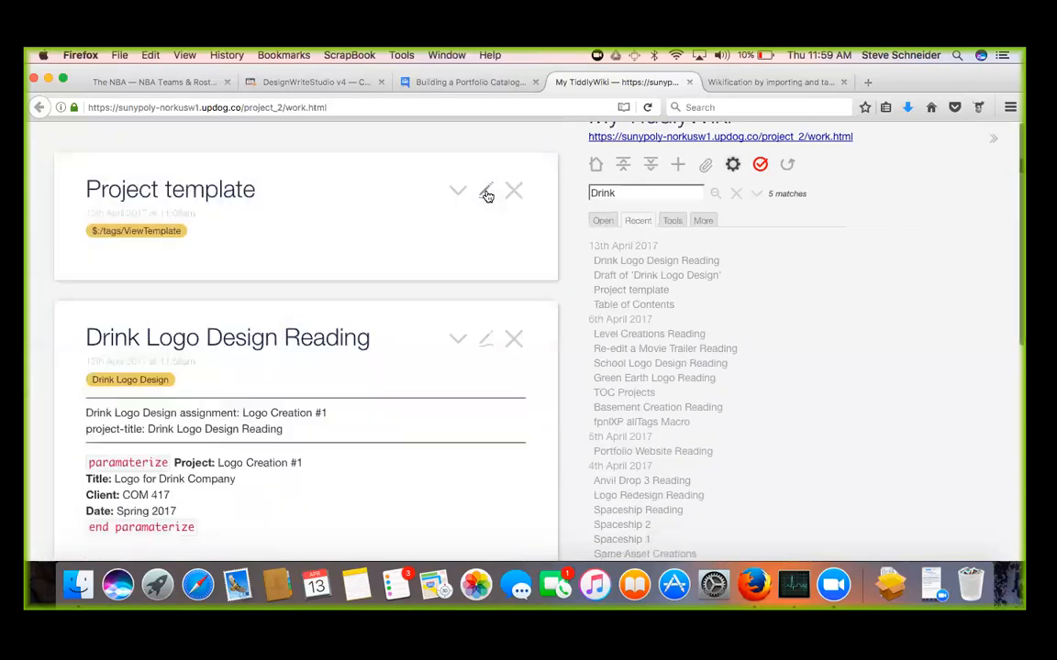
pyautogui.moveTo(399, 358)
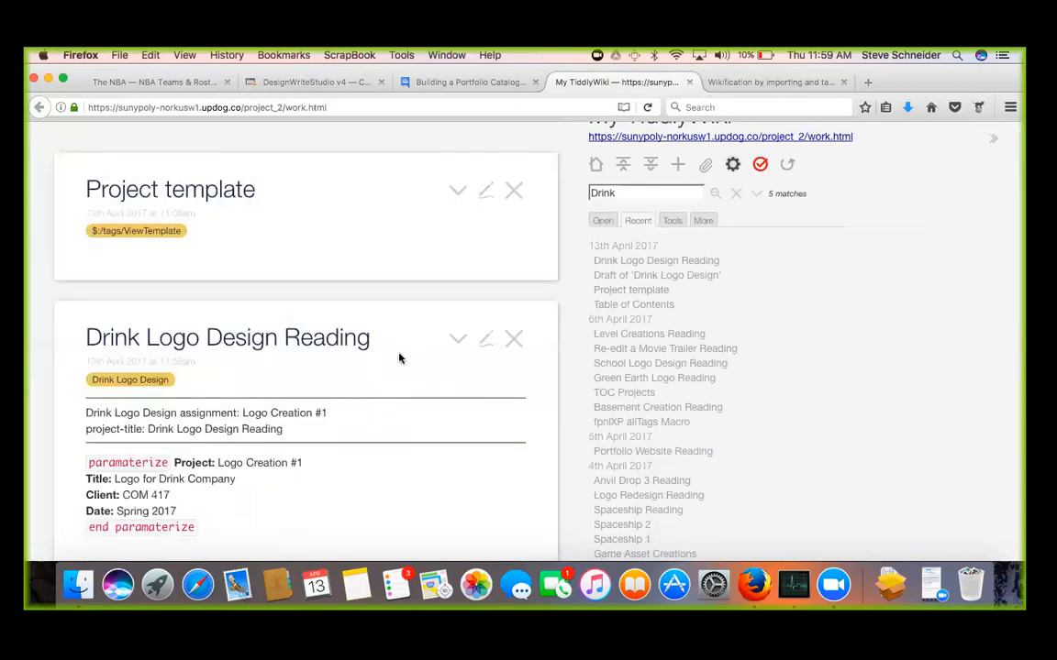
# Step: Open Drink Logo Design Reading for editing, then cancel without changes
pyautogui.scroll(-3)
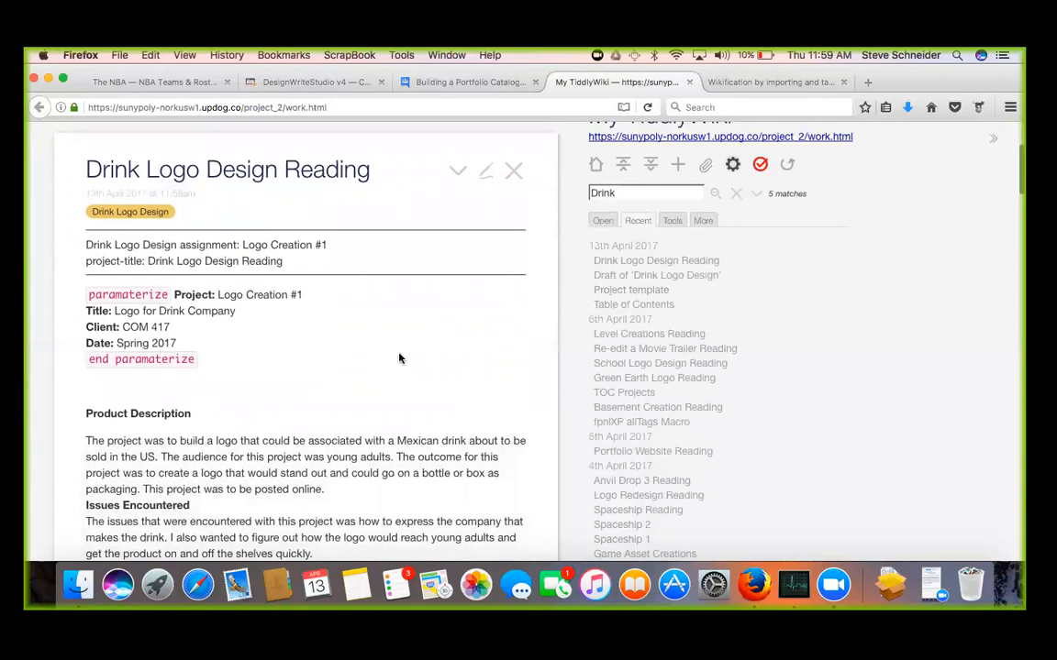
pyautogui.scroll(3)
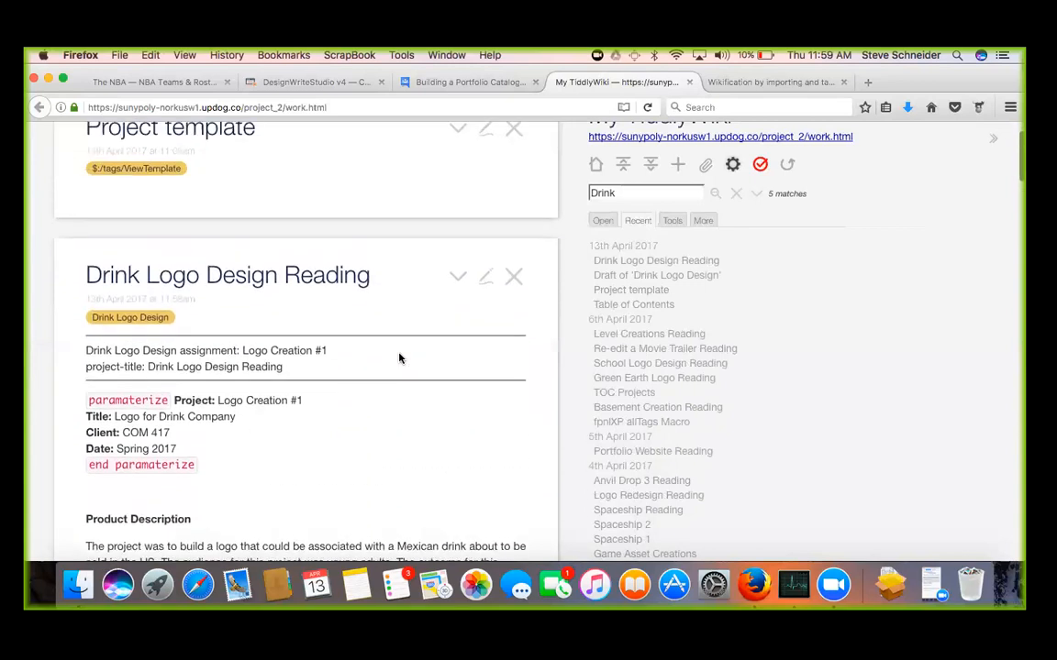
pyautogui.scroll(-3)
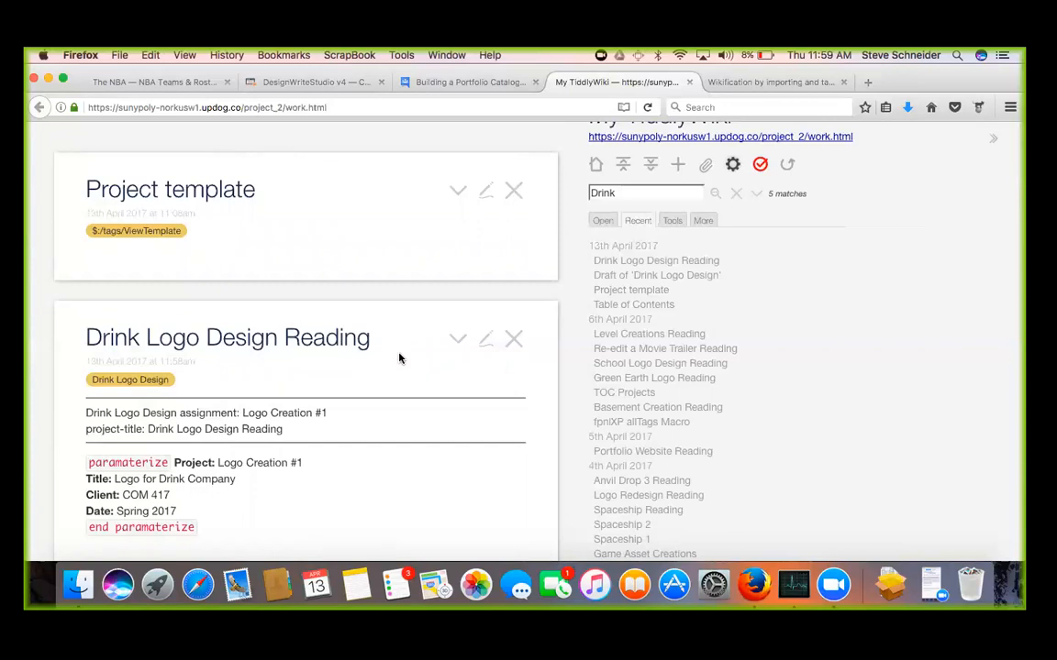
pyautogui.moveTo(641, 241)
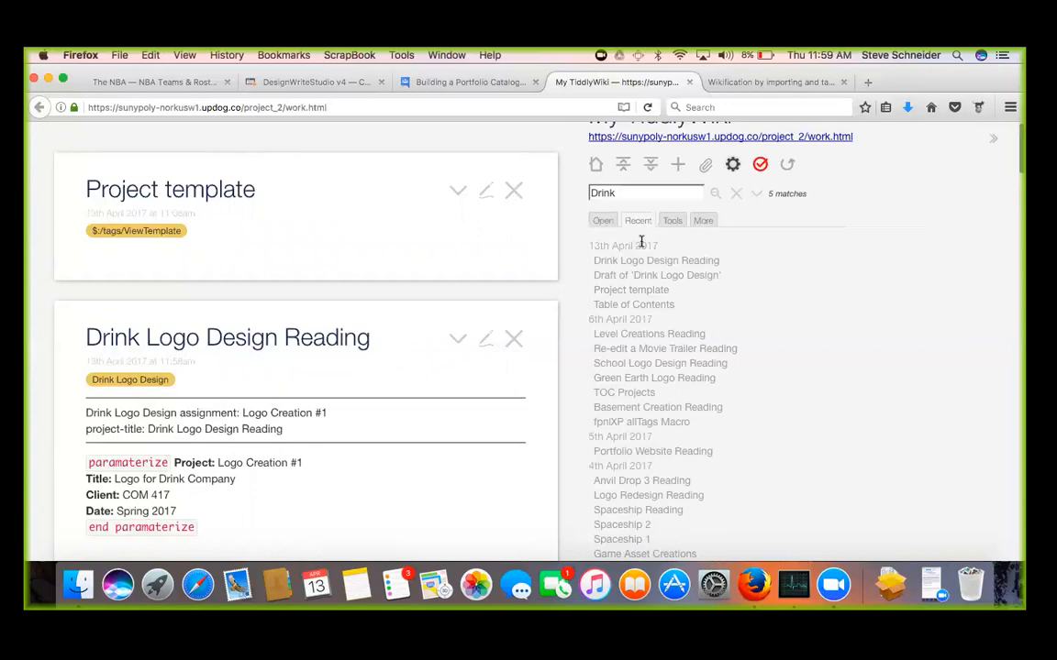
pyautogui.scroll(-3)
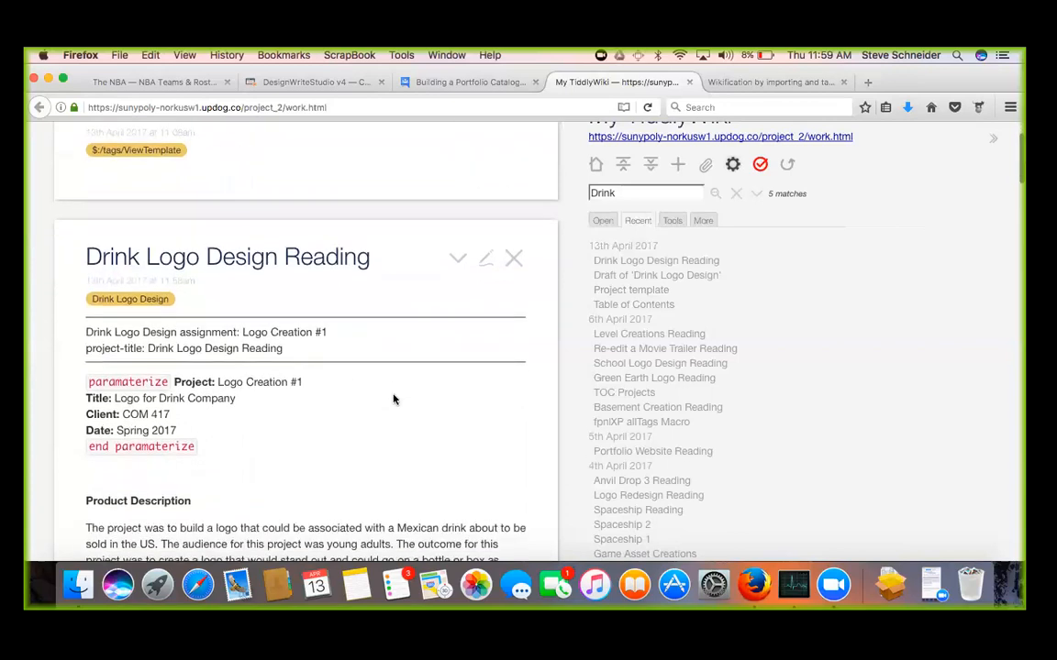
pyautogui.click(486, 258)
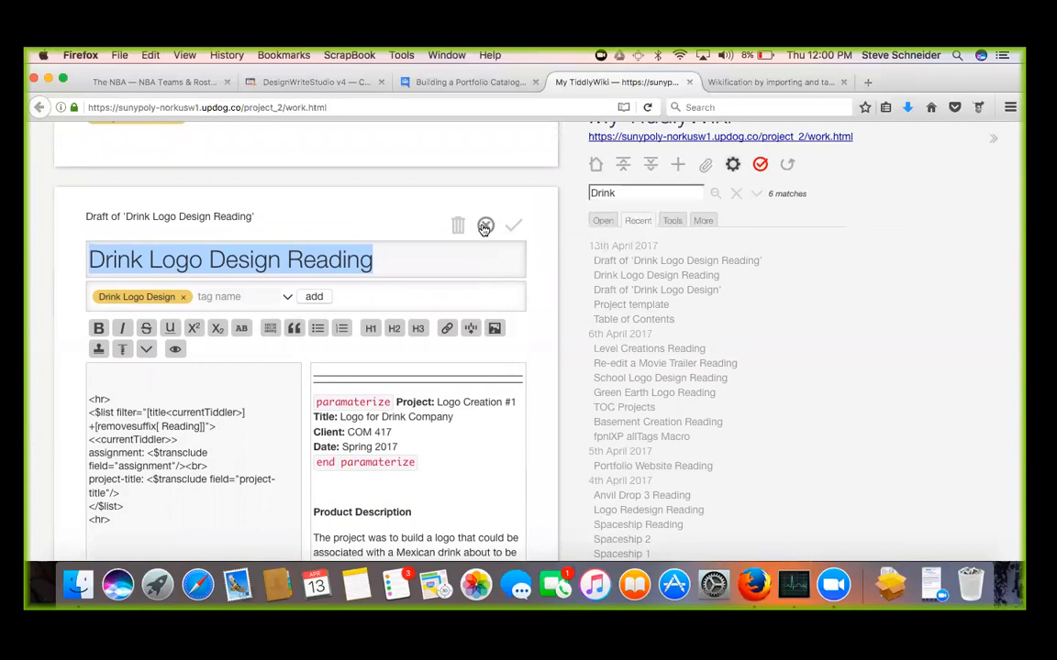
pyautogui.click(513, 226)
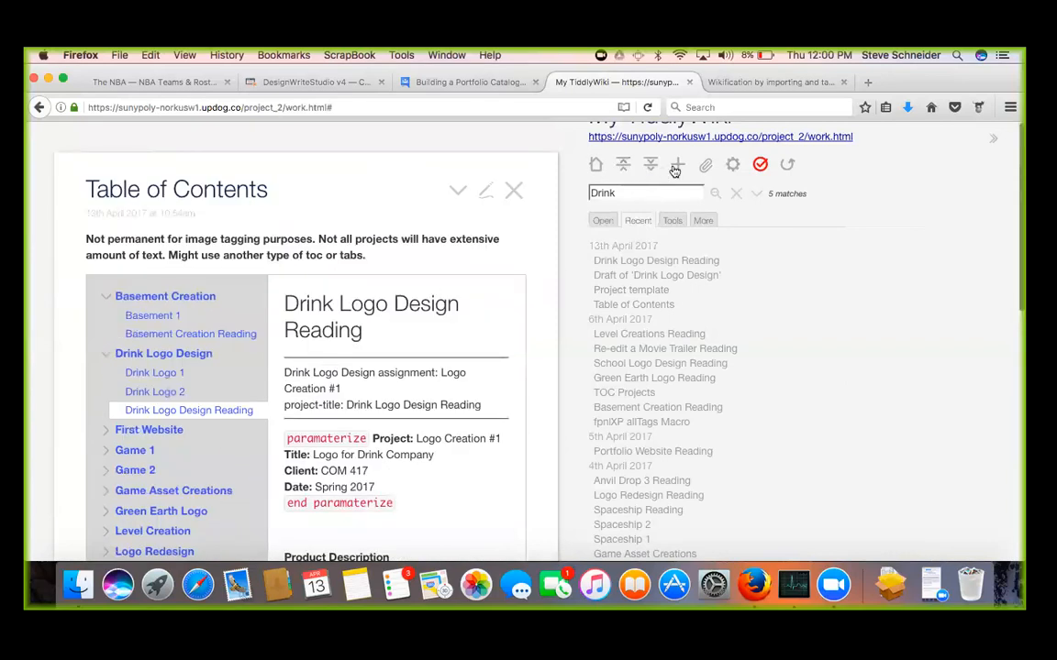
# Step: Create a new tiddler and title it 'new toc'
pyautogui.click(677, 165)
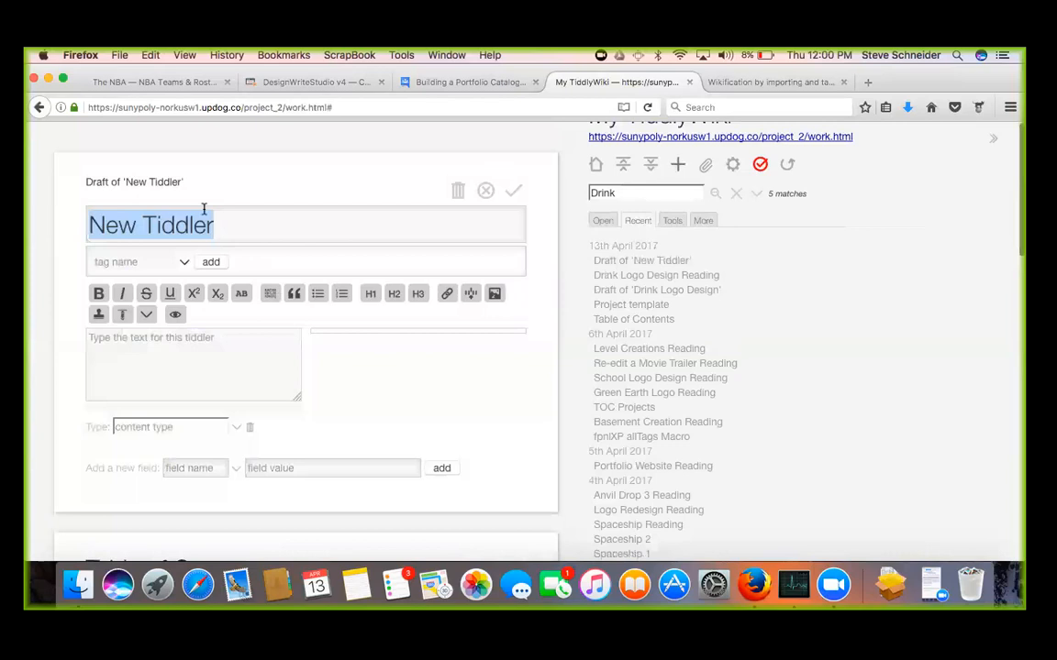
pyautogui.write('new toc')
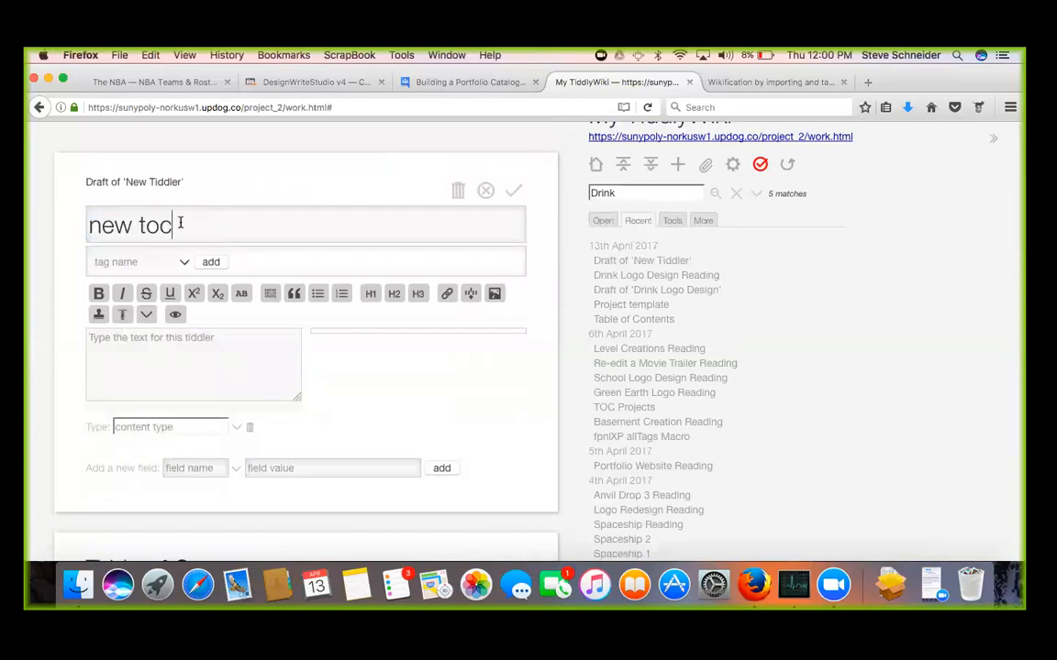
pyautogui.moveTo(162, 344)
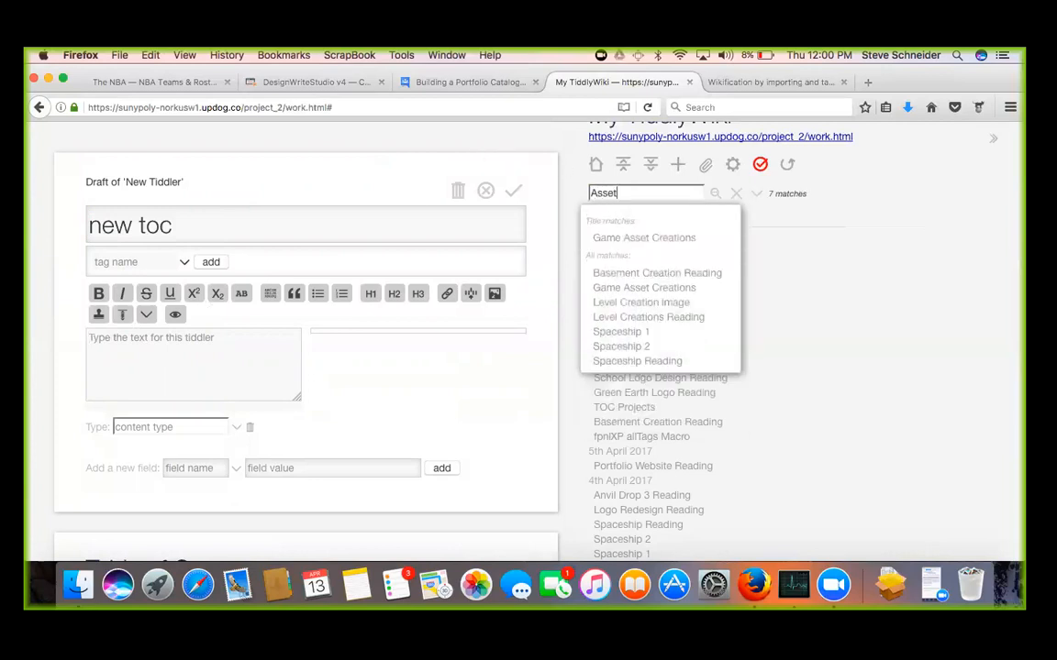
pyautogui.moveTo(644, 238)
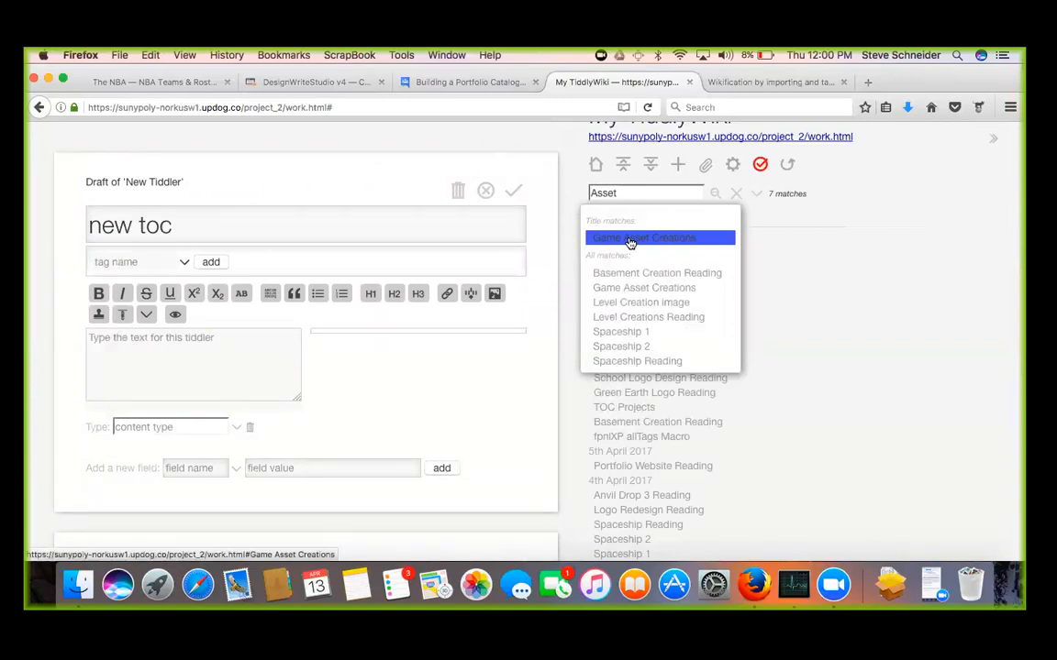
pyautogui.click(644, 238)
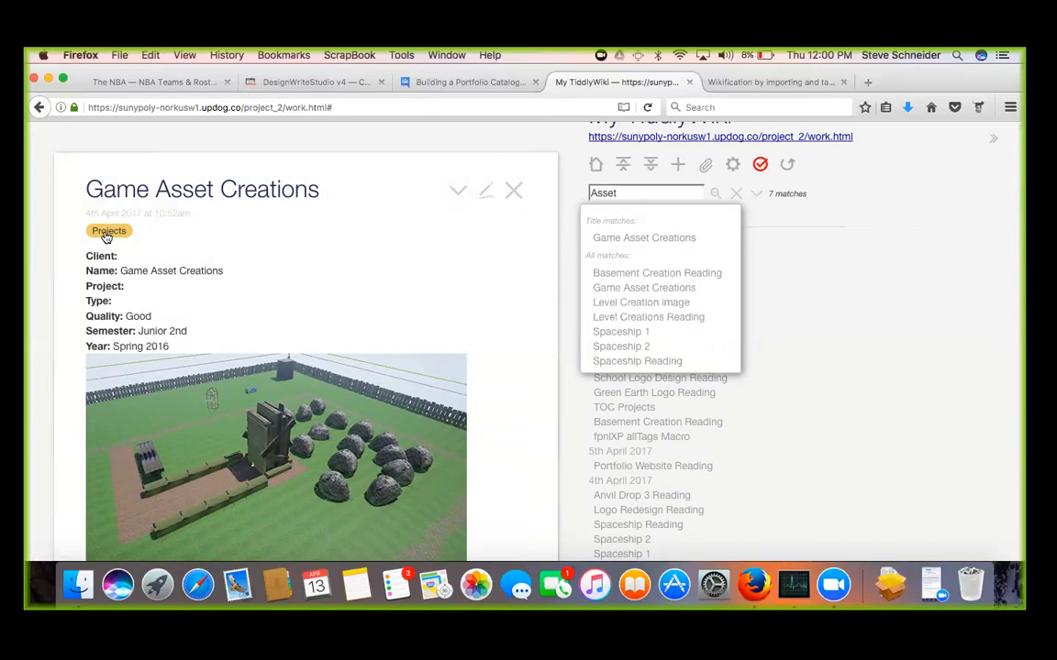
pyautogui.moveTo(612, 213)
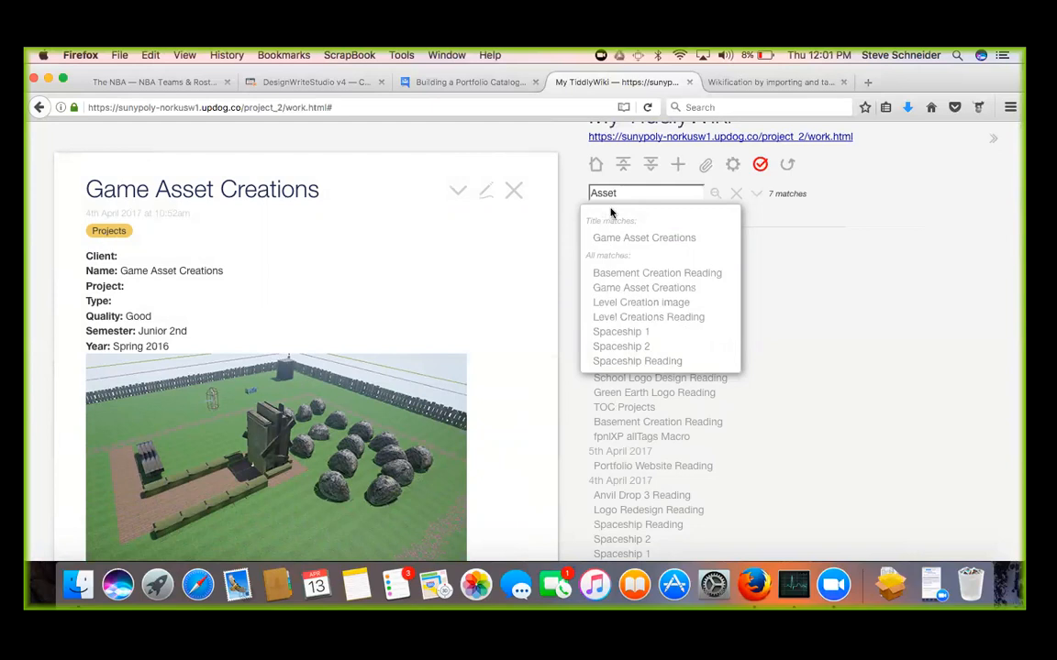
pyautogui.moveTo(514, 191)
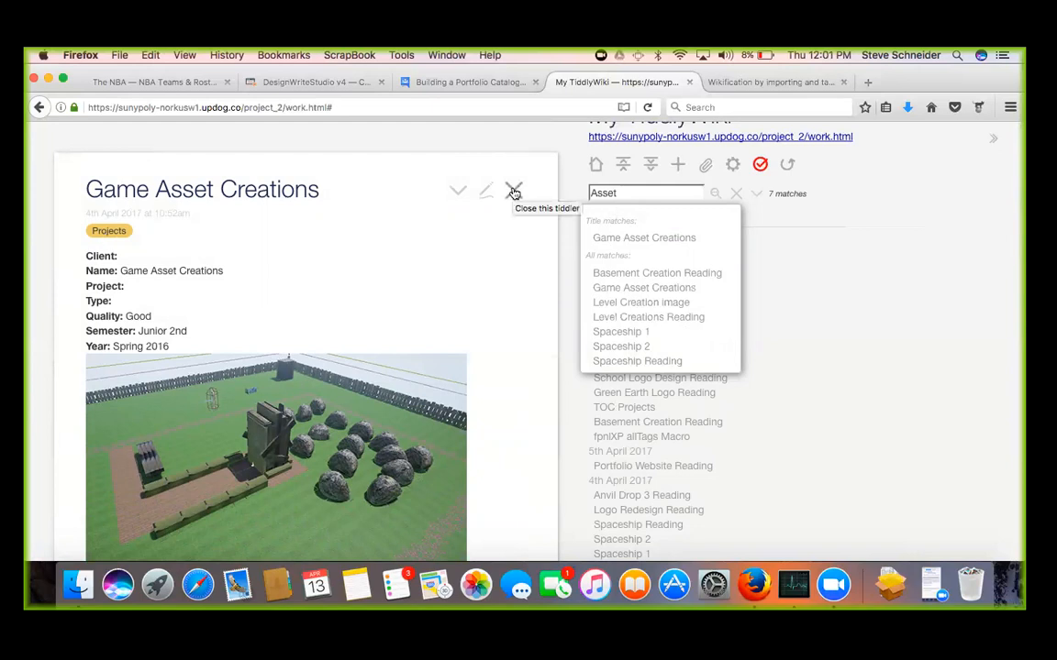
pyautogui.click(514, 192)
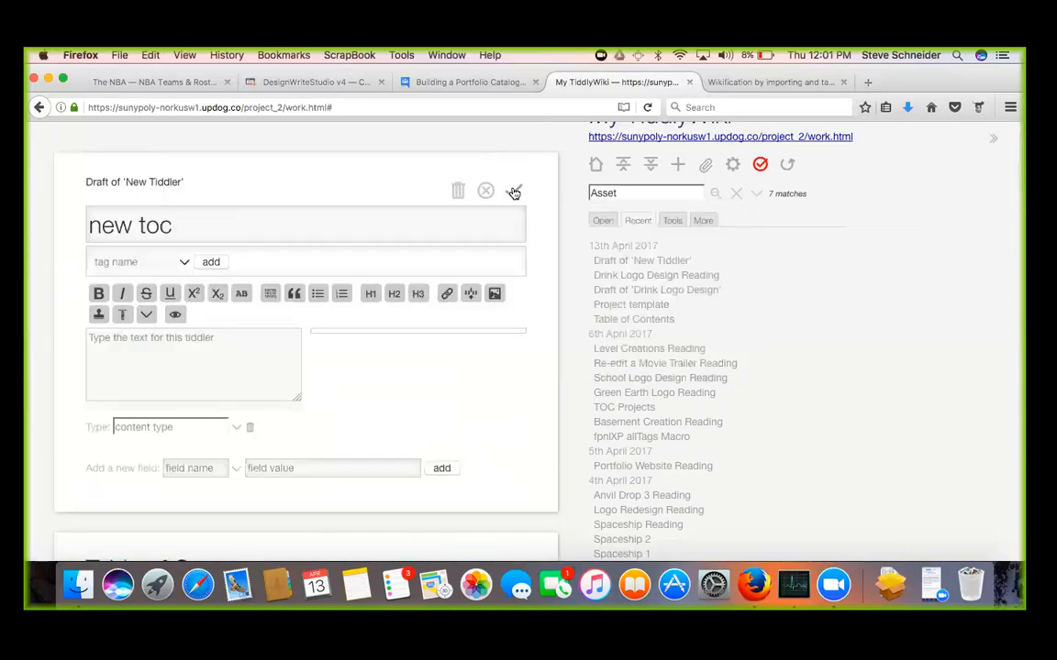
pyautogui.moveTo(732, 166)
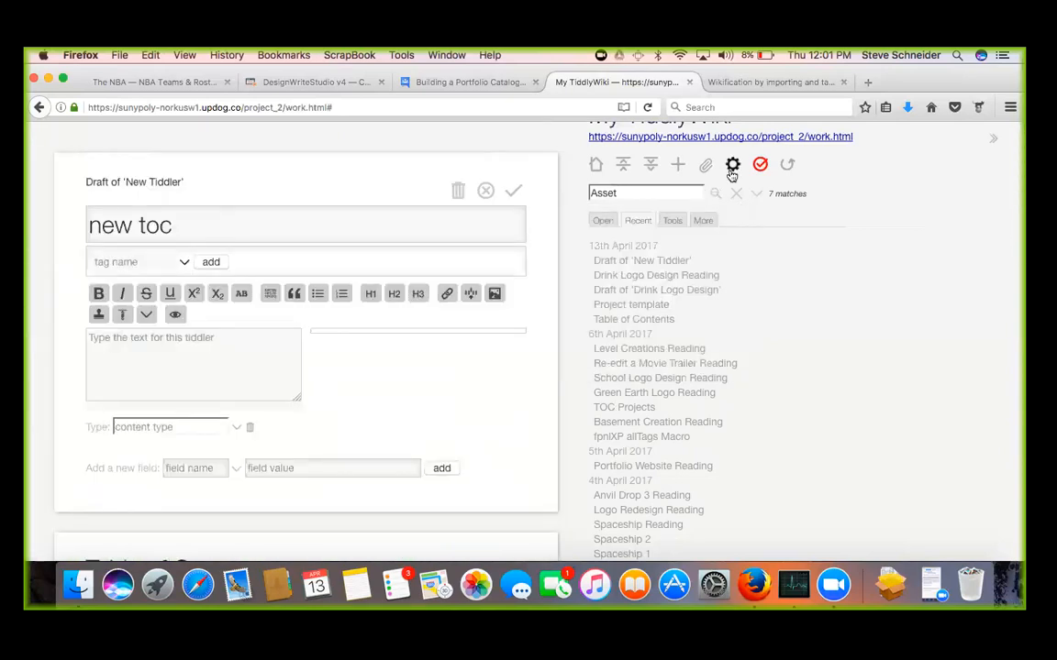
# Step: In the Control Panel's XLSX import specification, expand the row rules and edit the Project-titled row
pyautogui.click(732, 165)
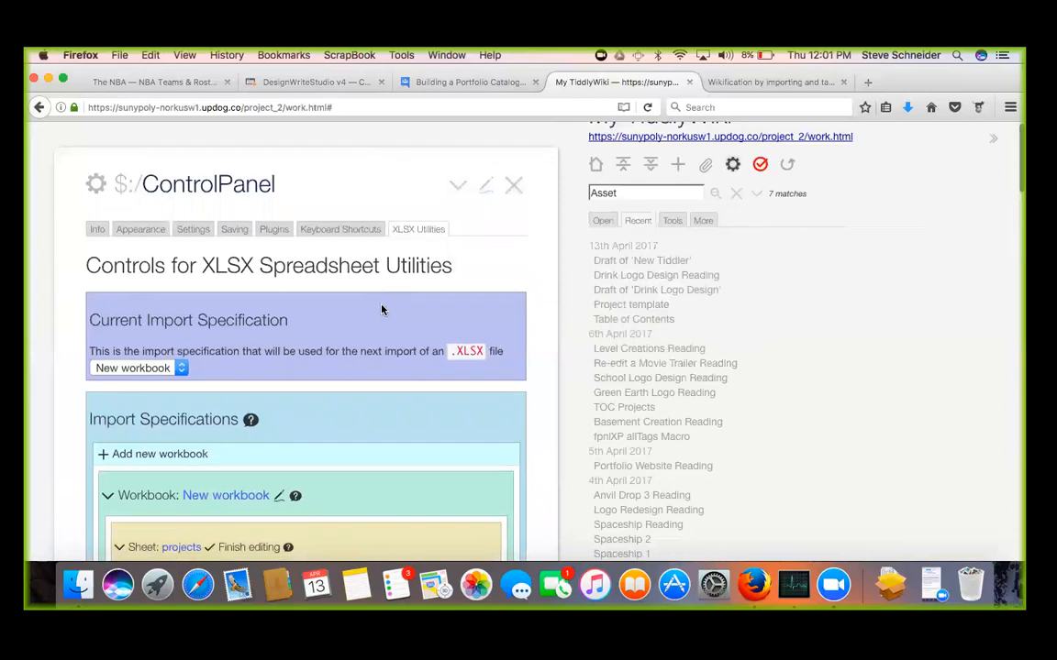
pyautogui.scroll(-3)
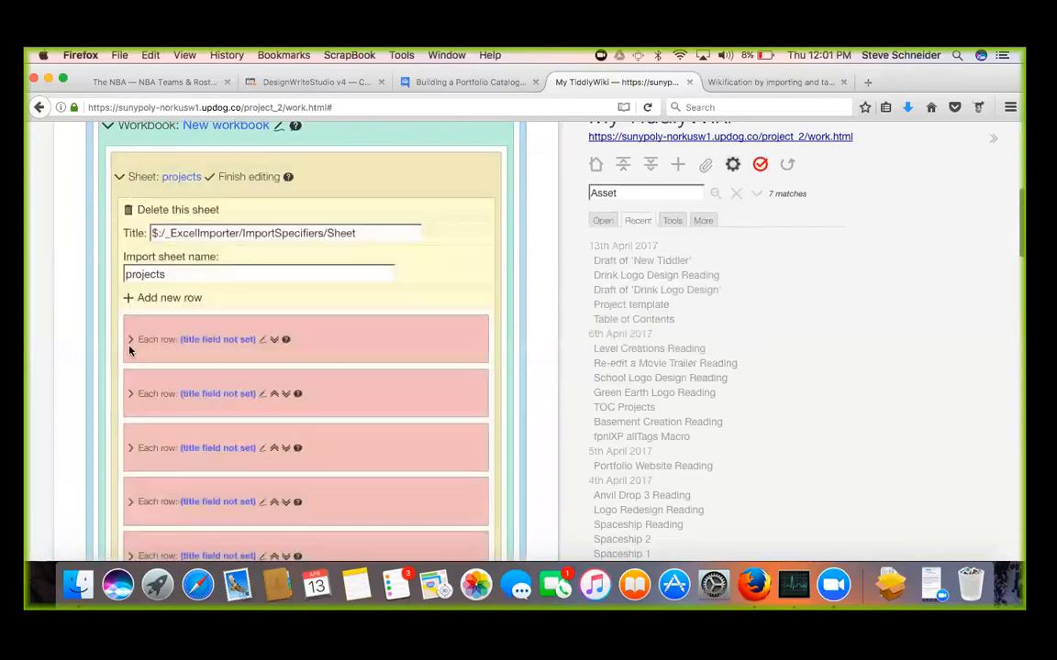
pyautogui.click(131, 339)
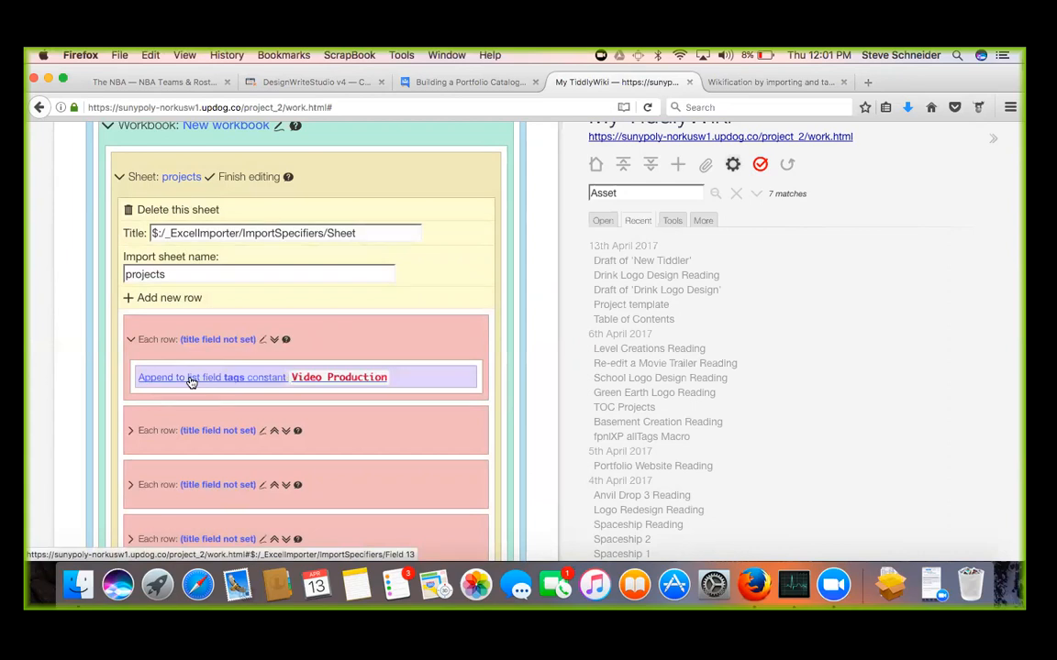
pyautogui.scroll(-3)
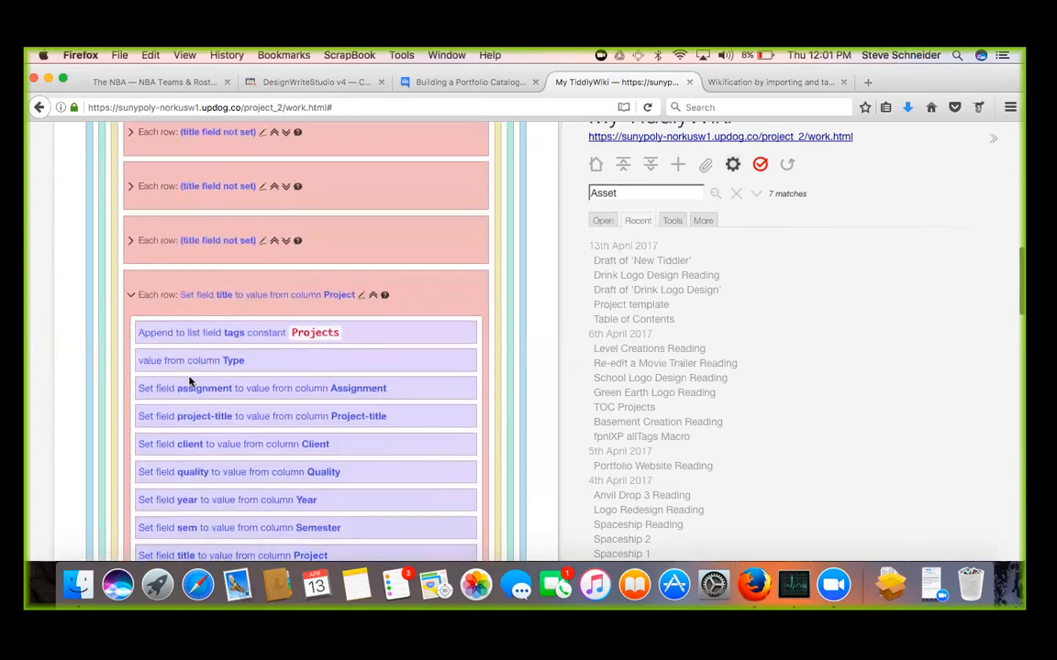
pyautogui.scroll(3)
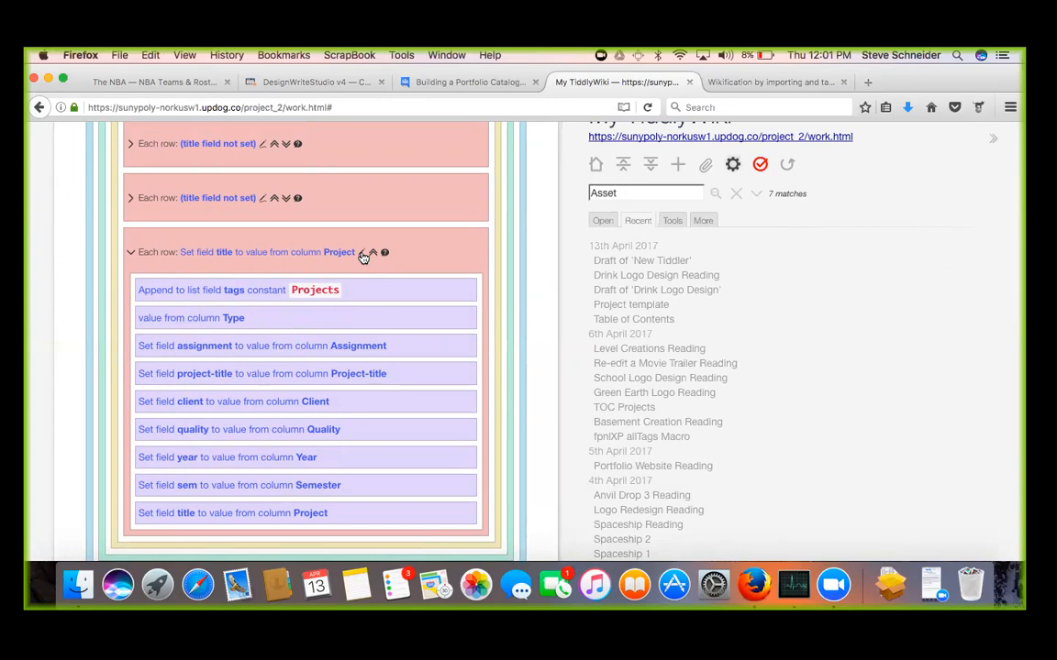
pyautogui.click(372, 253)
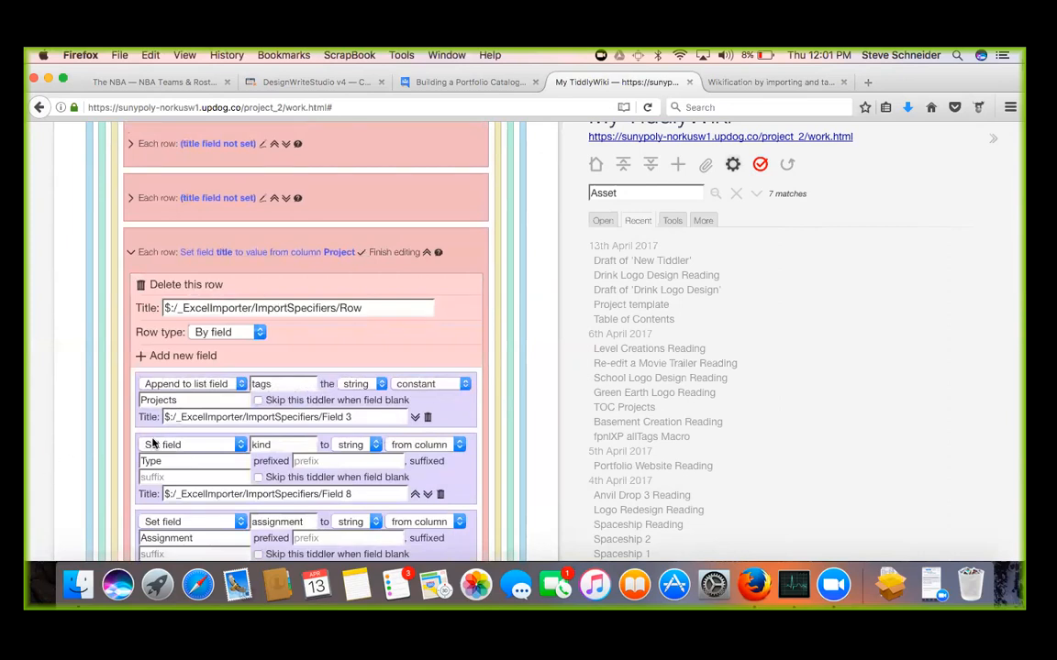
# Step: Add a field to the Project row that appends to tags, then expand the Asset Creation row
pyautogui.click(176, 356)
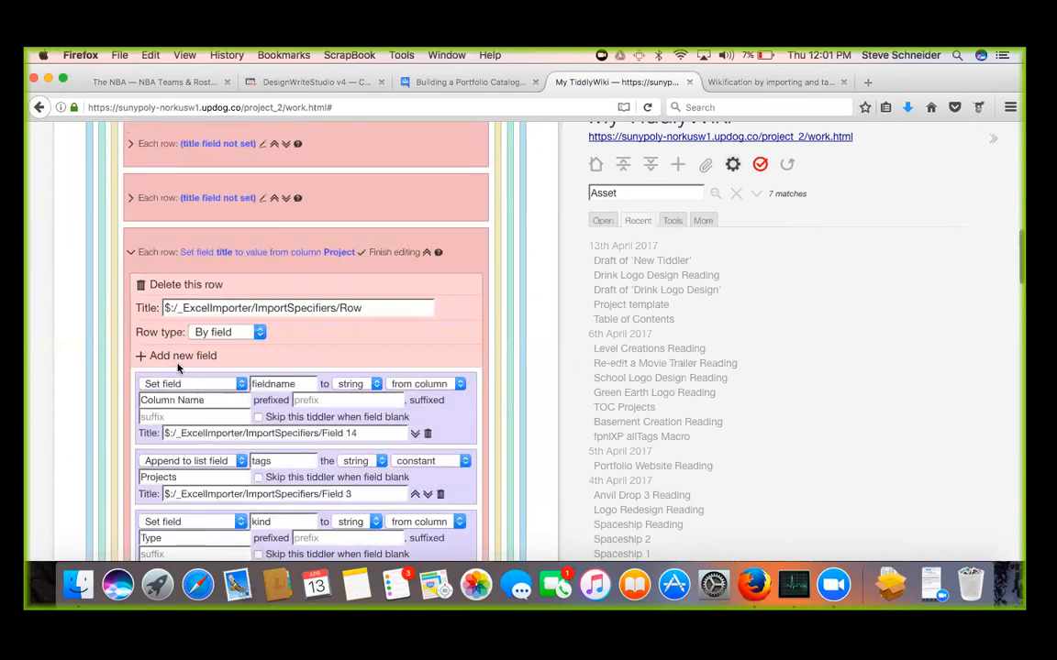
pyautogui.click(192, 383)
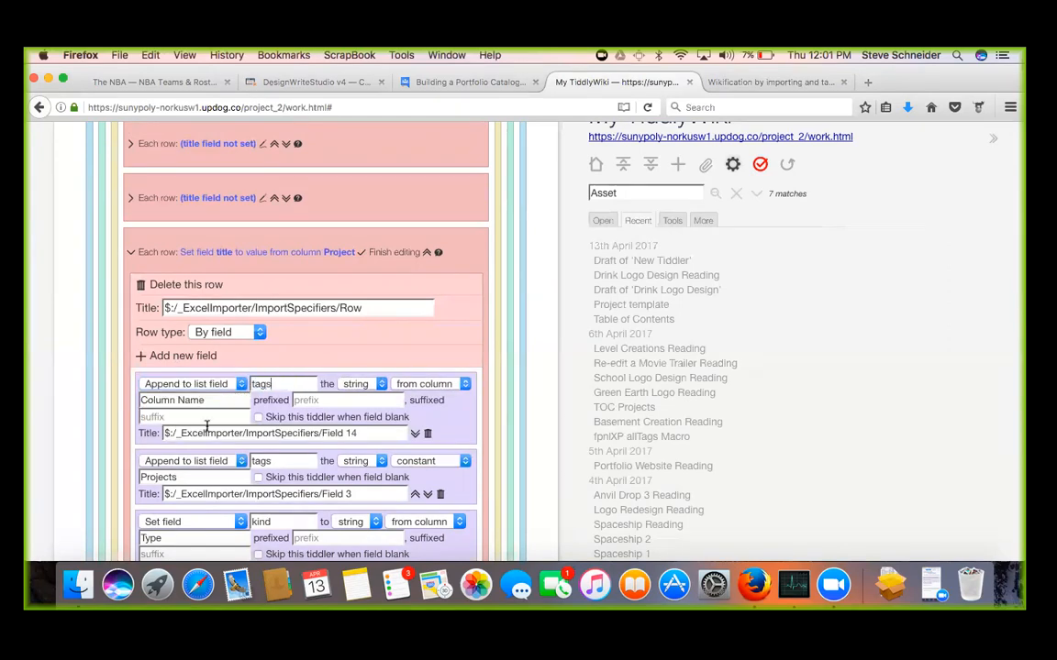
pyautogui.scroll(-3)
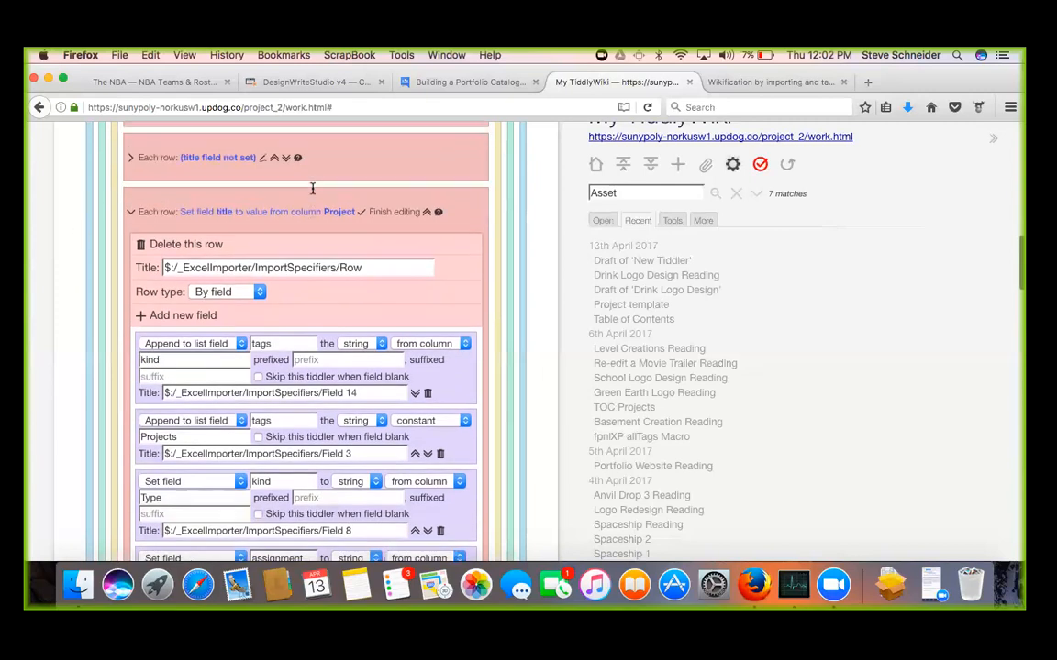
pyautogui.click(130, 196)
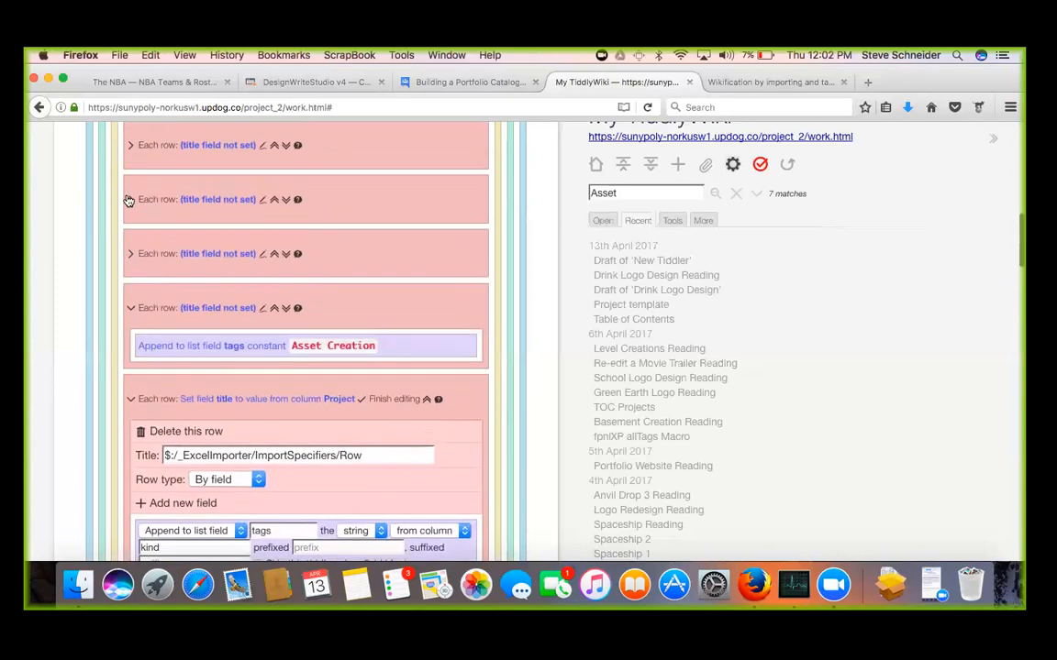
# Step: Switch the Video Production row's tags entry from 'Append to list field' to 'Set field', then collapse it
pyautogui.scroll(3)
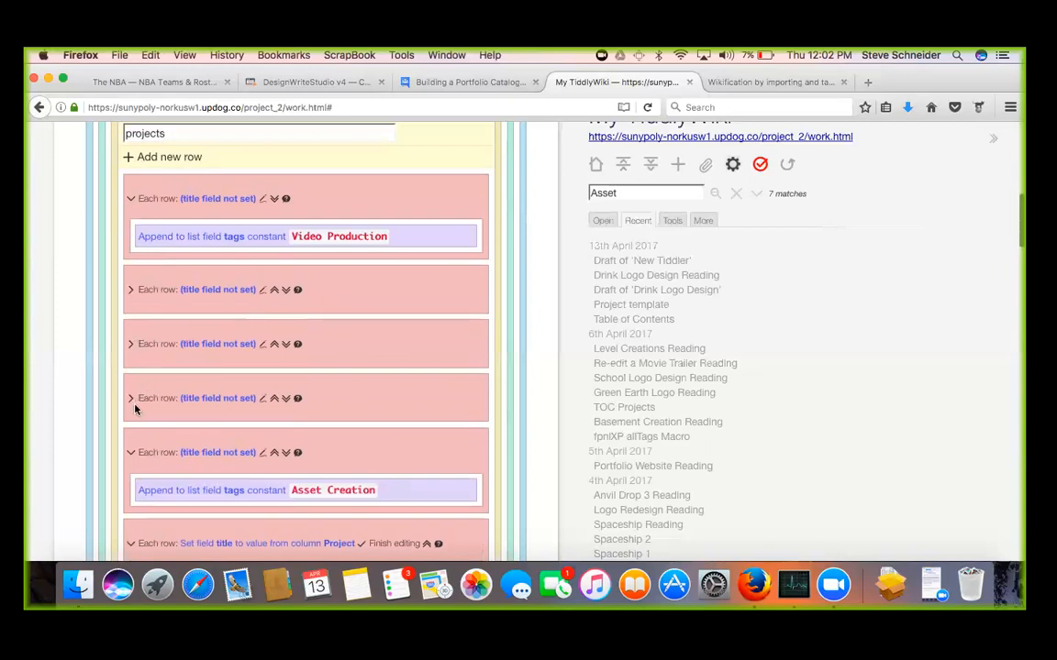
pyautogui.click(130, 399)
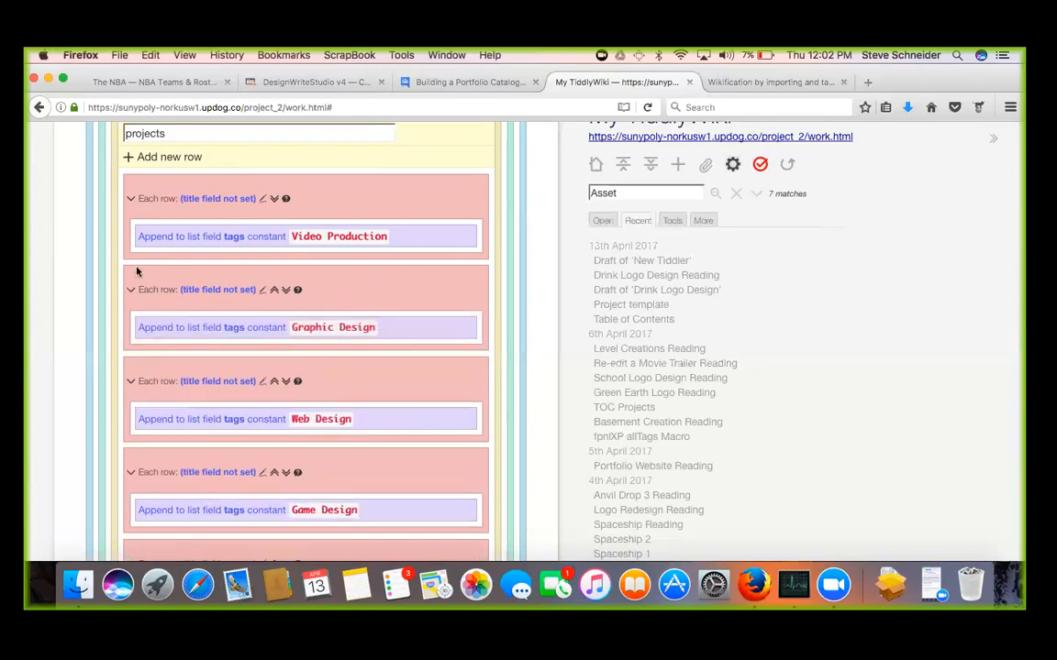
pyautogui.scroll(3)
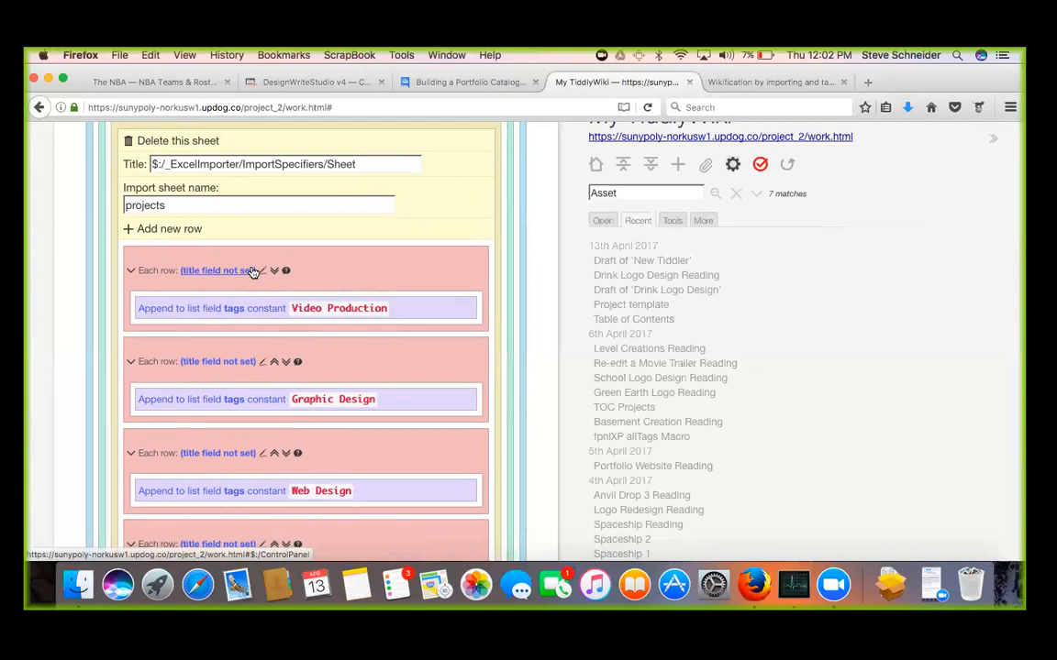
pyautogui.click(263, 270)
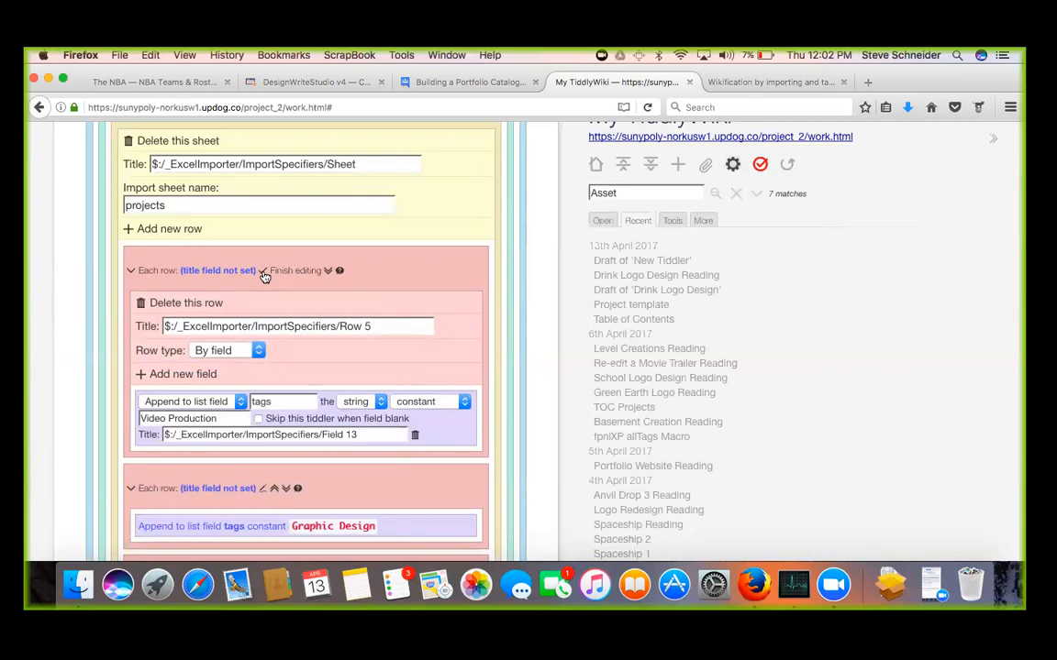
pyautogui.moveTo(258, 295)
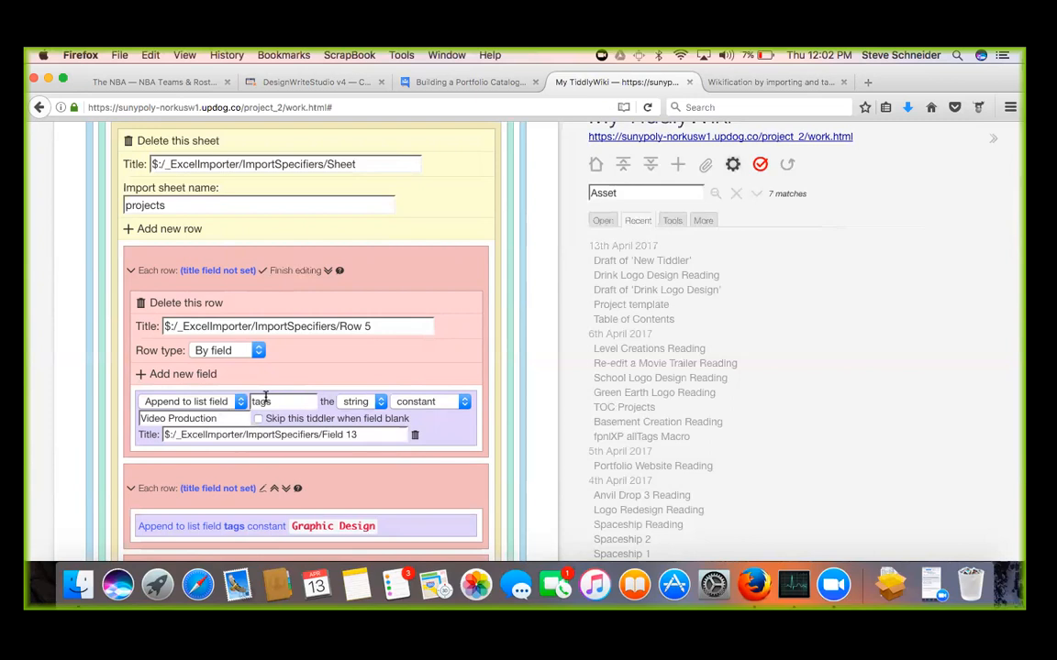
pyautogui.click(191, 401)
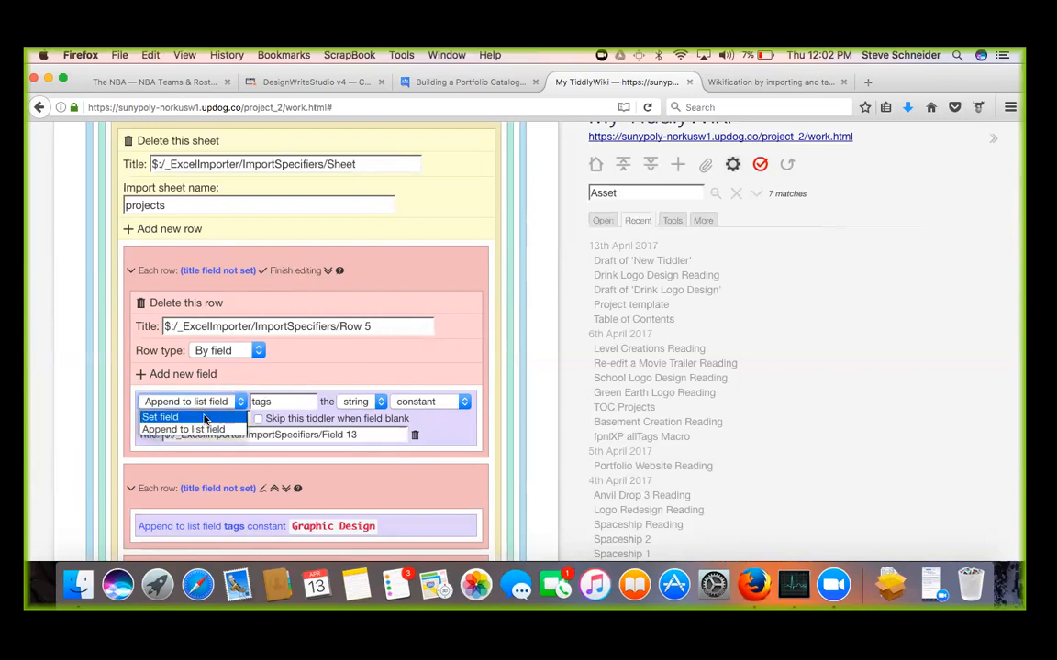
pyautogui.click(159, 417)
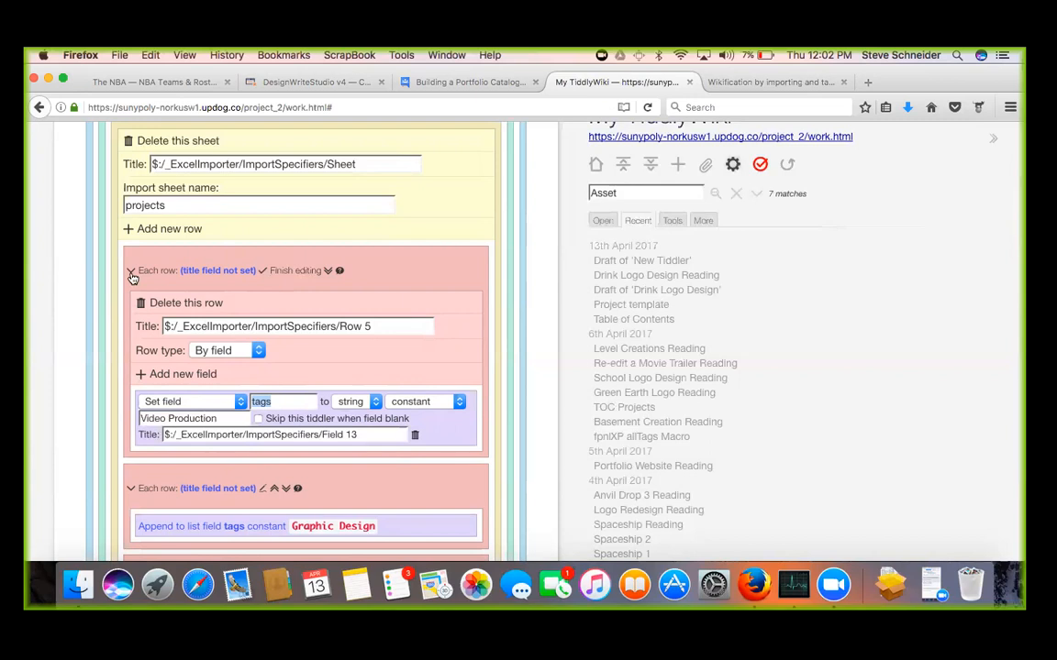
pyautogui.click(131, 271)
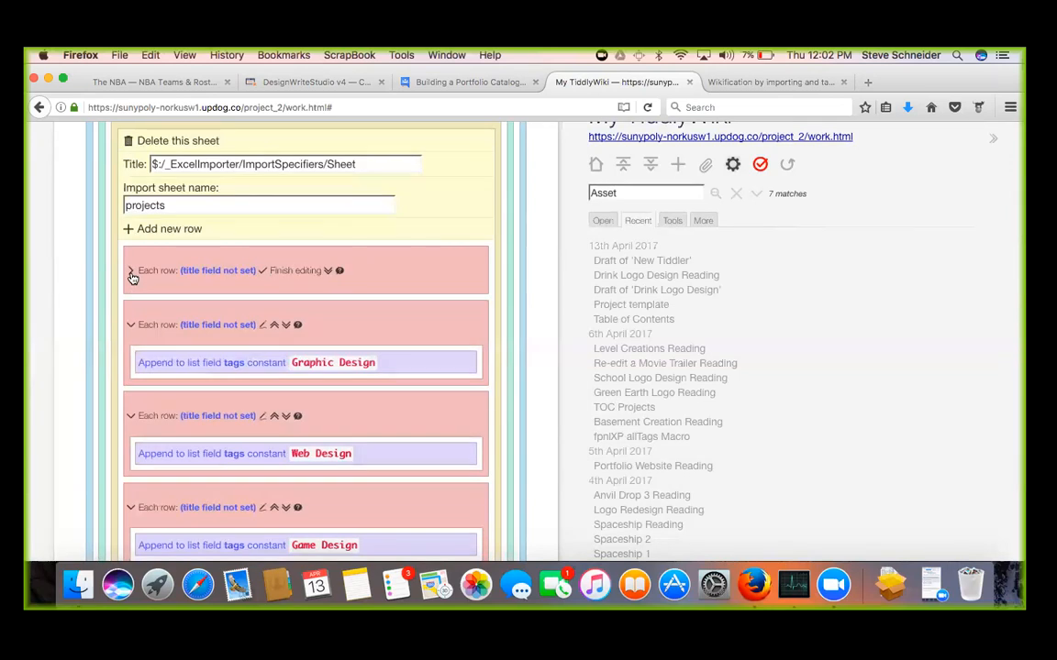
# Step: Change the Graphic Design row to Set field 'title' from the 'kind' column and finish editing
pyautogui.click(130, 269)
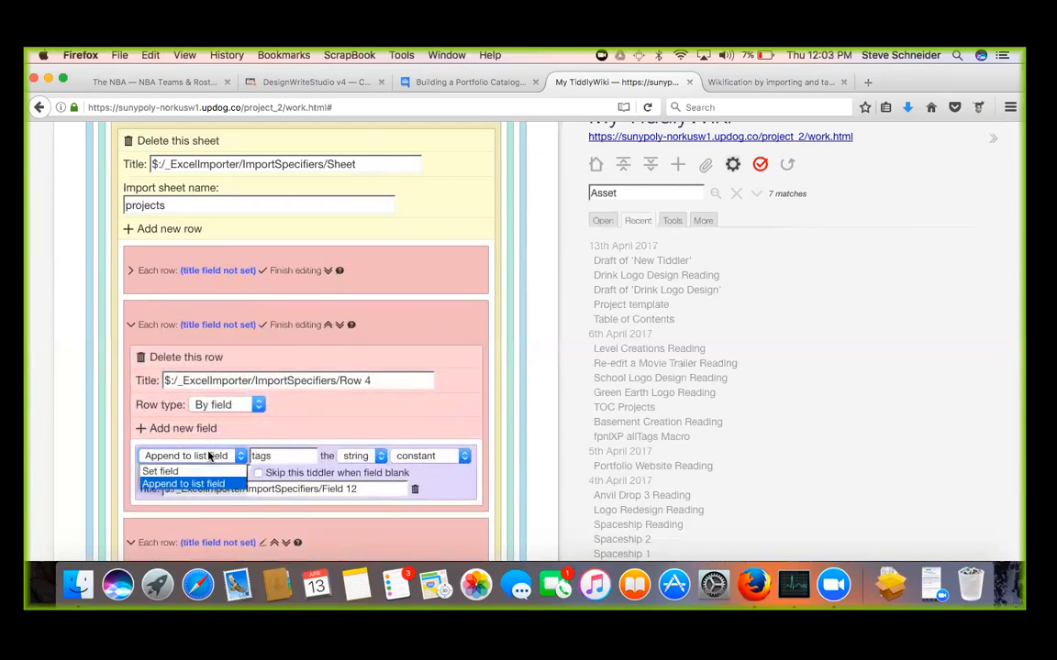
pyautogui.click(161, 471)
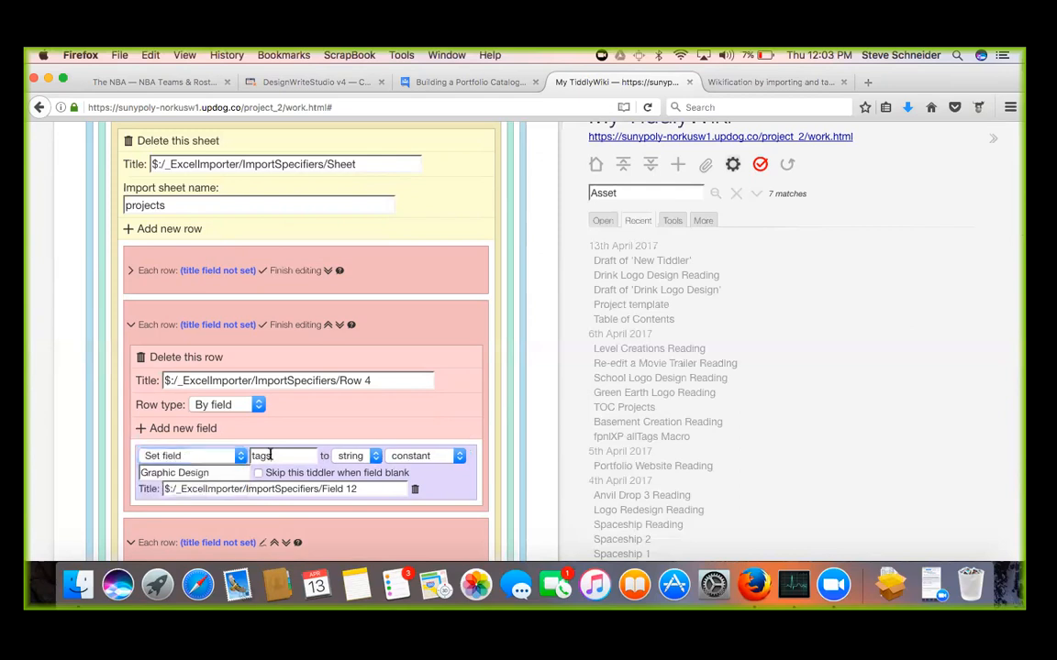
pyautogui.write('tt')
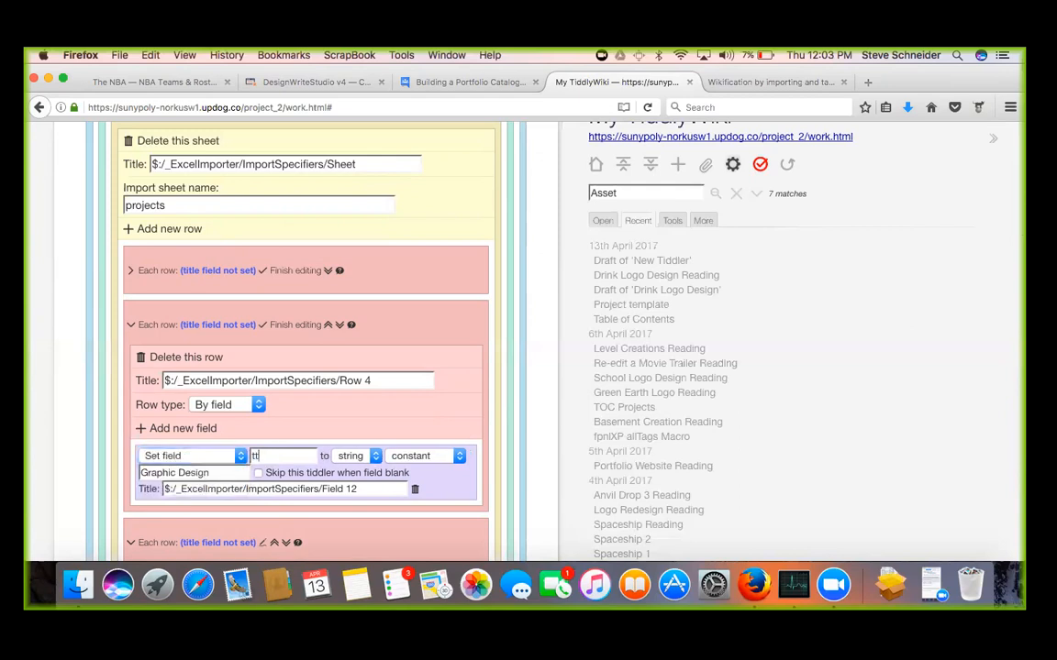
pyautogui.write('title')
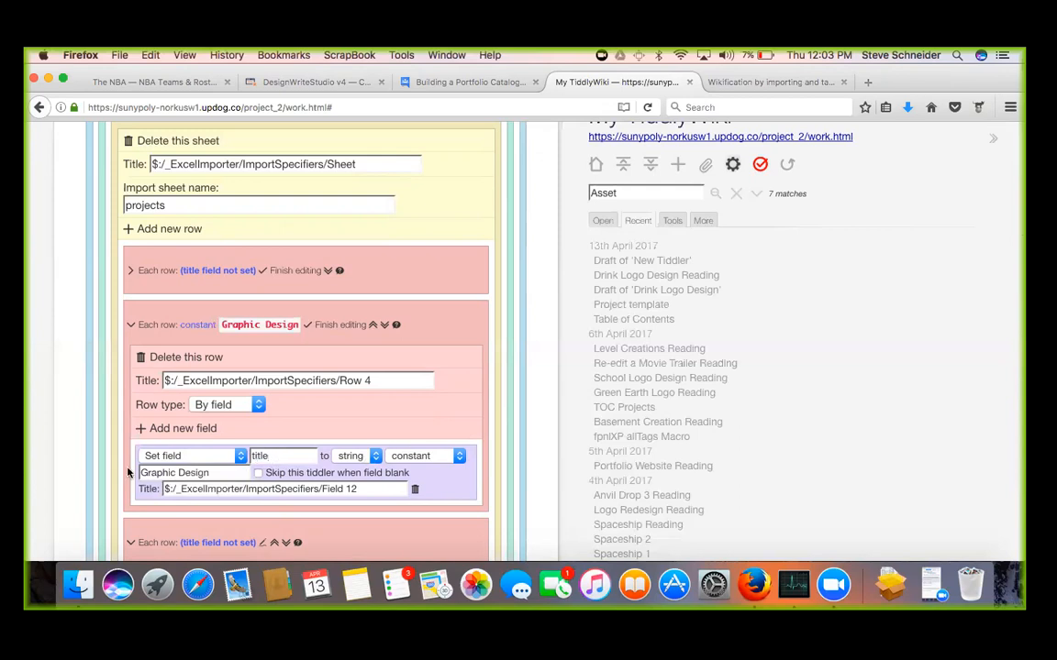
pyautogui.click(426, 456)
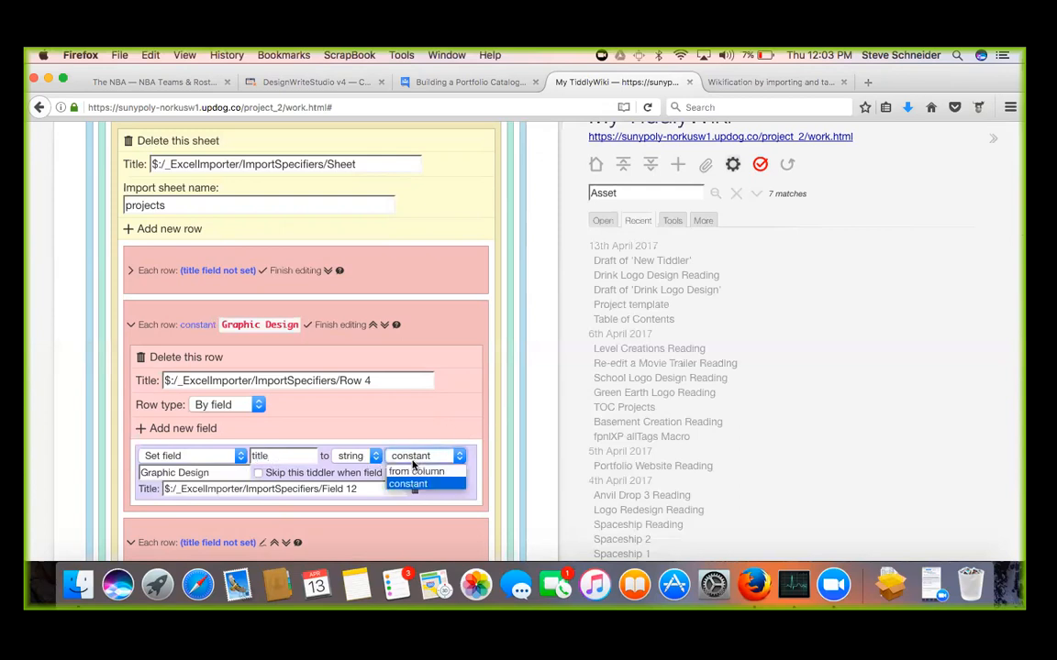
pyautogui.click(416, 470)
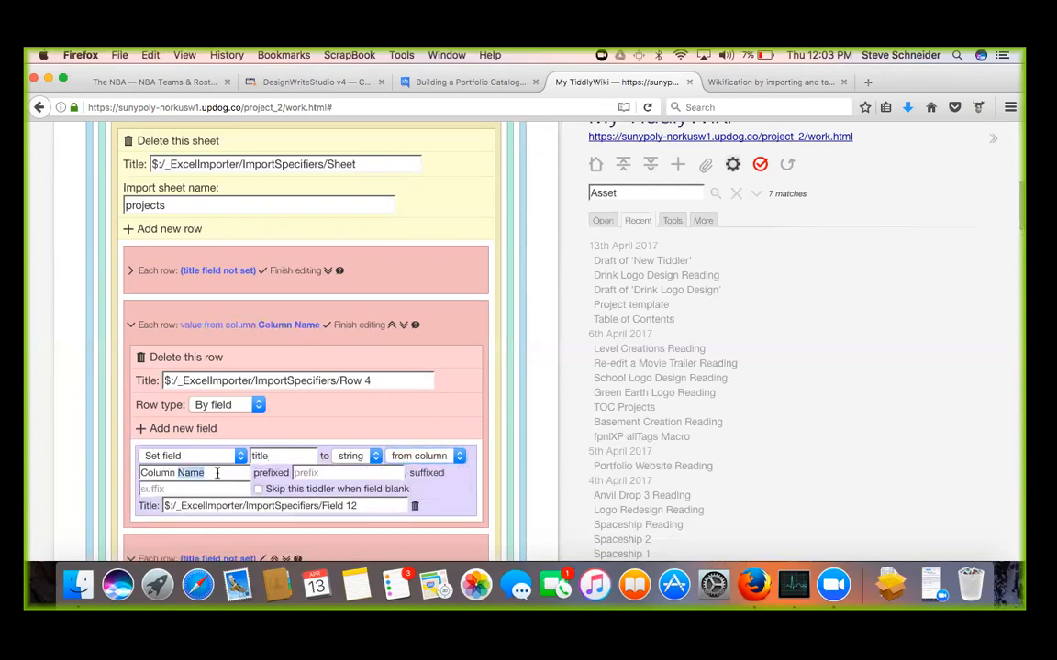
pyautogui.write('kind')
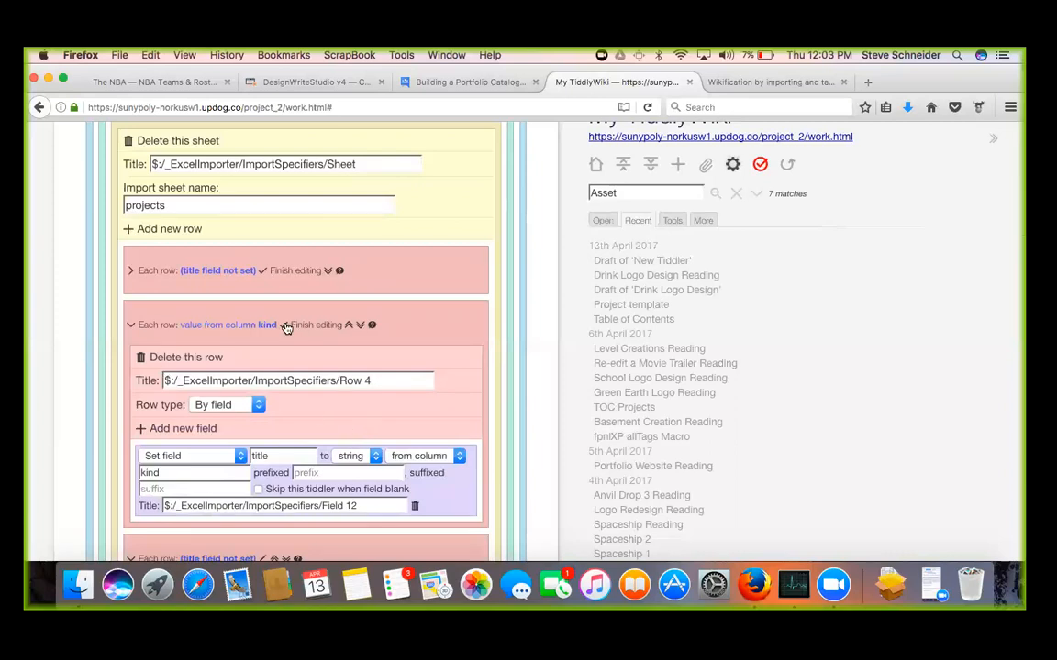
pyautogui.click(291, 325)
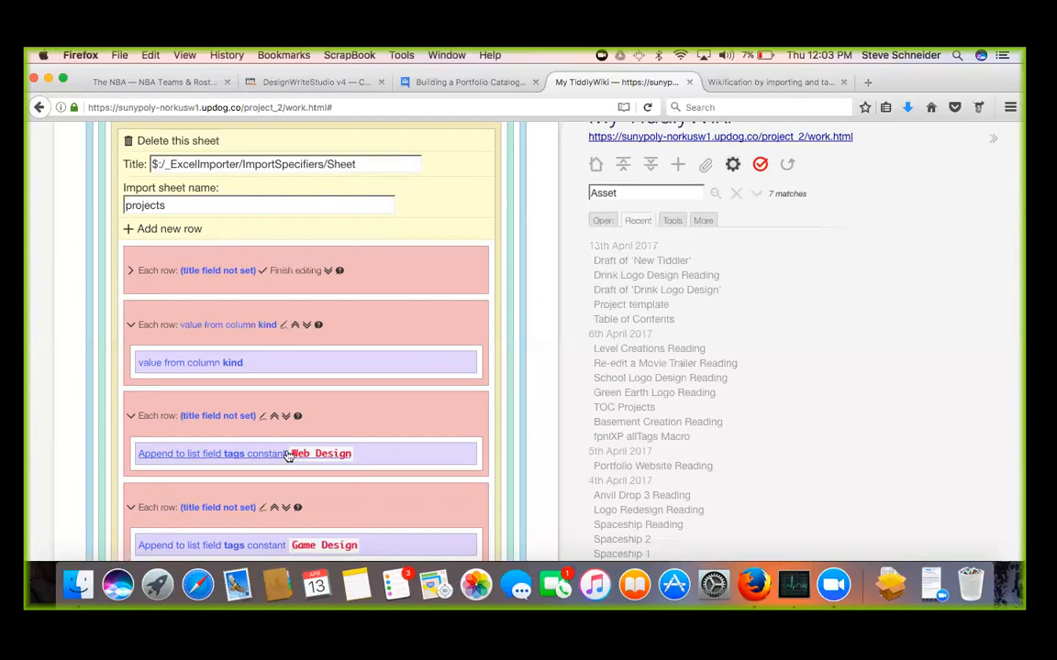
pyautogui.moveTo(126, 422)
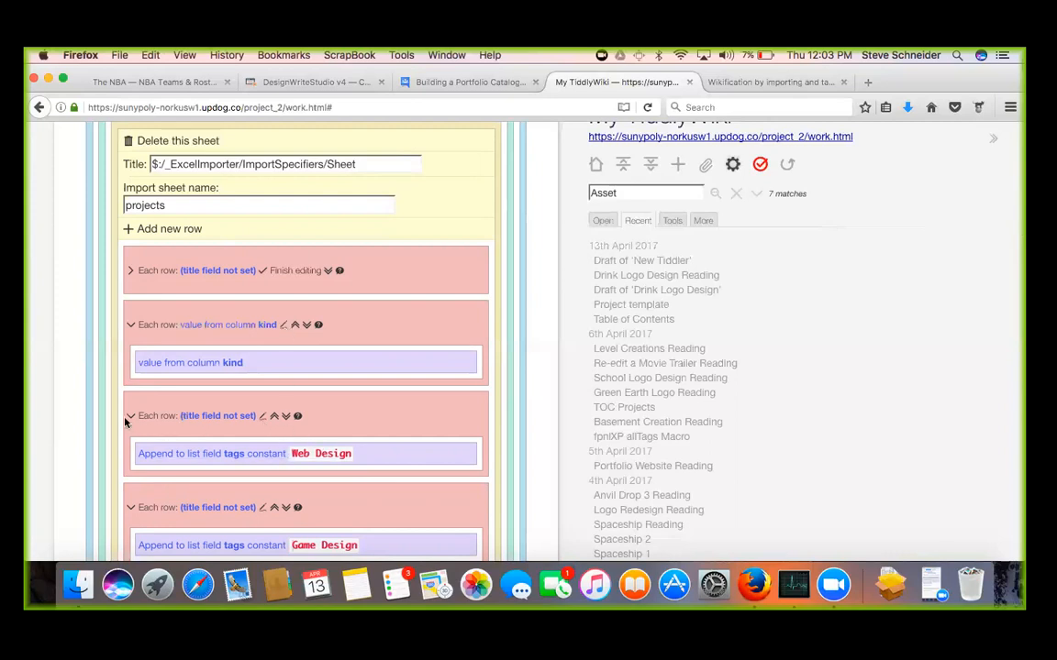
# Step: Collapse the Web Design and Game Design rows and remove the Video Production row
pyautogui.click(130, 415)
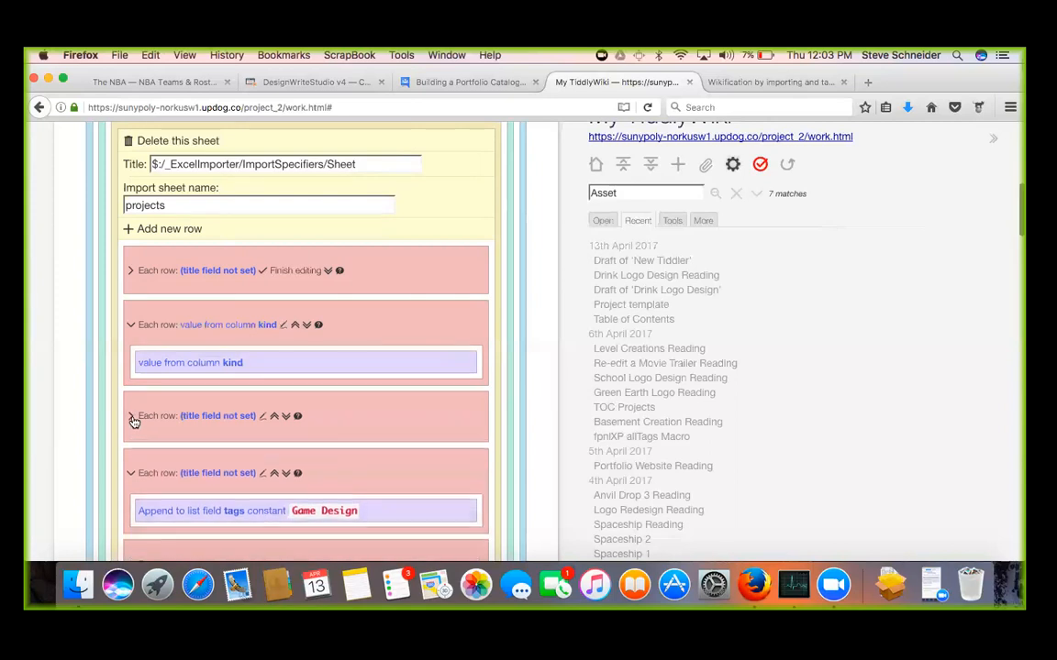
pyautogui.click(132, 416)
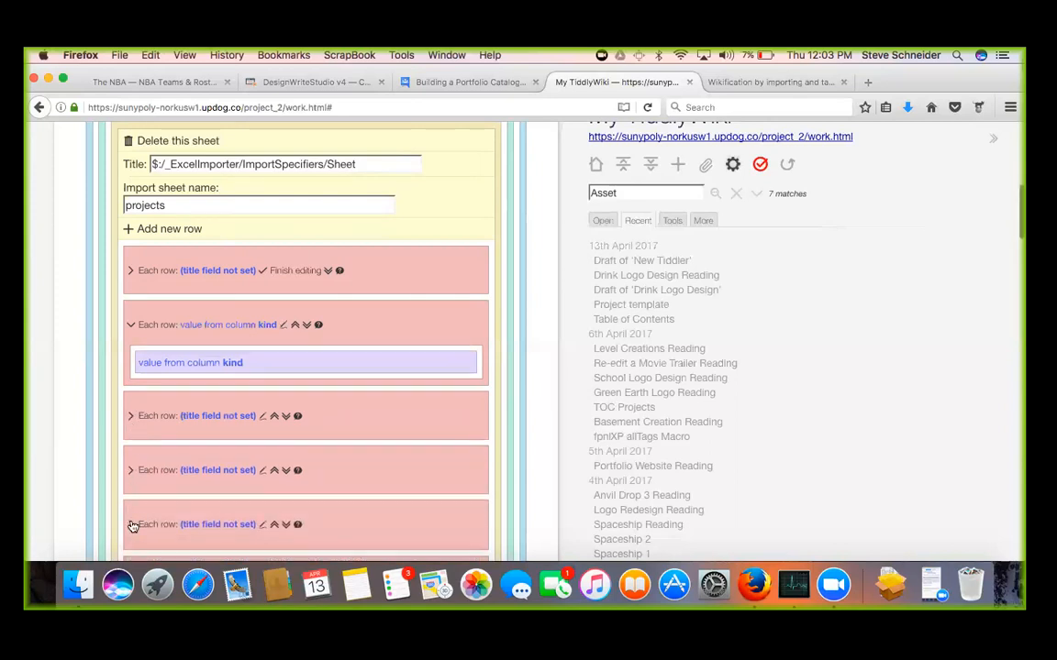
pyautogui.scroll(-3)
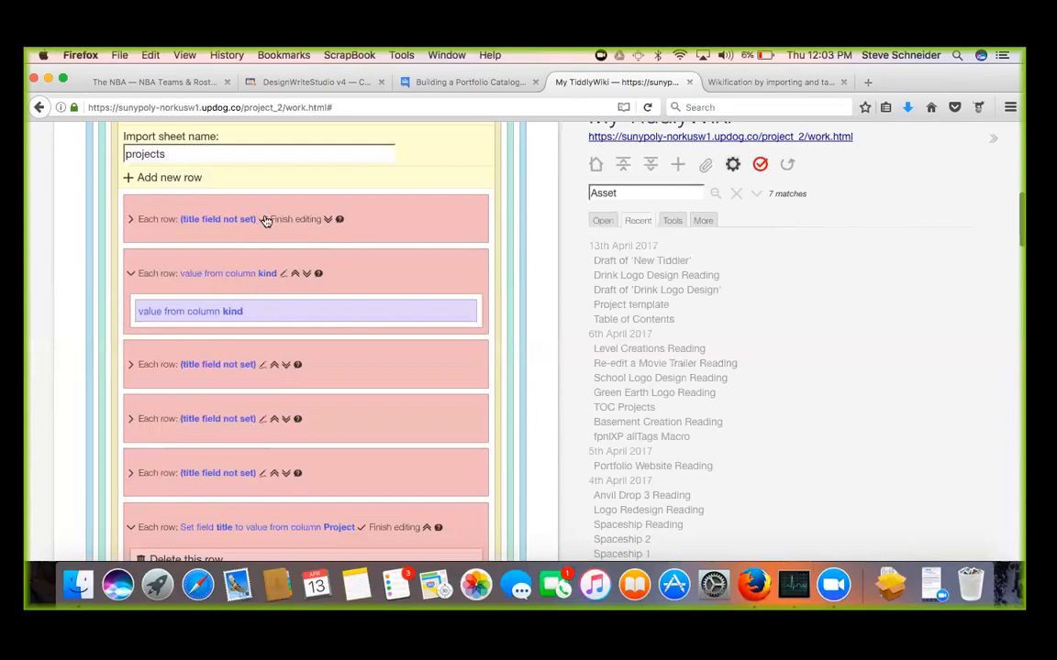
pyautogui.click(130, 219)
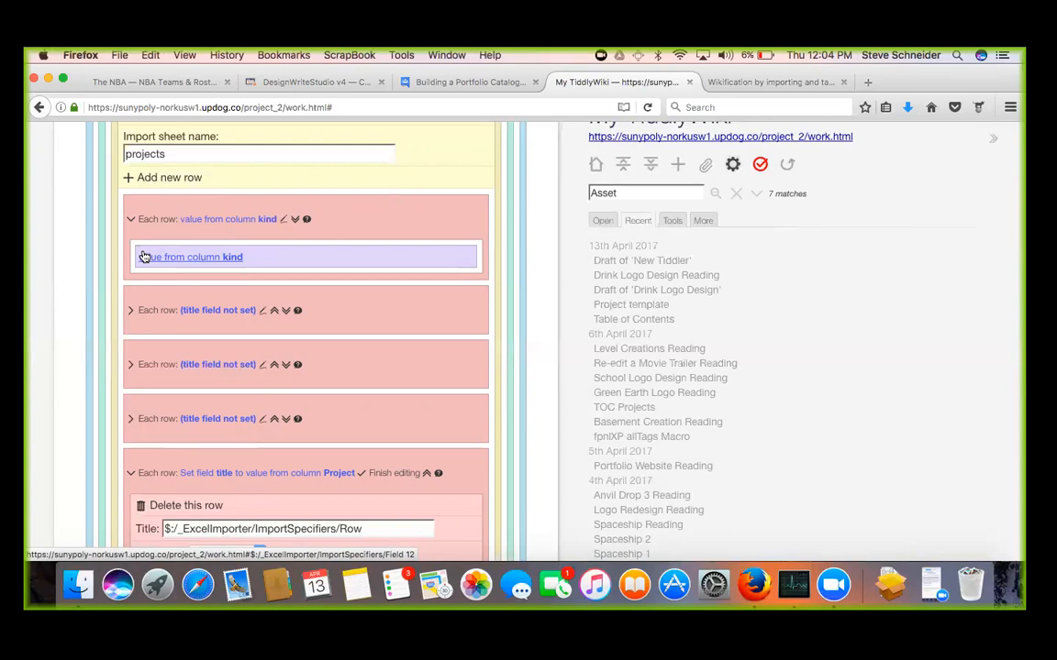
pyautogui.scroll(3)
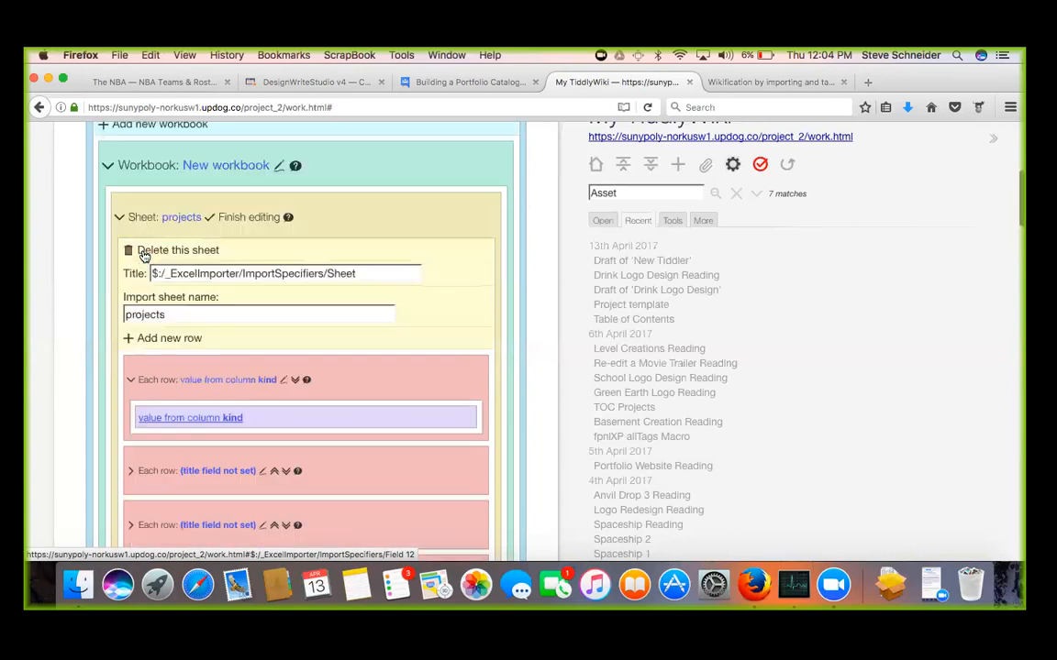
pyautogui.scroll(3)
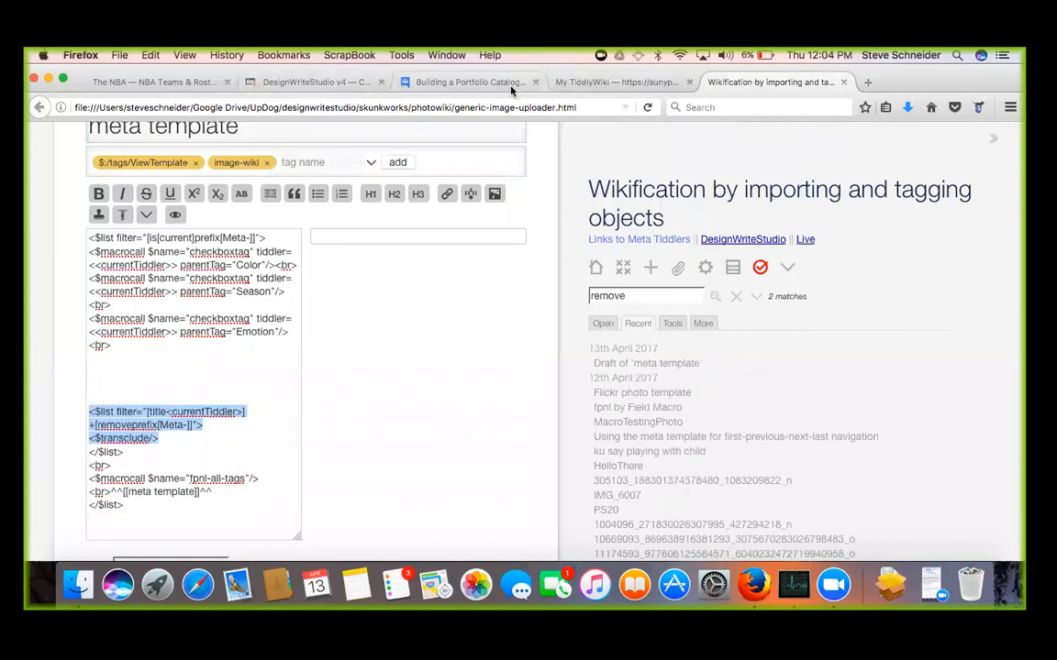
pyautogui.click(619, 81)
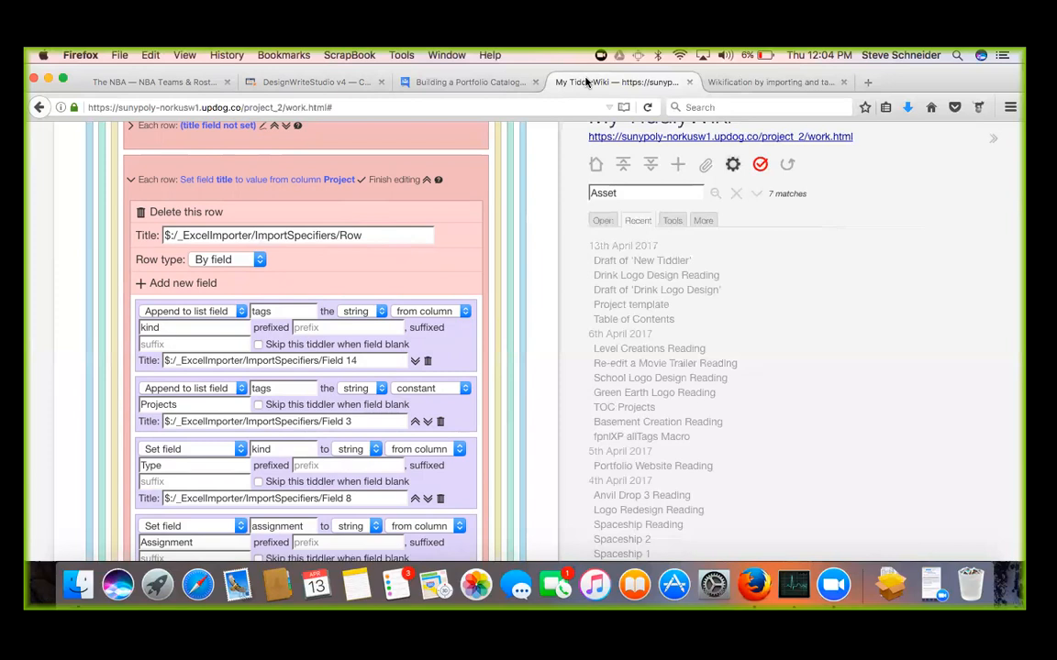
pyautogui.moveTo(768, 543)
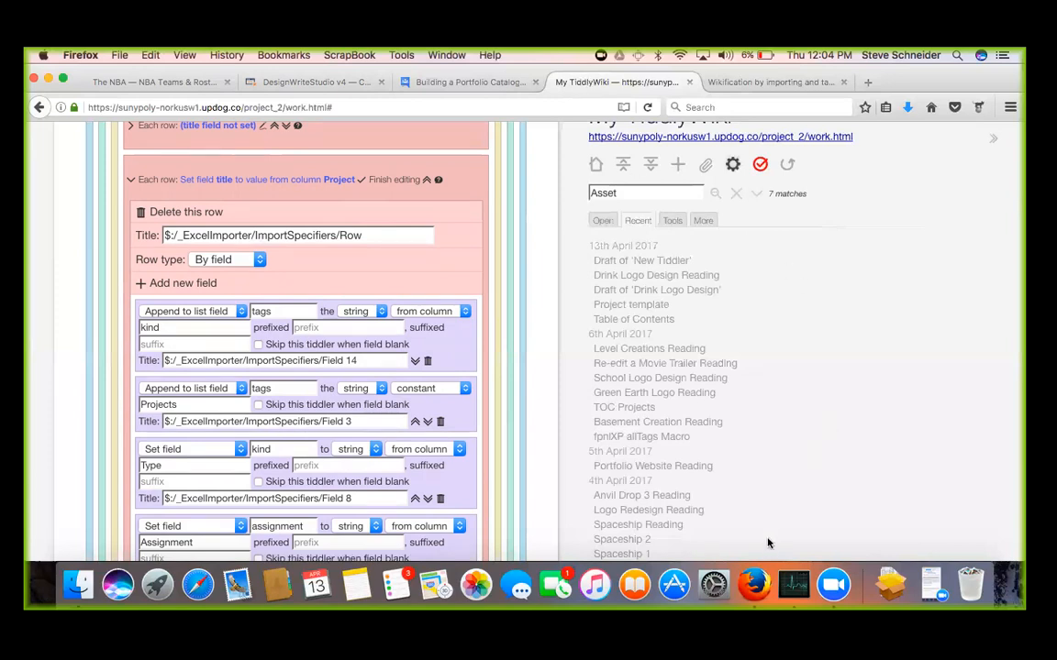